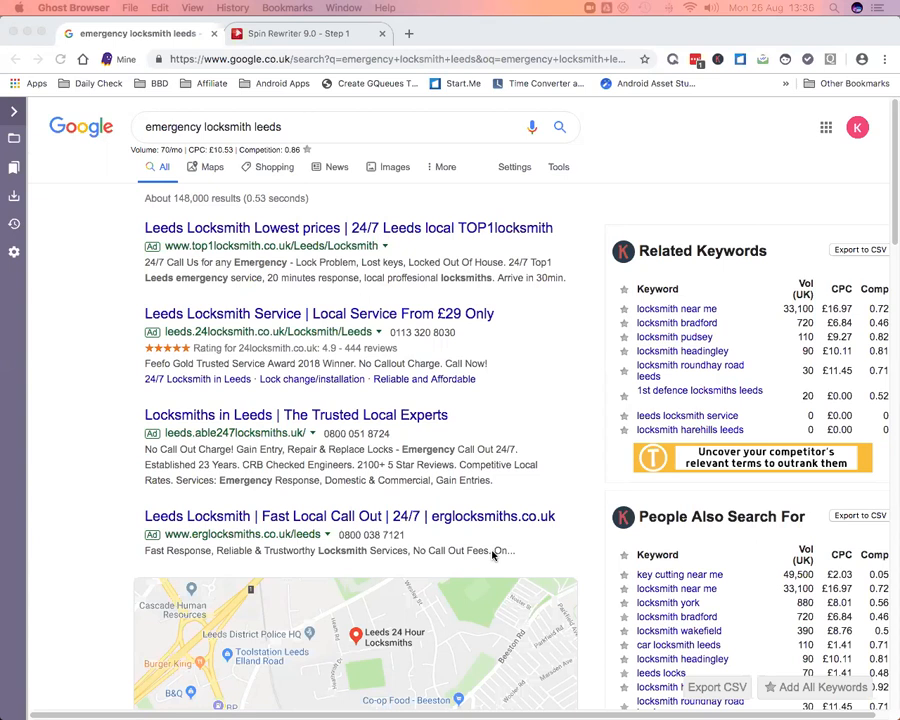
pyautogui.moveTo(448, 354)
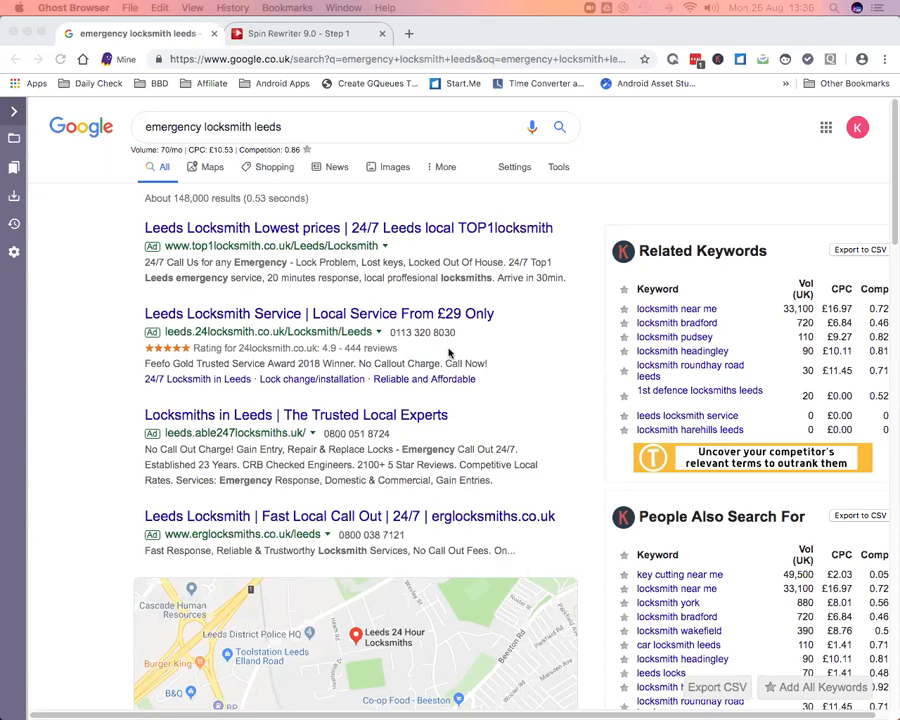
pyautogui.moveTo(370, 204)
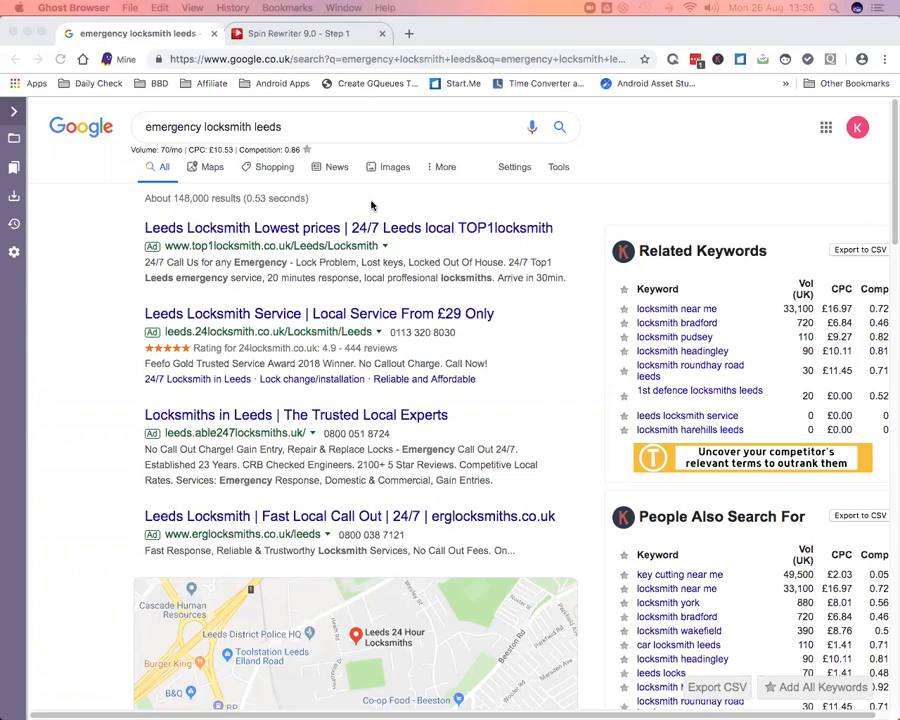
pyautogui.moveTo(324, 228)
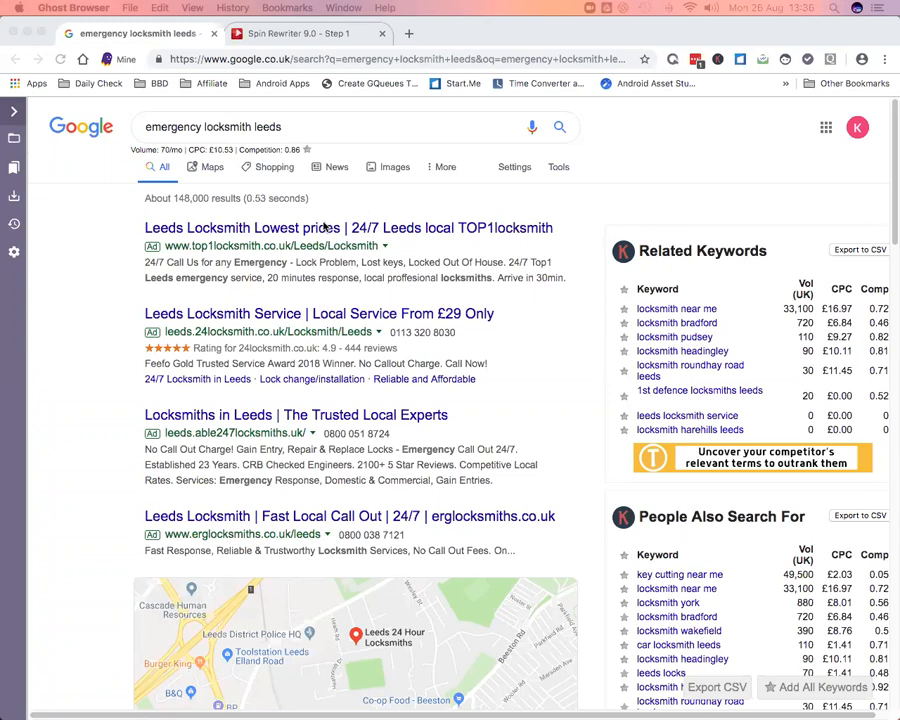
# Scan up and down the Google results for "emergency locksmith leeds" to pick out the organic locksmith sites
pyautogui.scroll(-3)
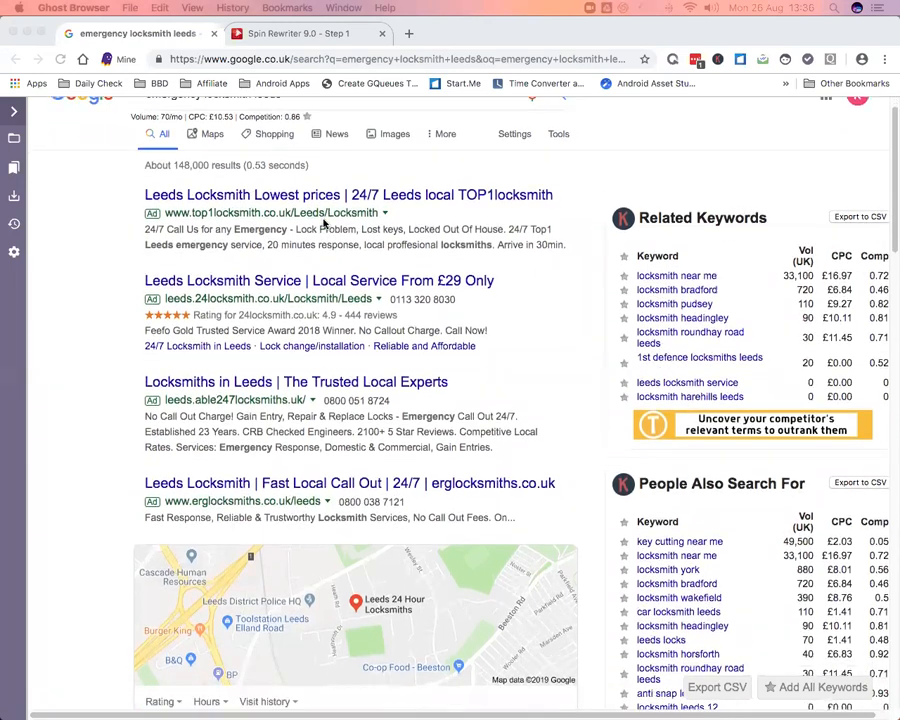
pyautogui.scroll(3)
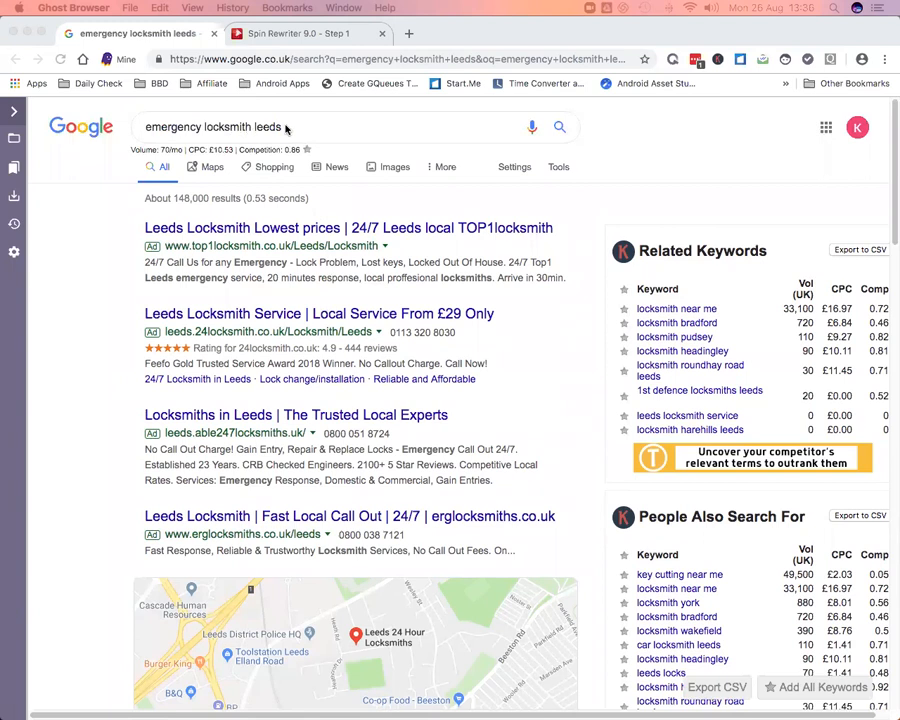
pyautogui.moveTo(150, 140)
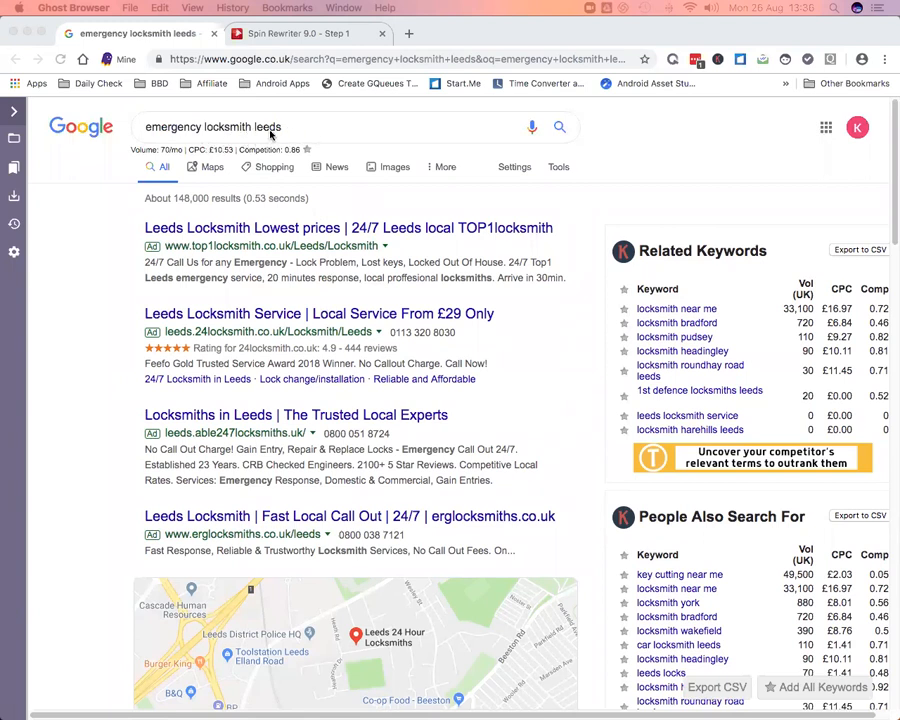
pyautogui.scroll(-3)
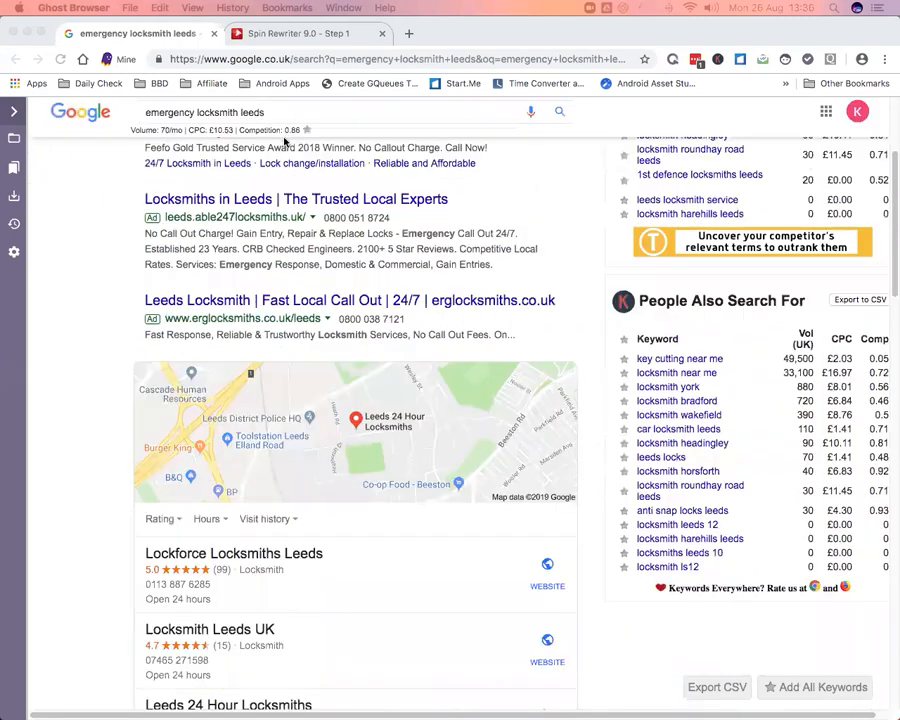
pyautogui.scroll(-3)
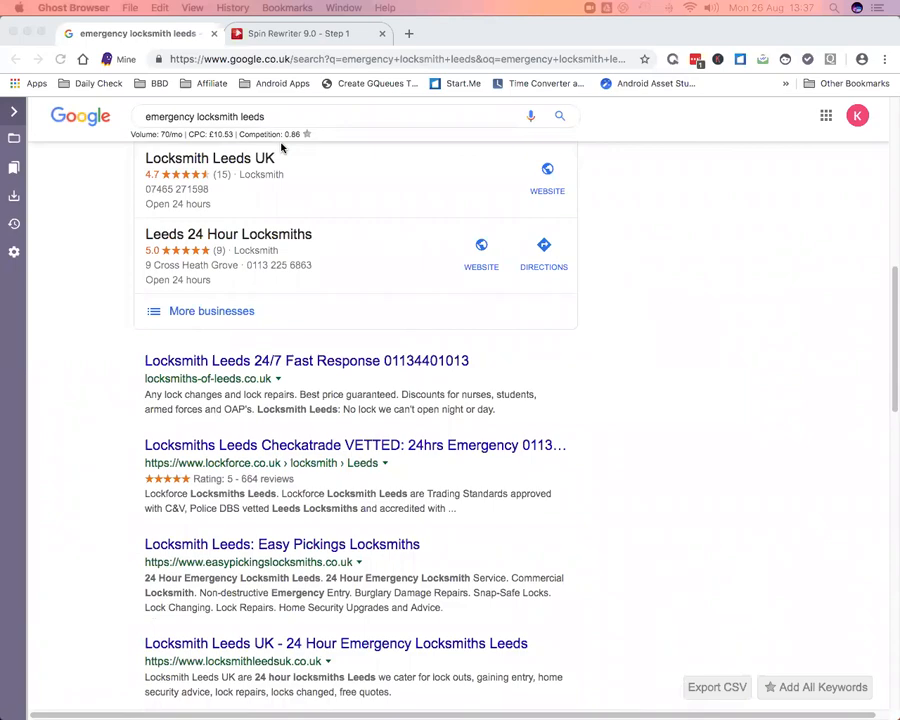
pyautogui.scroll(3)
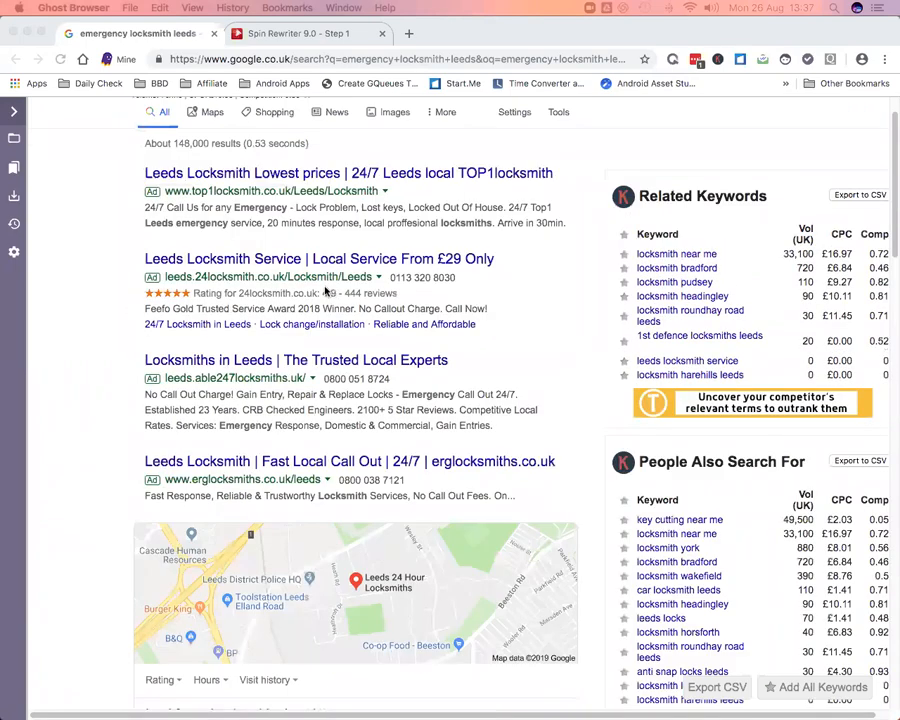
pyautogui.scroll(-3)
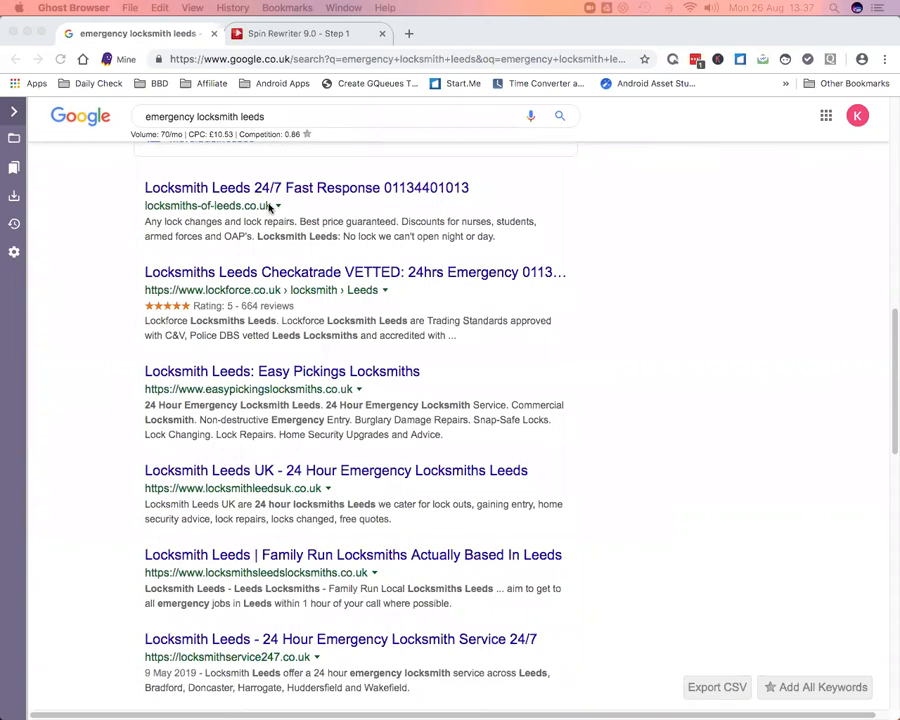
pyautogui.moveTo(278, 208)
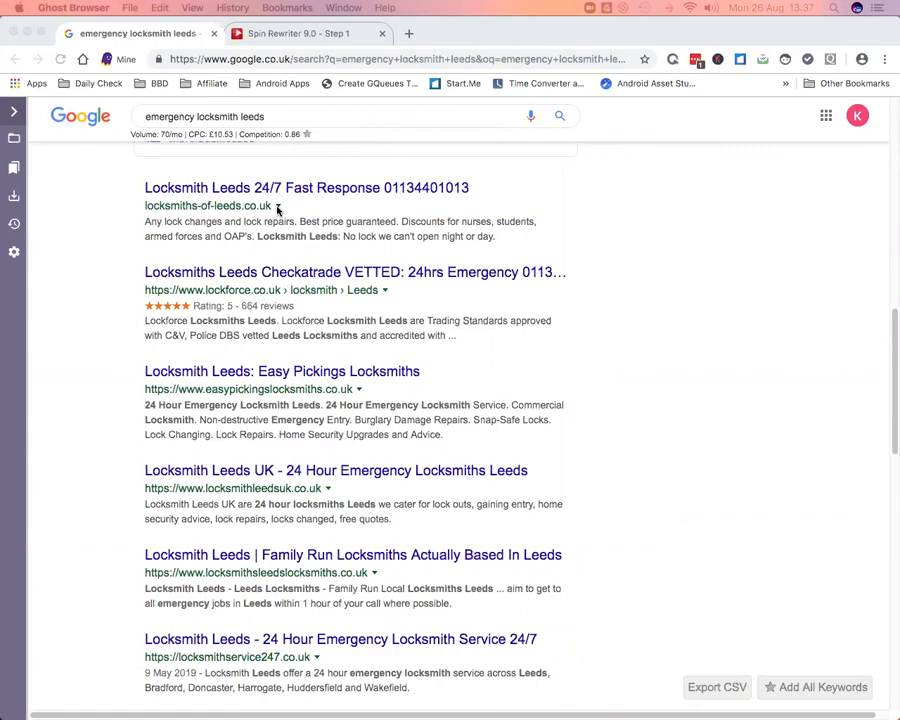
pyautogui.scroll(-3)
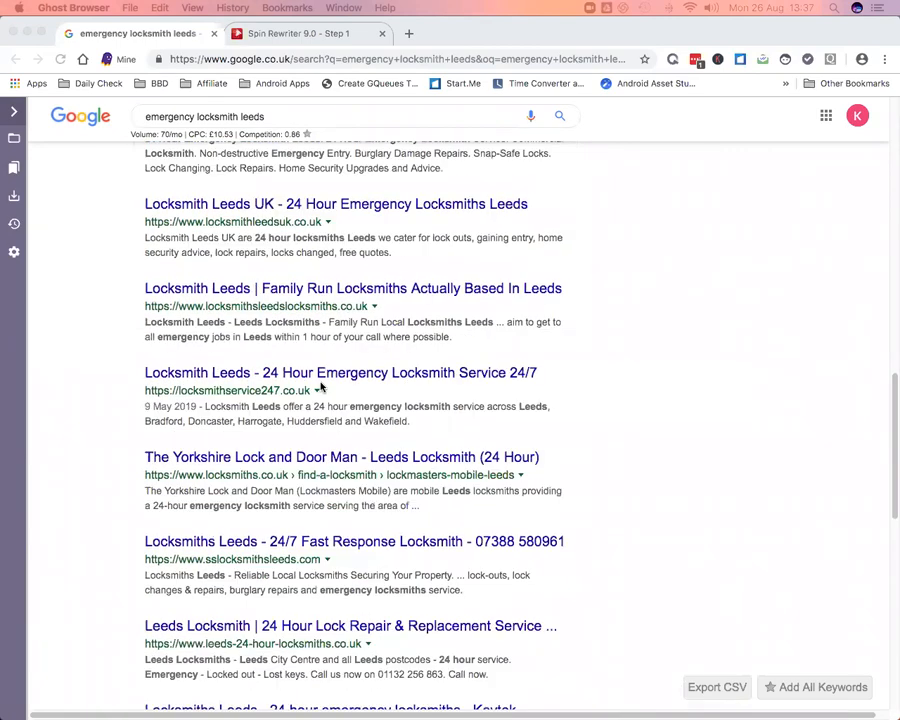
pyautogui.scroll(-3)
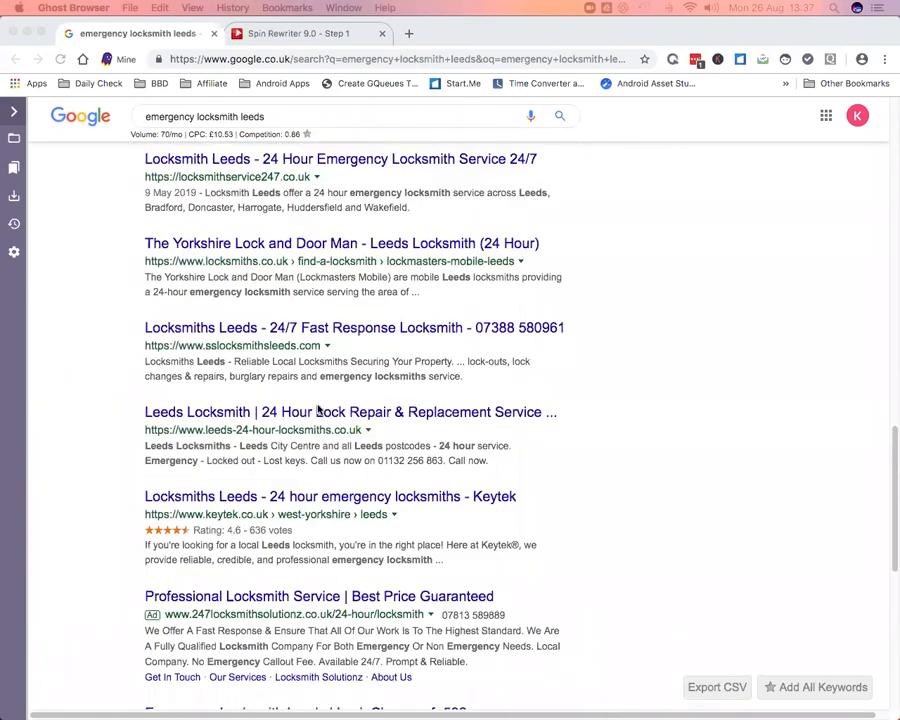
pyautogui.scroll(3)
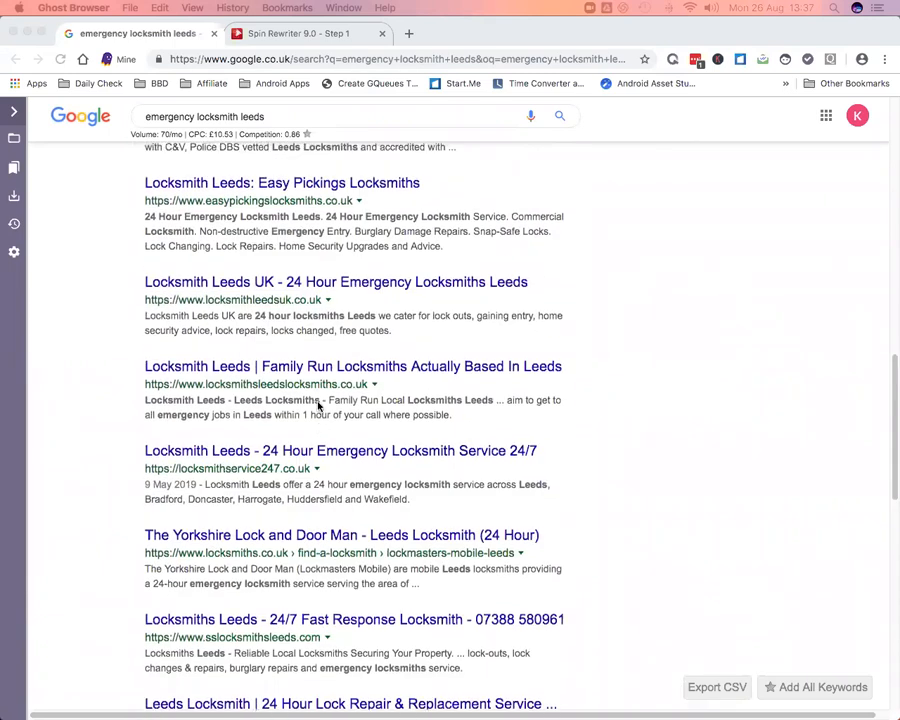
pyautogui.scroll(3)
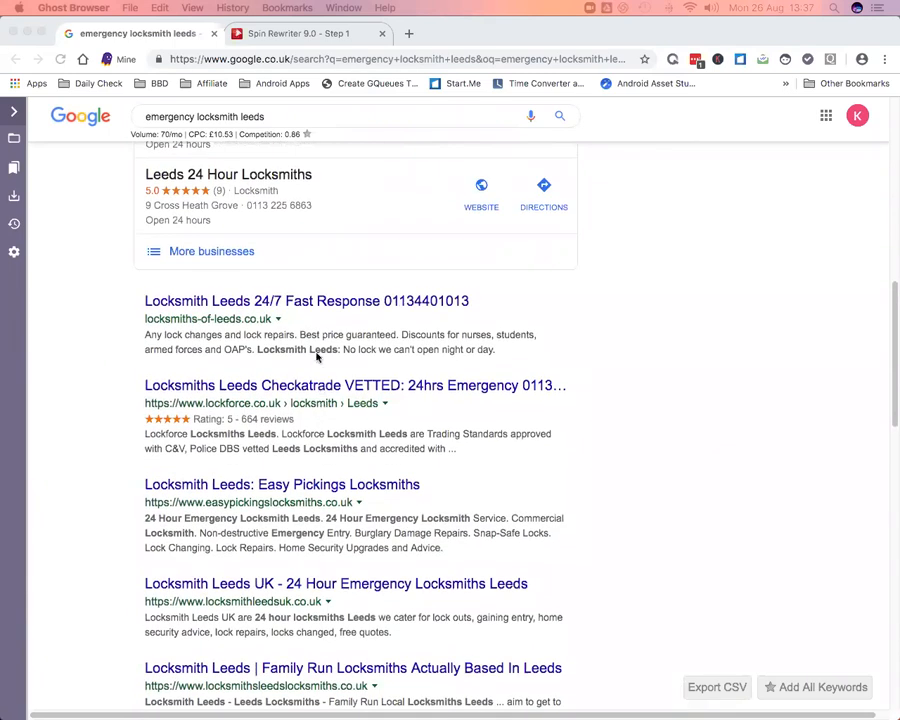
pyautogui.scroll(-3)
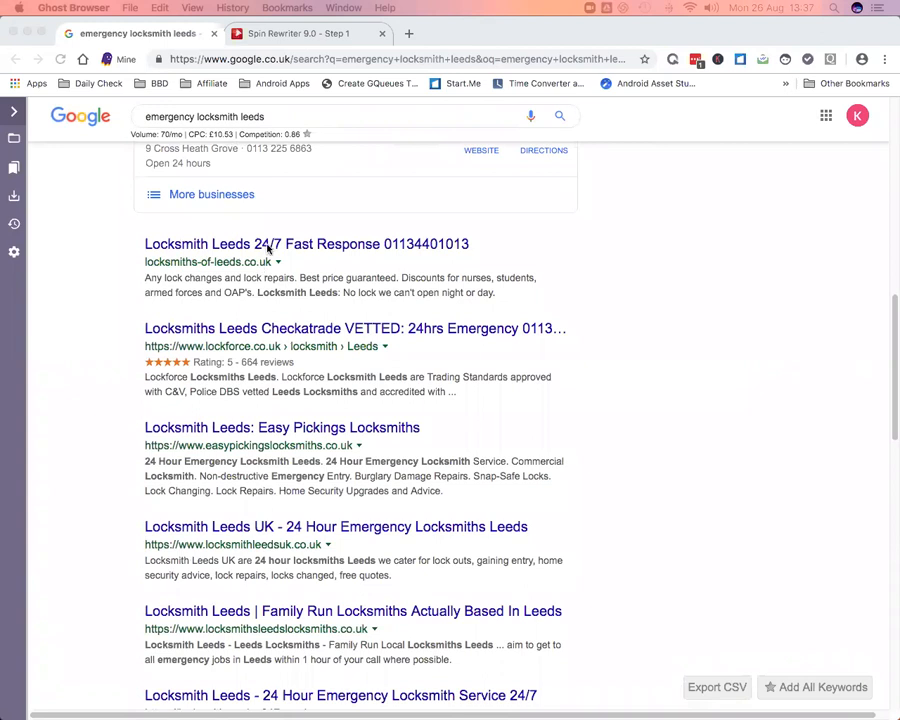
pyautogui.moveTo(348, 244)
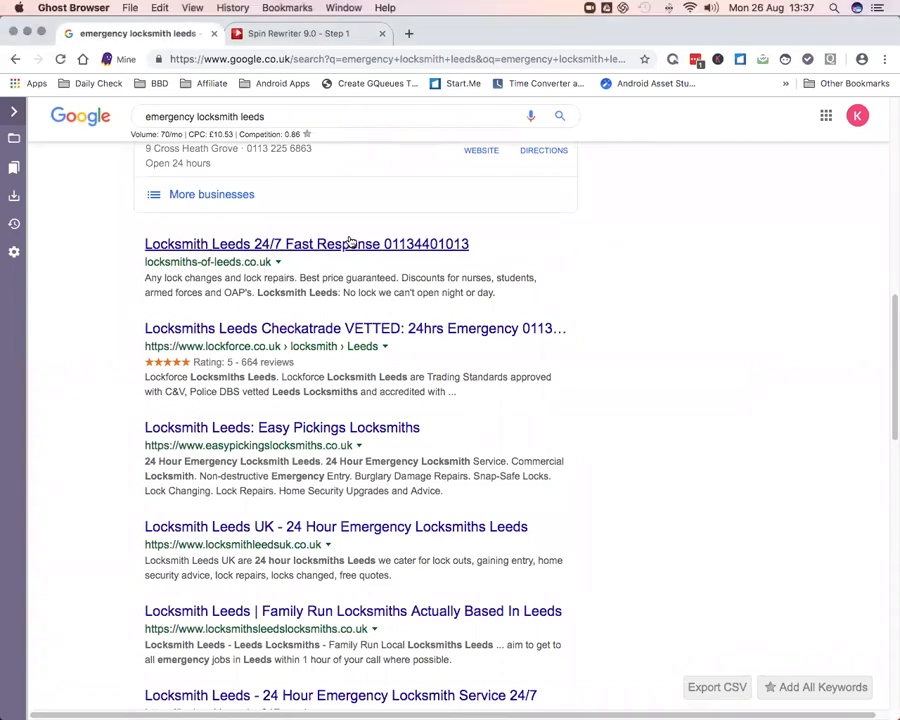
# Open the Easy Pickings Locksmiths result in its own new tab, keeping the results page in view
pyautogui.rightClick(304, 244)
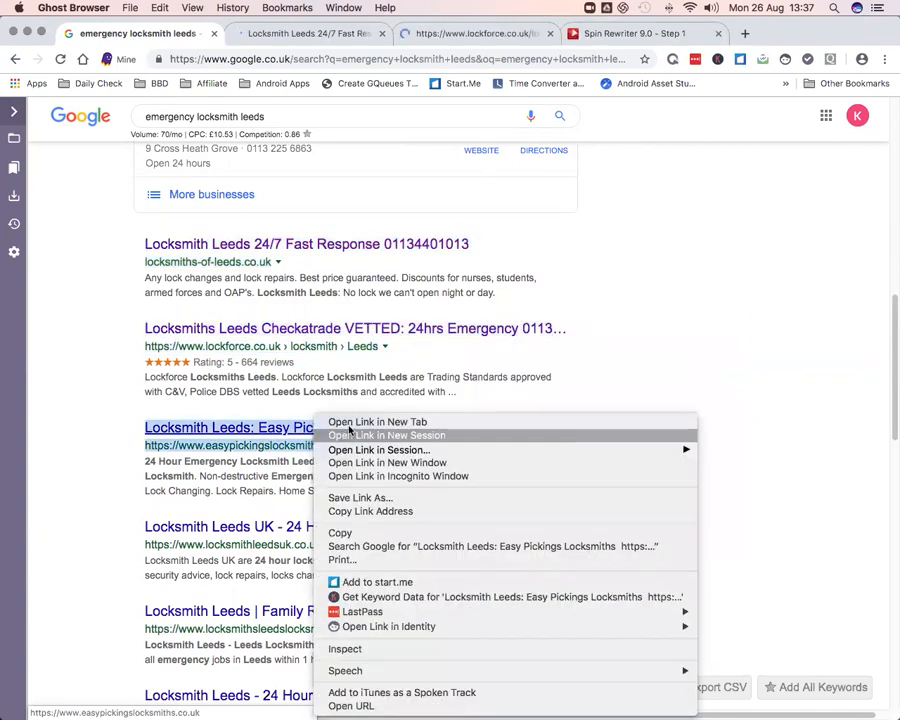
pyautogui.click(376, 420)
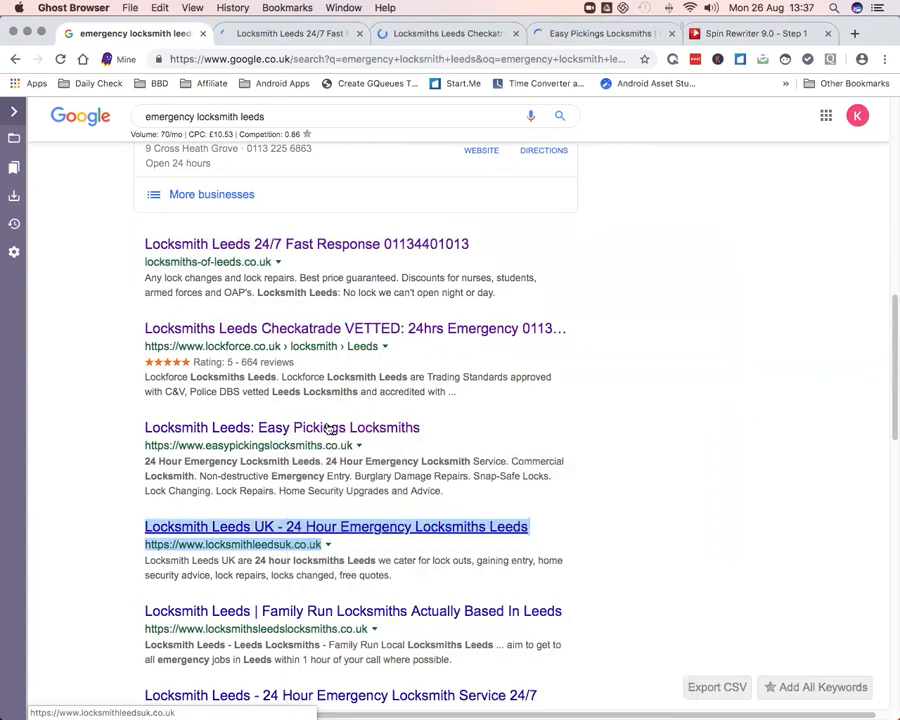
pyautogui.scroll(-3)
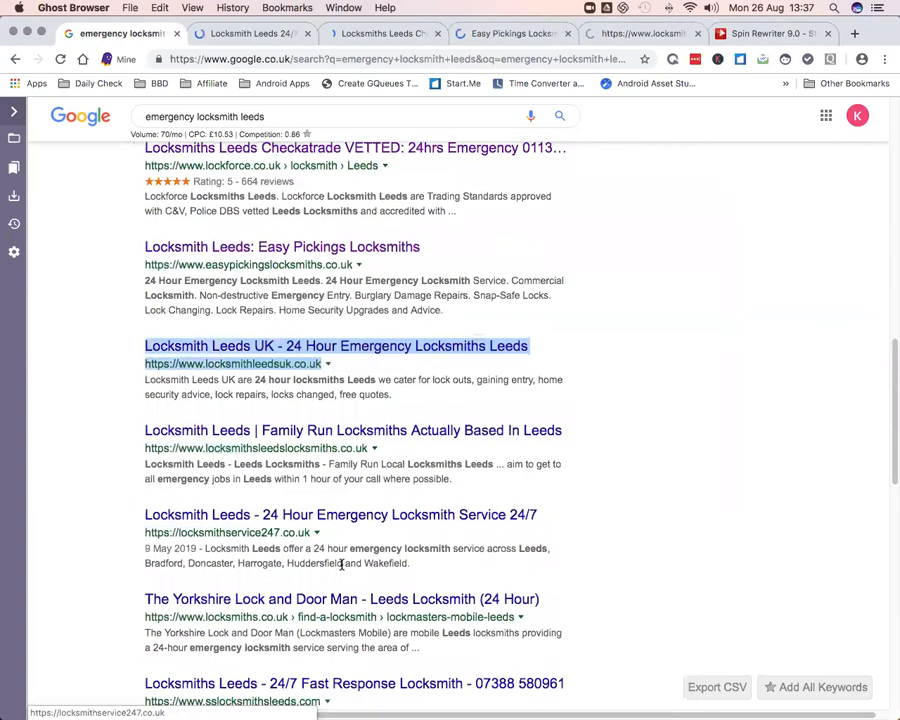
pyautogui.scroll(-3)
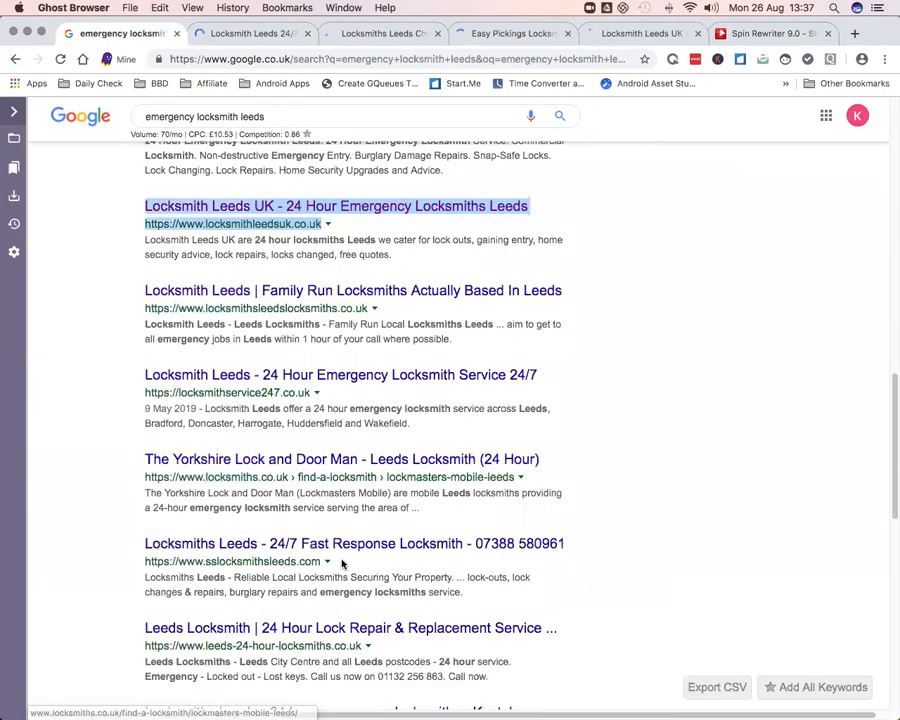
pyautogui.scroll(-3)
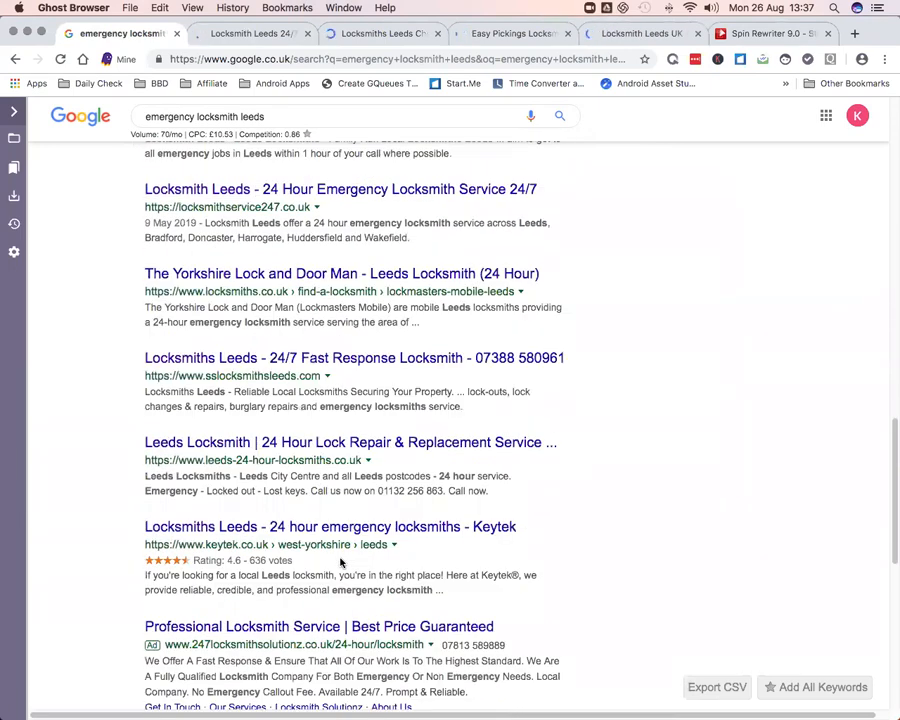
pyautogui.scroll(3)
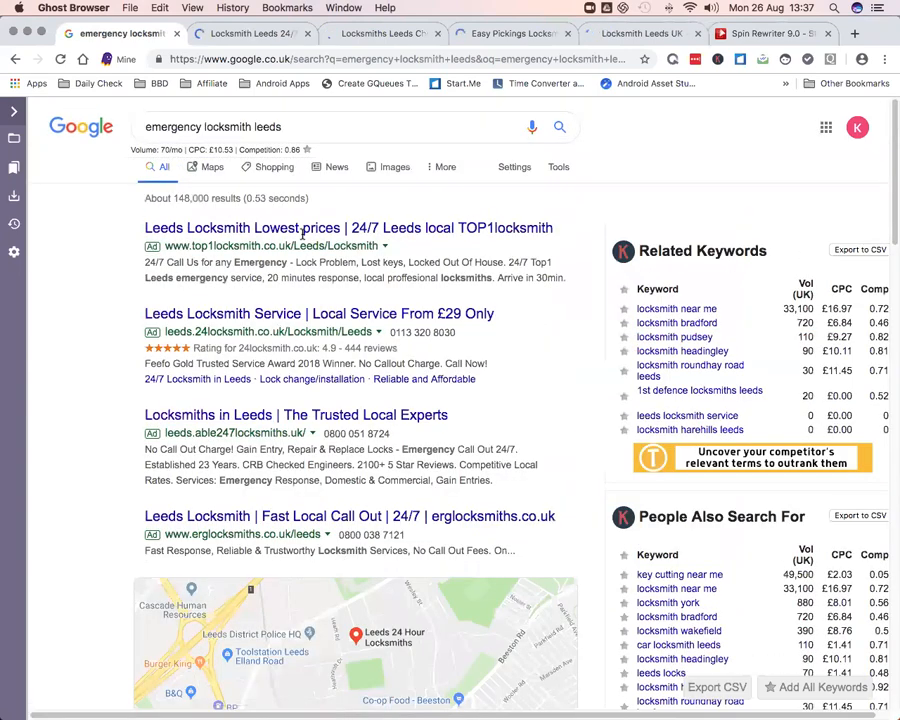
# Read down the locksmiths-of-leeds.co.uk competitor page, then bring up the Lockforce Leeds tab
pyautogui.click(250, 32)
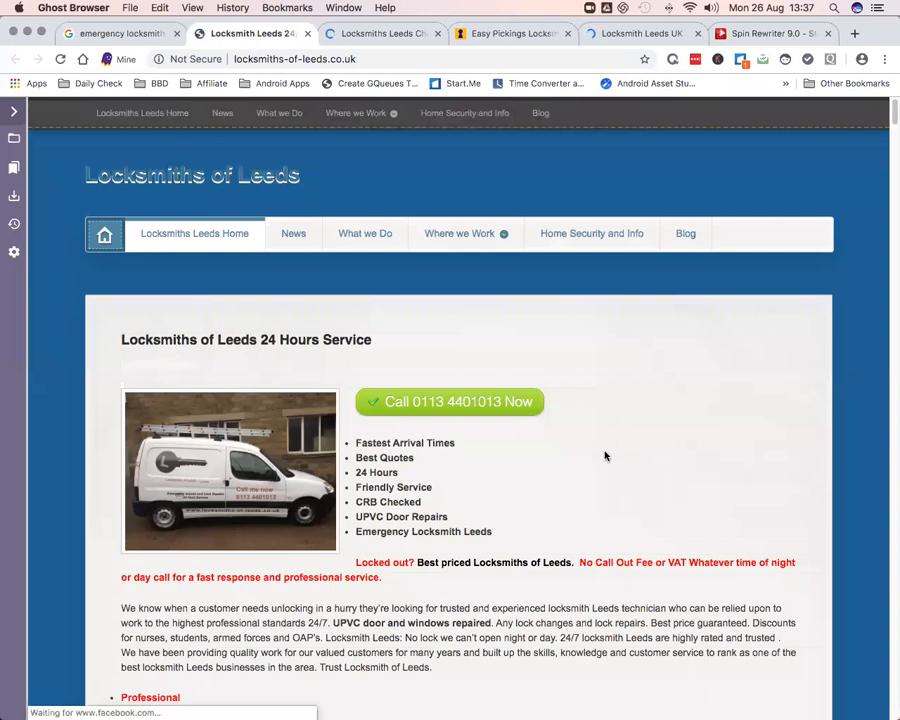
pyautogui.scroll(-3)
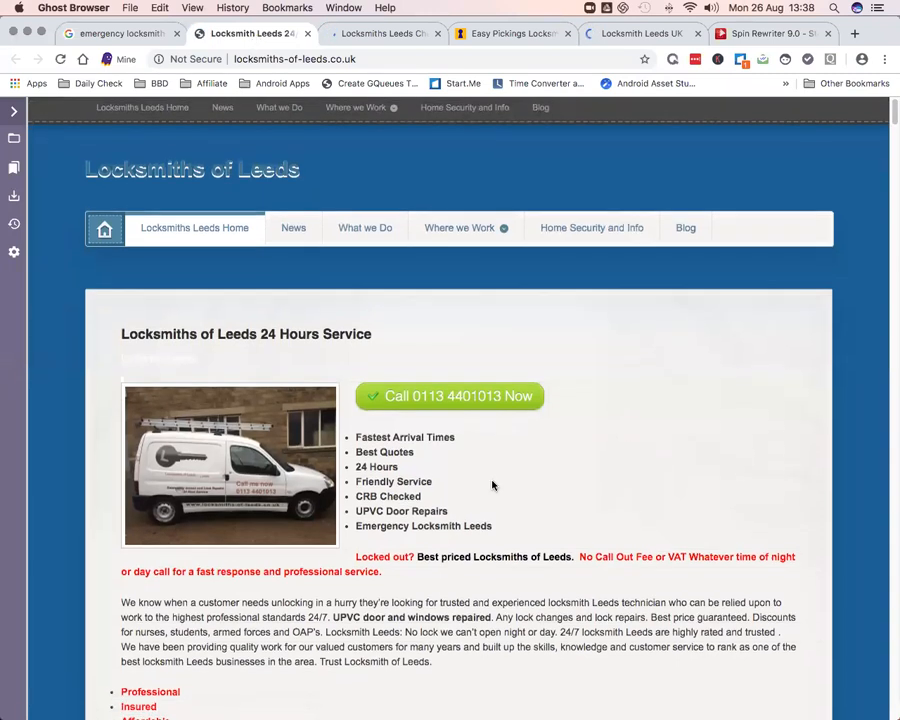
pyautogui.scroll(-3)
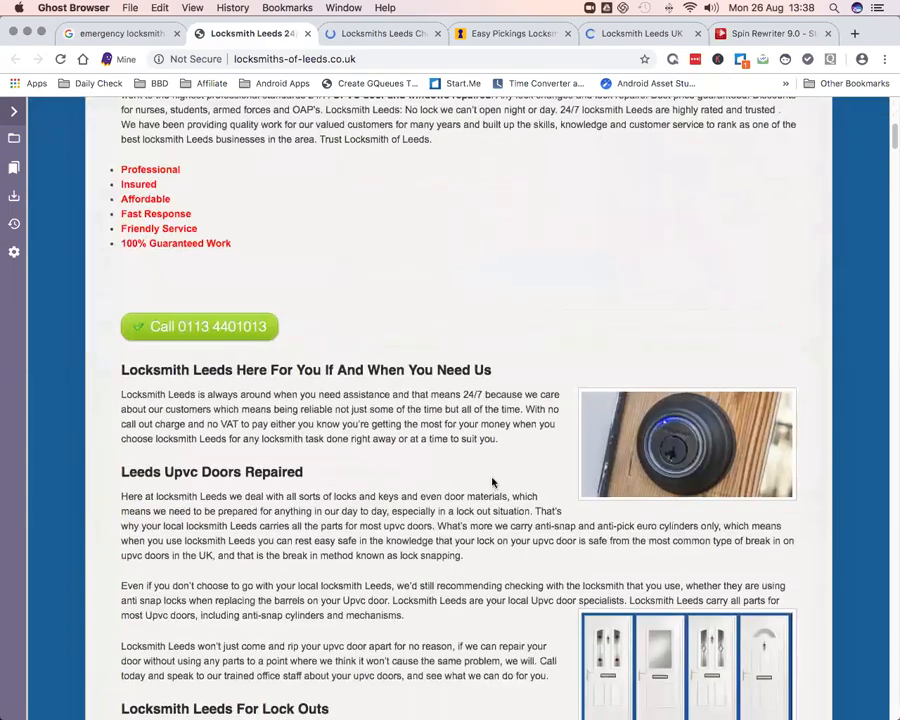
pyautogui.scroll(-3)
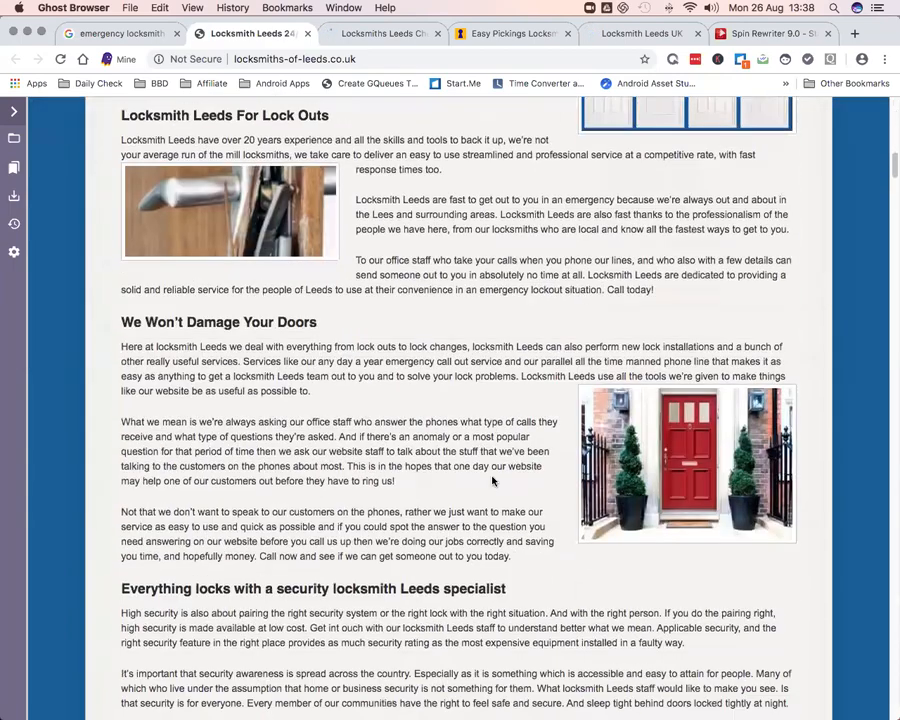
pyautogui.scroll(-3)
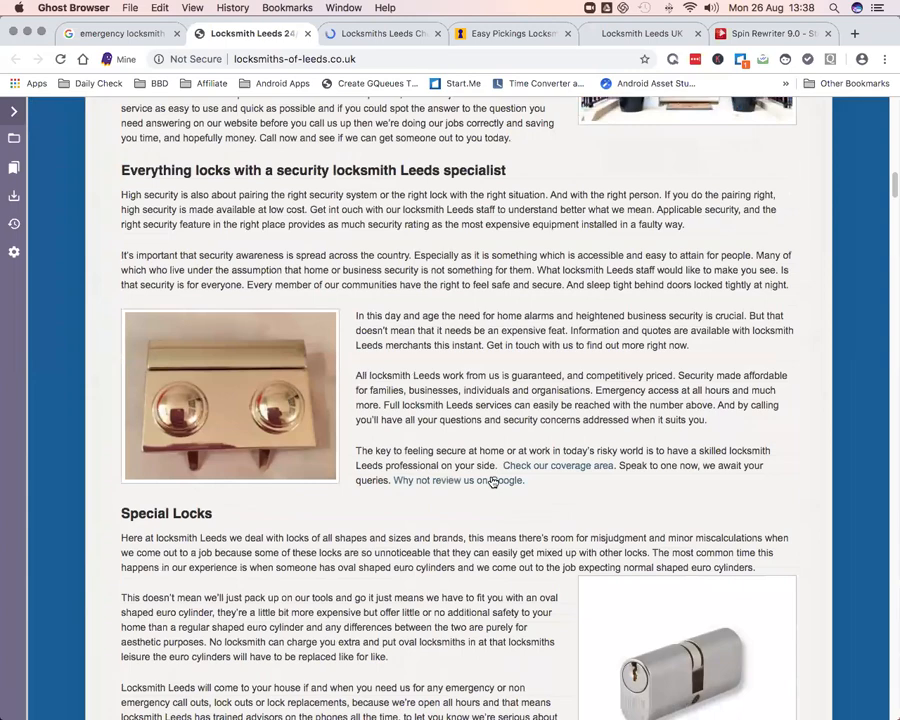
pyautogui.scroll(-3)
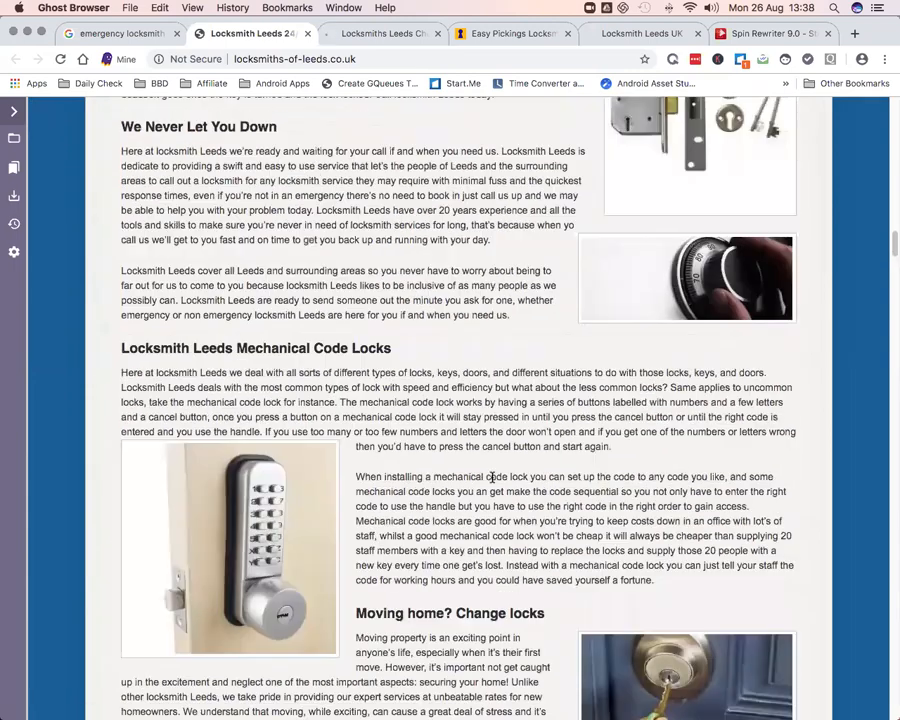
pyautogui.scroll(-3)
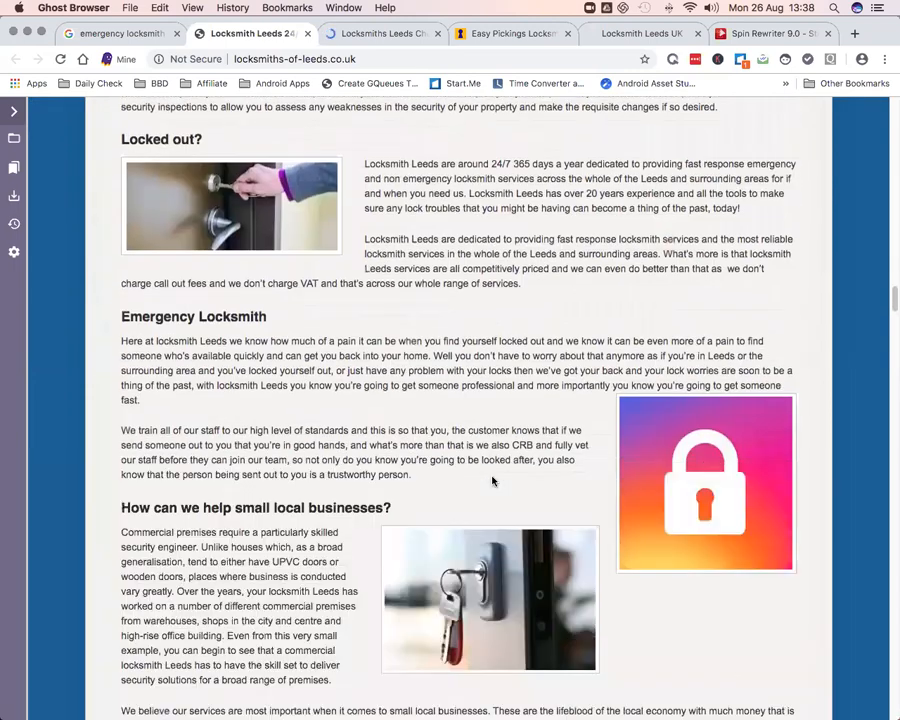
pyautogui.scroll(-3)
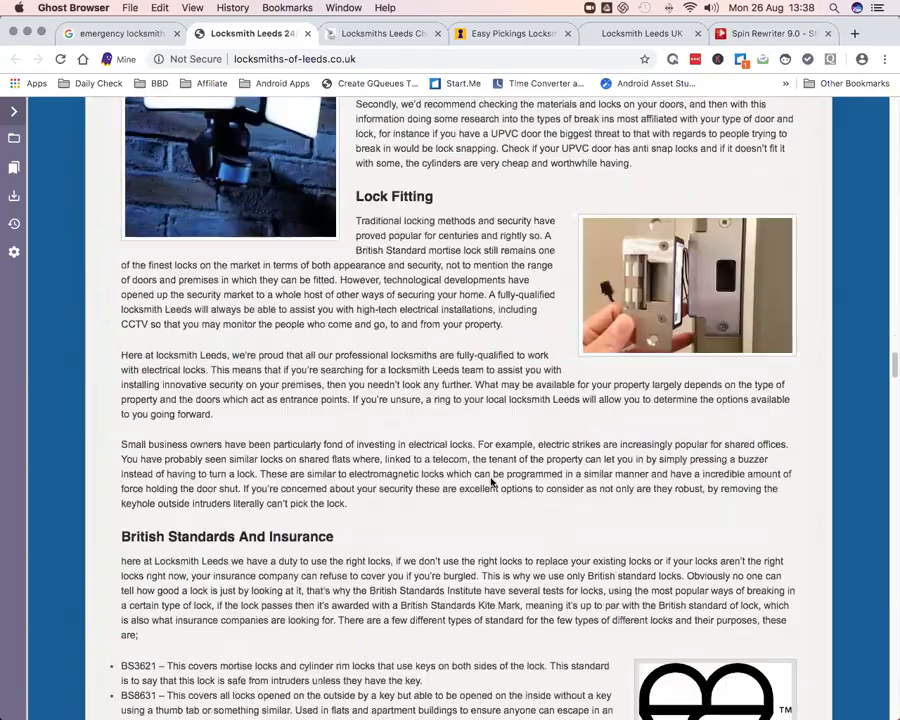
pyautogui.scroll(-3)
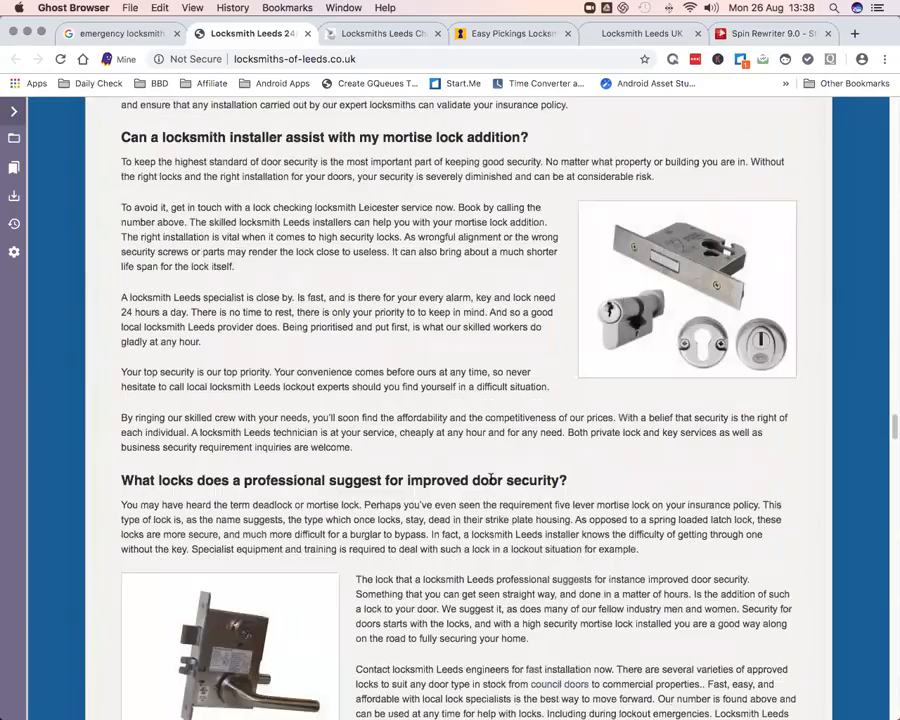
pyautogui.scroll(-3)
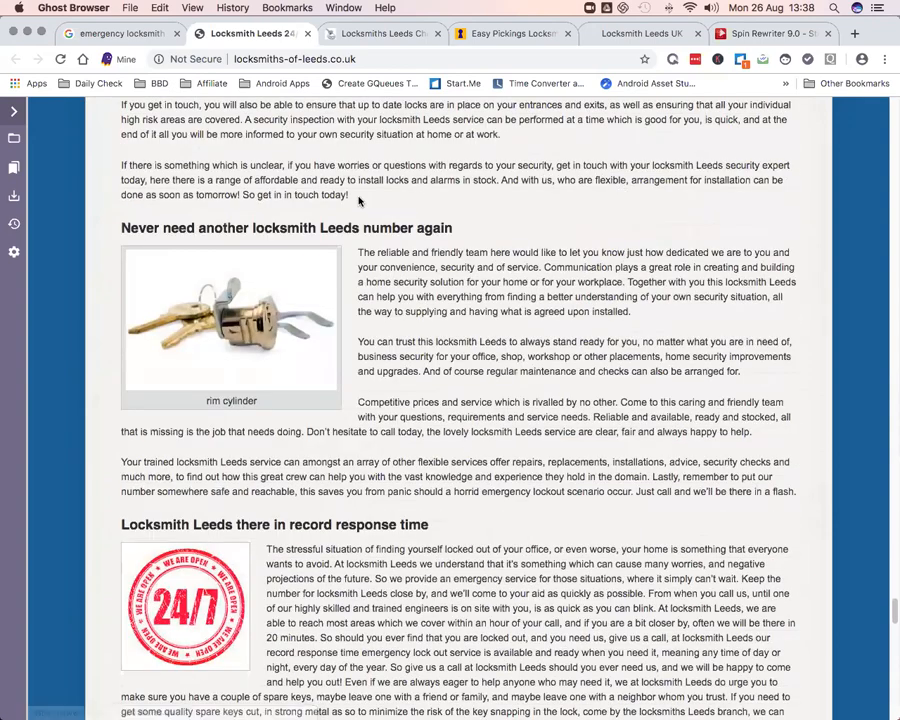
pyautogui.click(380, 32)
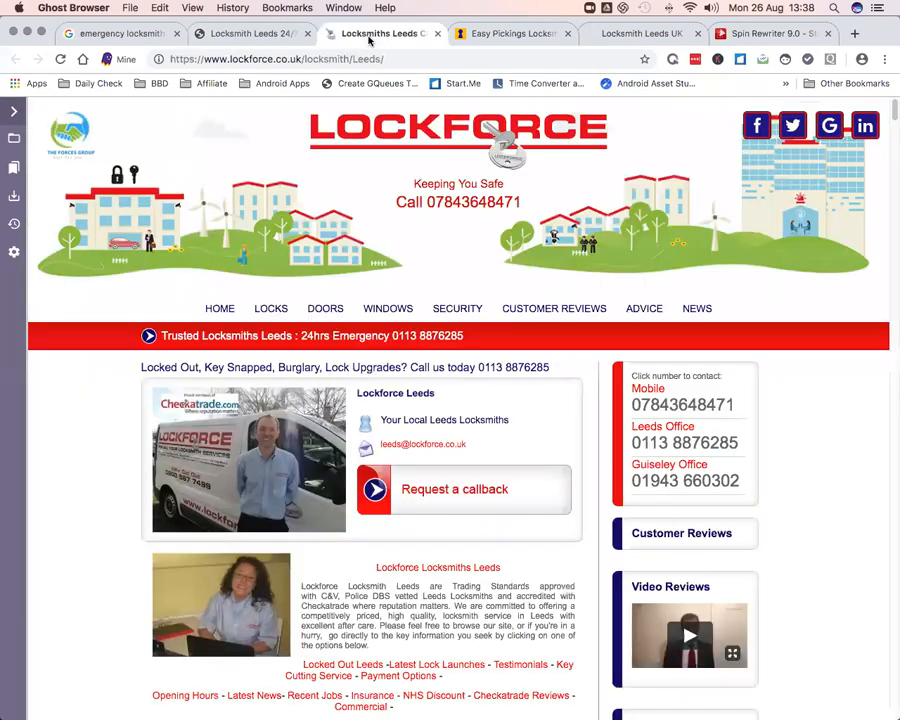
# Skim down the Lockforce Leeds page and move on to the Easy Pickings Locksmiths tab
pyautogui.scroll(-3)
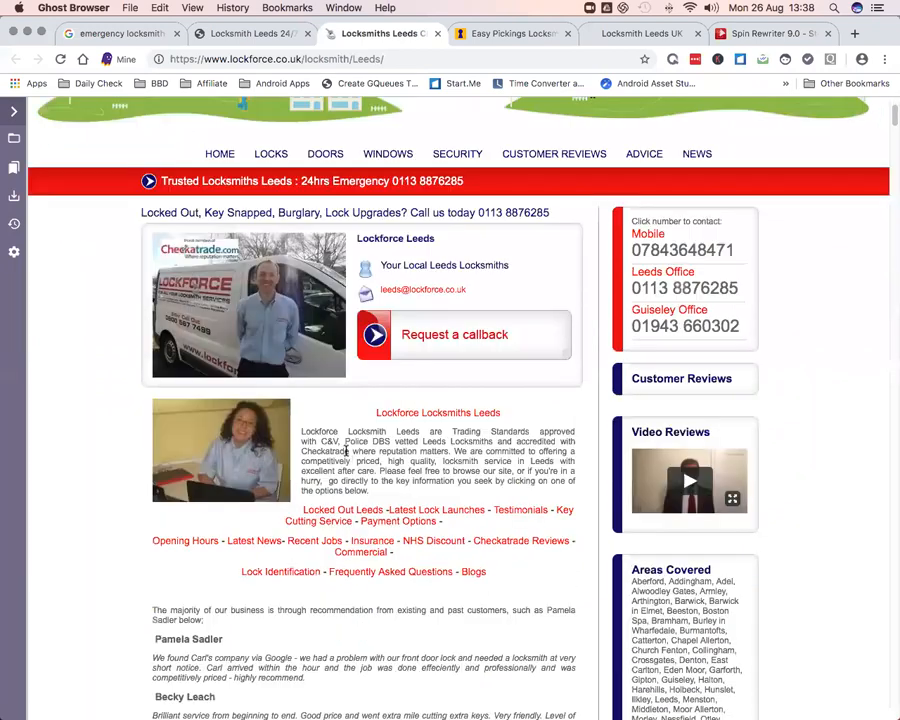
pyautogui.scroll(-3)
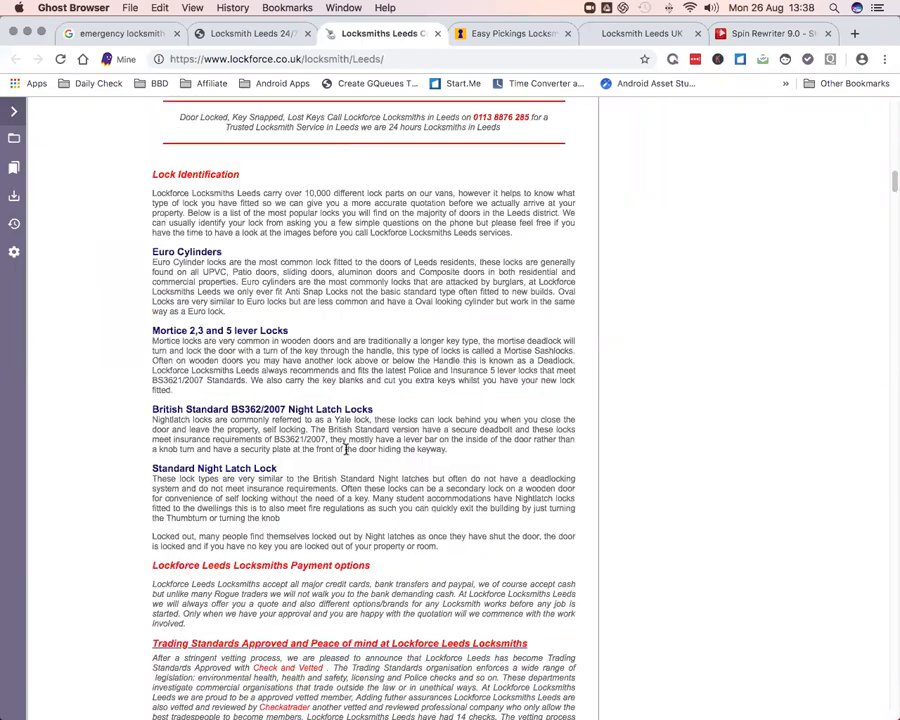
pyautogui.scroll(-3)
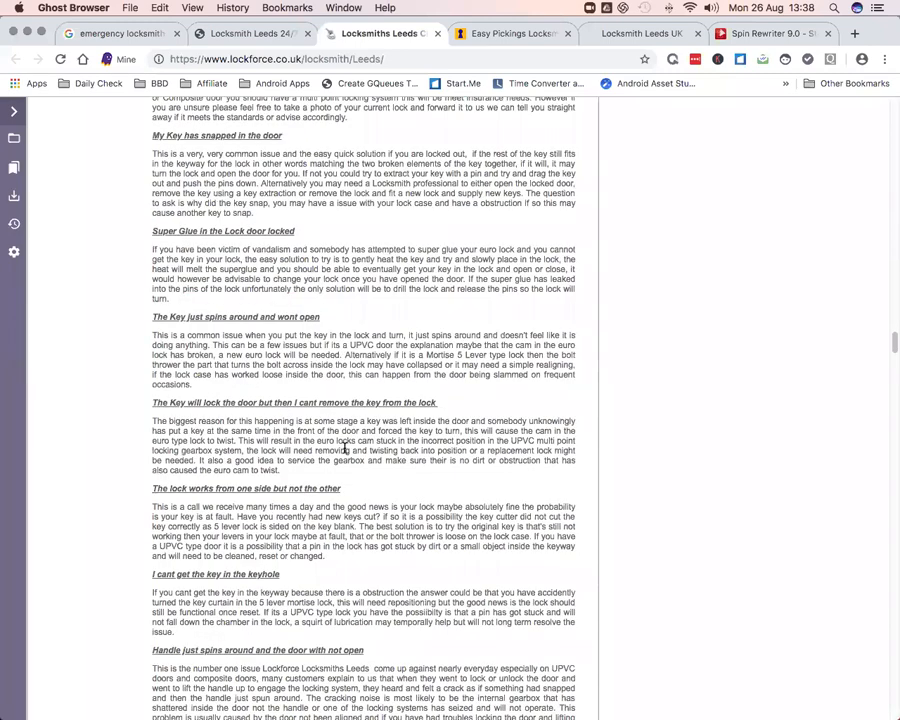
pyautogui.scroll(-3)
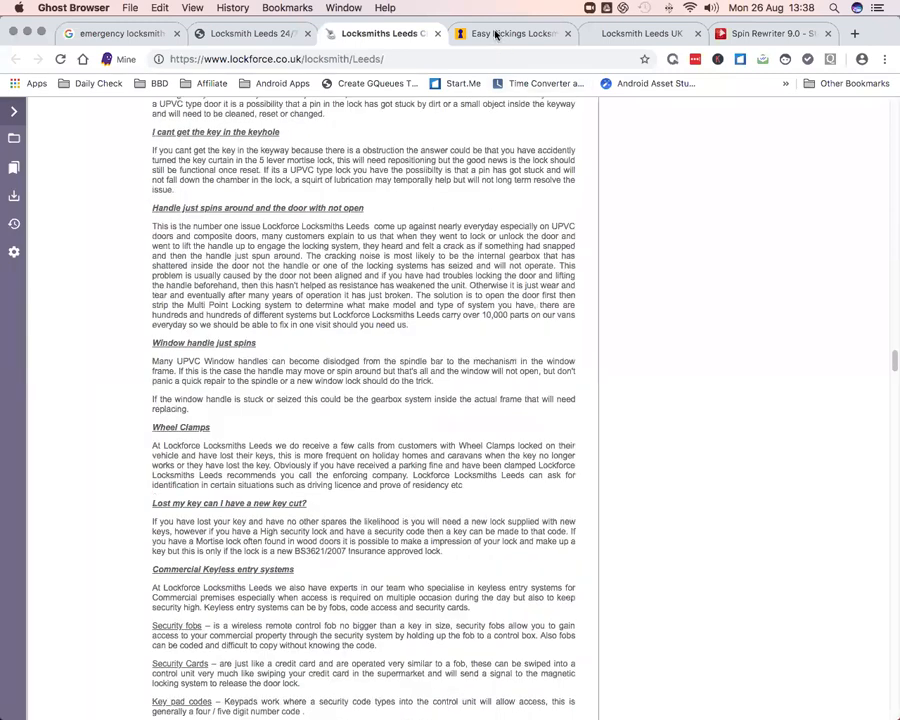
pyautogui.click(512, 32)
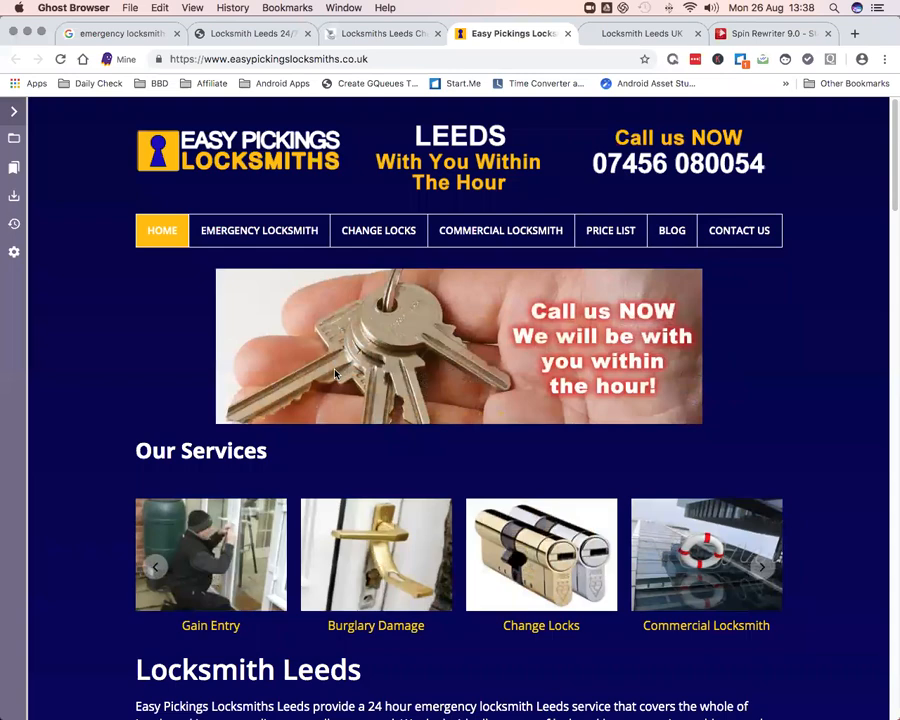
# Skim the Easy Pickings Locksmiths page and bring up the Locksmith Leeds UK site
pyautogui.scroll(-3)
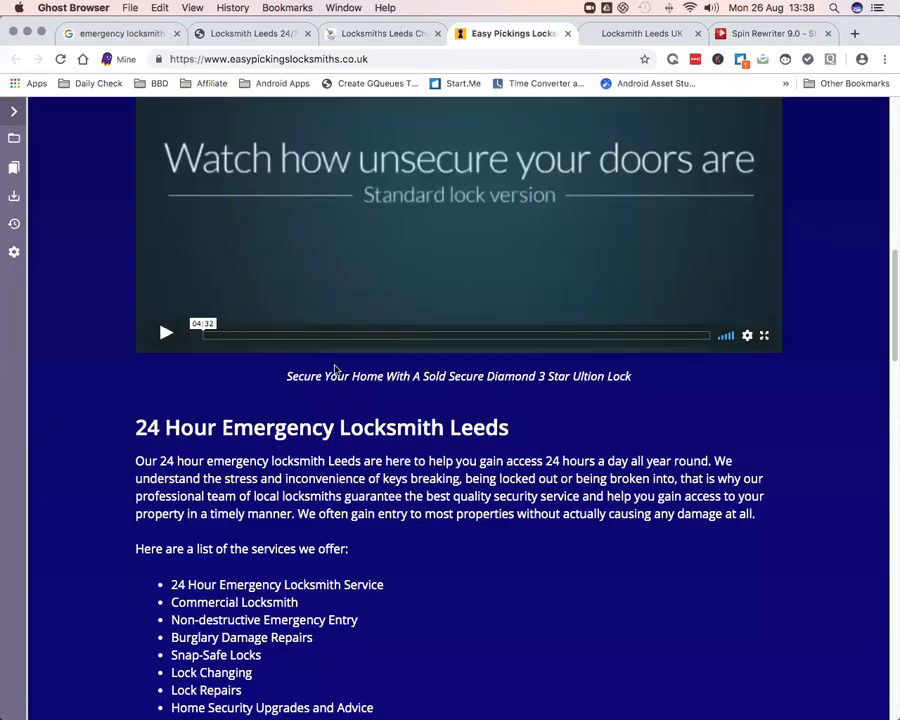
pyautogui.scroll(-3)
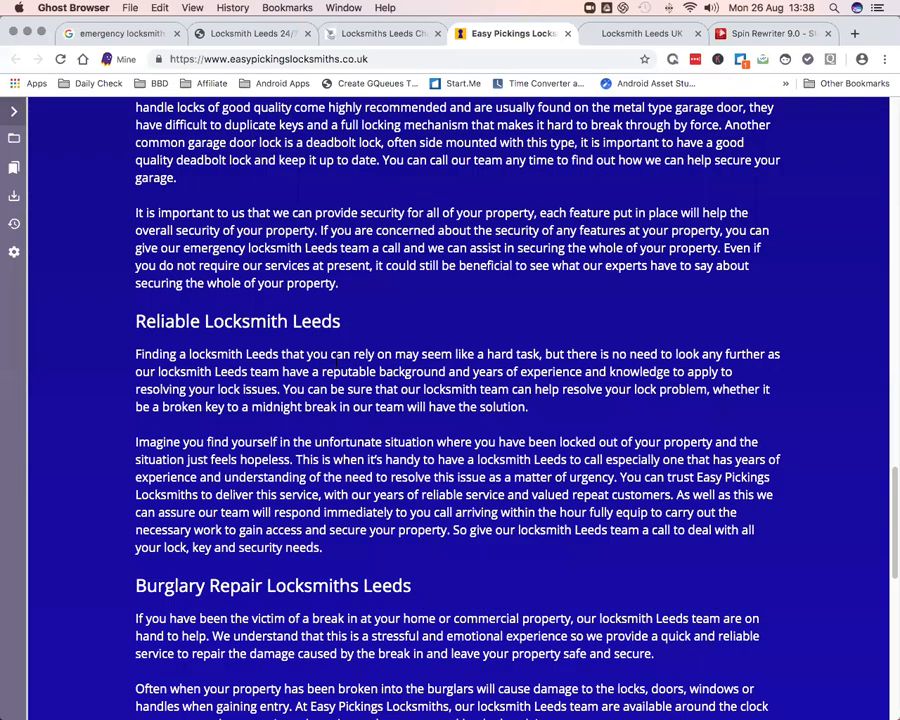
pyautogui.scroll(-3)
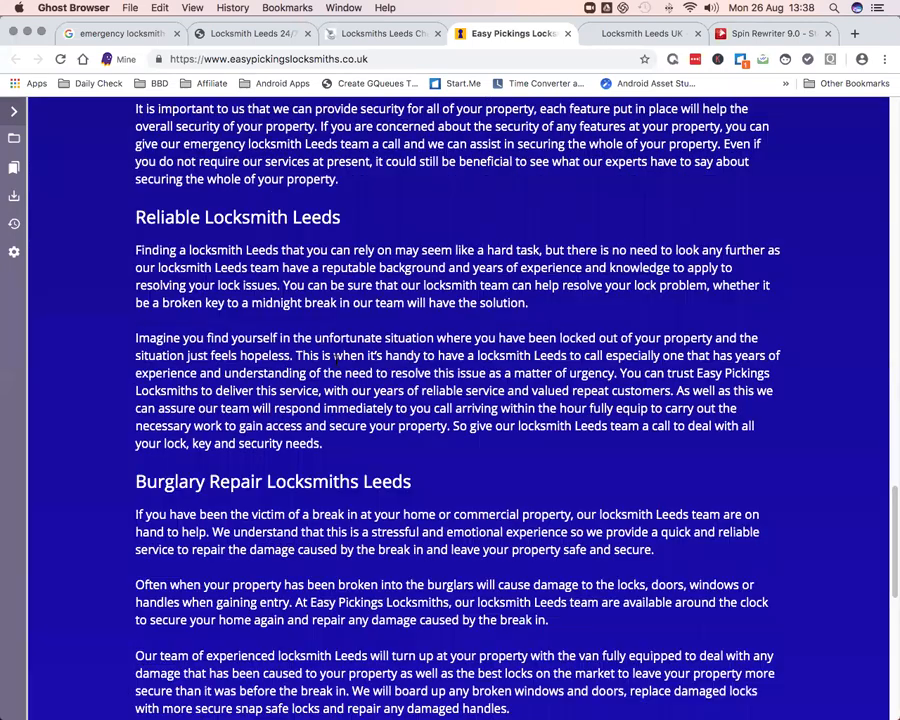
pyautogui.scroll(3)
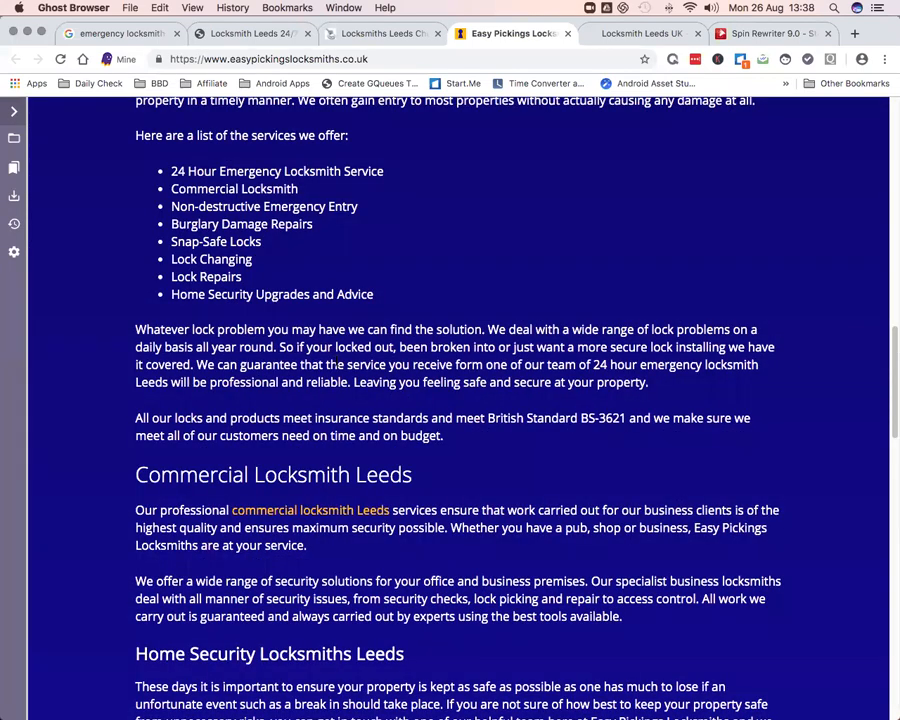
pyautogui.scroll(3)
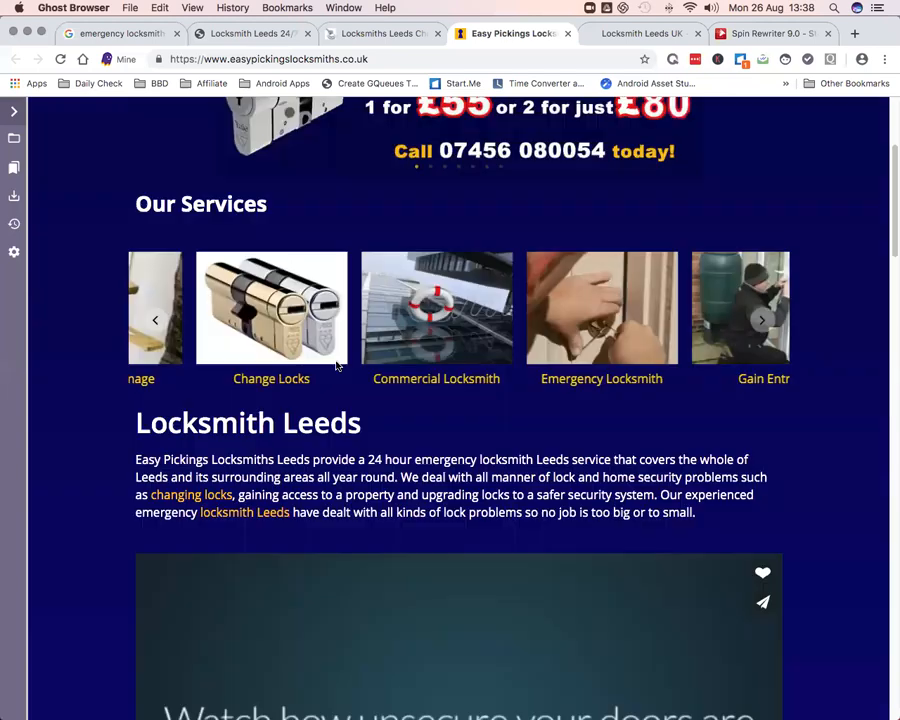
pyautogui.click(640, 32)
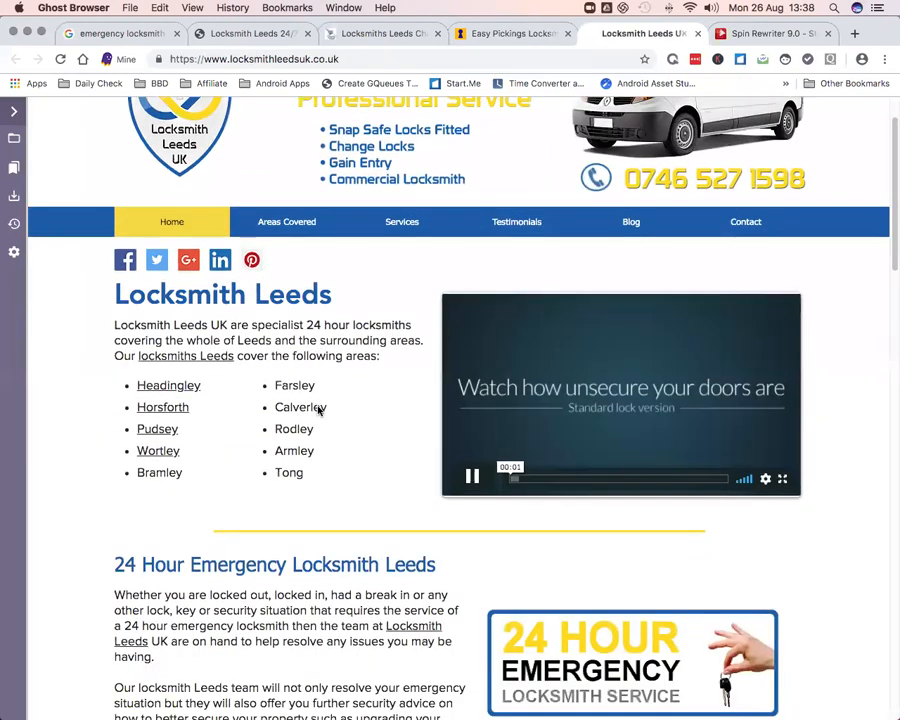
# Scroll through the Locksmith Leeds UK page and start its embedded lock security video
pyautogui.scroll(-3)
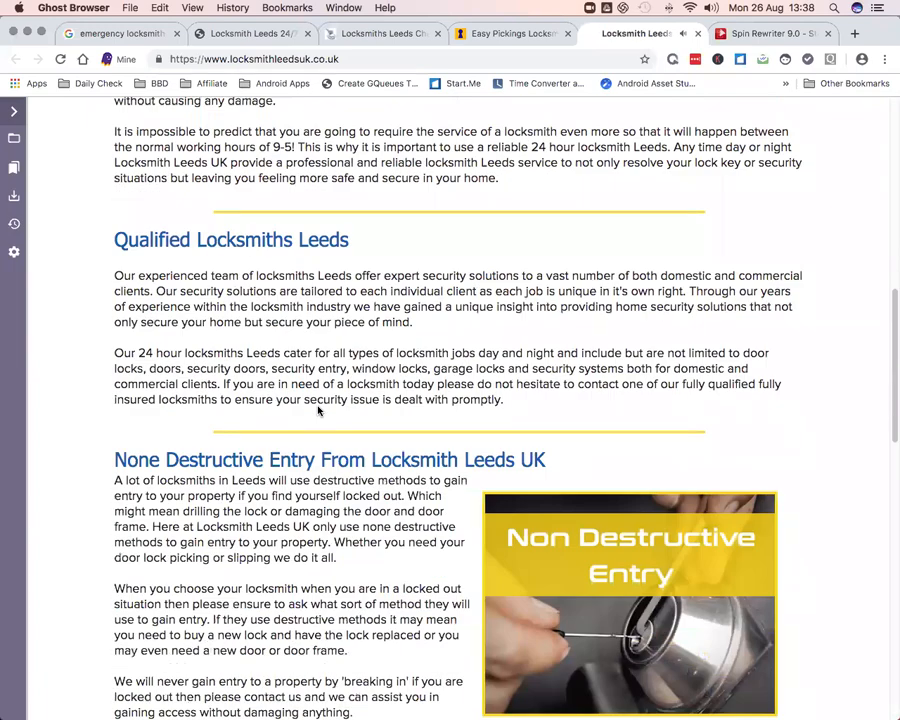
pyautogui.scroll(-3)
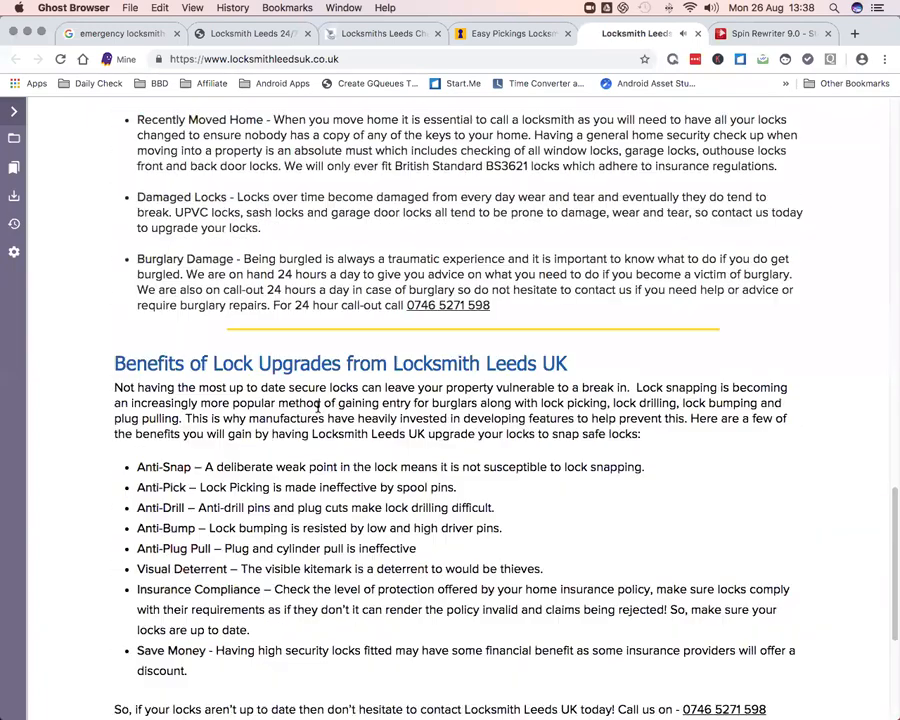
pyautogui.scroll(-3)
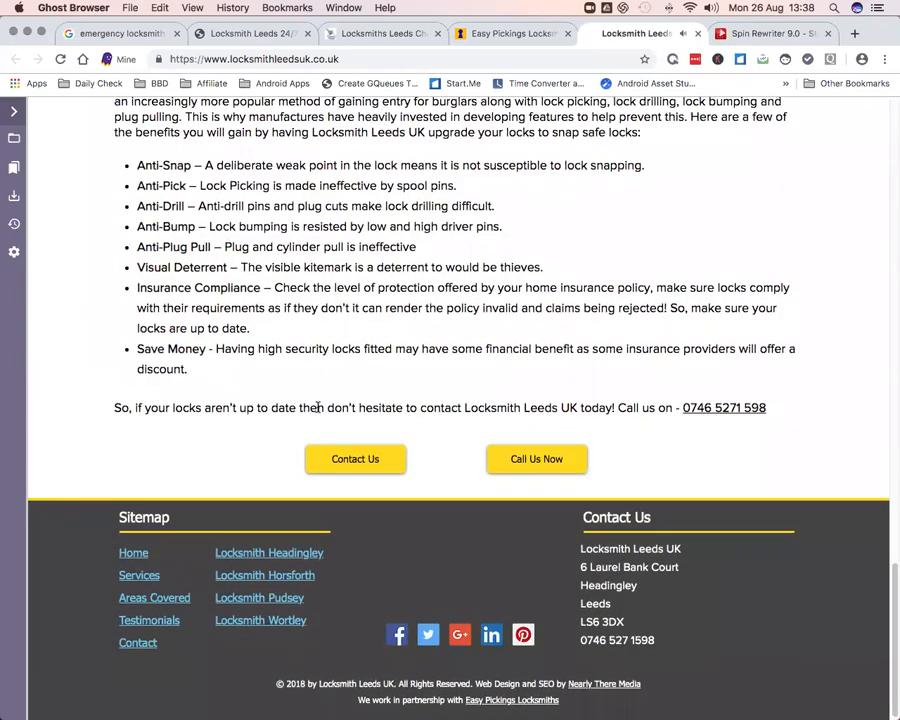
pyautogui.scroll(3)
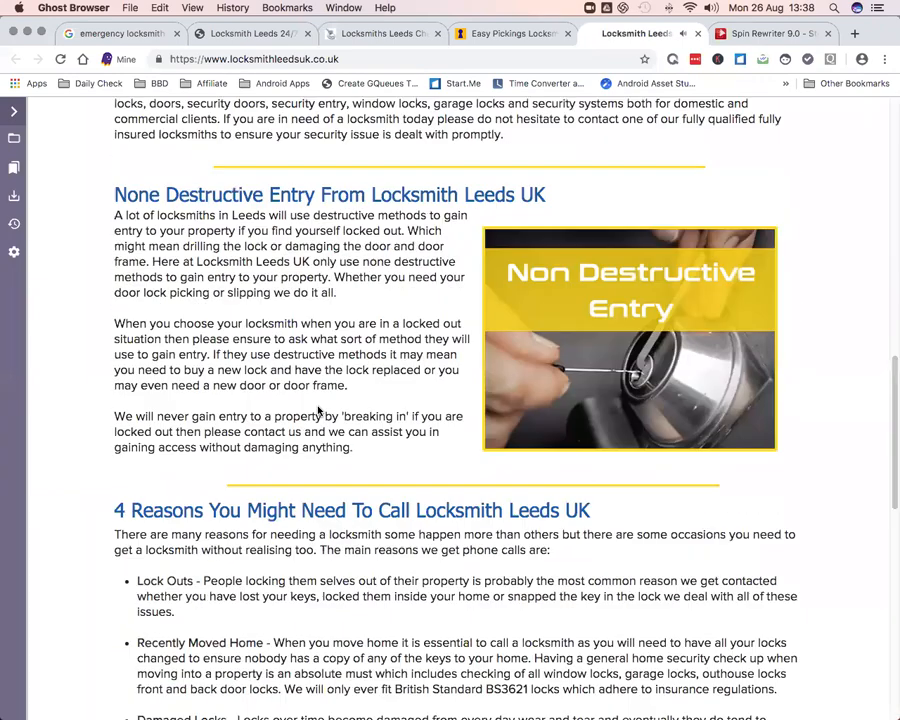
pyautogui.scroll(3)
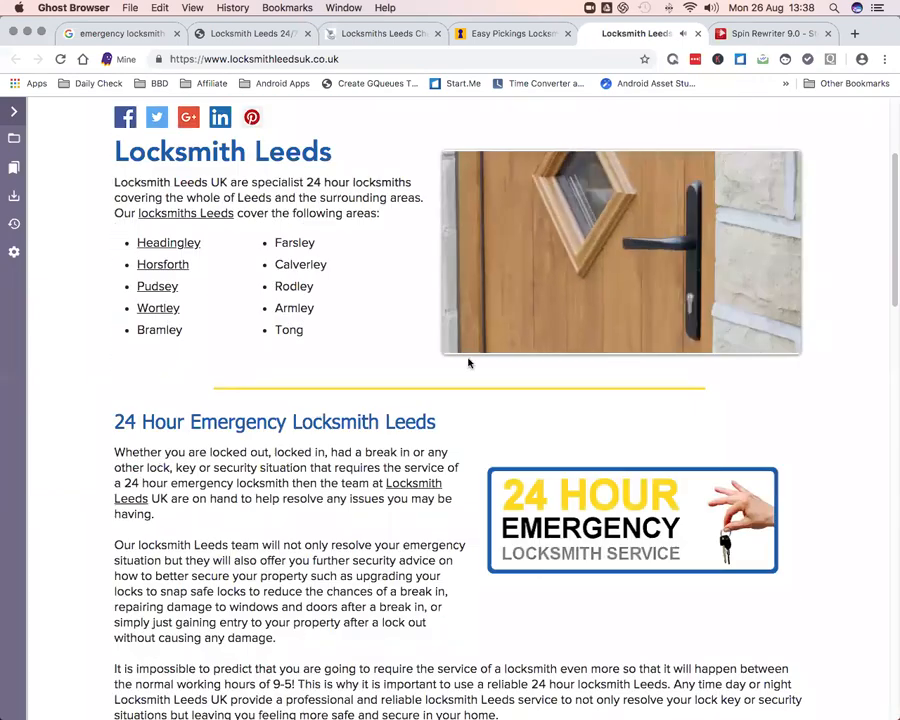
pyautogui.click(470, 334)
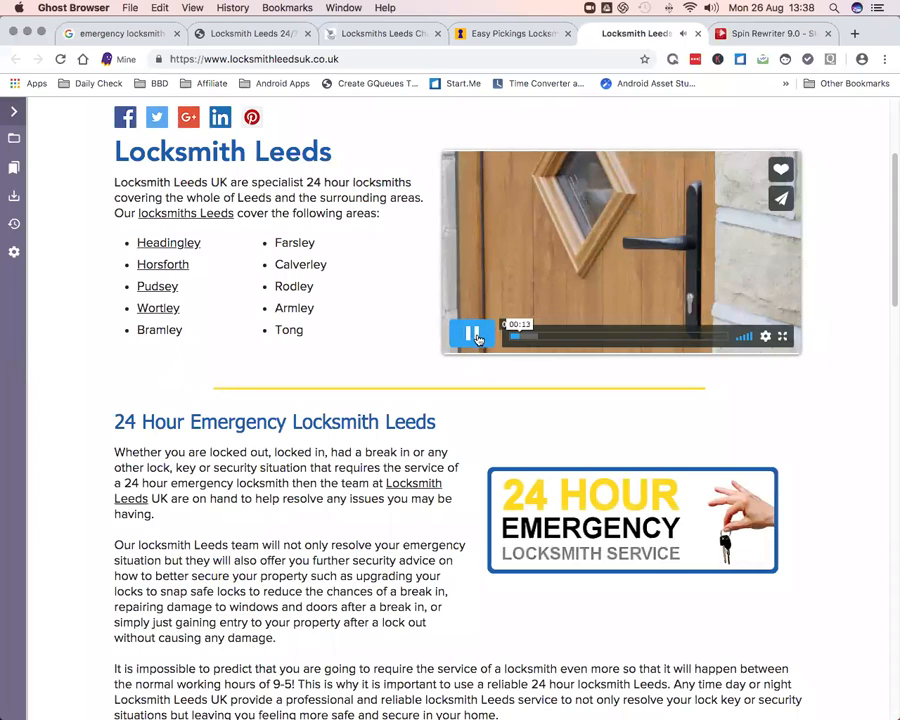
# Scroll the Locksmith Leeds UK page down to its footer and back to the top
pyautogui.scroll(3)
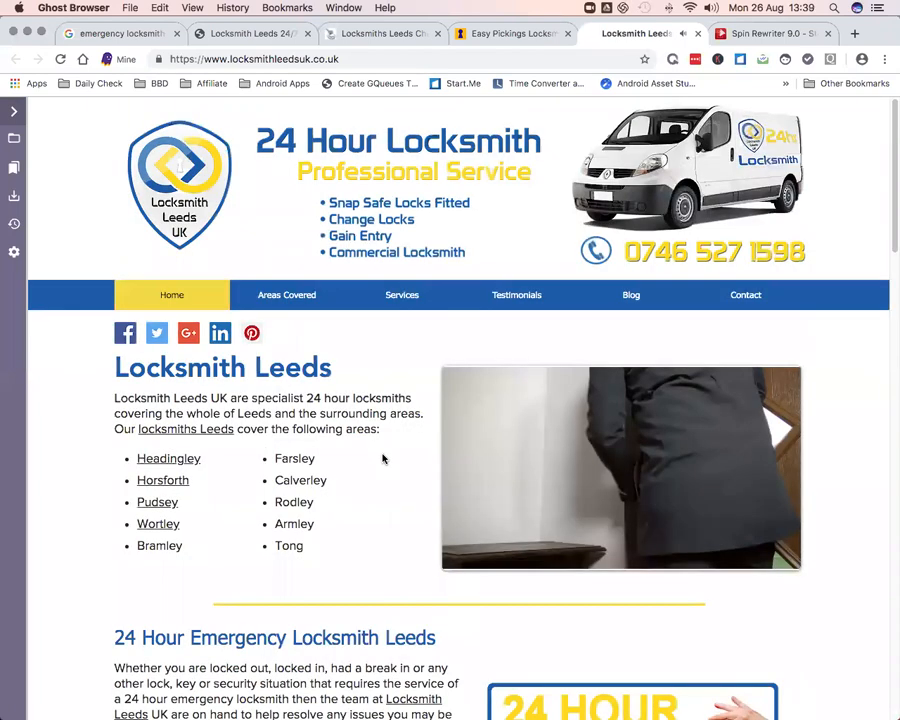
pyautogui.scroll(-3)
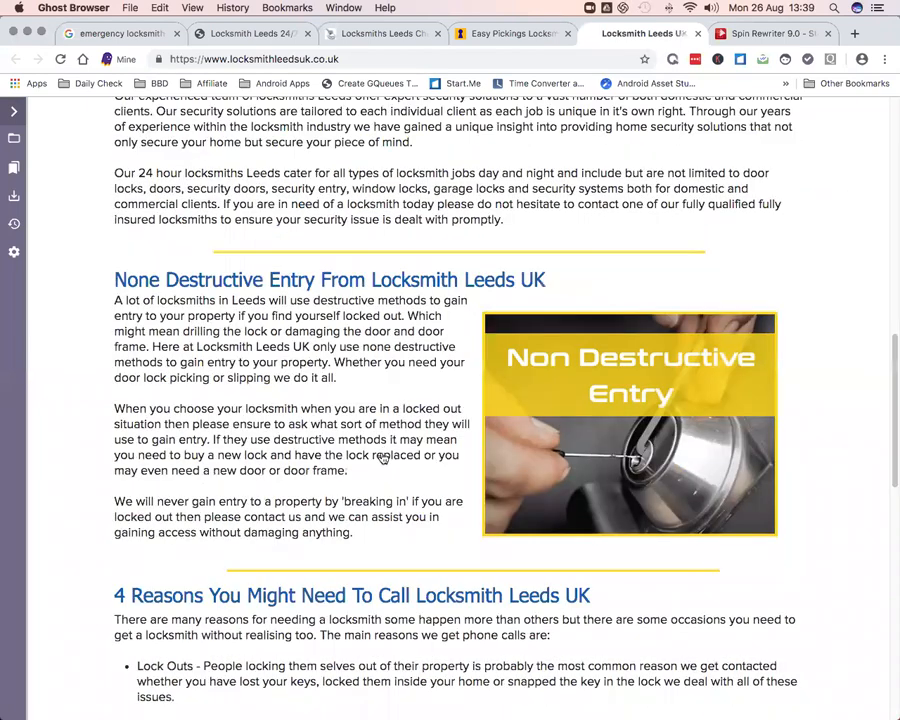
pyautogui.scroll(-3)
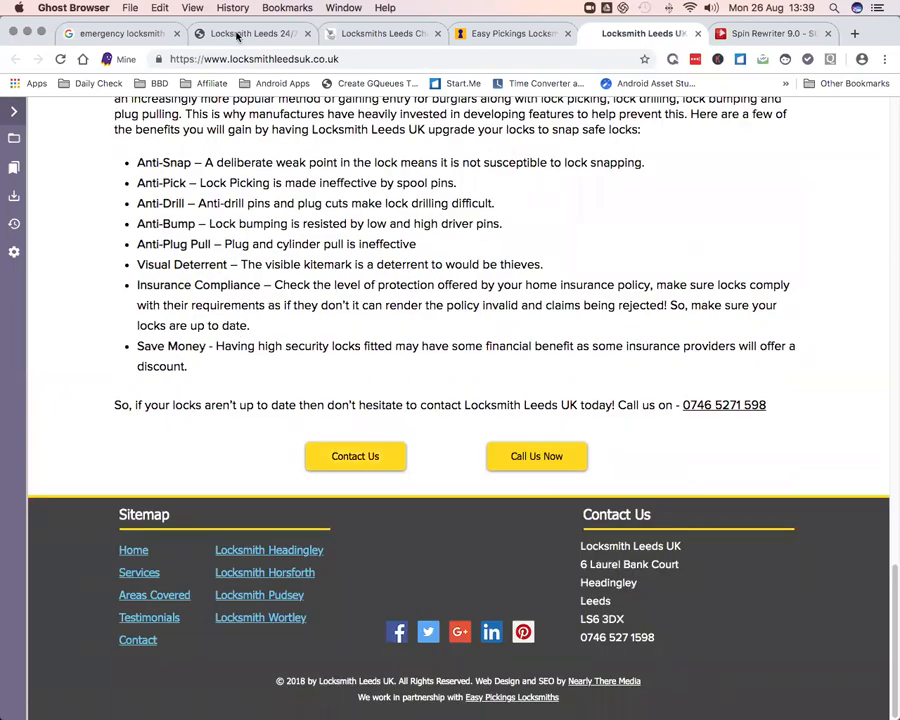
pyautogui.scroll(3)
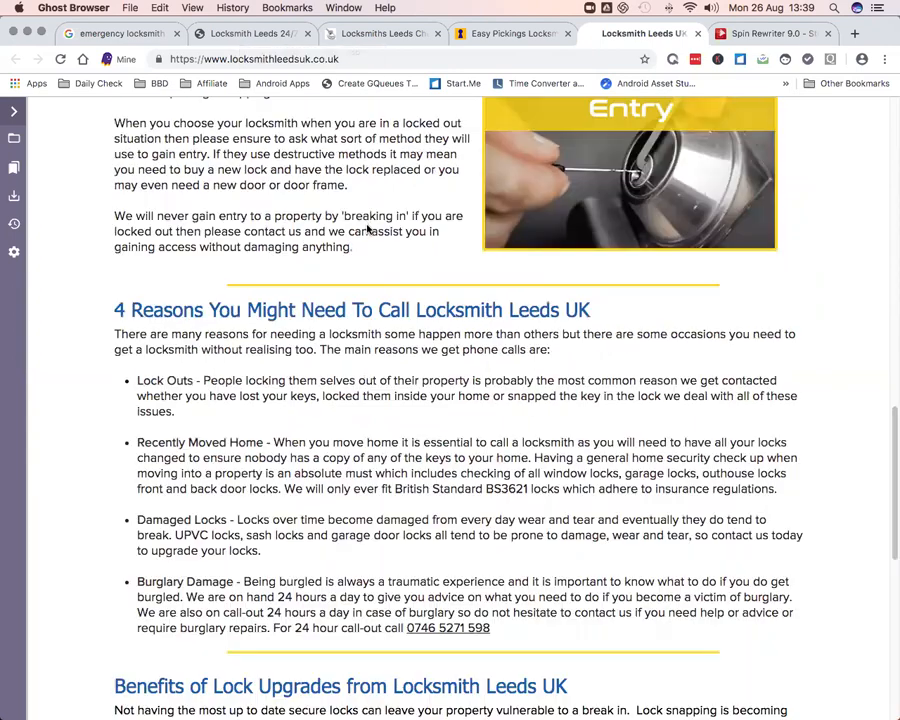
pyautogui.scroll(3)
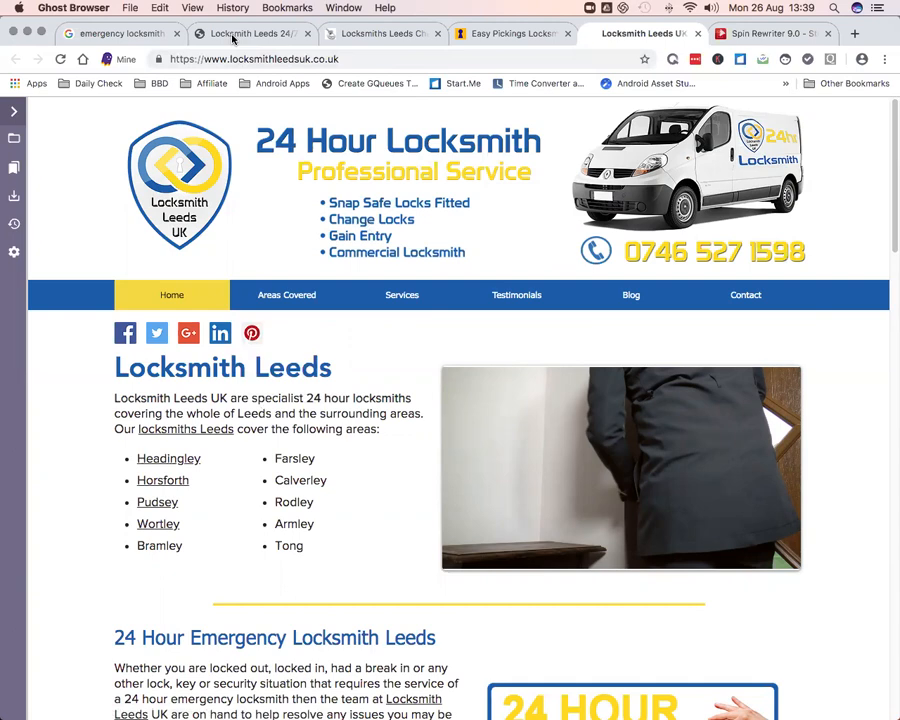
pyautogui.scroll(-3)
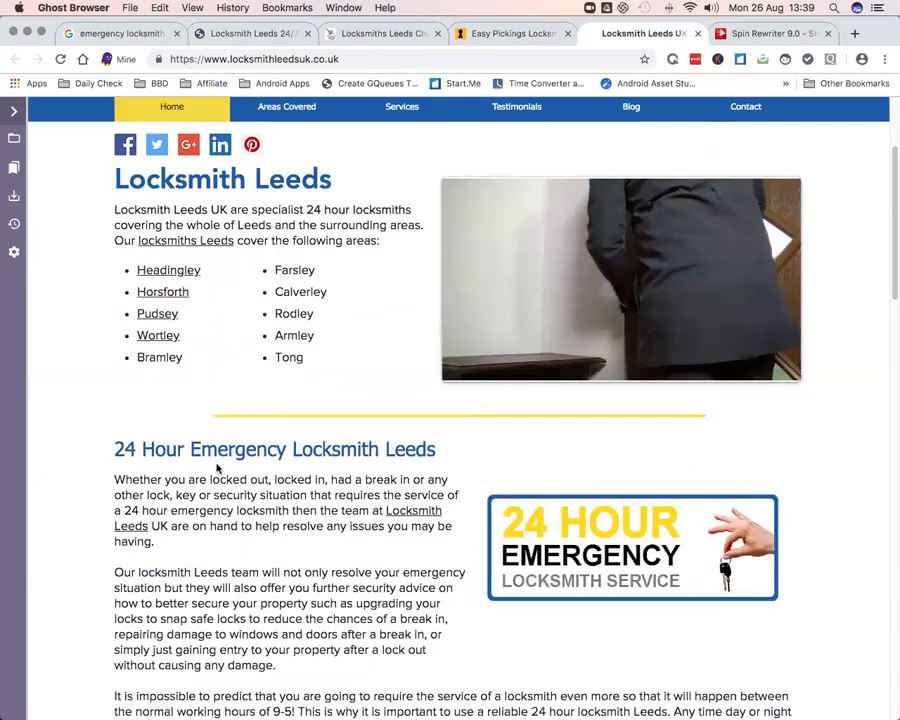
pyautogui.scroll(-3)
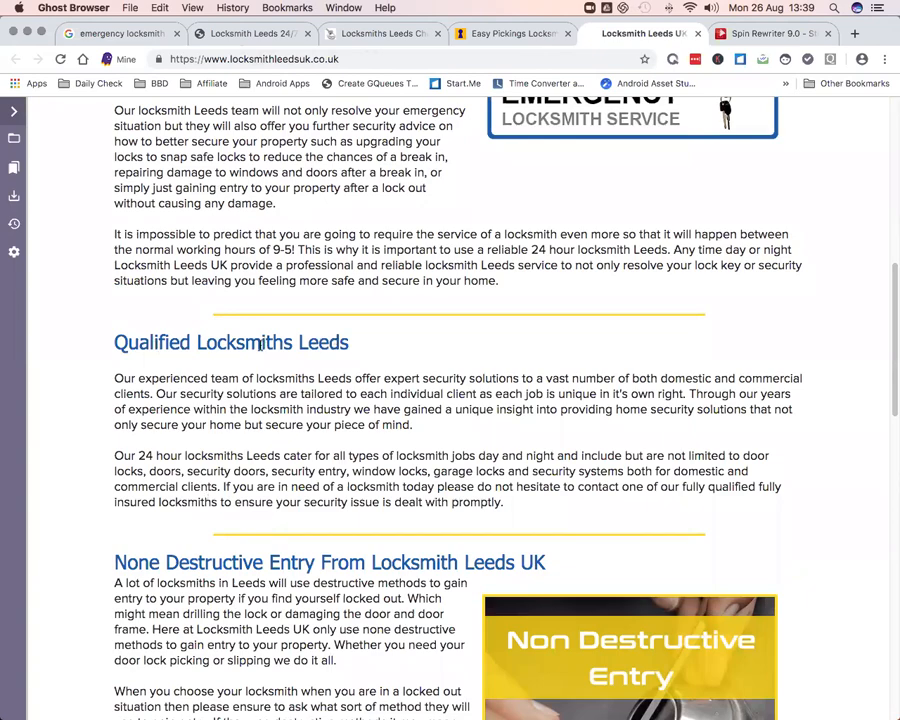
pyautogui.scroll(3)
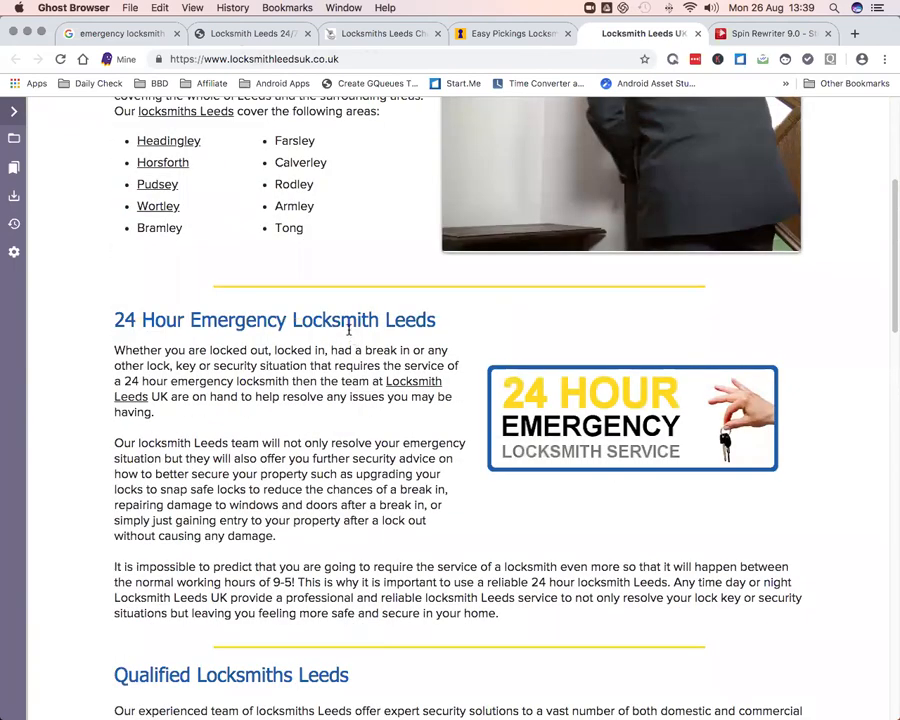
pyautogui.scroll(-3)
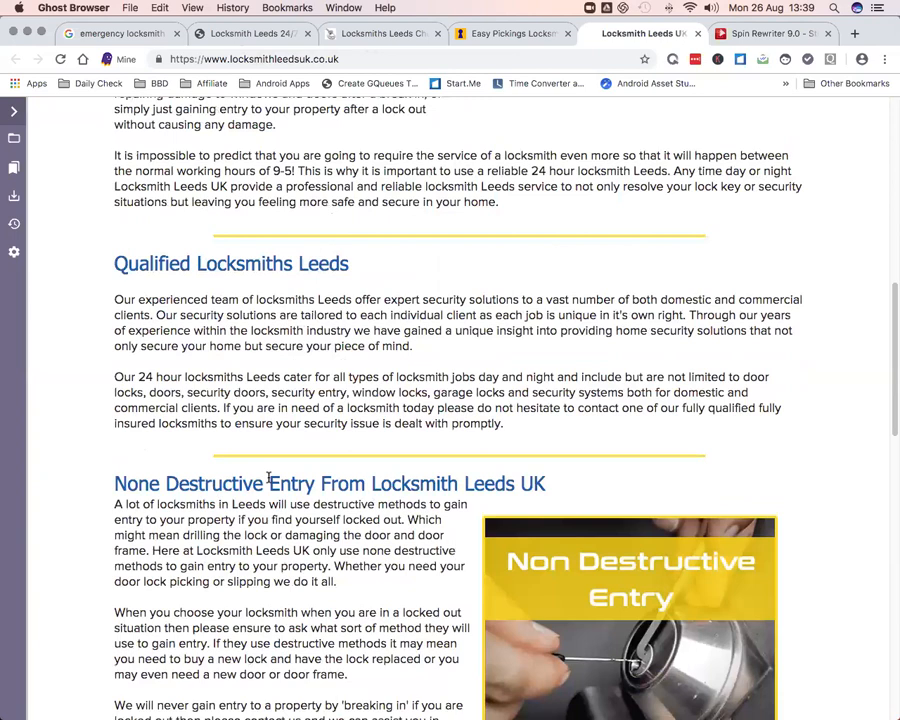
pyautogui.scroll(-3)
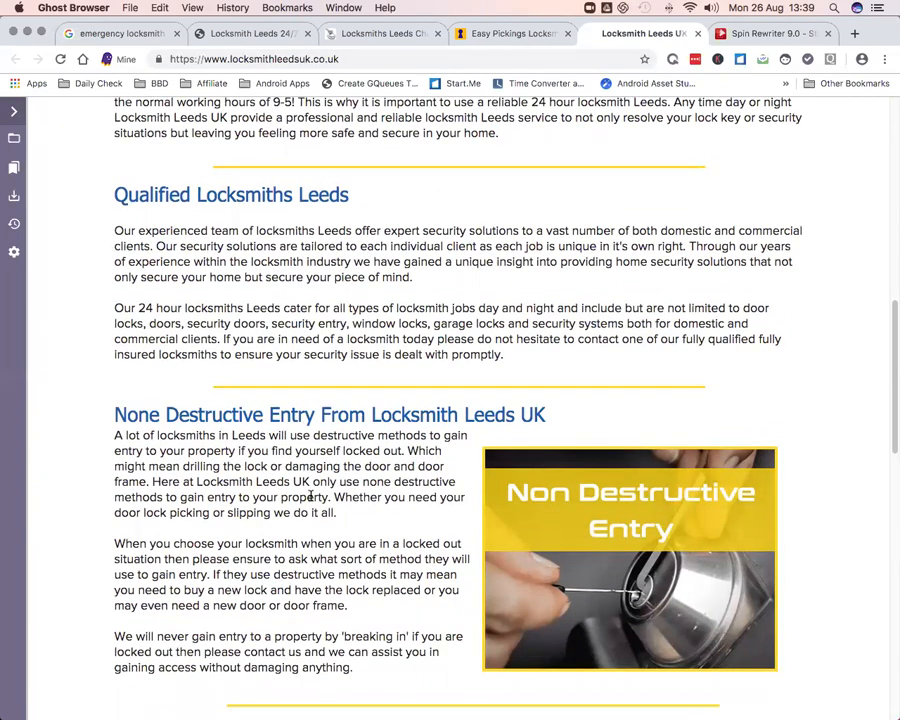
pyautogui.scroll(-3)
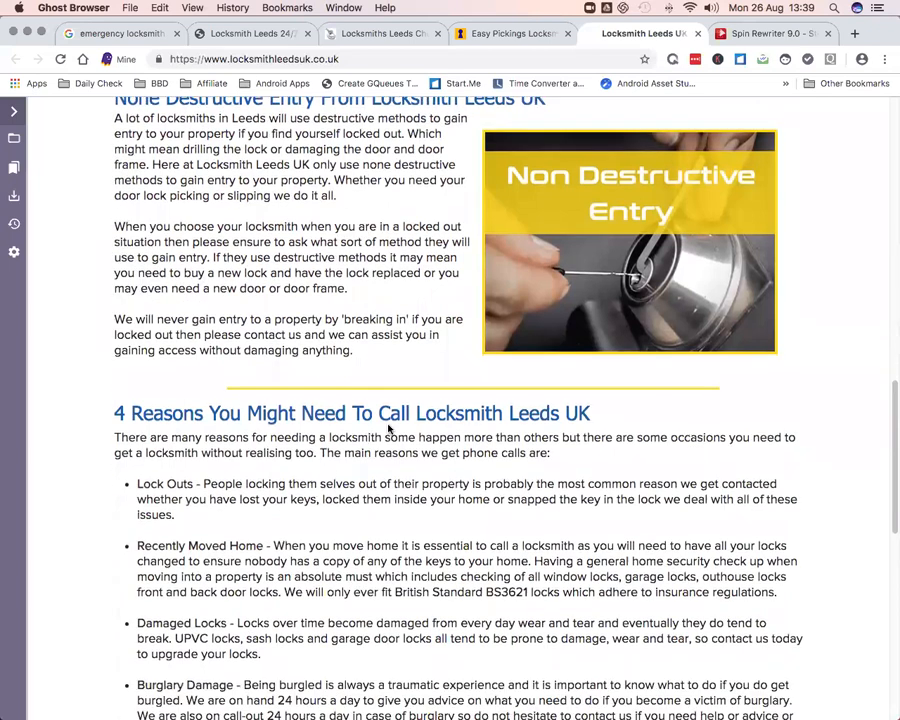
pyautogui.scroll(-3)
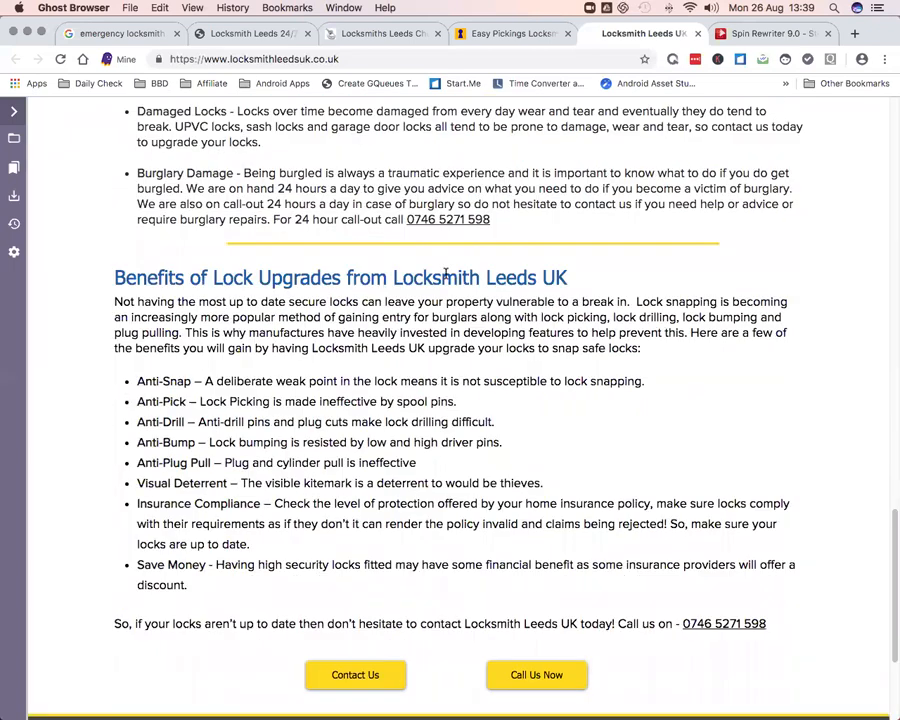
pyautogui.scroll(-3)
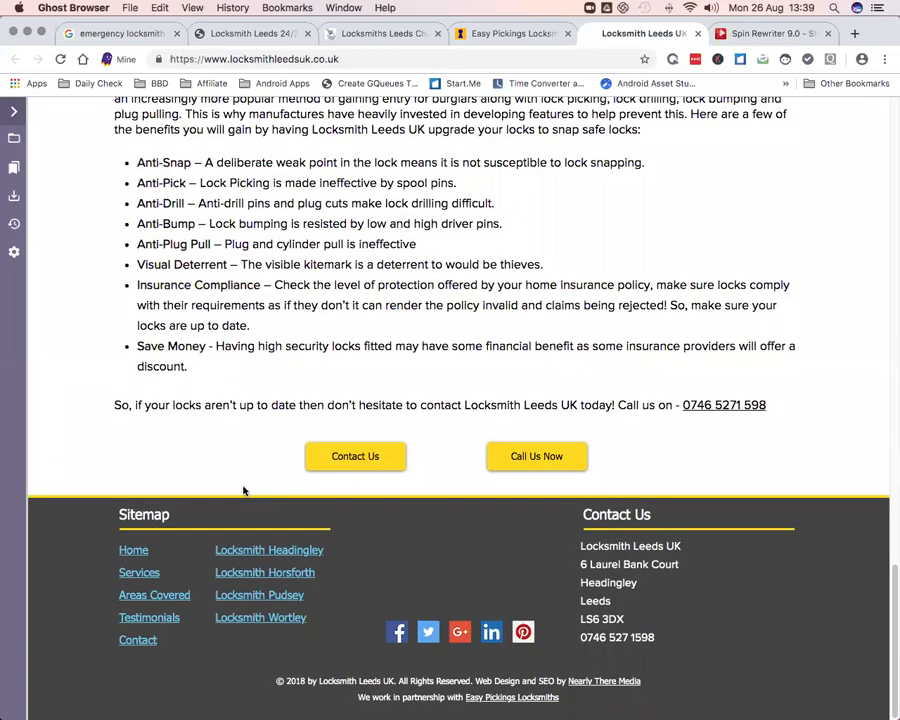
pyautogui.moveTo(290, 496)
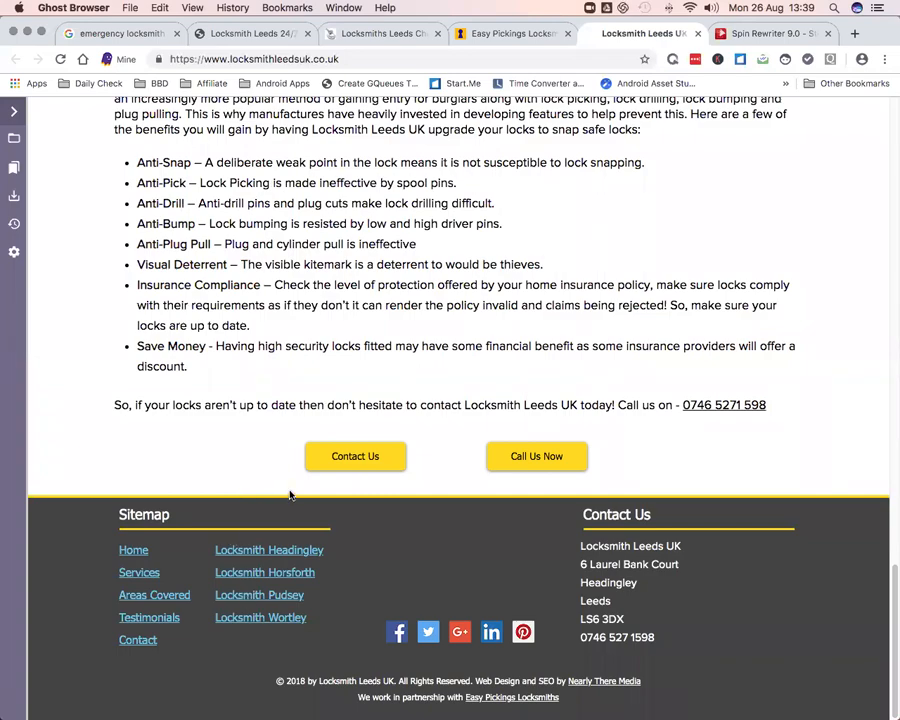
pyautogui.scroll(3)
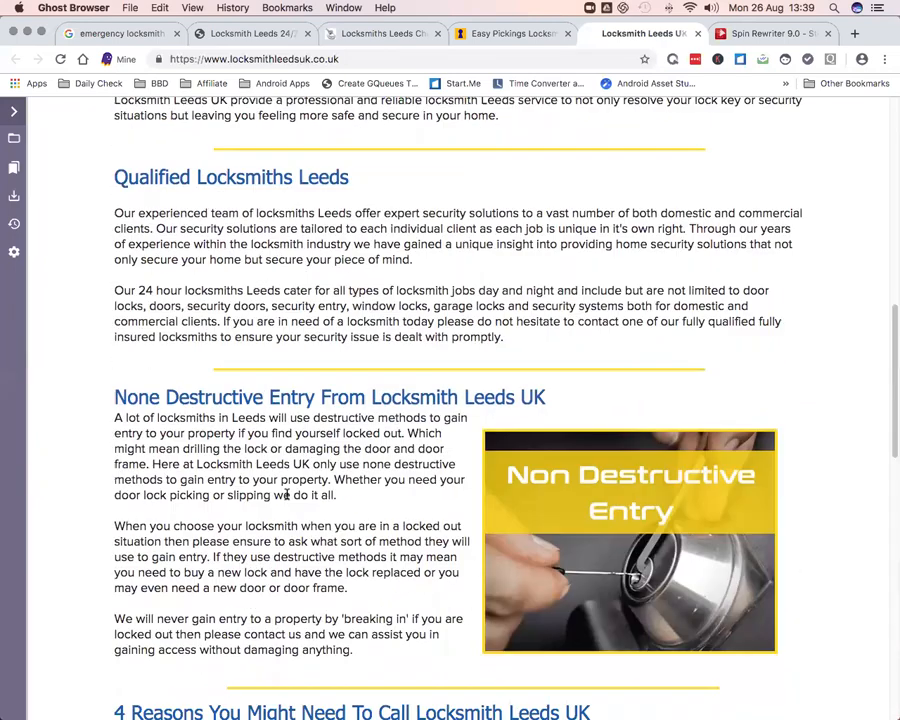
pyautogui.scroll(3)
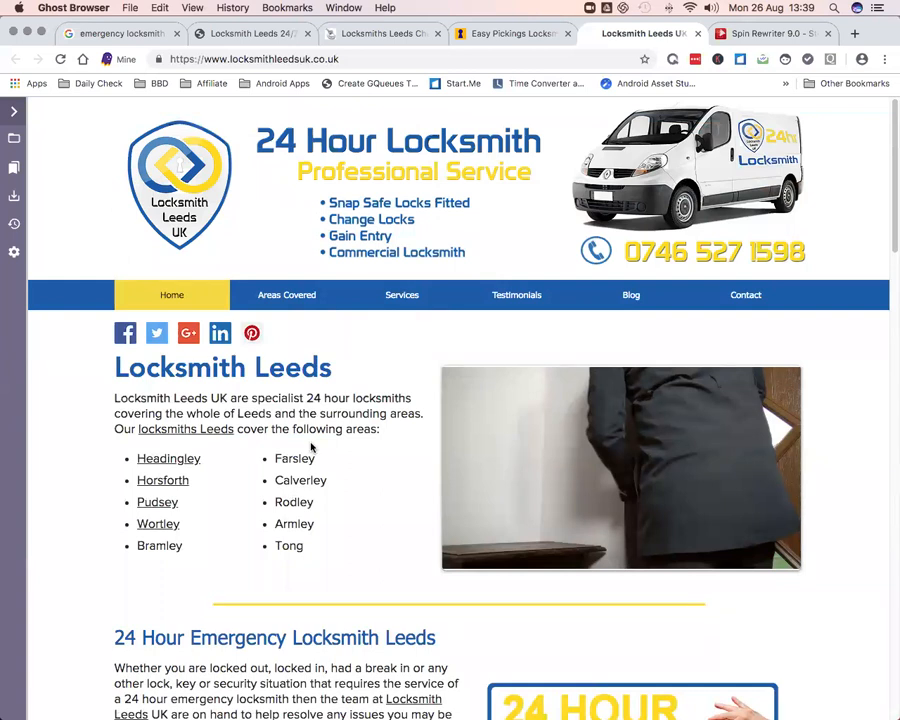
pyautogui.moveTo(340, 488)
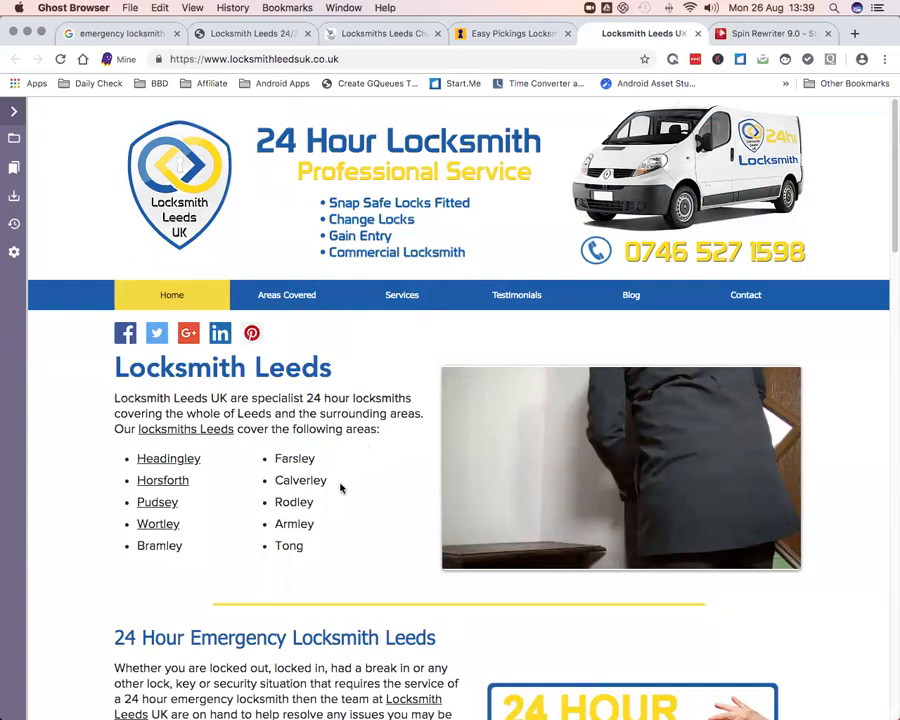
pyautogui.scroll(-3)
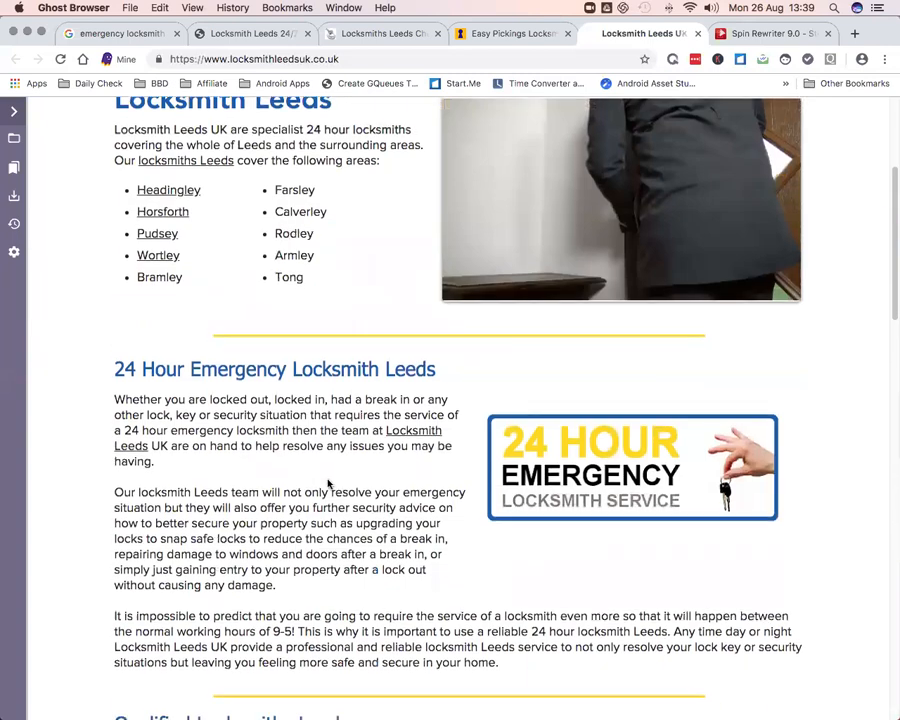
pyautogui.scroll(-3)
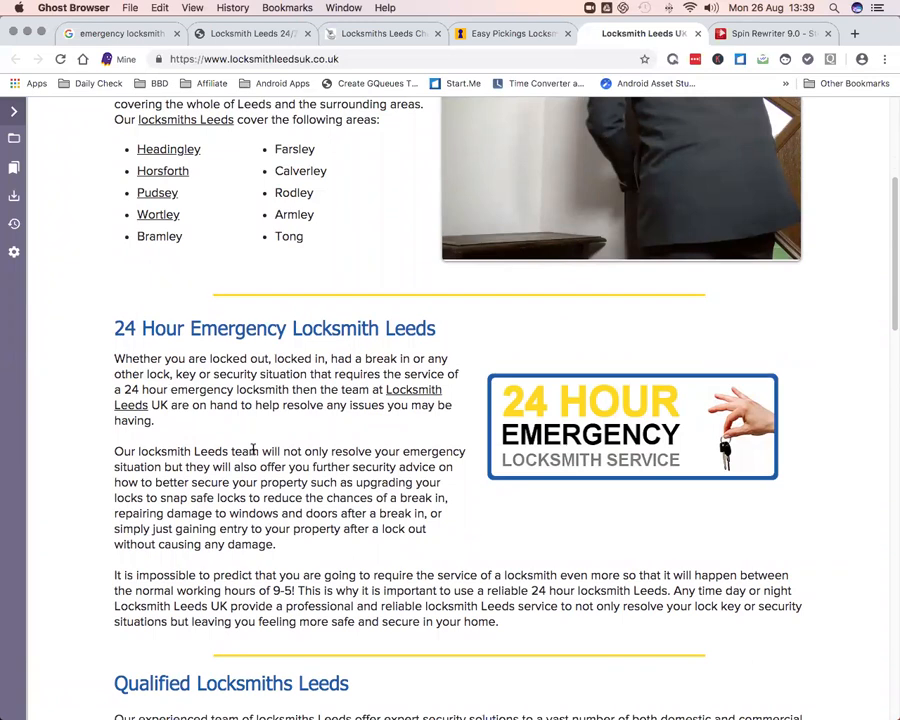
pyautogui.moveTo(262, 476)
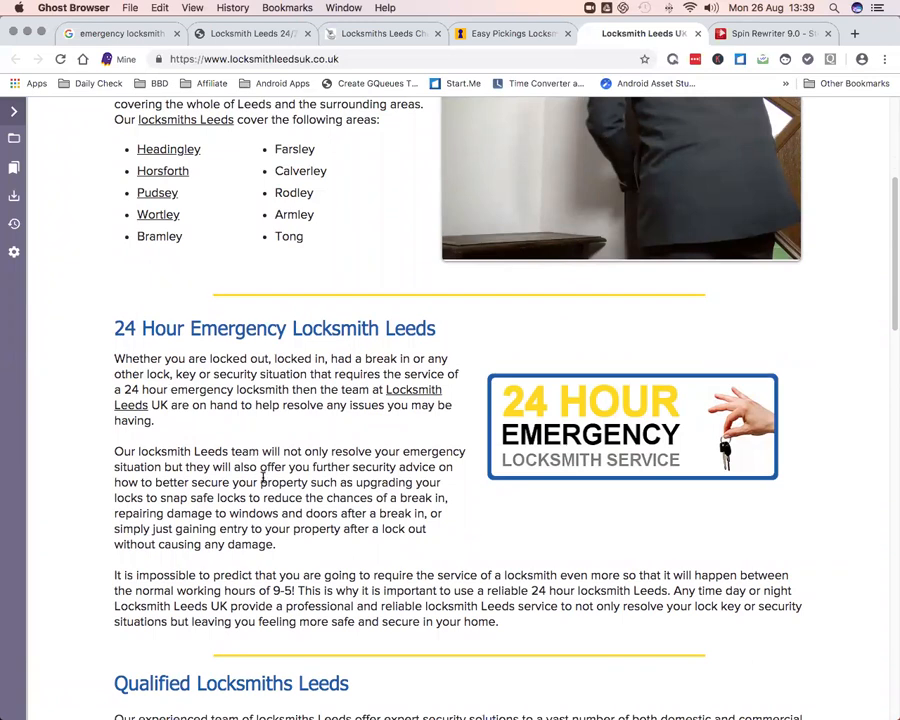
pyautogui.scroll(-3)
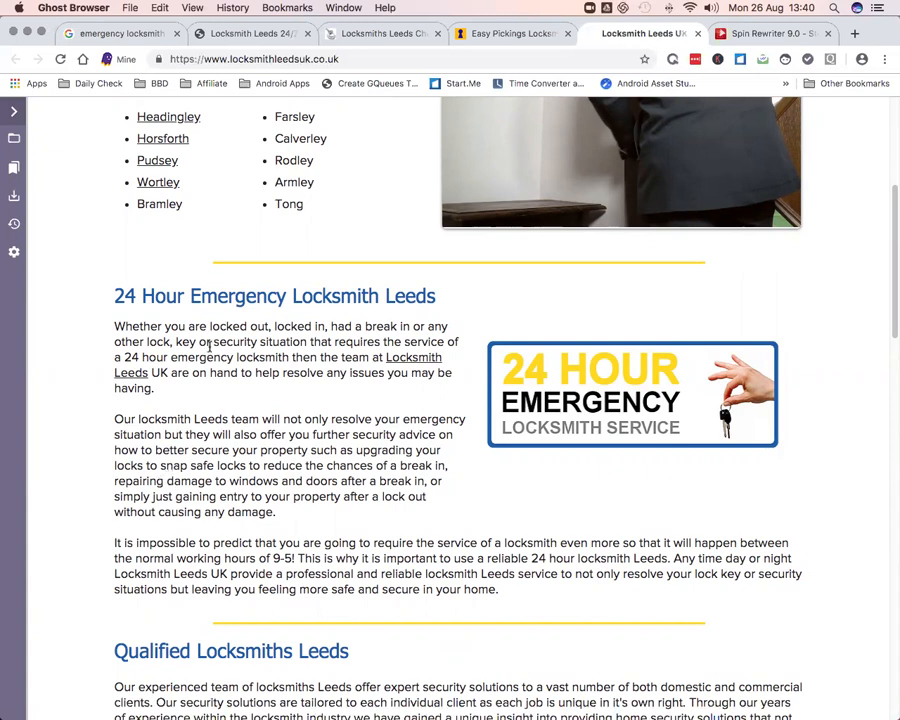
pyautogui.moveTo(232, 356)
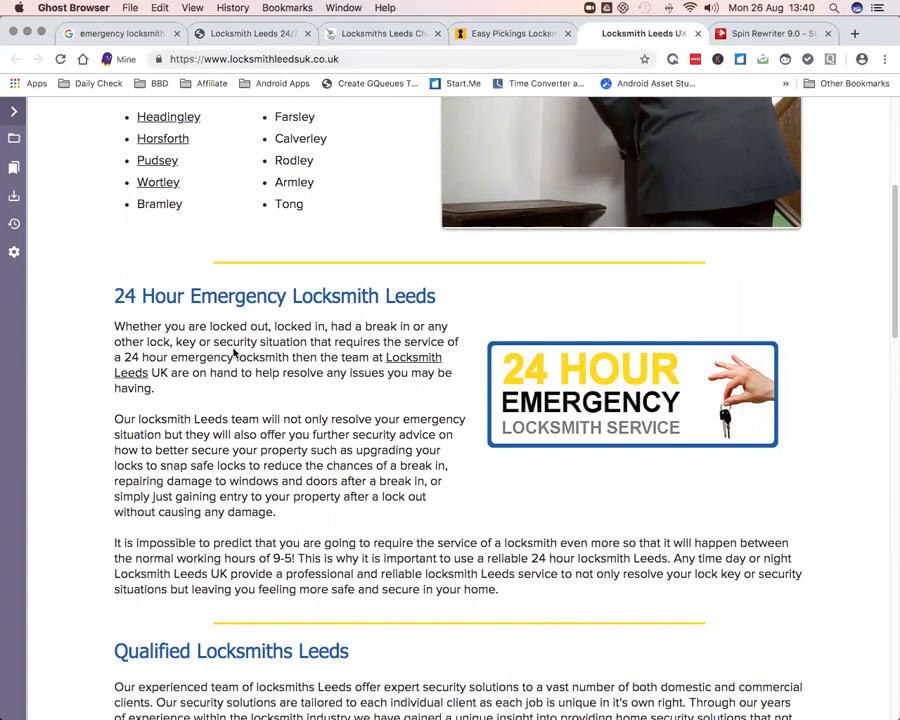
pyautogui.moveTo(324, 286)
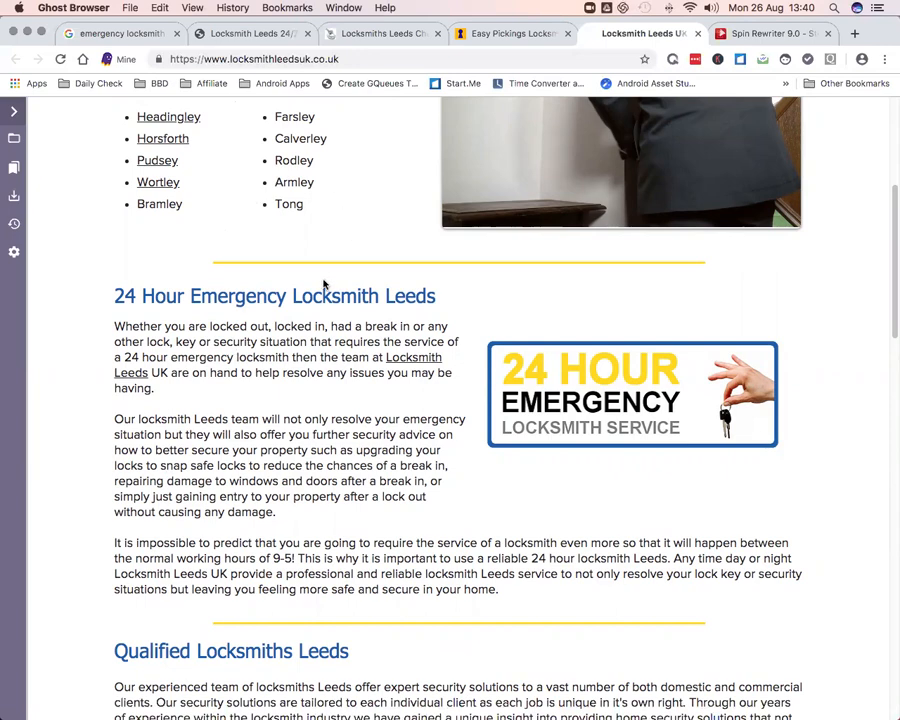
pyautogui.scroll(3)
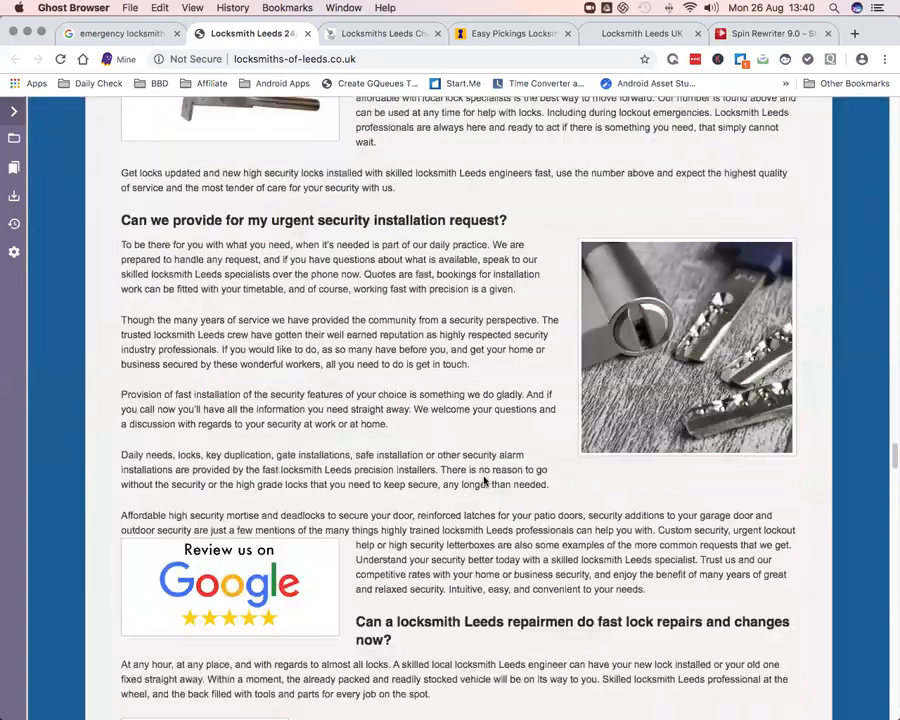
# Scroll the Locksmiths of Leeds page to the Emergency Locksmith heading and its two paragraphs
pyautogui.scroll(-3)
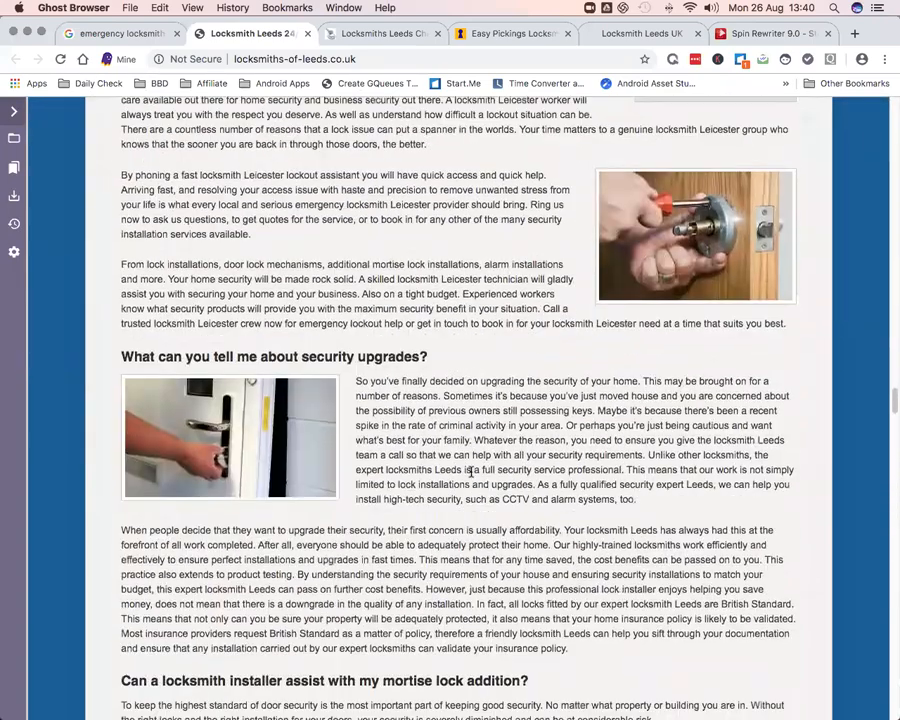
pyautogui.scroll(-3)
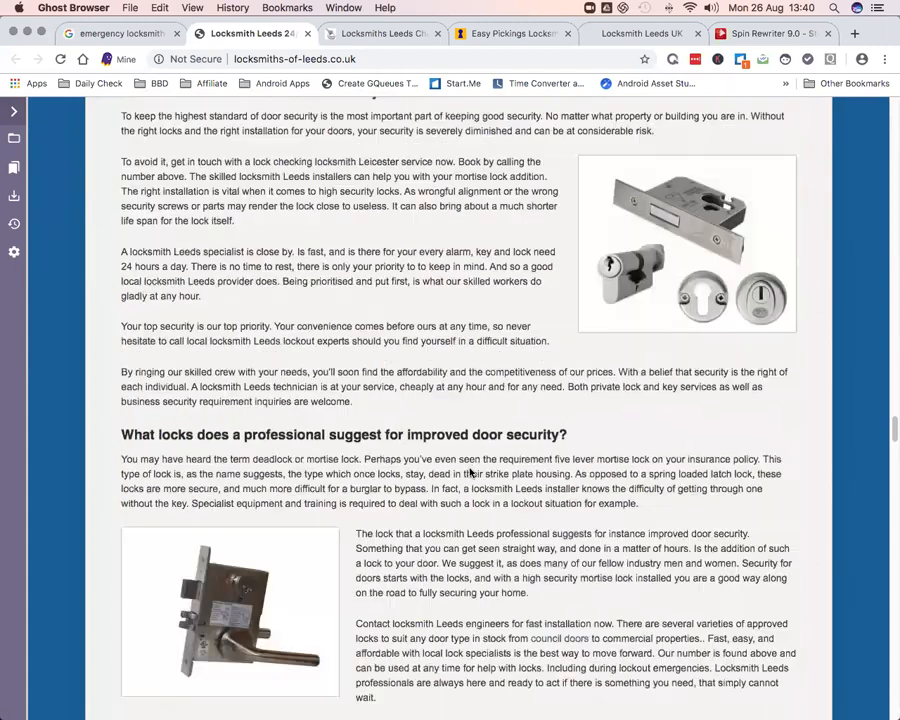
pyautogui.scroll(-3)
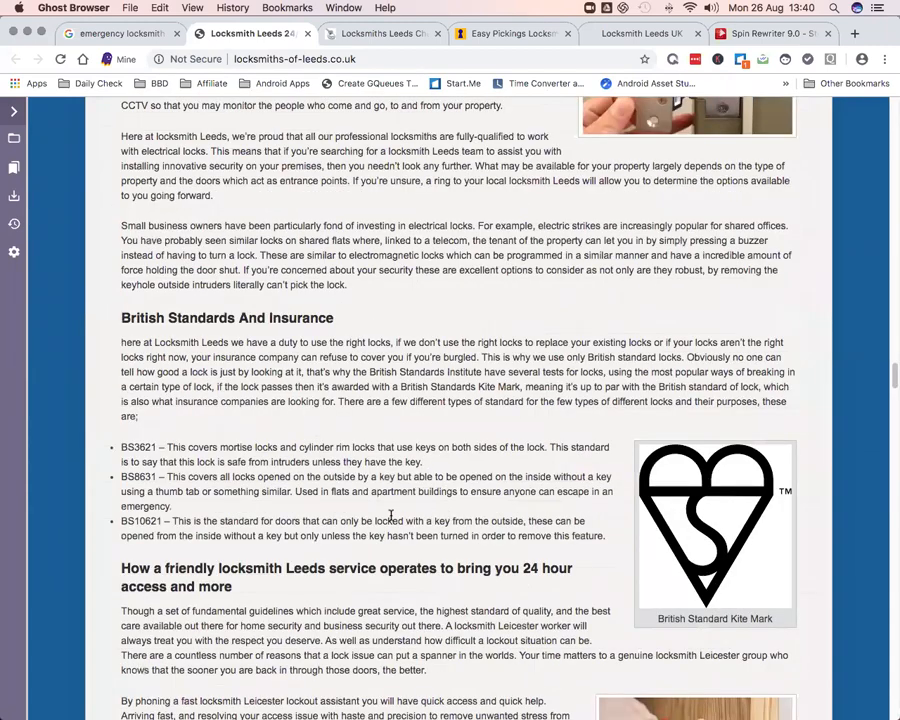
pyautogui.scroll(3)
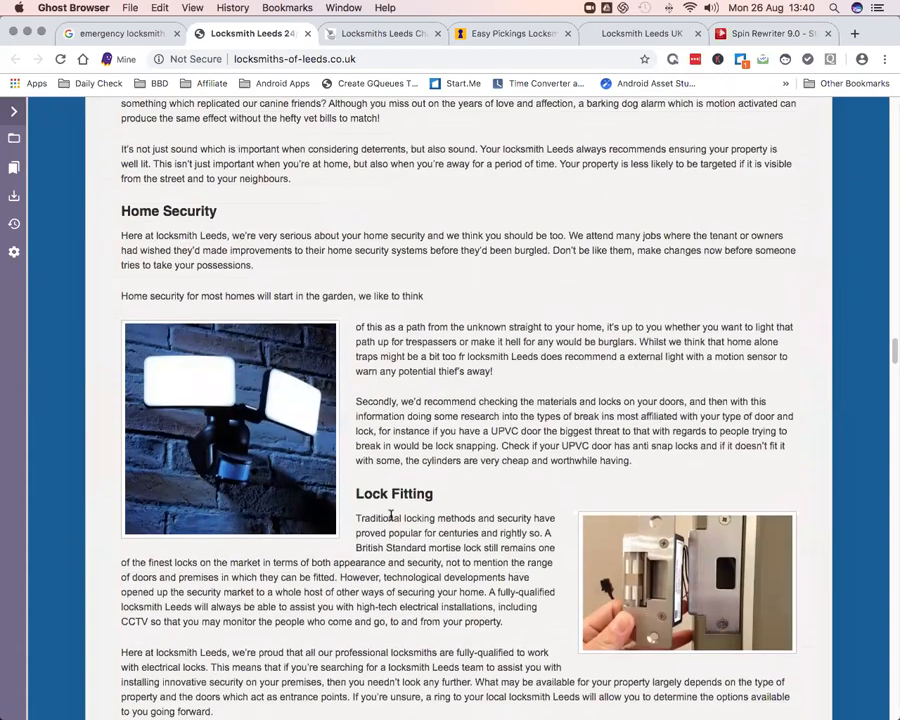
pyautogui.scroll(3)
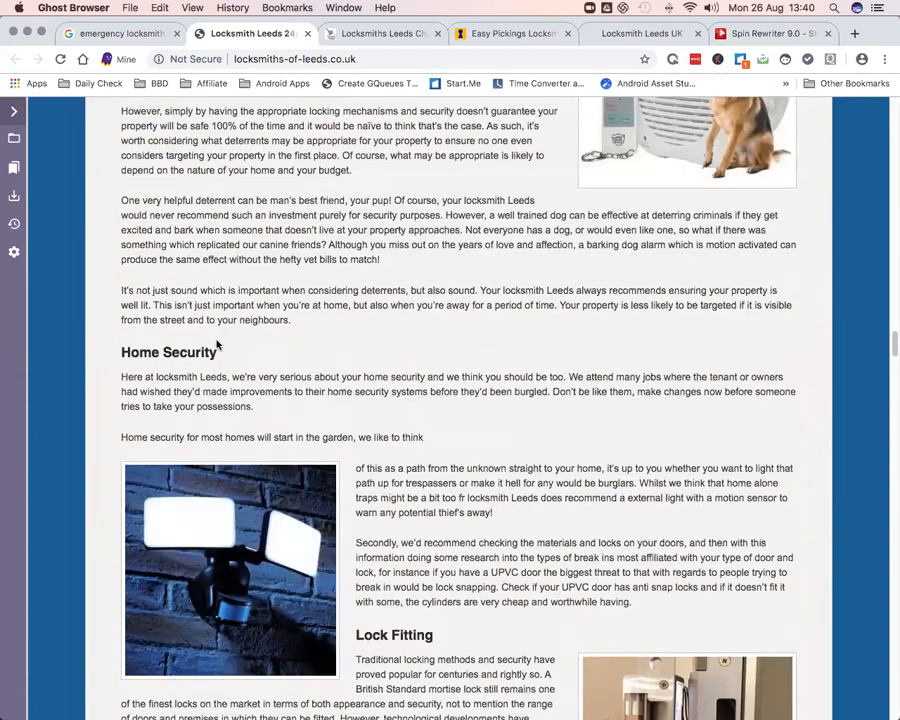
pyautogui.scroll(3)
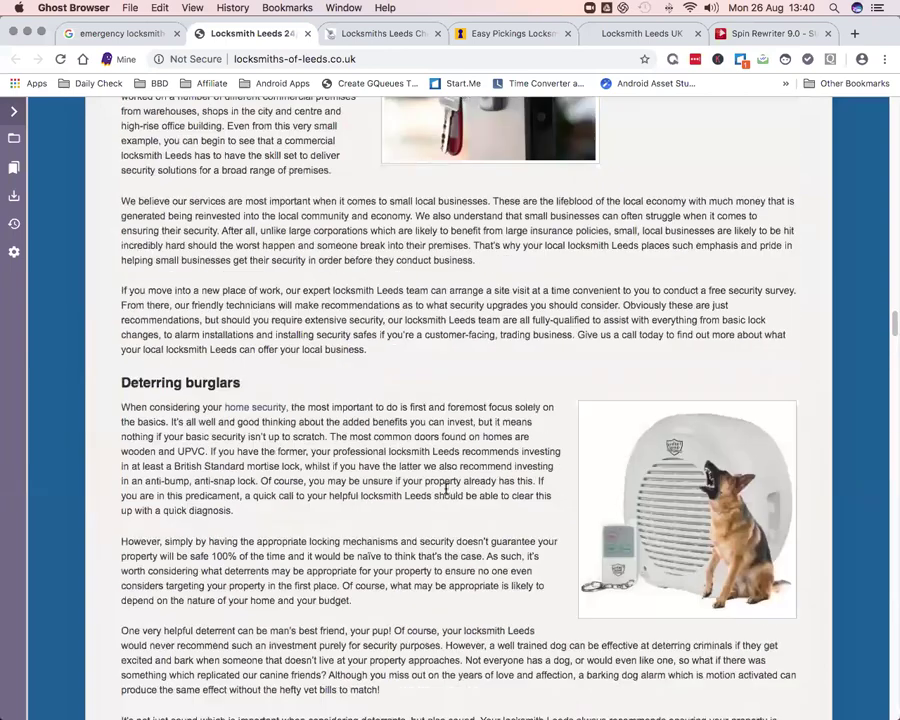
pyautogui.scroll(3)
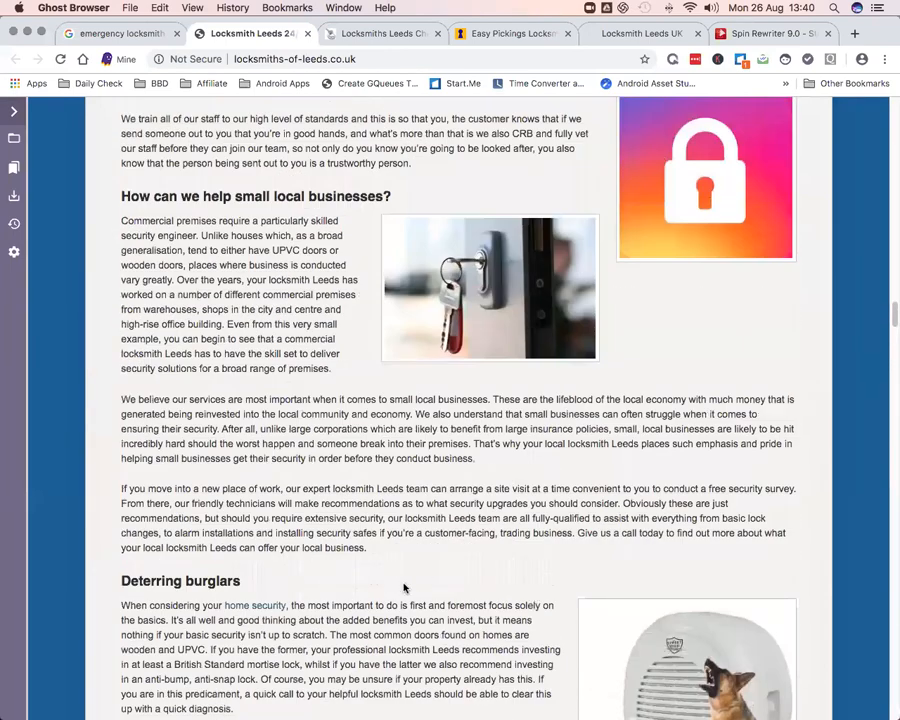
pyautogui.scroll(3)
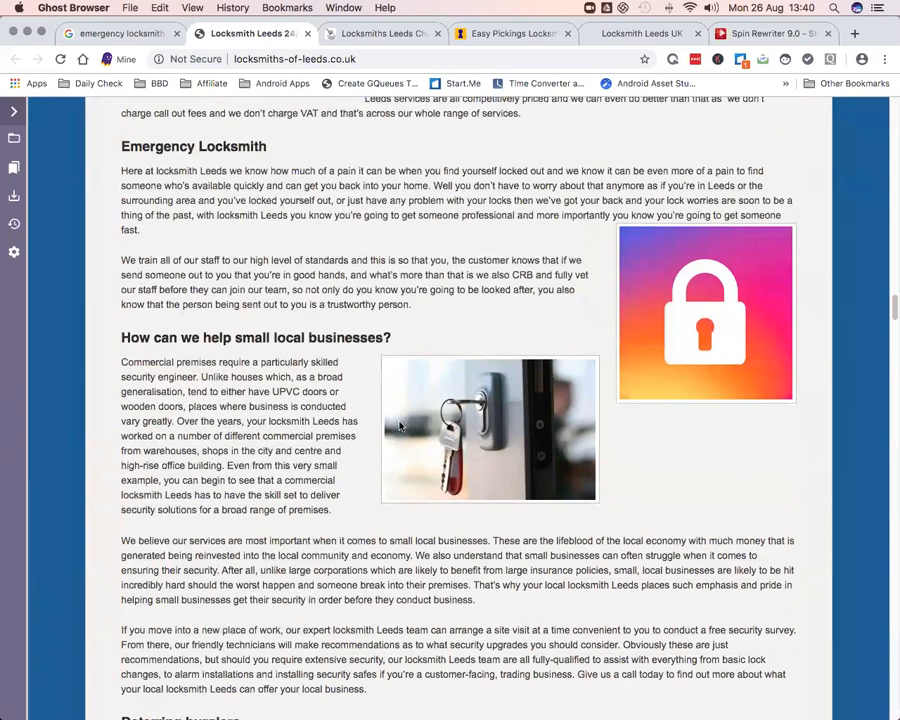
pyautogui.scroll(3)
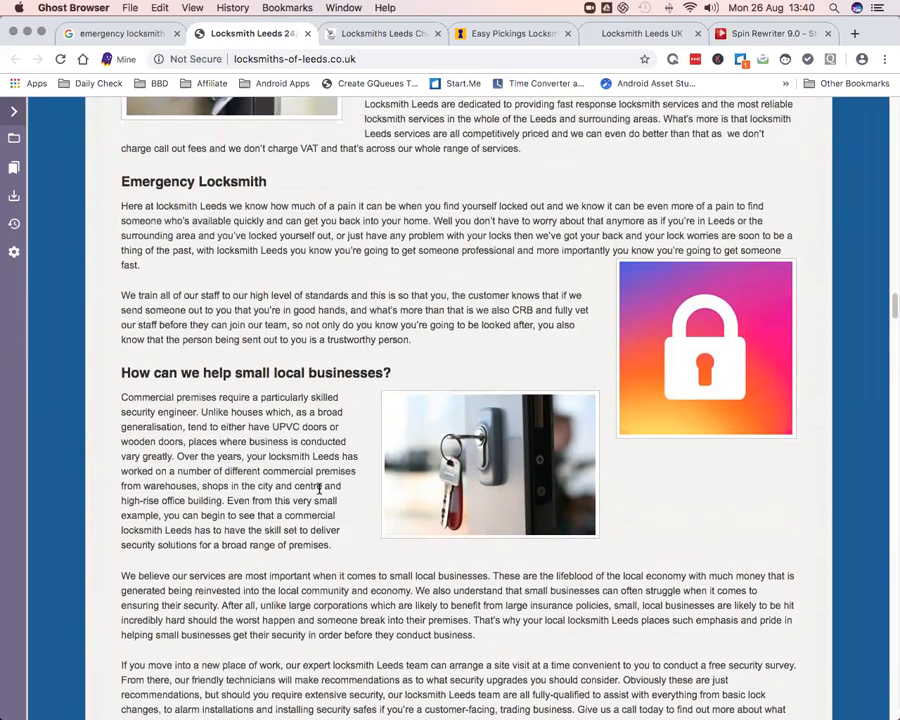
pyautogui.scroll(3)
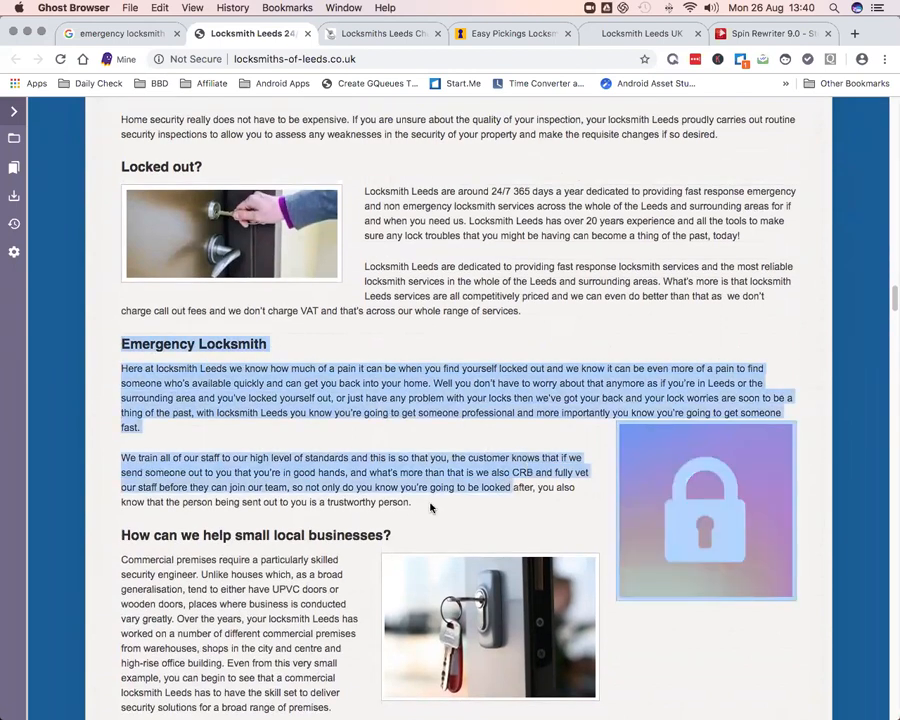
# Copy the selected Emergency Locksmith section and switch over to the Spin Rewriter tab
pyautogui.rightClick(376, 490)
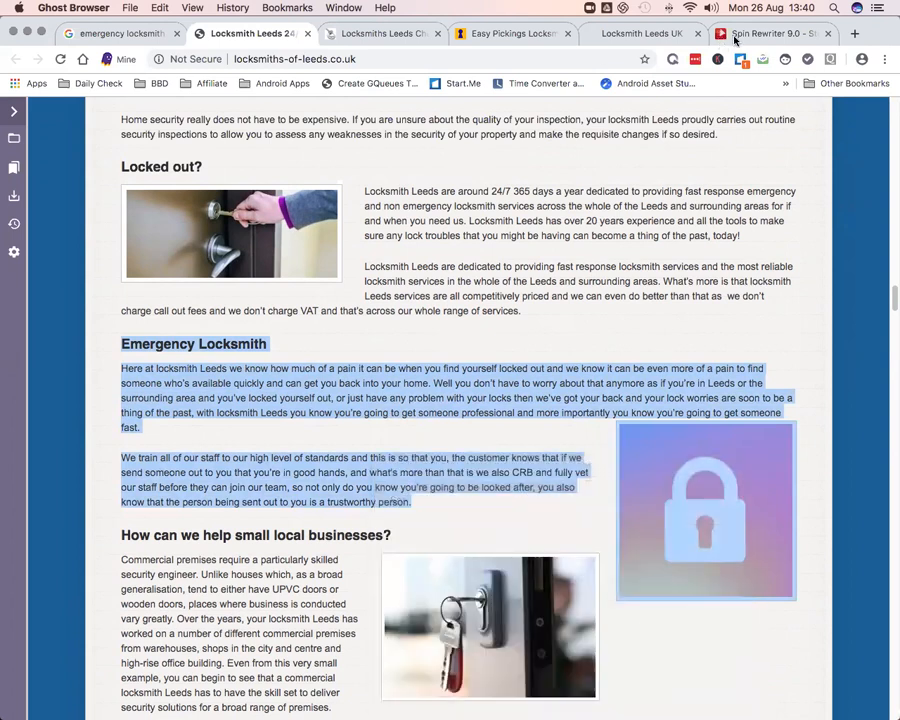
pyautogui.click(770, 32)
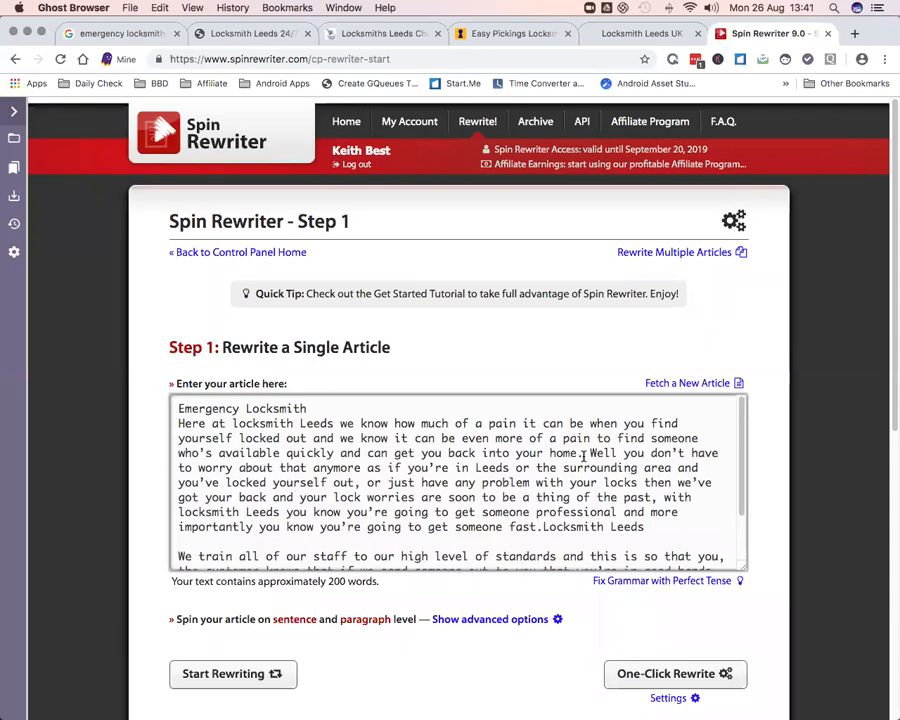
# Check the pasted Emergency Locksmith section in the article box, about 200 words
pyautogui.scroll(-3)
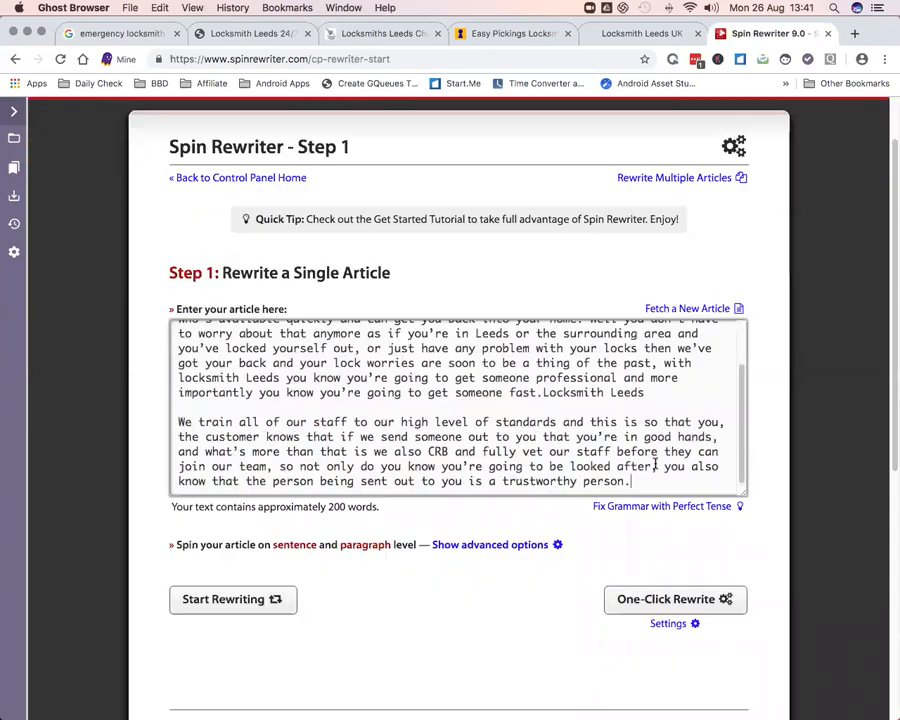
pyautogui.scroll(-3)
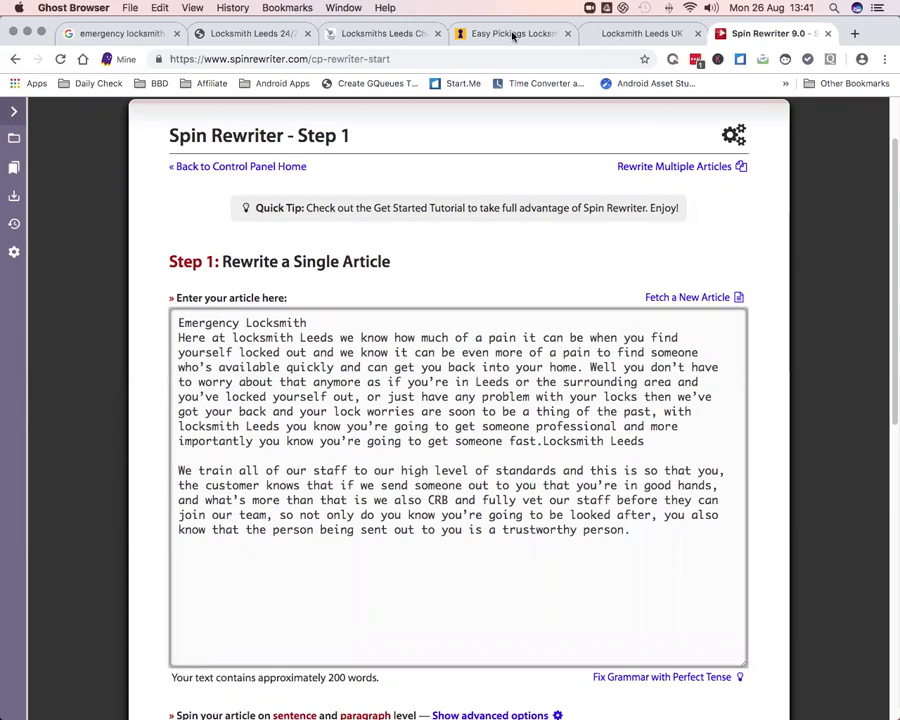
# Copy the Locked out? heading and paragraphs from the locksmith site and return to Spin Rewriter
pyautogui.click(244, 32)
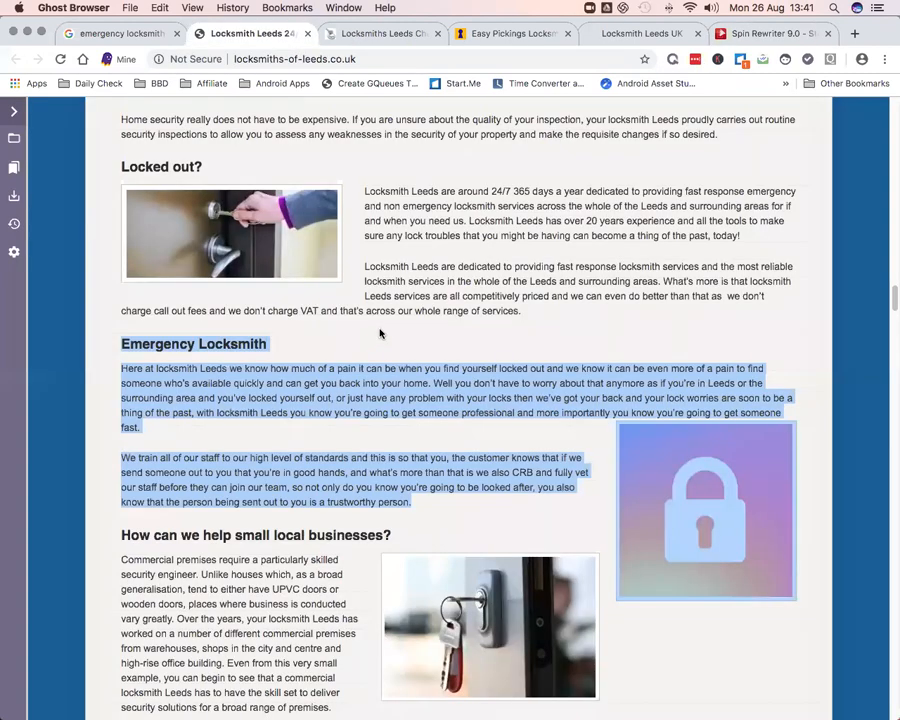
pyautogui.scroll(3)
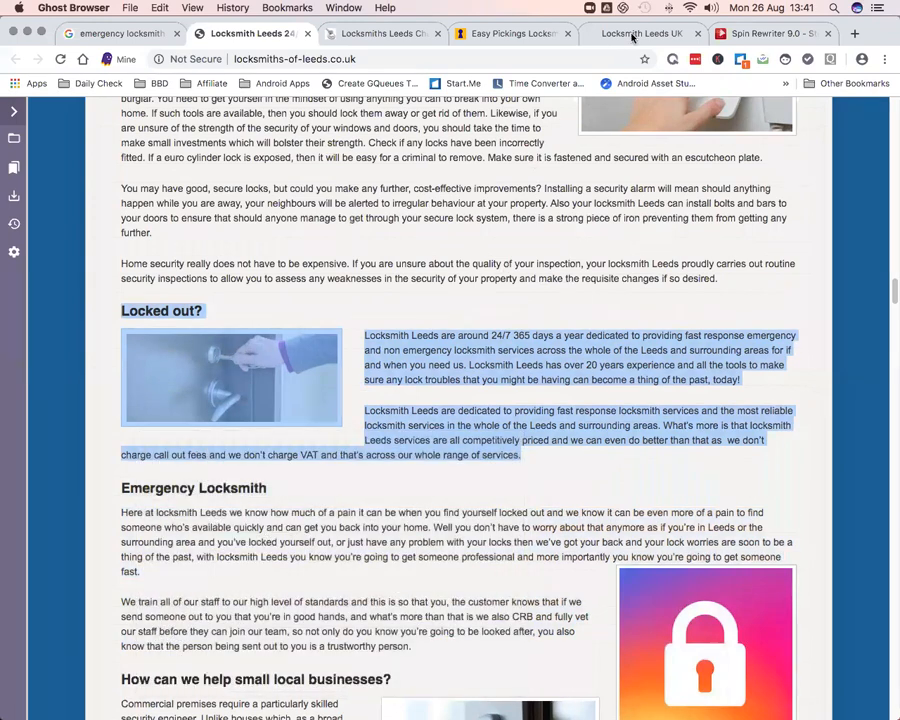
pyautogui.click(768, 32)
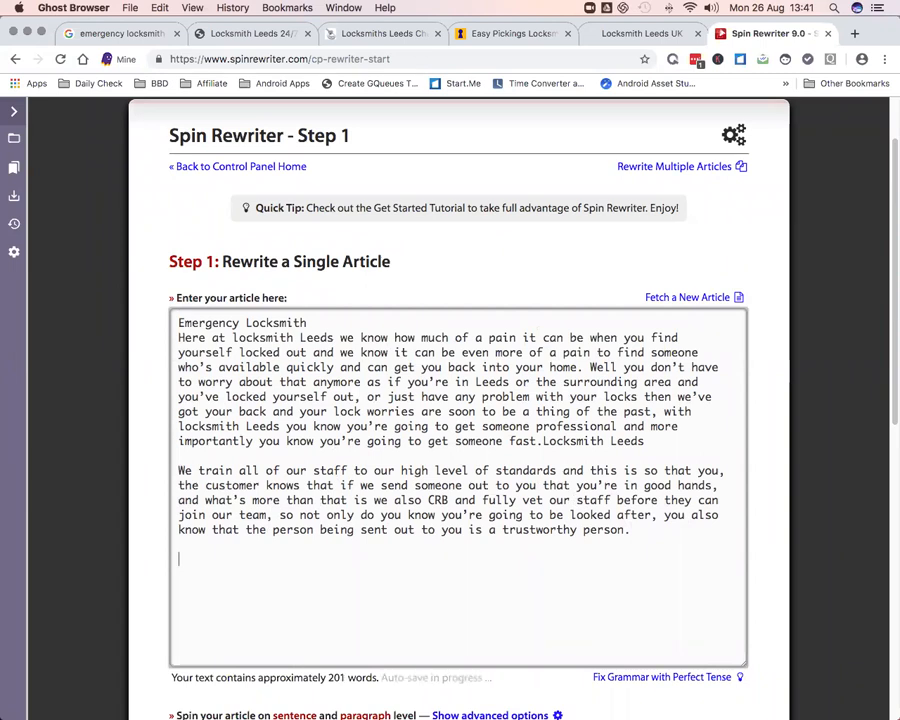
# Paste the Locked out? section below the article text, bringing it to about 334 words
pyautogui.scroll(-3)
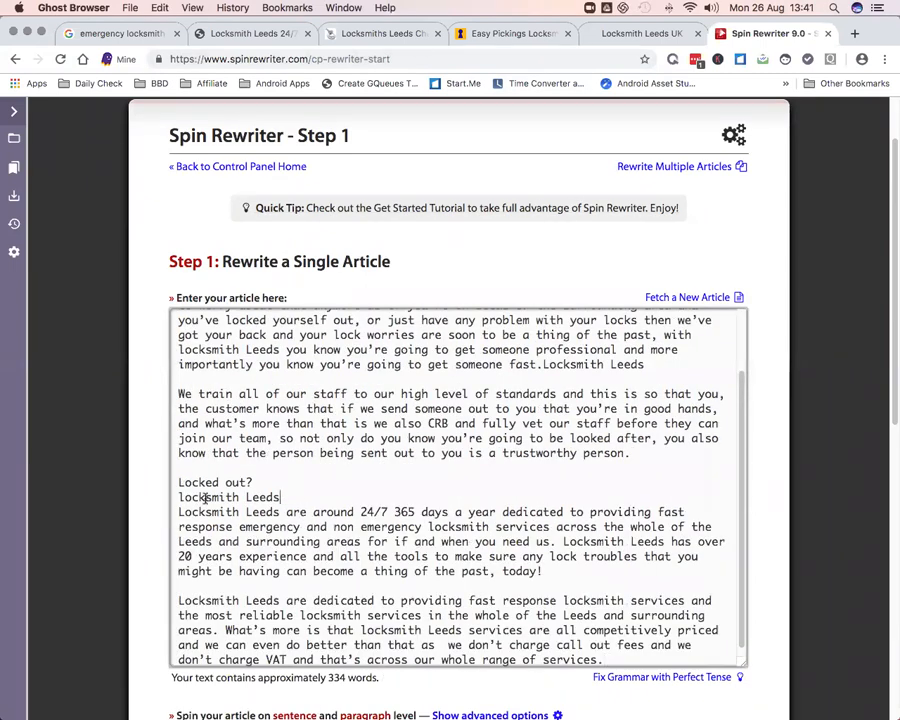
pyautogui.press('Backspace')
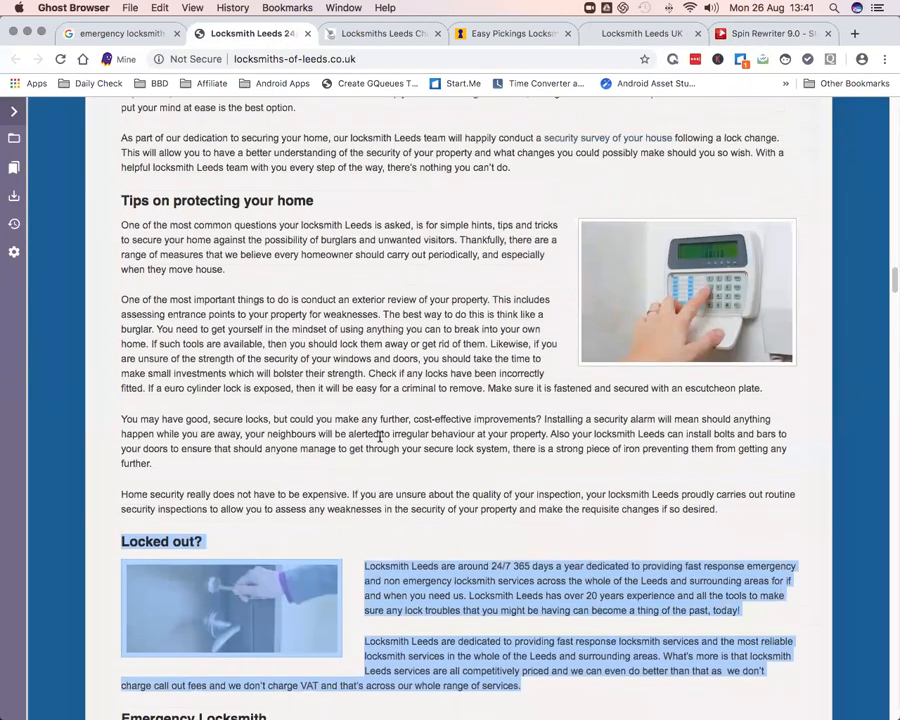
# Scroll the locksmith page to locate the Leeds Upvc Doors Repaired section
pyautogui.scroll(3)
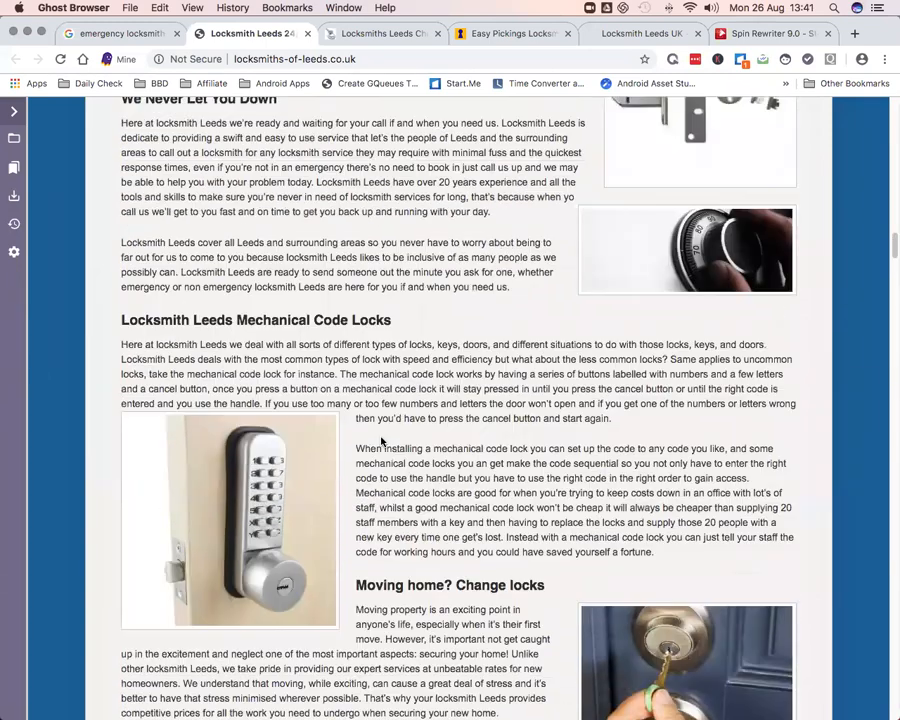
pyautogui.scroll(3)
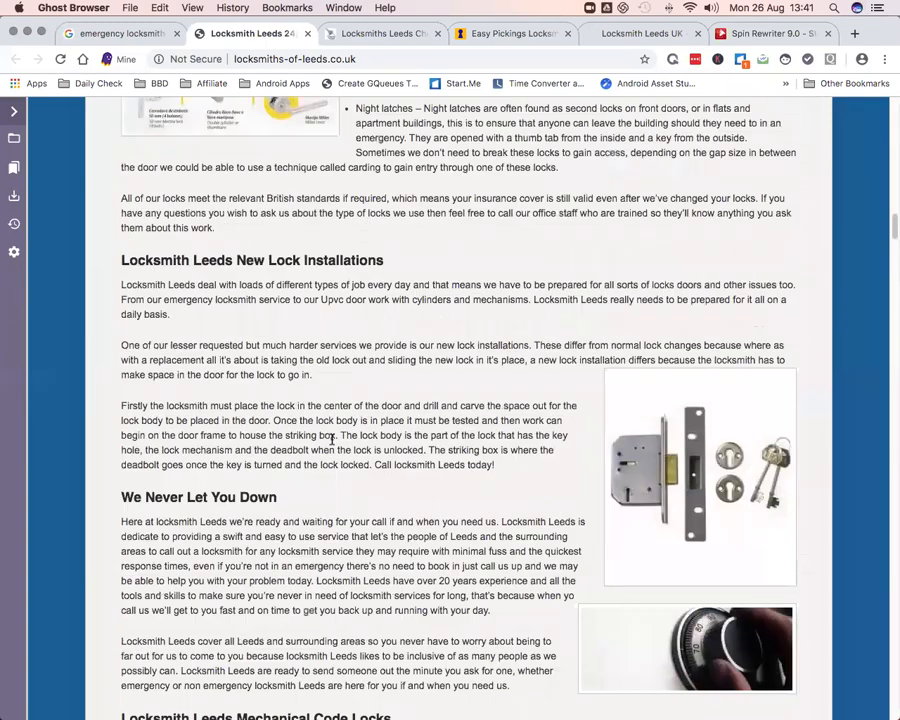
pyautogui.scroll(3)
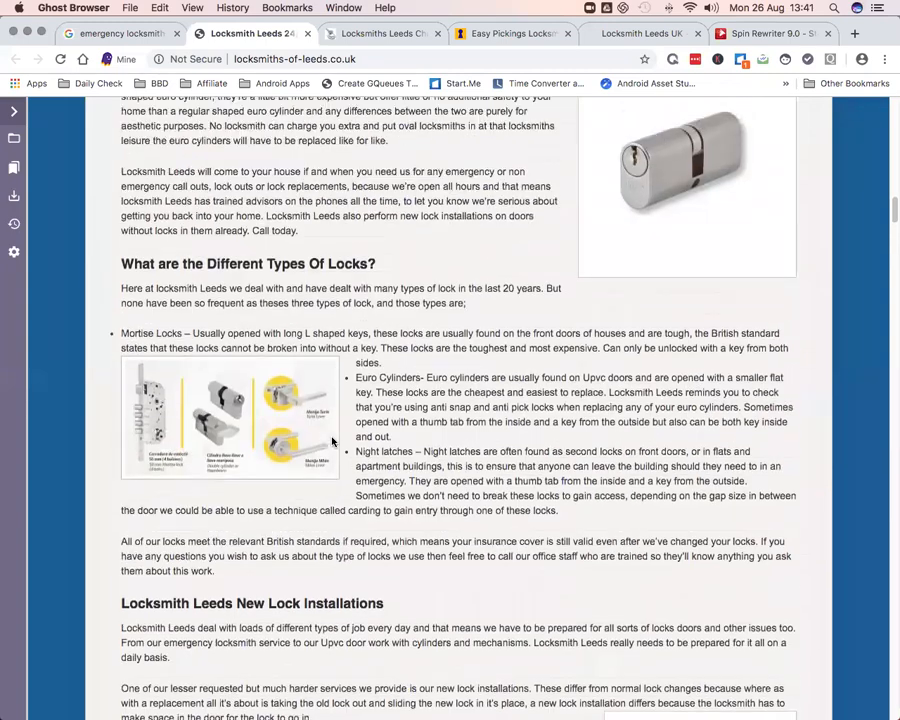
pyautogui.scroll(3)
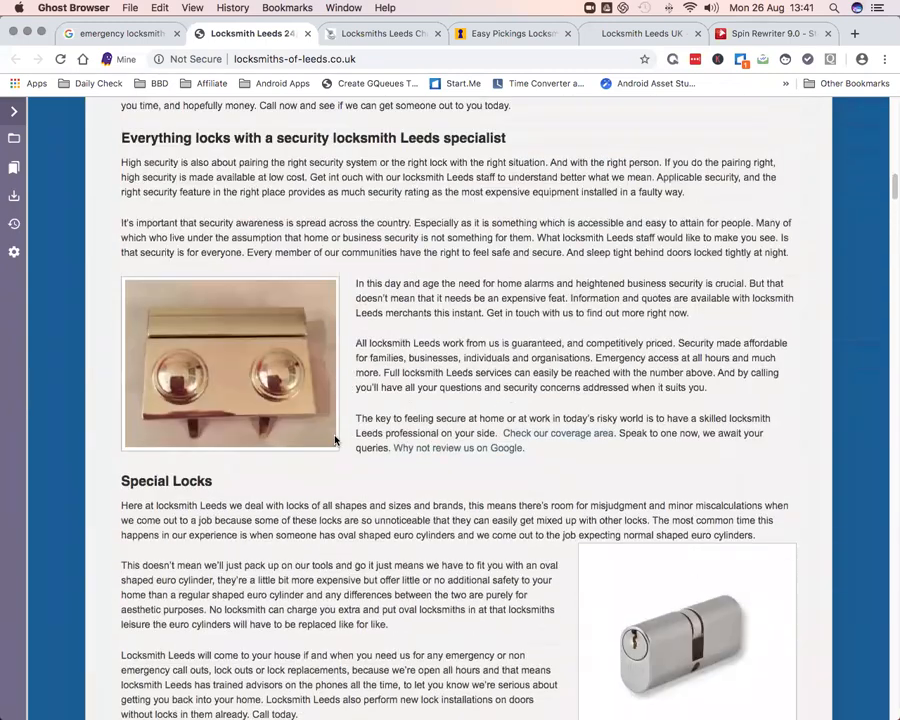
pyautogui.scroll(3)
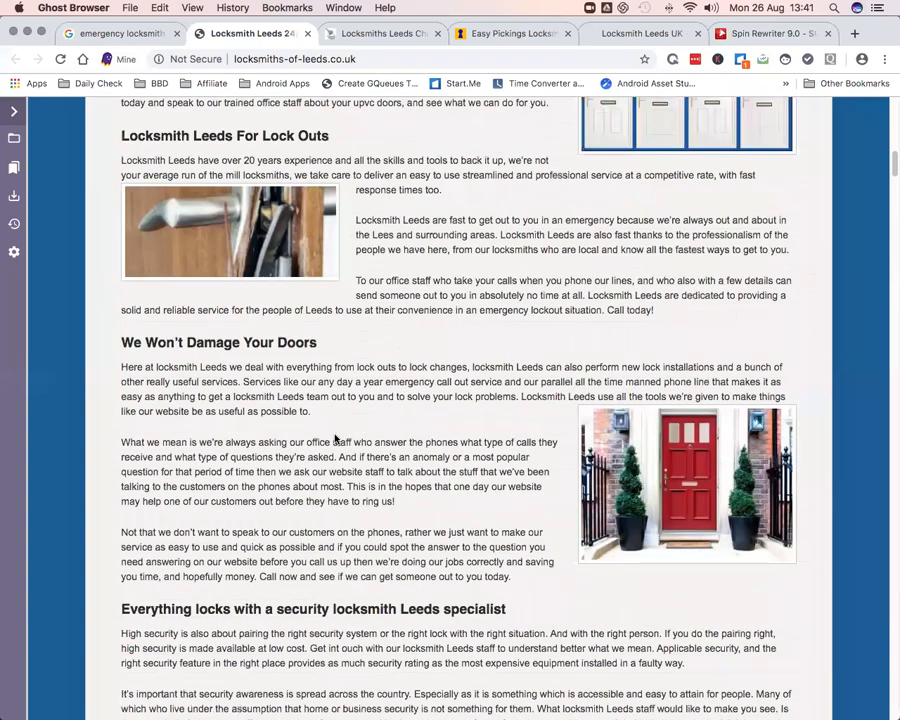
pyautogui.moveTo(254, 298)
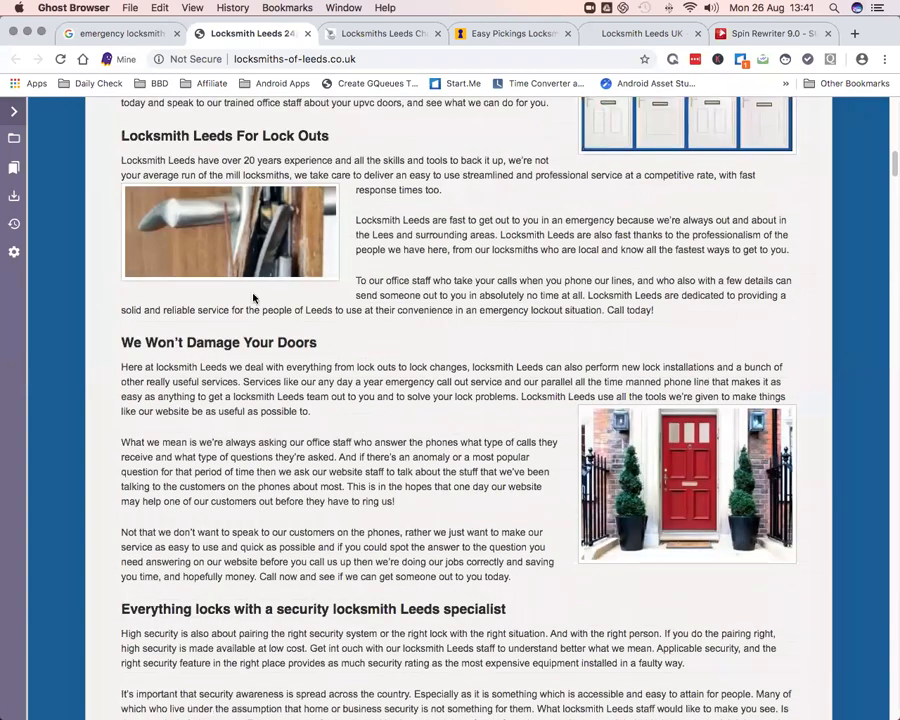
pyautogui.scroll(3)
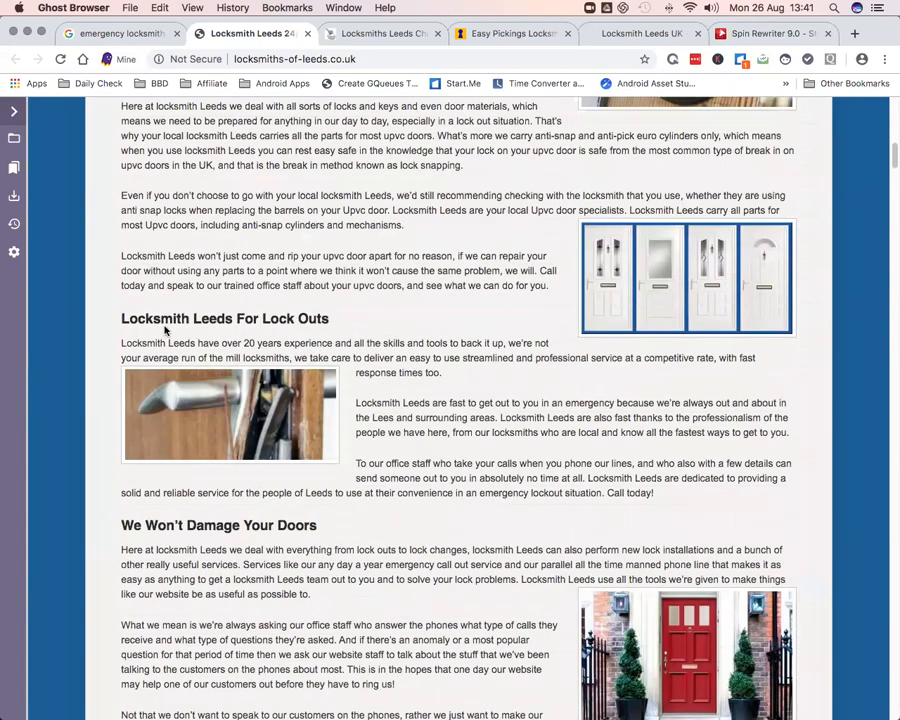
pyautogui.scroll(-3)
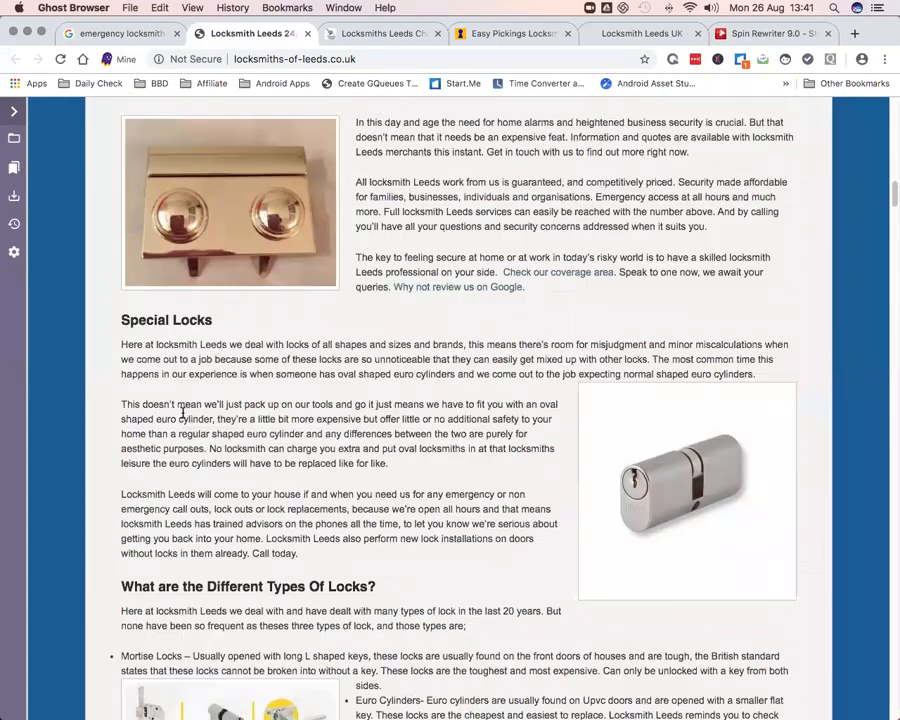
pyautogui.scroll(-3)
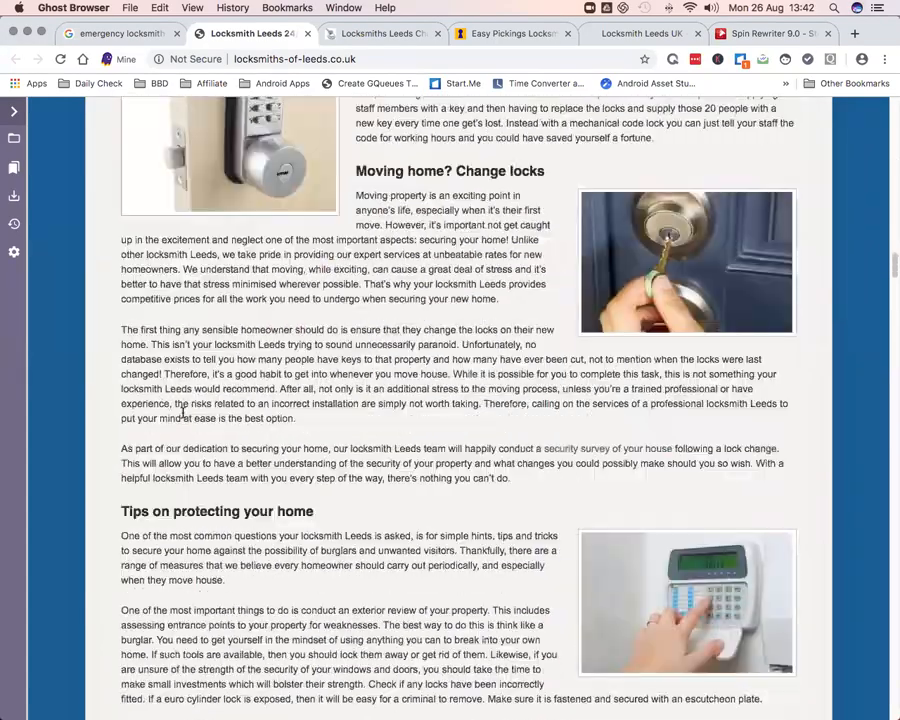
pyautogui.scroll(-3)
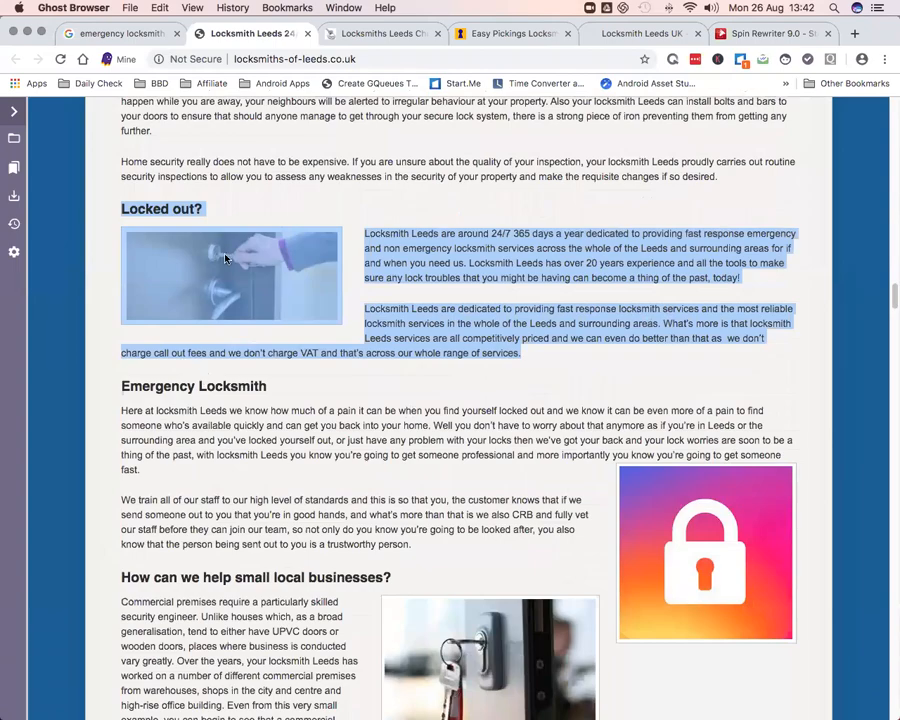
pyautogui.scroll(-3)
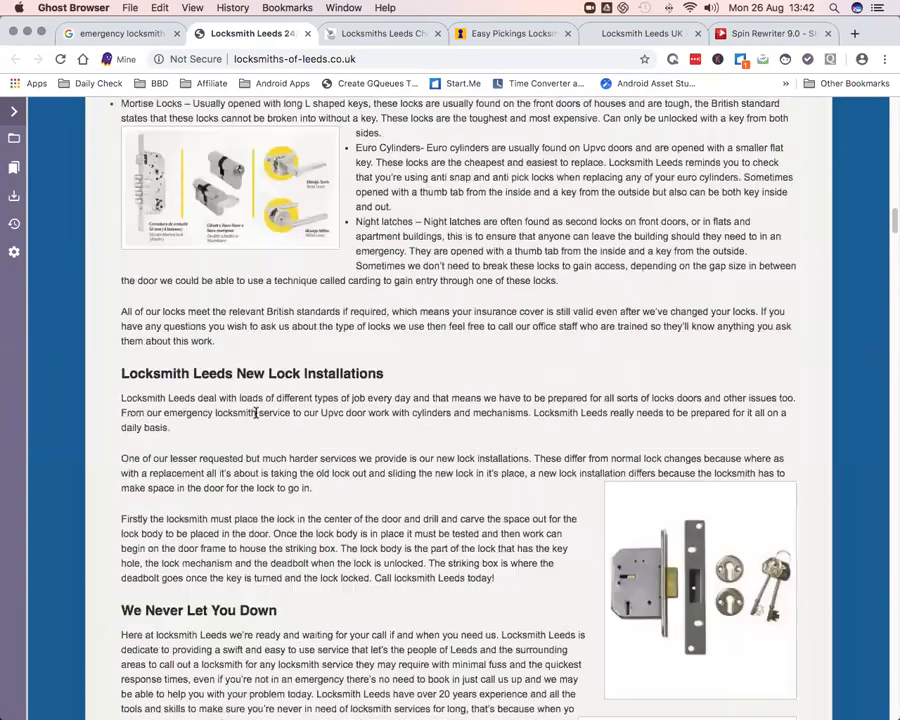
pyautogui.scroll(-3)
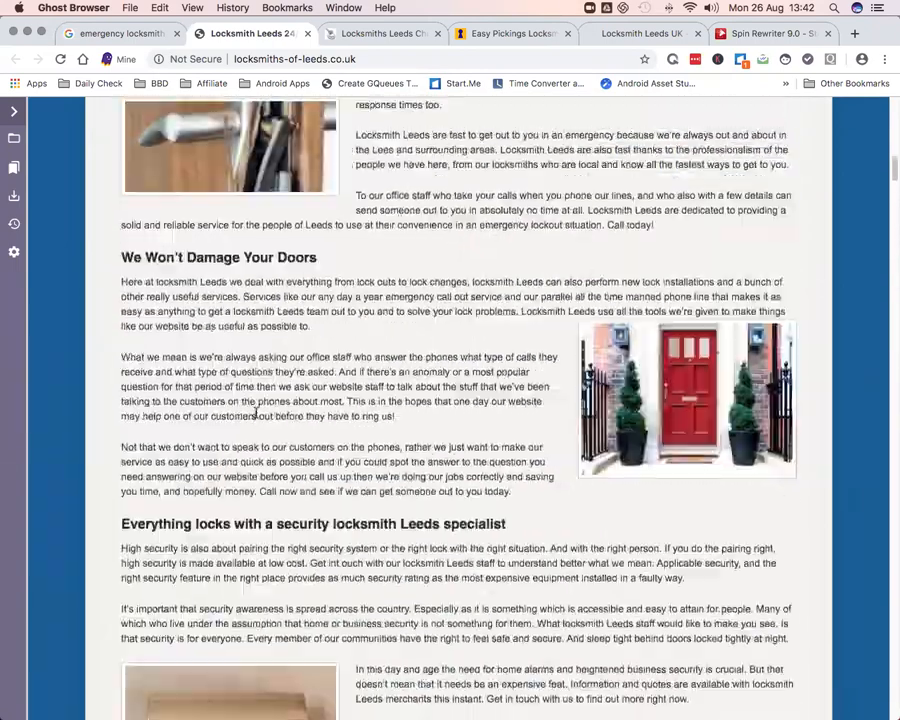
pyautogui.scroll(3)
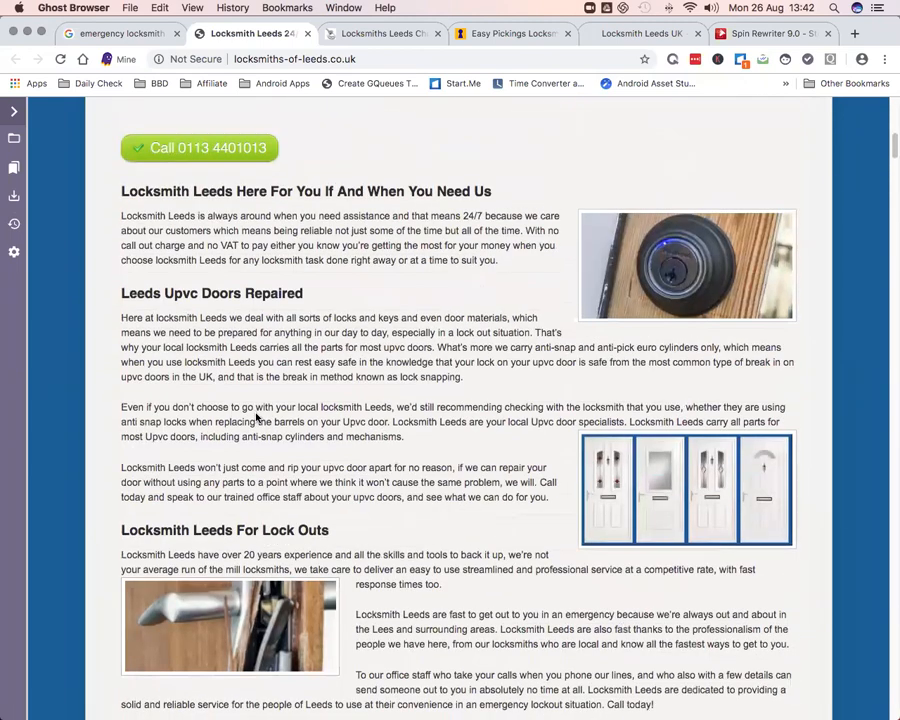
pyautogui.scroll(3)
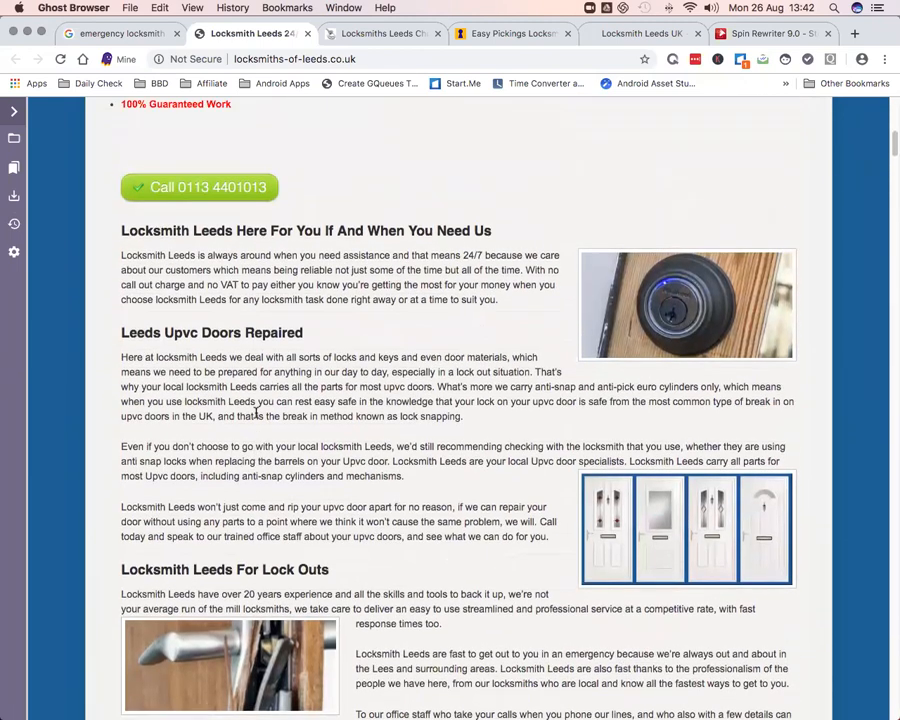
pyautogui.scroll(-3)
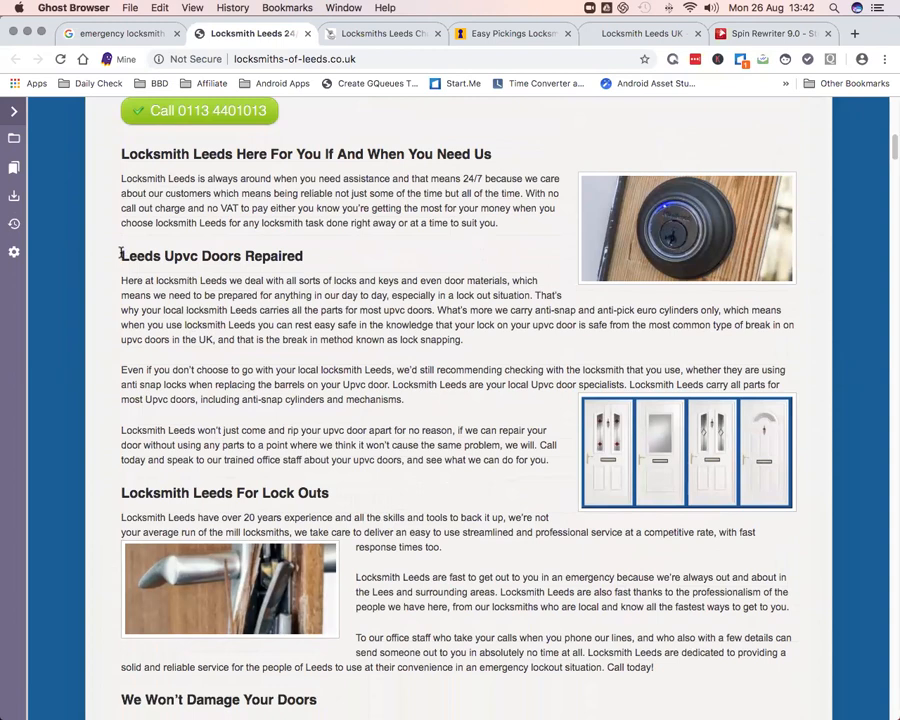
# Select and copy the Leeds Upvc Doors Repaired section, then return to Spin Rewriter
pyautogui.moveTo(120, 256); pyautogui.dragTo(548, 460)
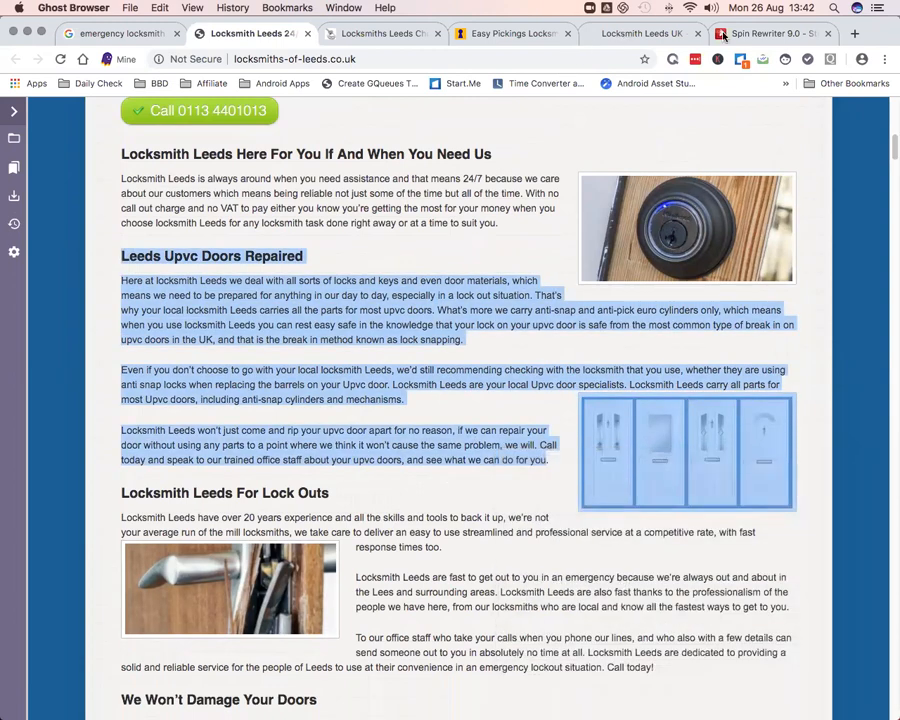
pyautogui.click(770, 32)
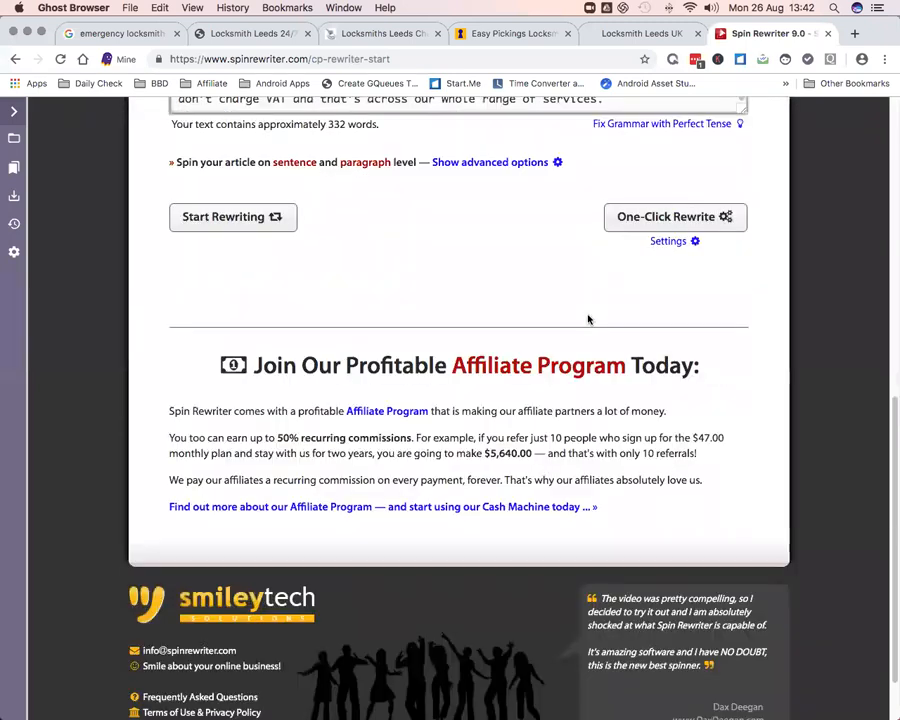
# Paste the Leeds Upvc Doors Repaired section at the end of the article, growing it to about 565 words
pyautogui.scroll(3)
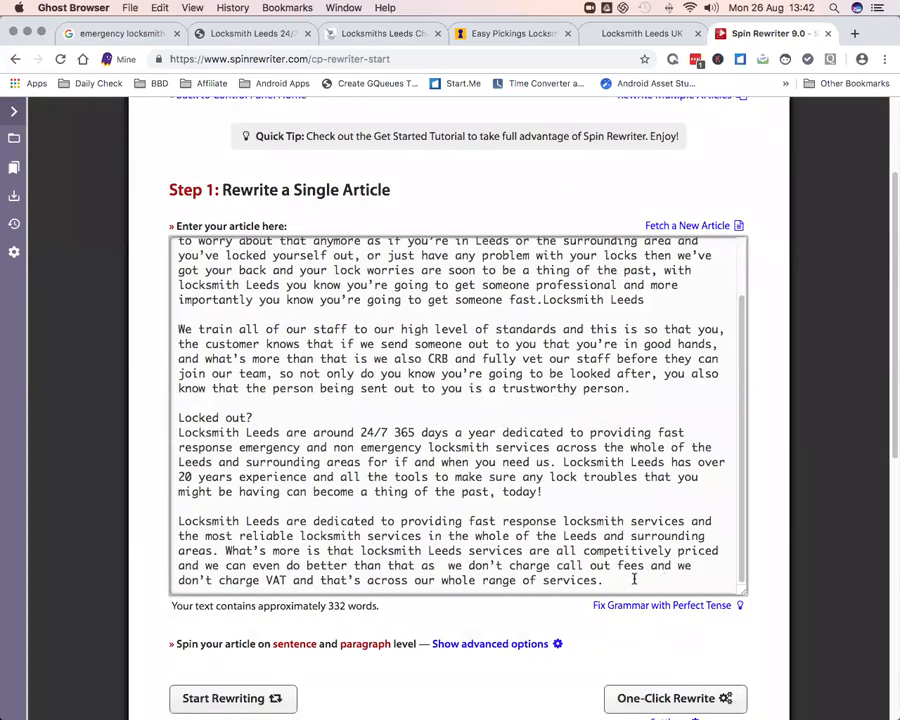
pyautogui.scroll(-3)
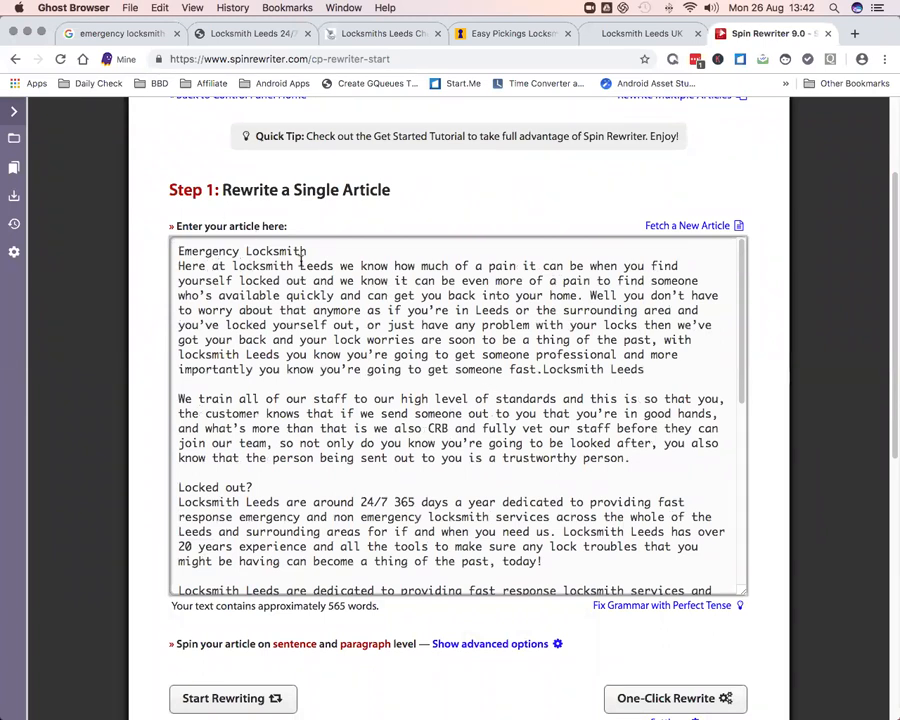
# Replace 'Leeds' in the opening sentence with a [%LOCATION%] placeholder tag
pyautogui.doubleClick(316, 264)
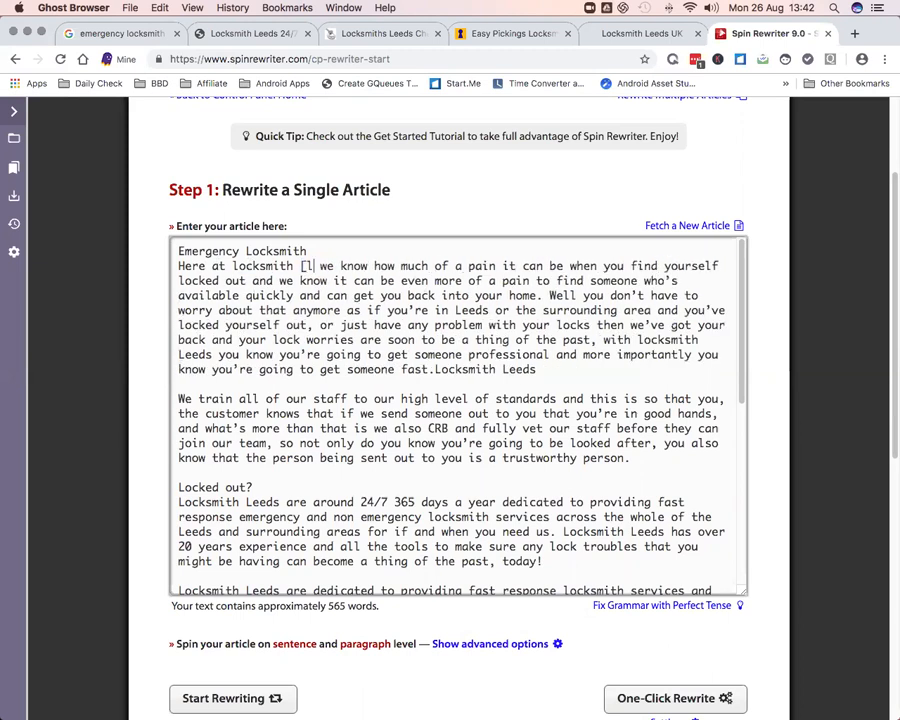
pyautogui.write('ocation]')
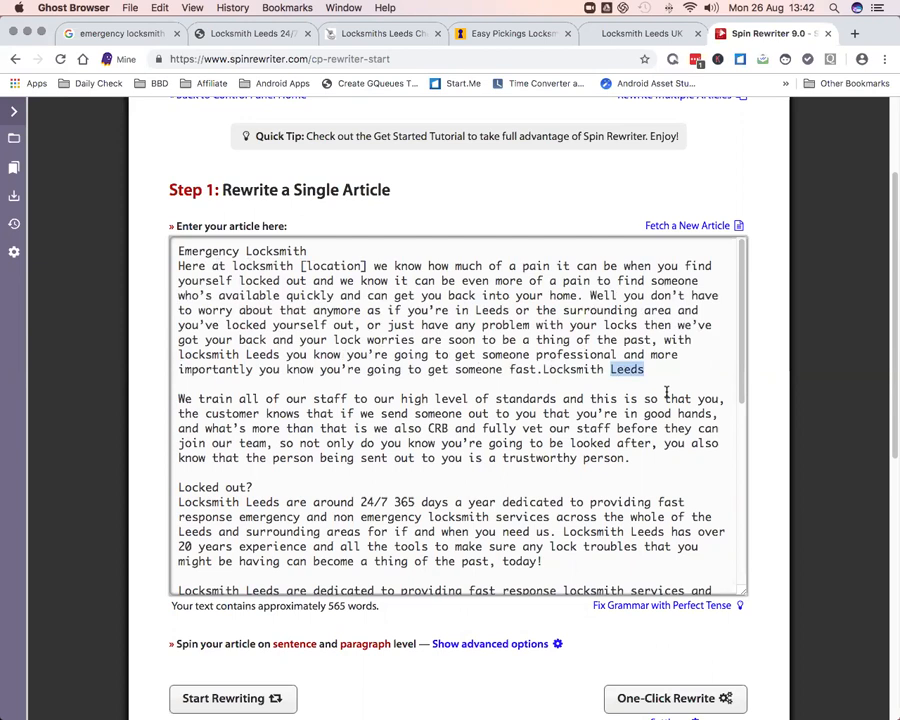
pyautogui.write('[%LO')
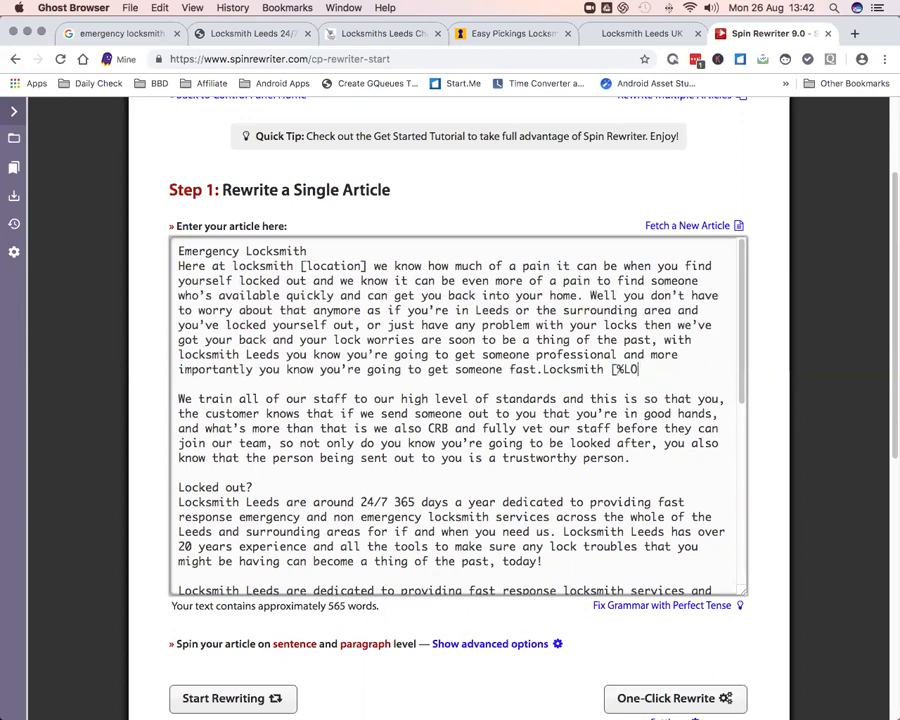
pyautogui.write('CATION')
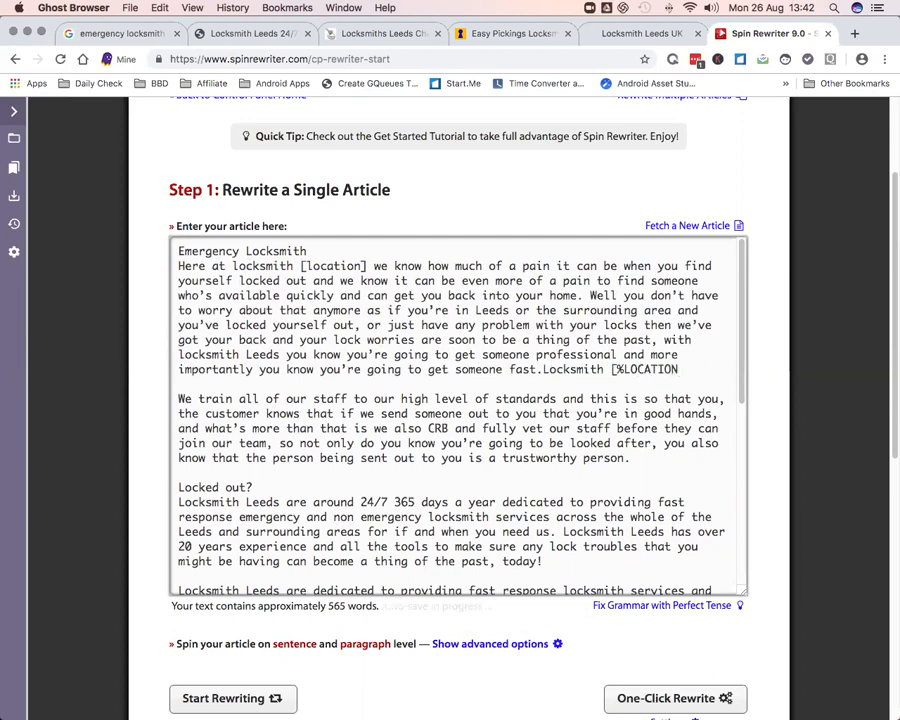
pyautogui.write(']')
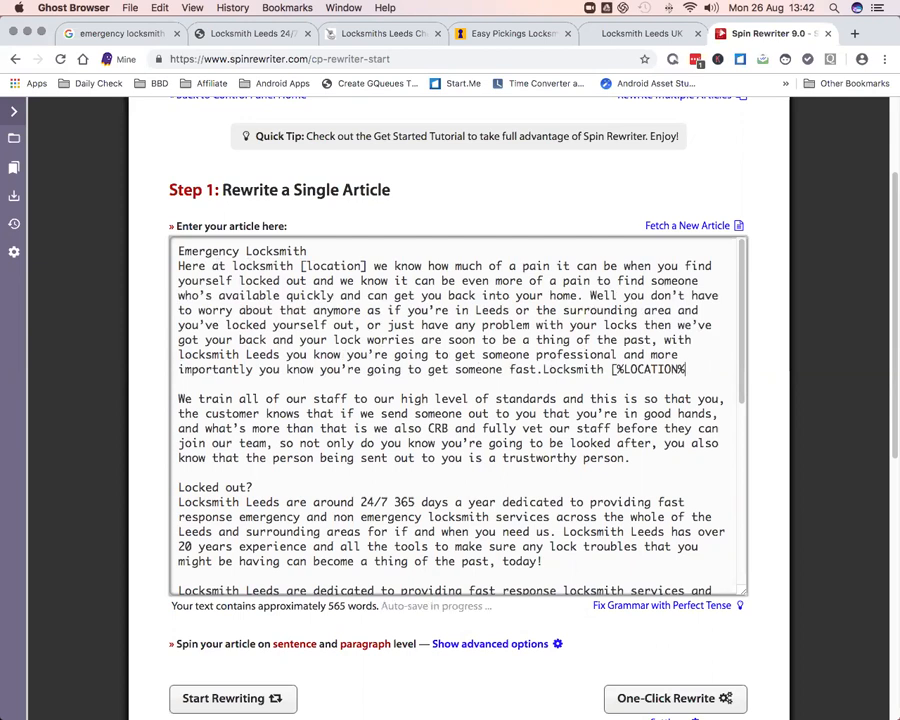
pyautogui.write('}')
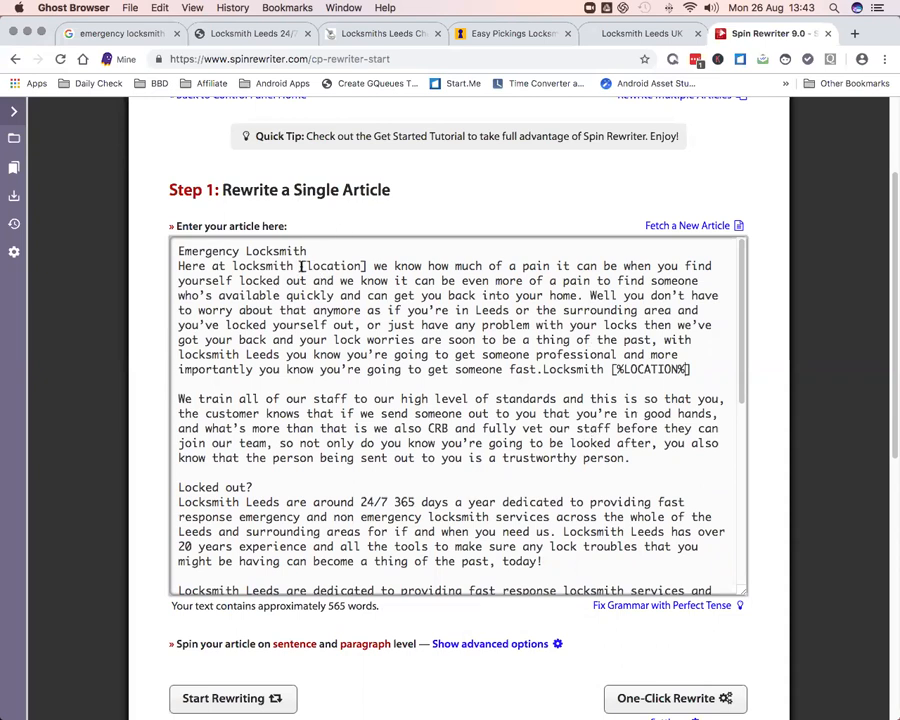
pyautogui.doubleClick(332, 264)
pyautogui.write('leeds')
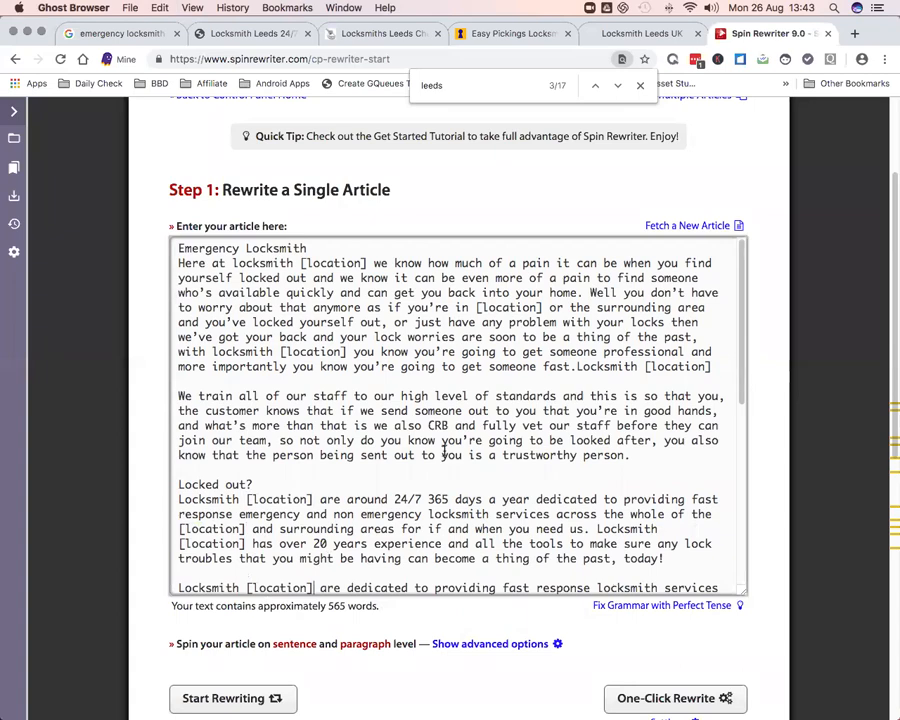
# Find remaining 'leeds' matches down the article and overwrite each with [location]
pyautogui.scroll(-3)
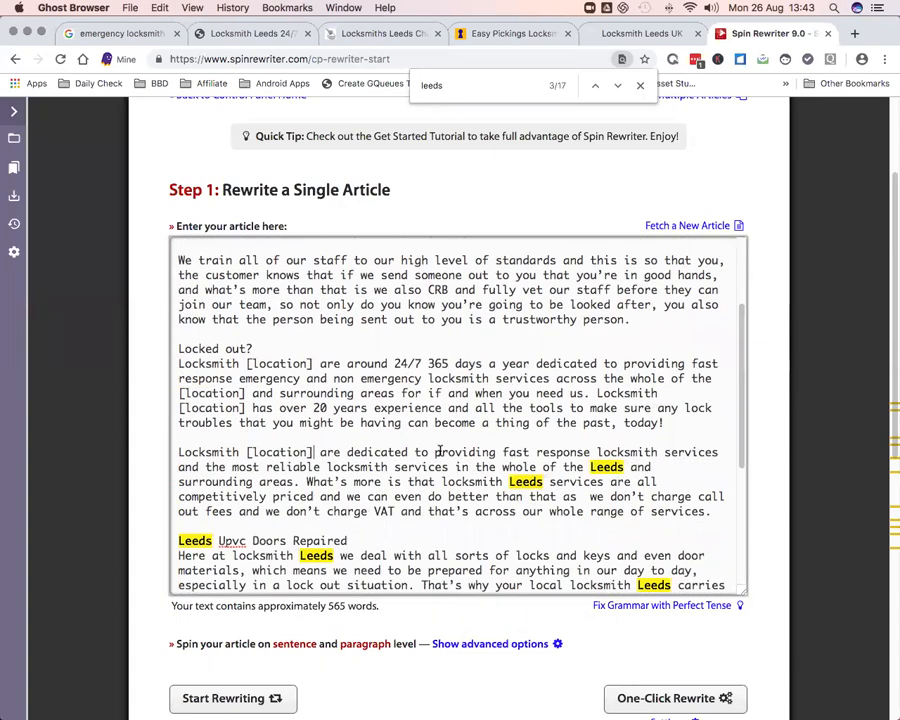
pyautogui.scroll(-3)
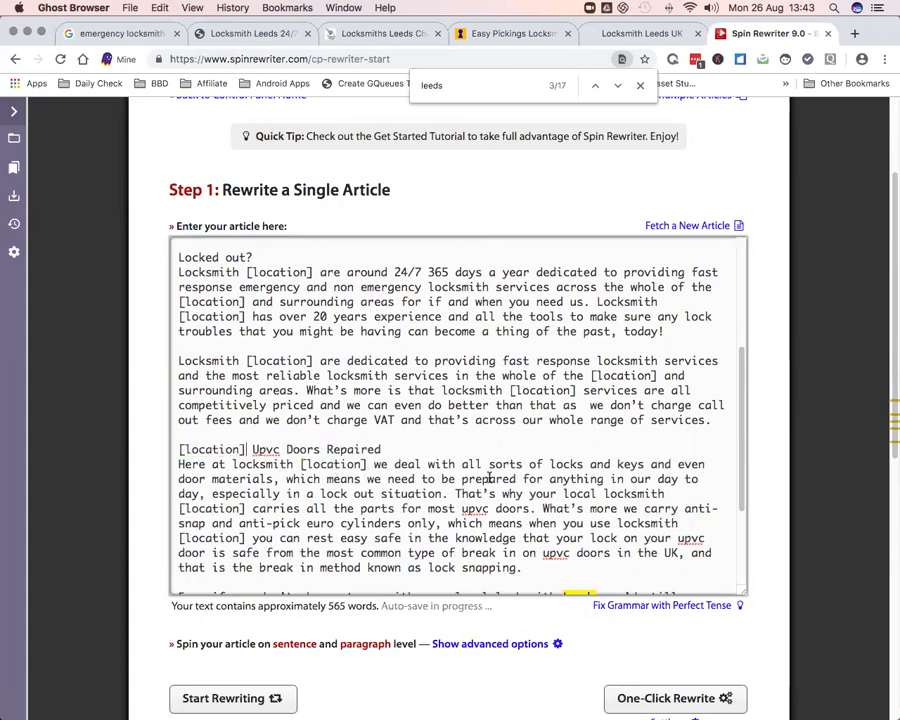
pyautogui.scroll(-3)
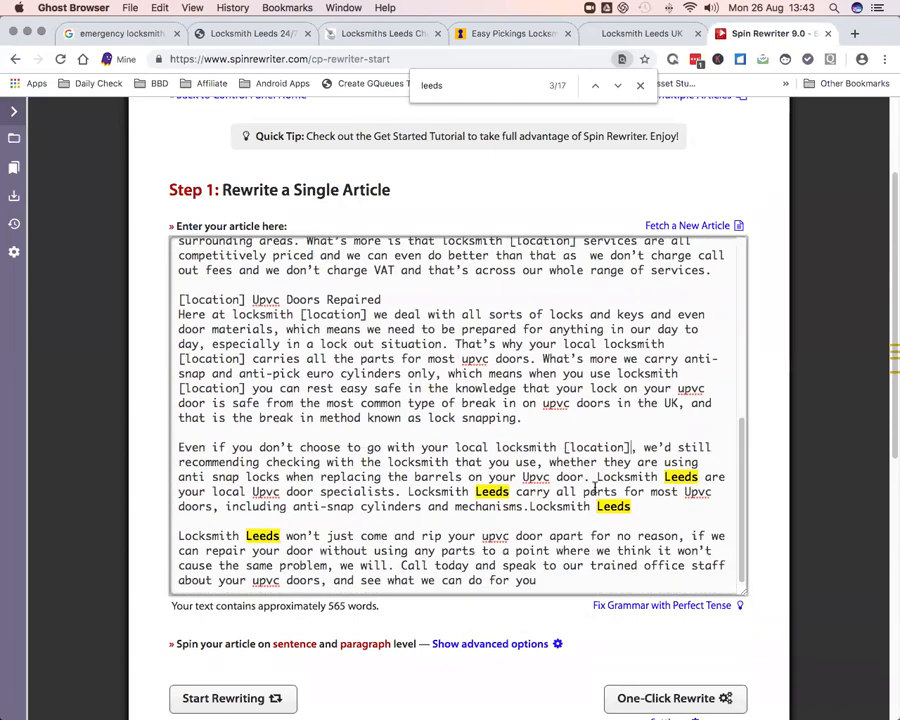
pyautogui.click(596, 84)
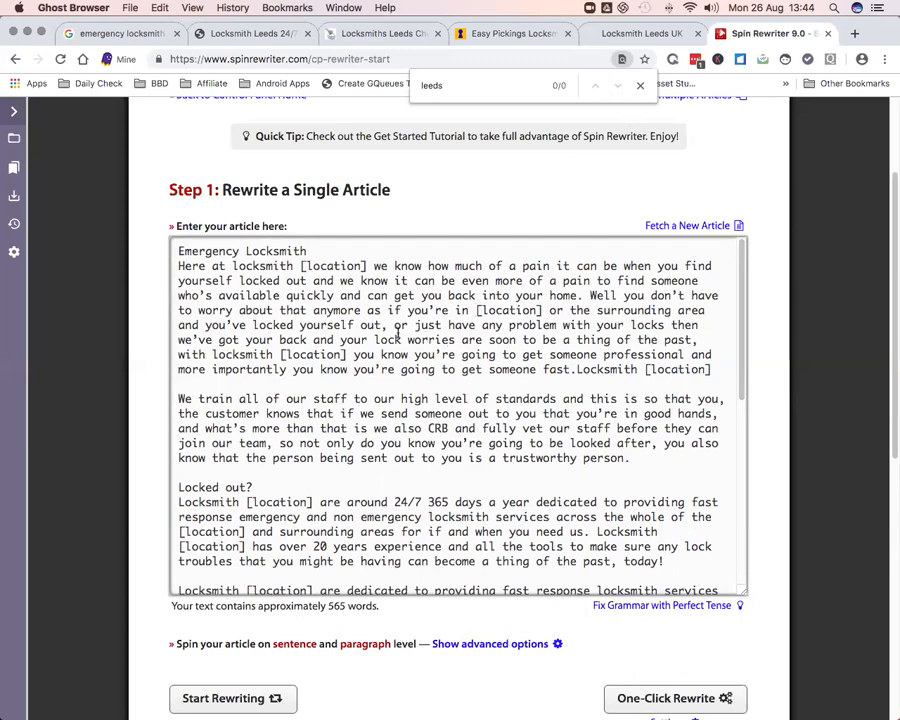
pyautogui.moveTo(376, 416)
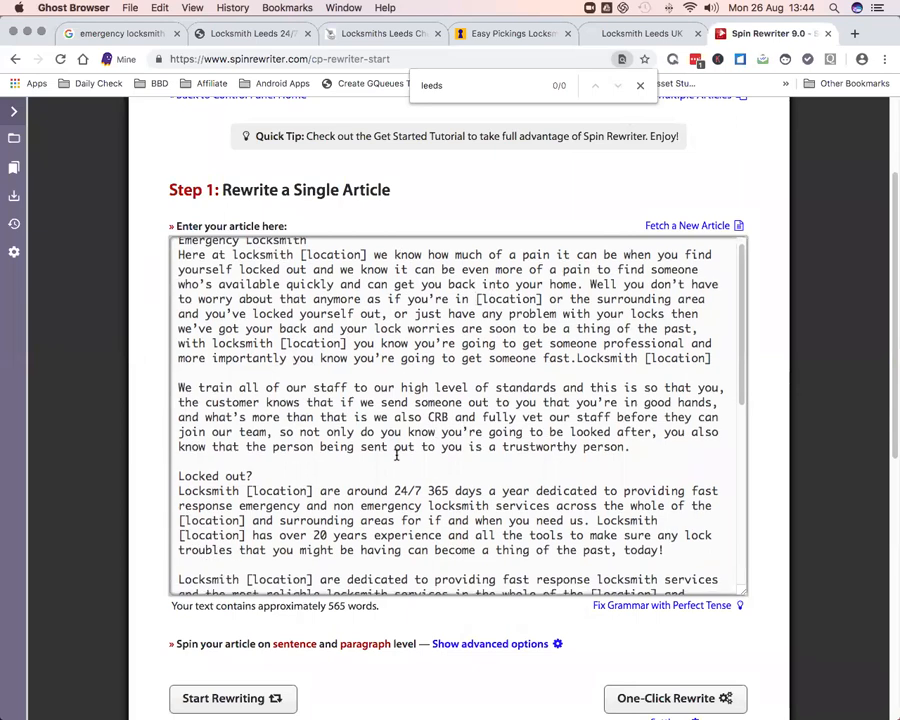
# Proofread the [location]-tagged article top to bottom, then start rewriting it
pyautogui.scroll(-3)
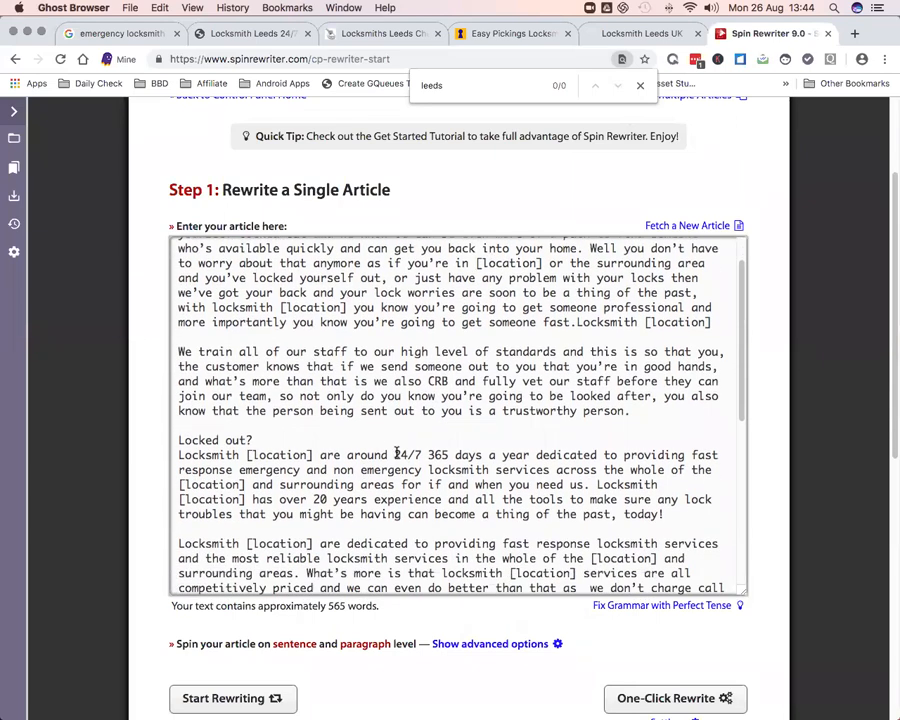
pyautogui.scroll(-3)
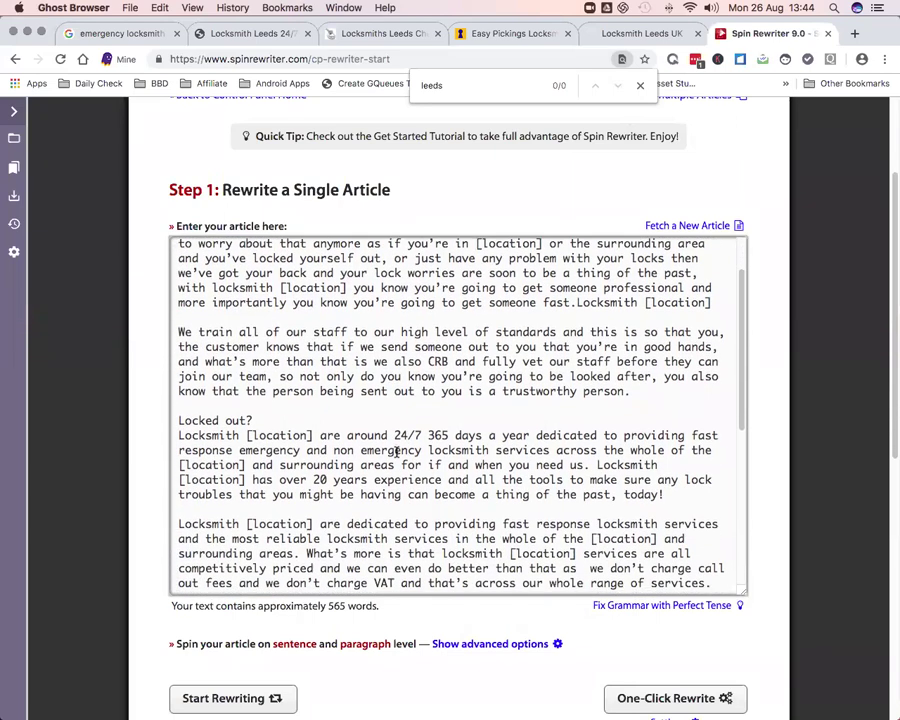
pyautogui.scroll(-3)
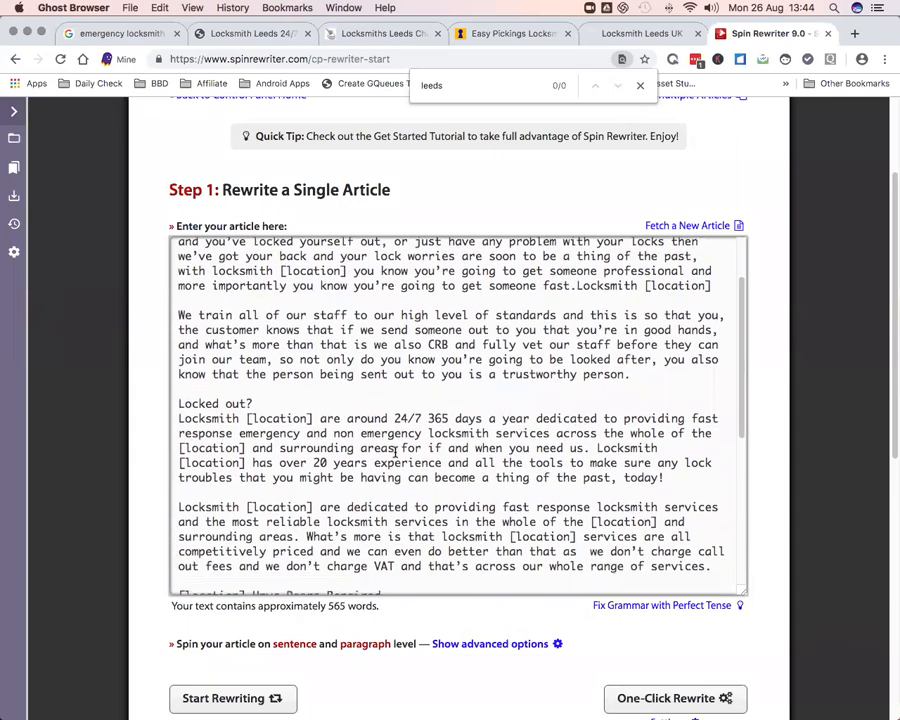
pyautogui.scroll(-3)
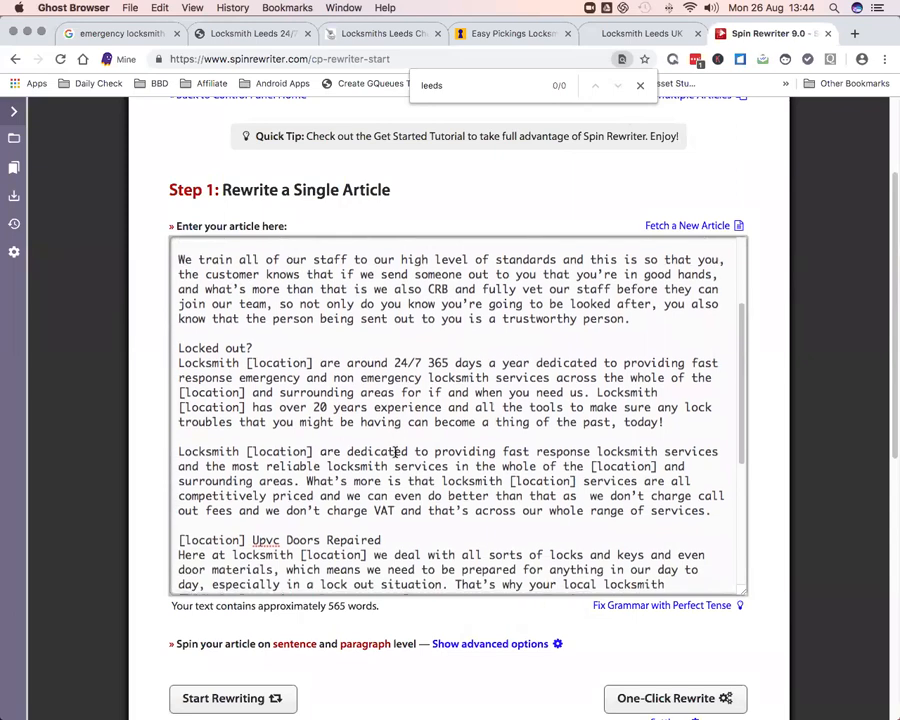
pyautogui.scroll(-3)
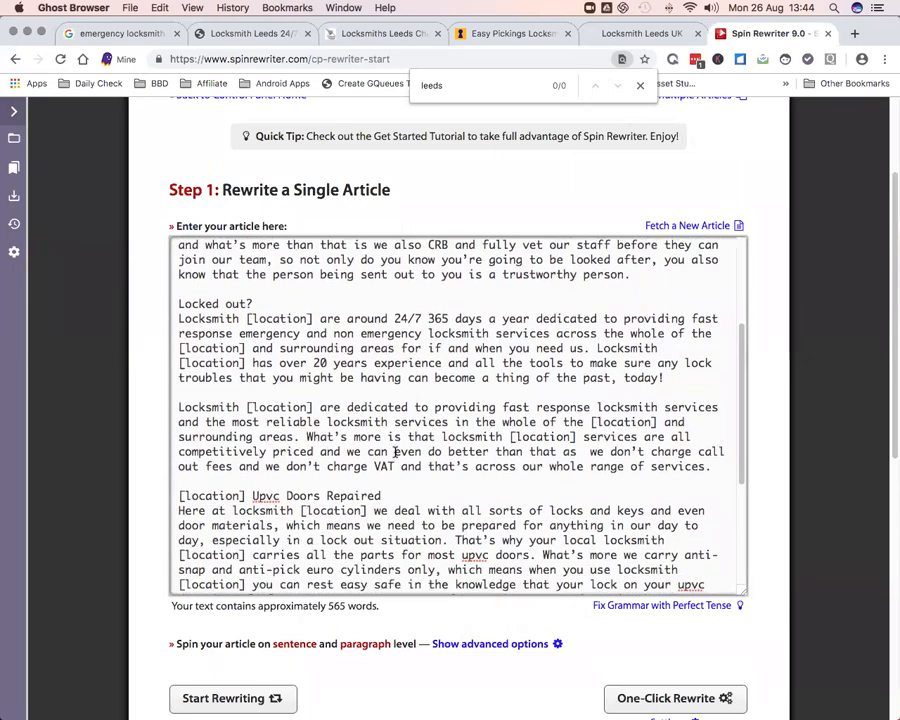
pyautogui.scroll(-3)
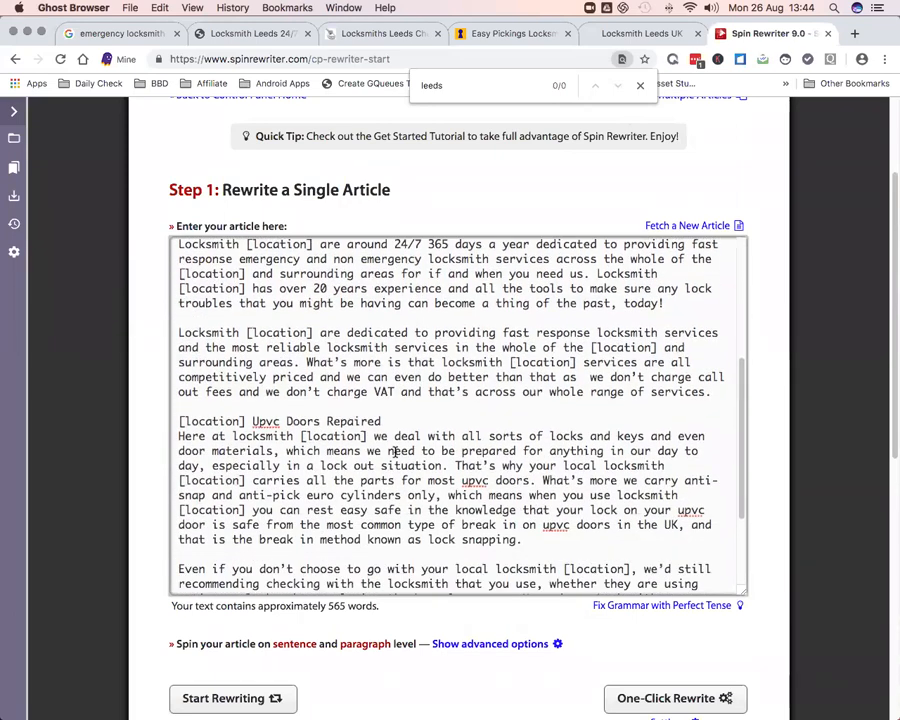
pyautogui.scroll(-3)
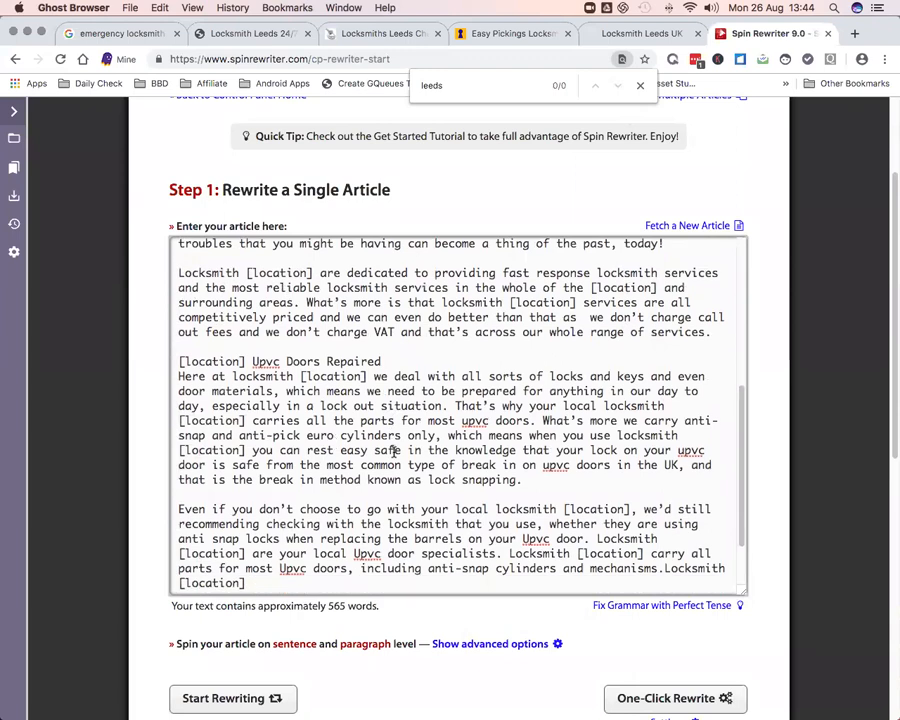
pyautogui.scroll(-3)
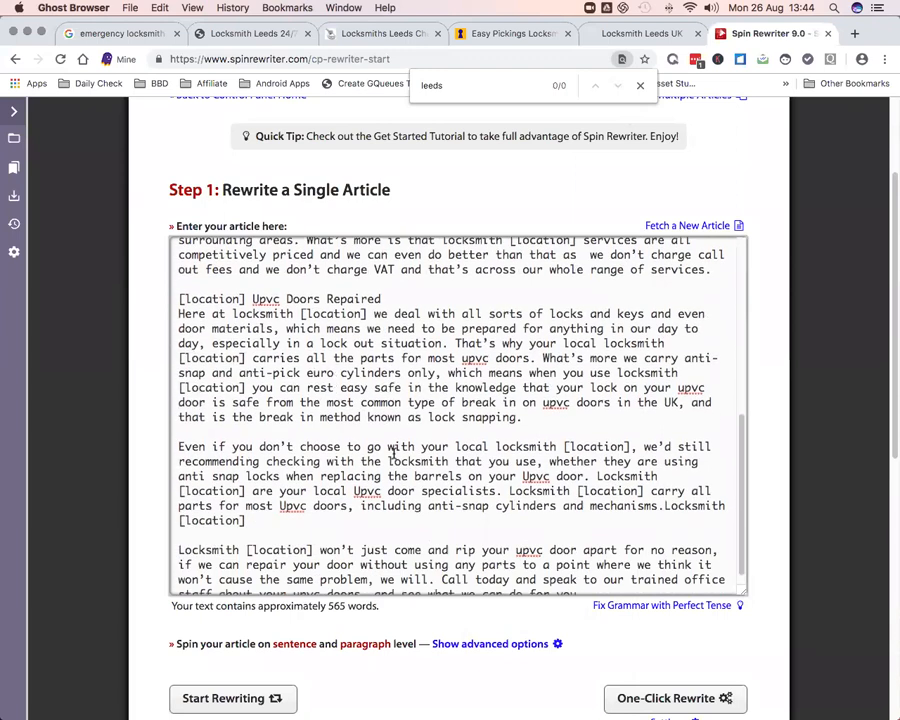
pyautogui.scroll(-3)
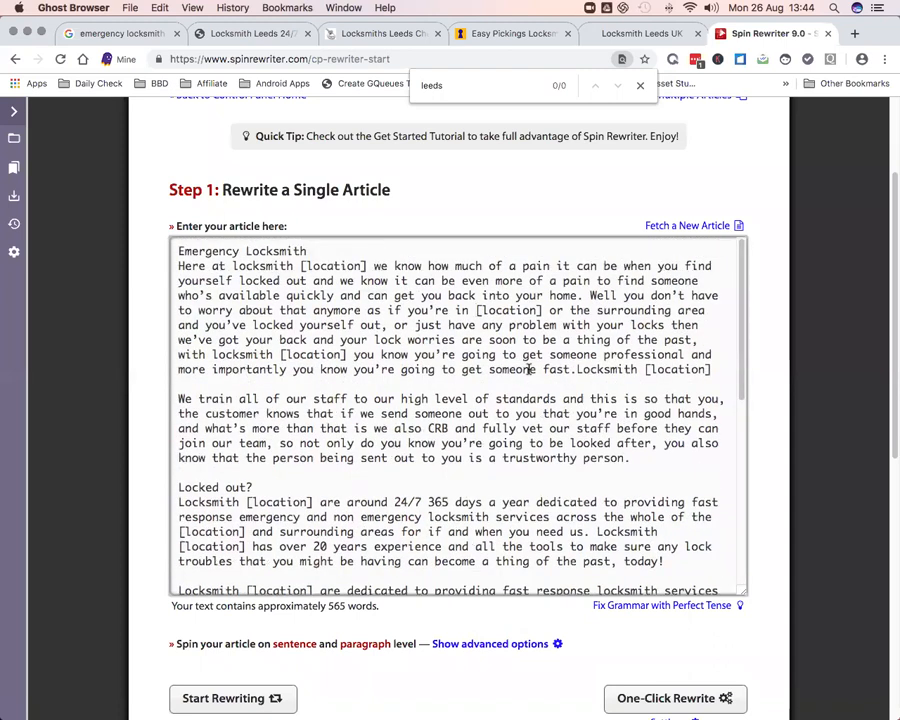
pyautogui.scroll(-3)
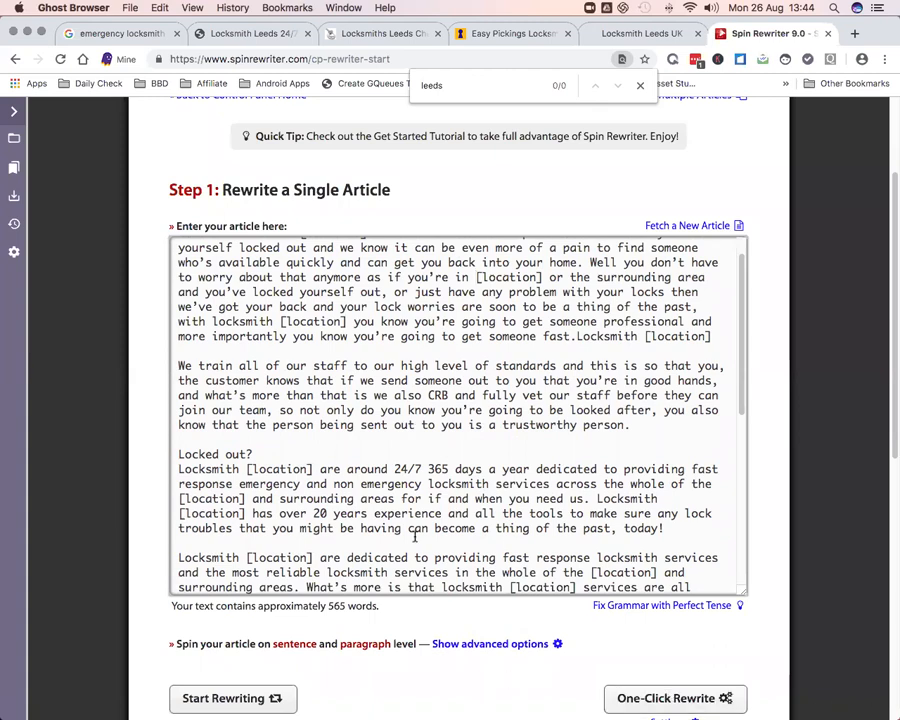
pyautogui.scroll(-3)
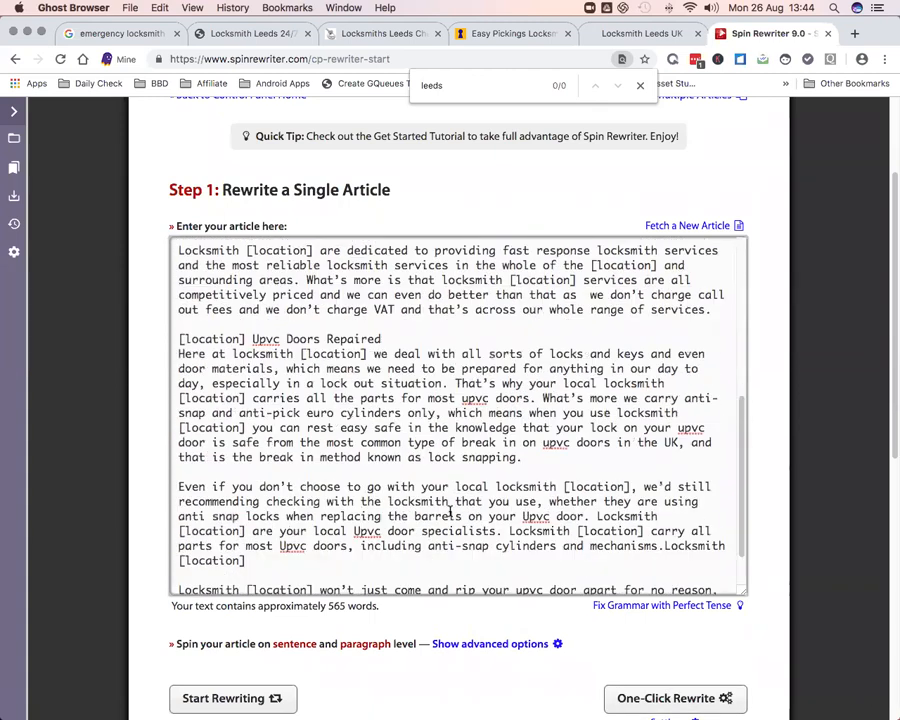
pyautogui.scroll(-3)
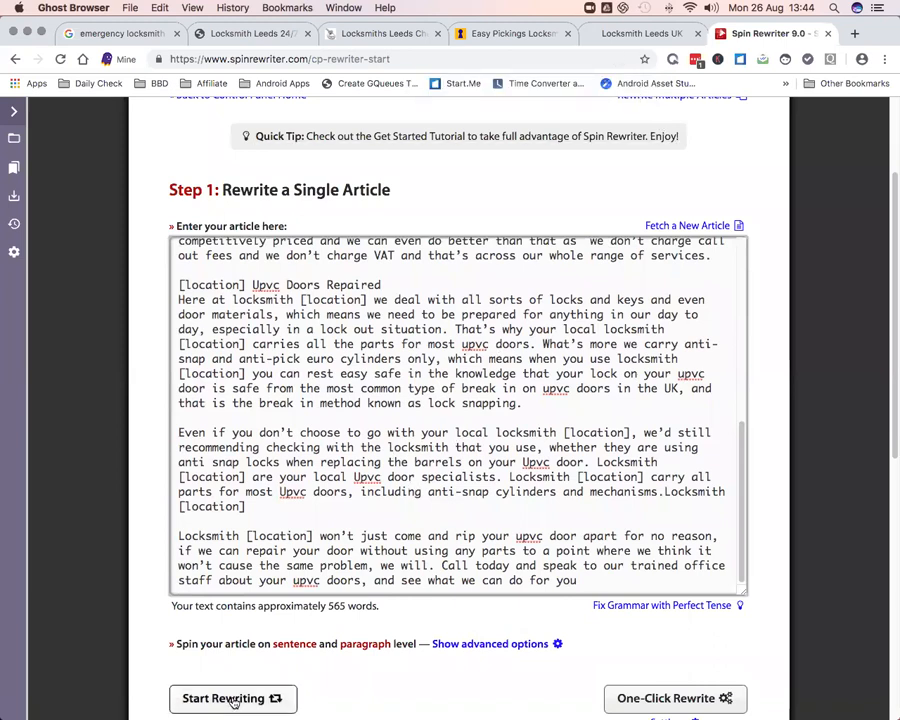
pyautogui.click(224, 698)
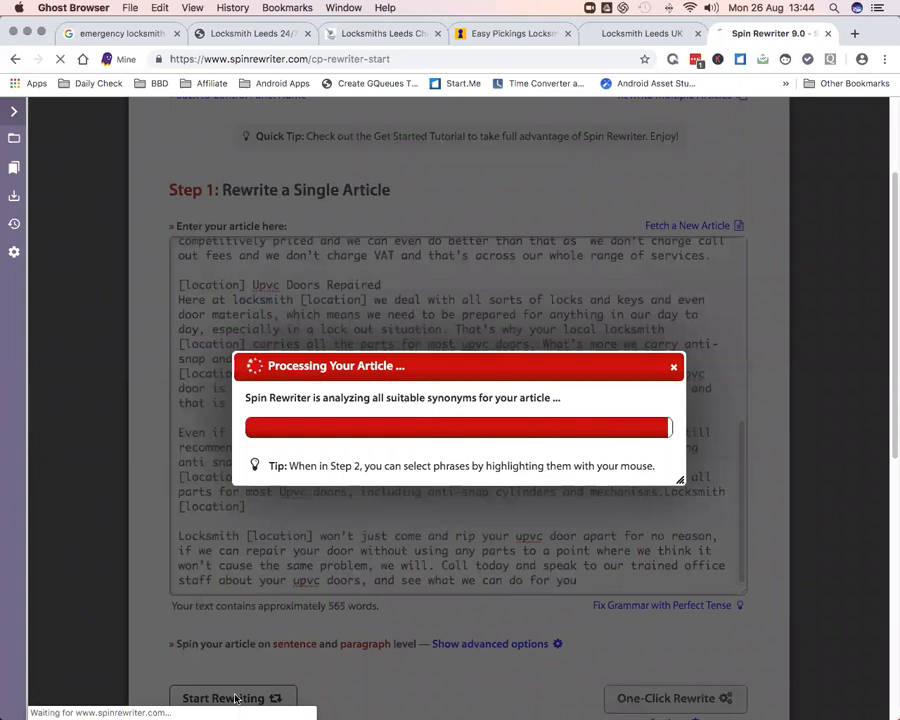
# Continue to Step 2 and unlock the analyzed article for direct editing, dismissing the warning
pyautogui.click(228, 698)
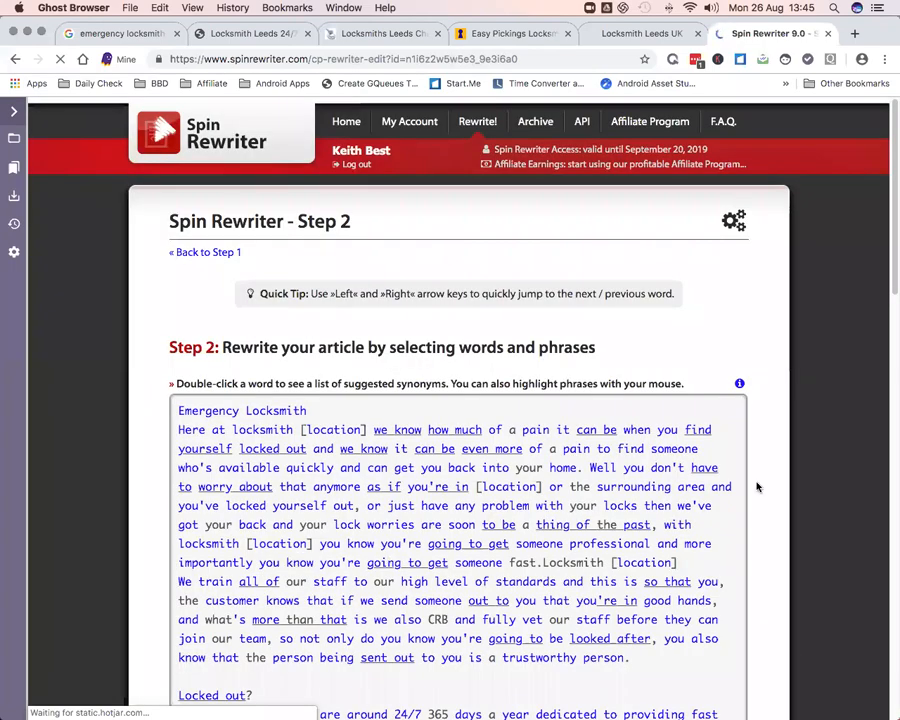
pyautogui.scroll(-3)
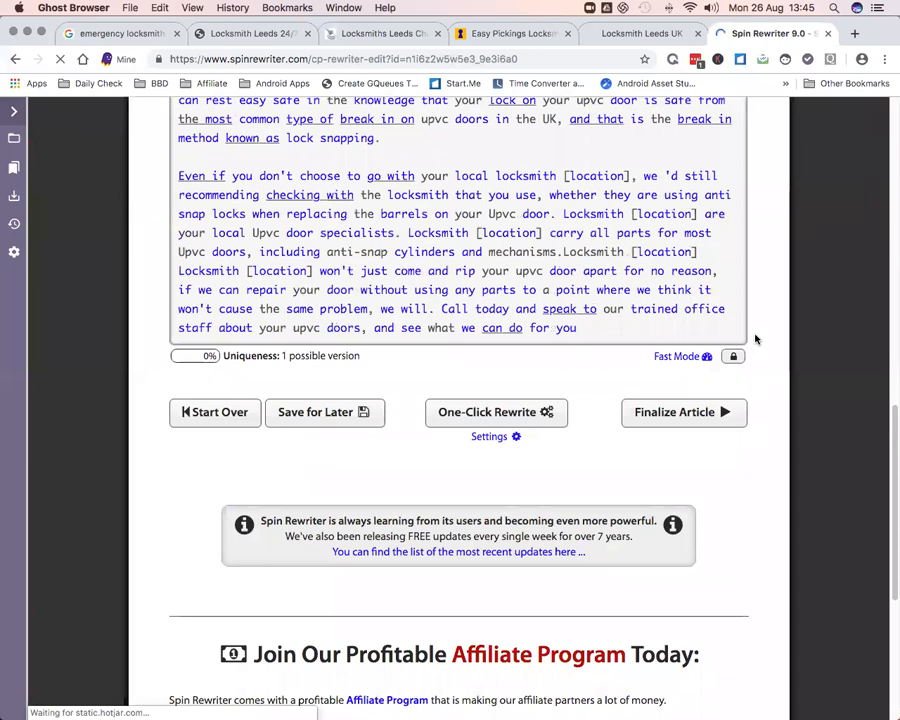
pyautogui.click(732, 356)
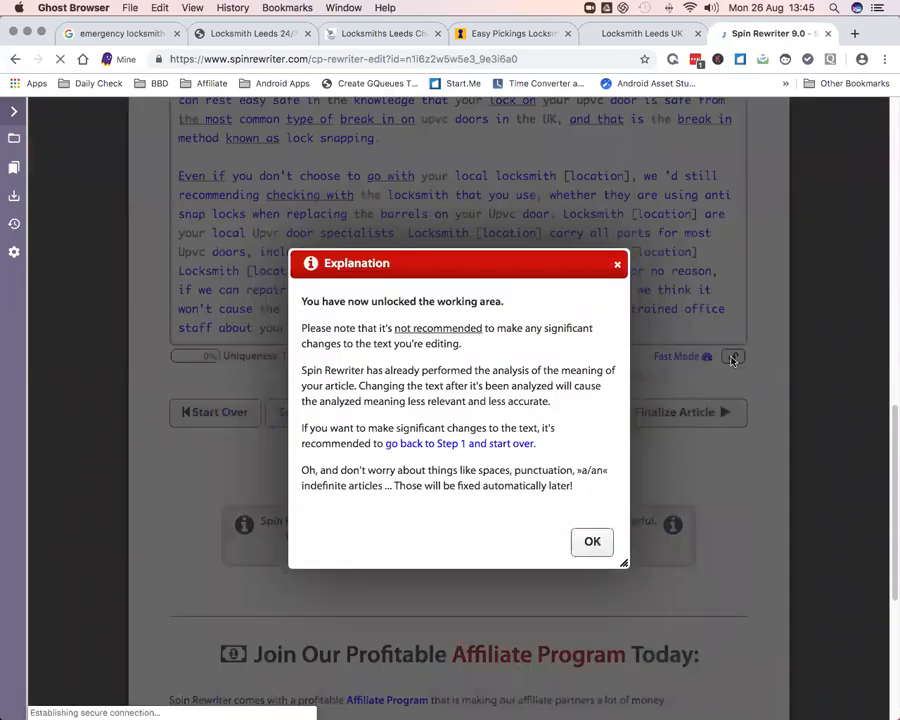
pyautogui.click(592, 540)
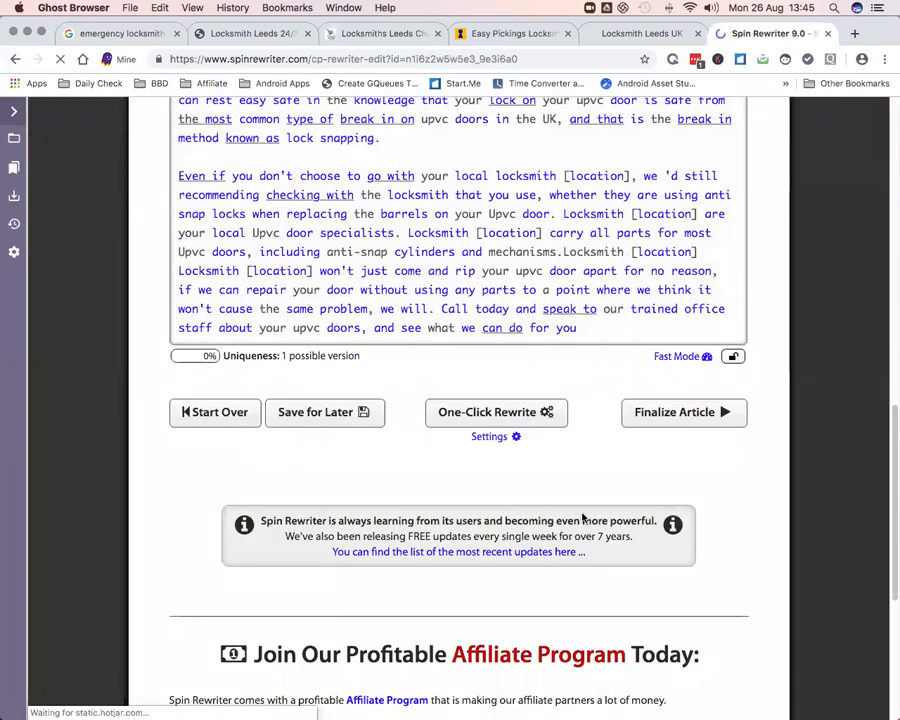
pyautogui.moveTo(520, 344)
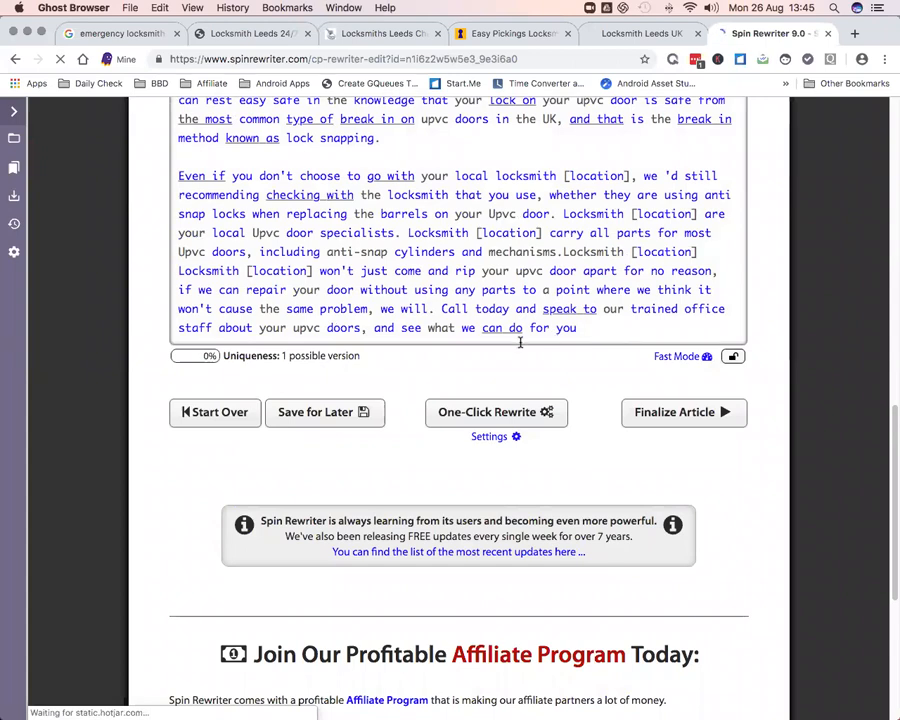
pyautogui.scroll(3)
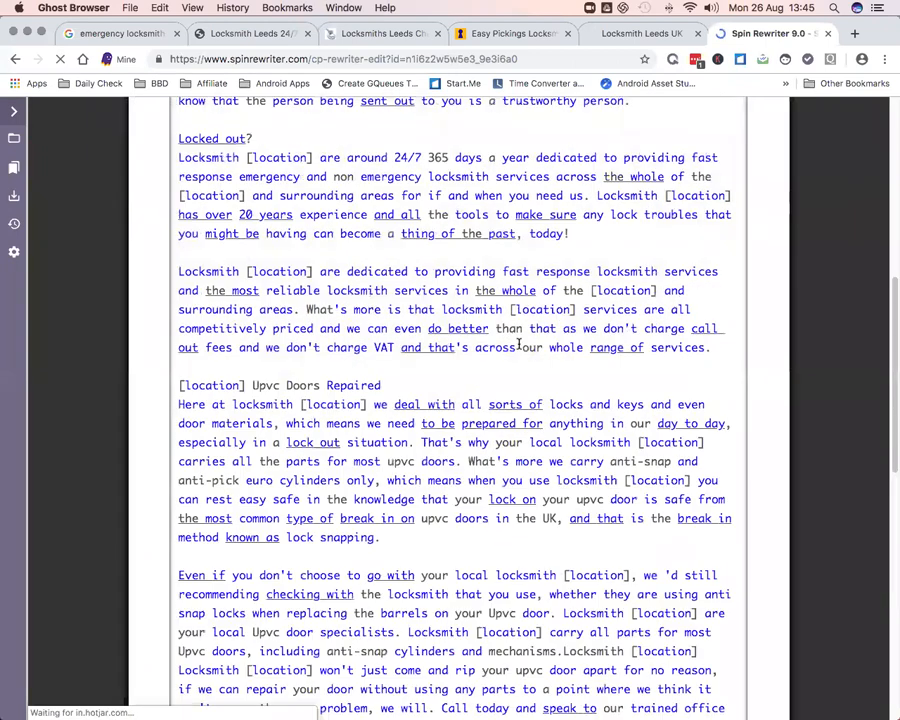
pyautogui.scroll(3)
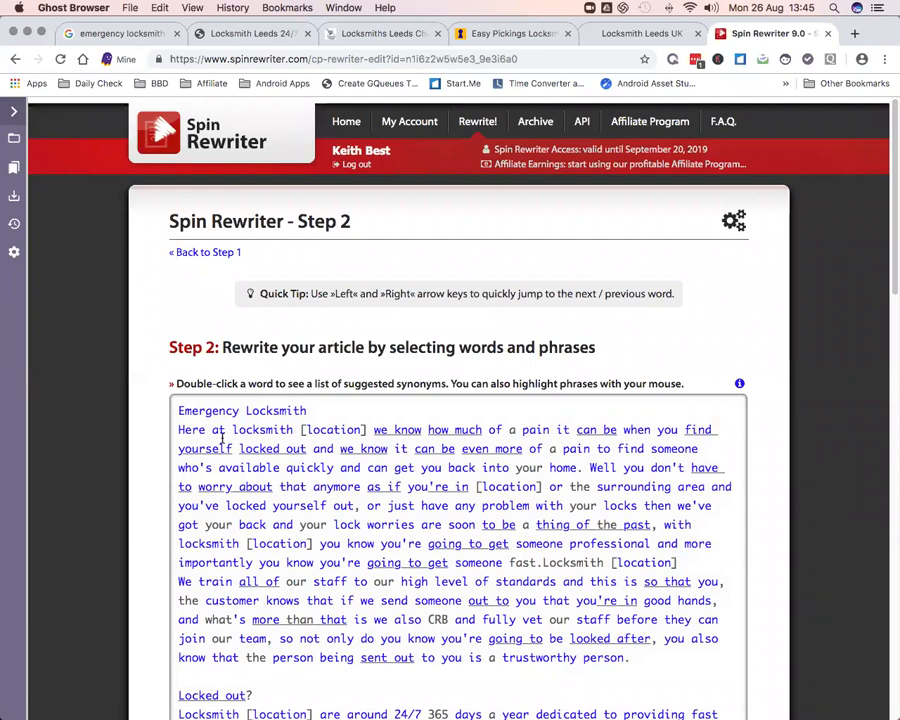
# Browse synonym suggestions for the title word 'Emergency' to add '24' as an alternative
pyautogui.doubleClick(208, 410)
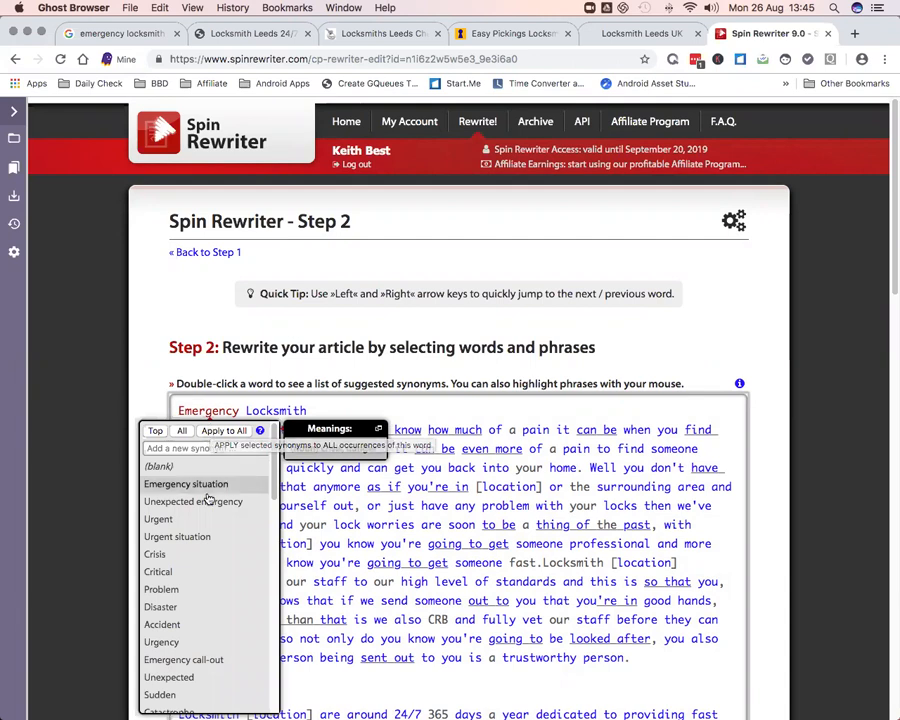
pyautogui.moveTo(186, 484)
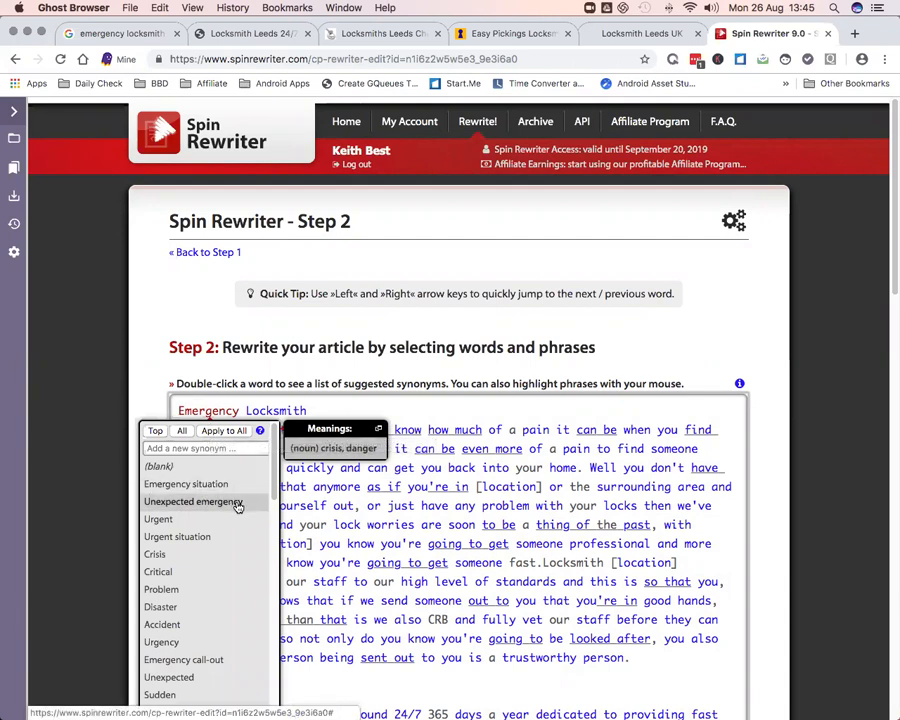
pyautogui.moveTo(240, 510)
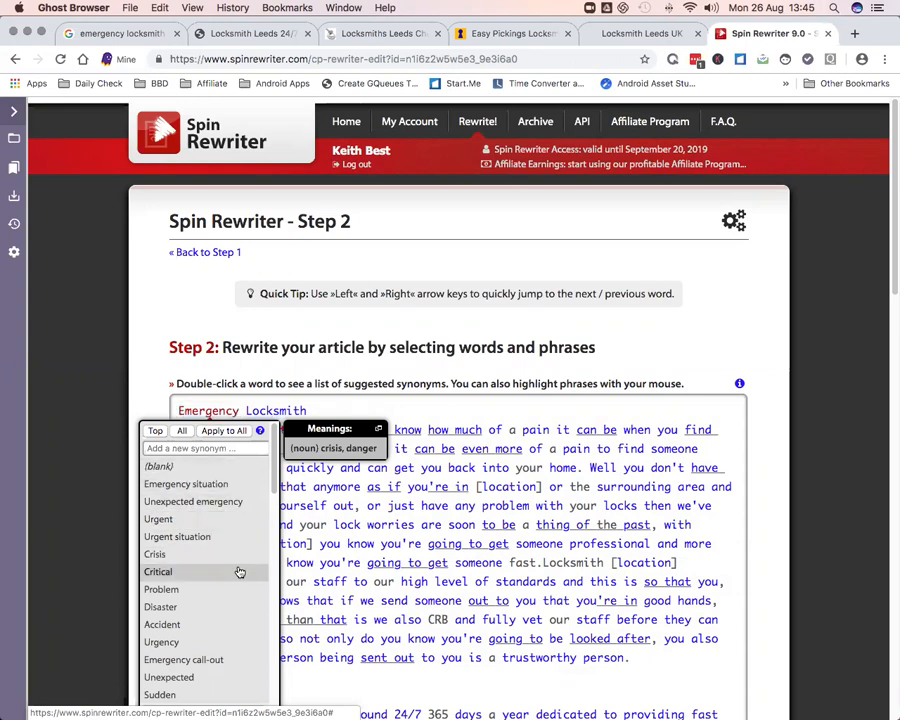
pyautogui.scroll(-3)
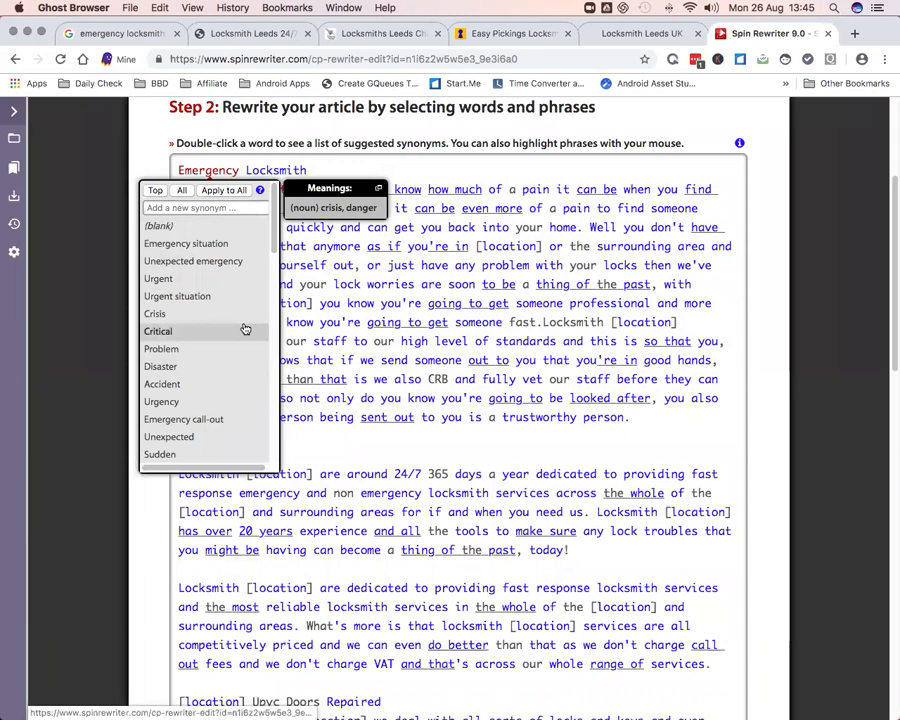
pyautogui.scroll(-3)
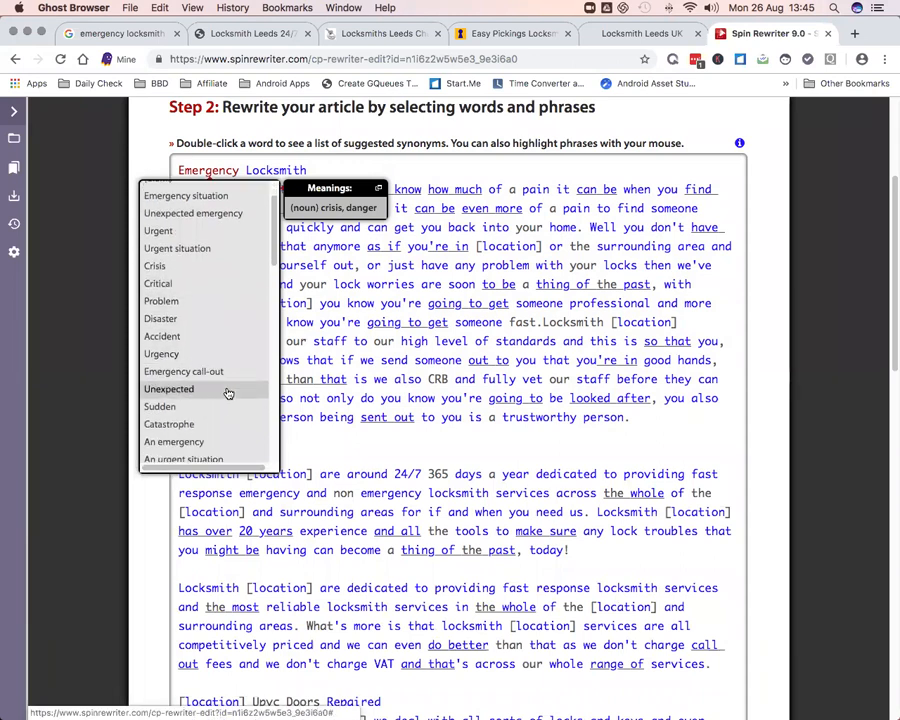
pyautogui.scroll(-3)
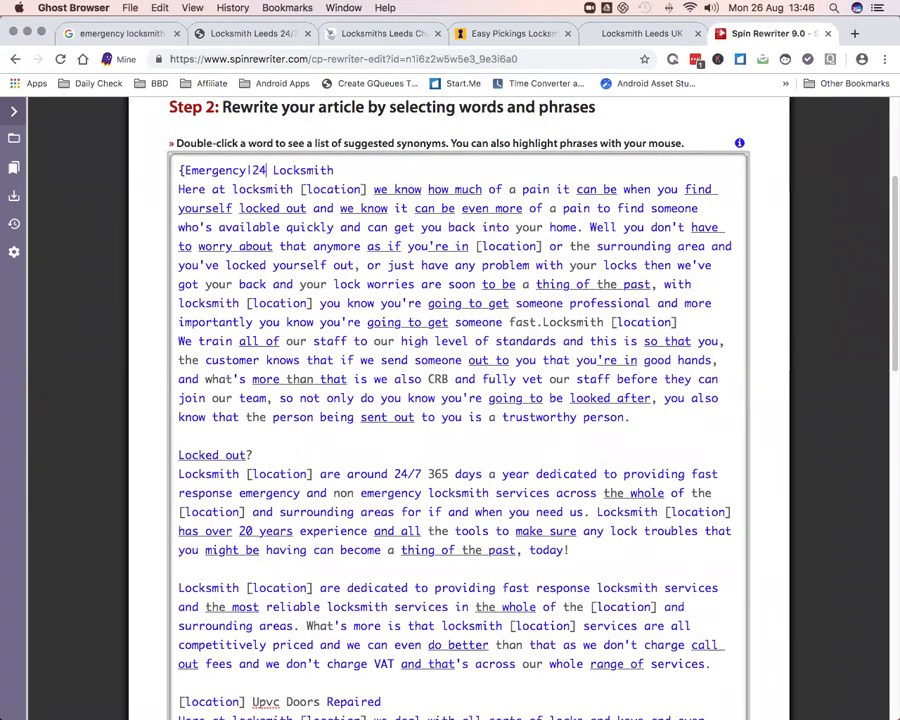
# Make the heading read {Emergency|24 Hour|24hr} {Locksmith|Locksmiths}
pyautogui.write('Hour|')
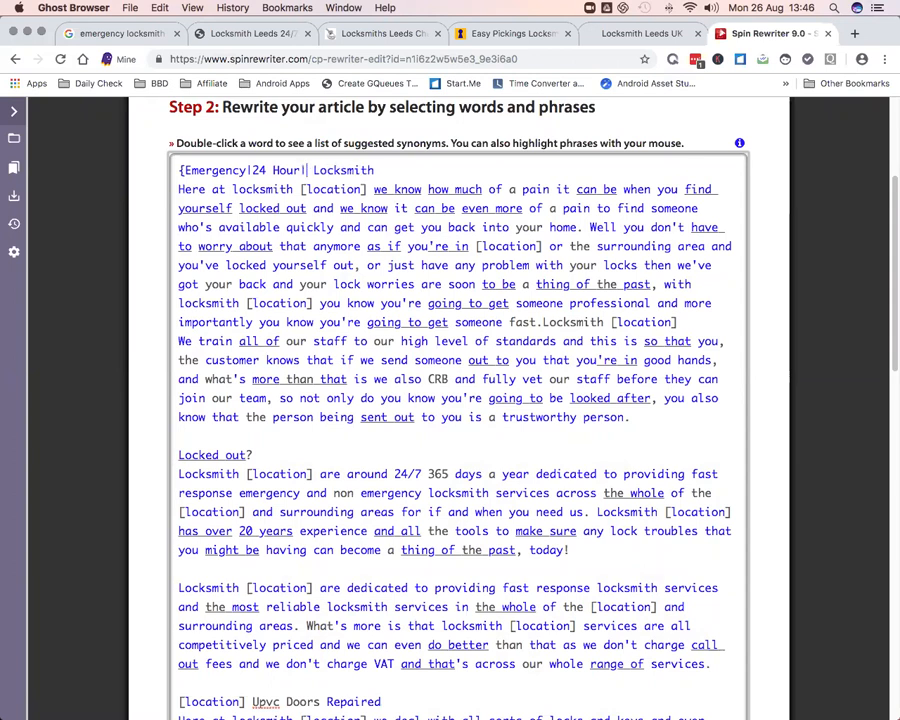
pyautogui.write('24hr}')
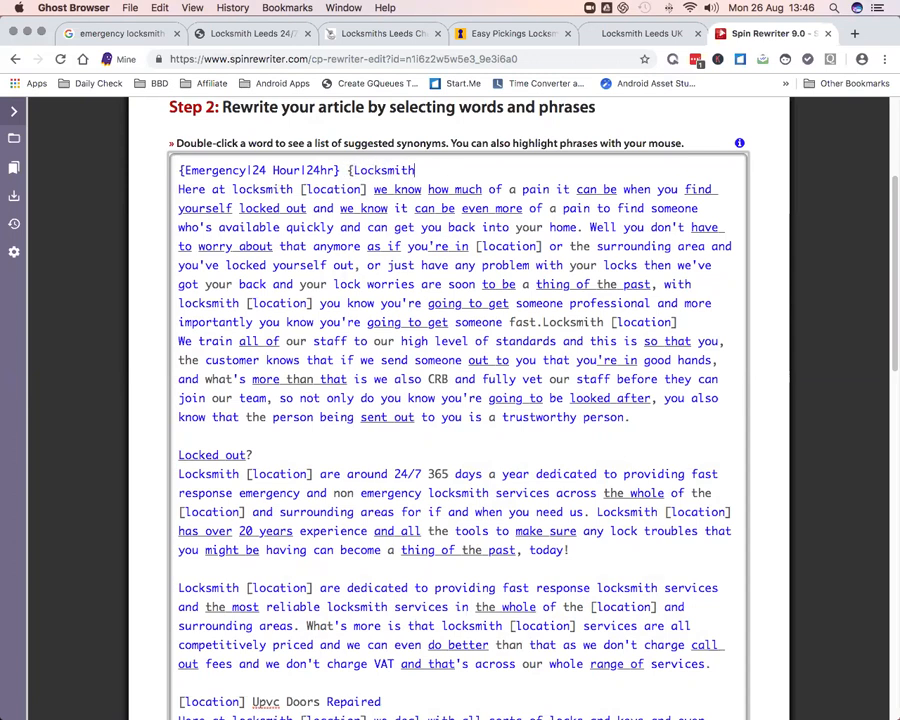
pyautogui.write('|L')
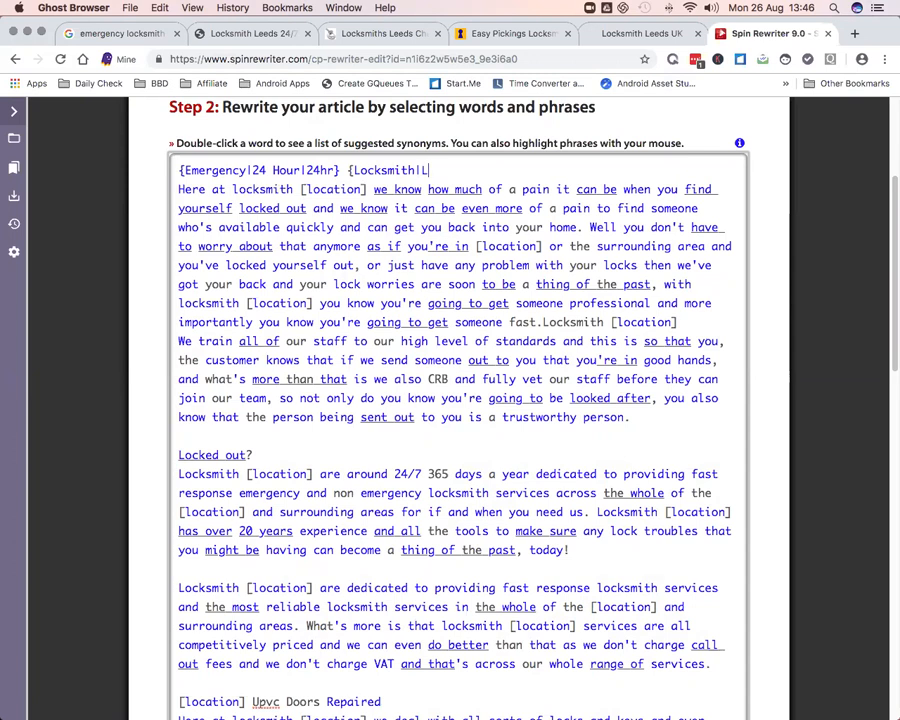
pyautogui.write('ocksmiths}')
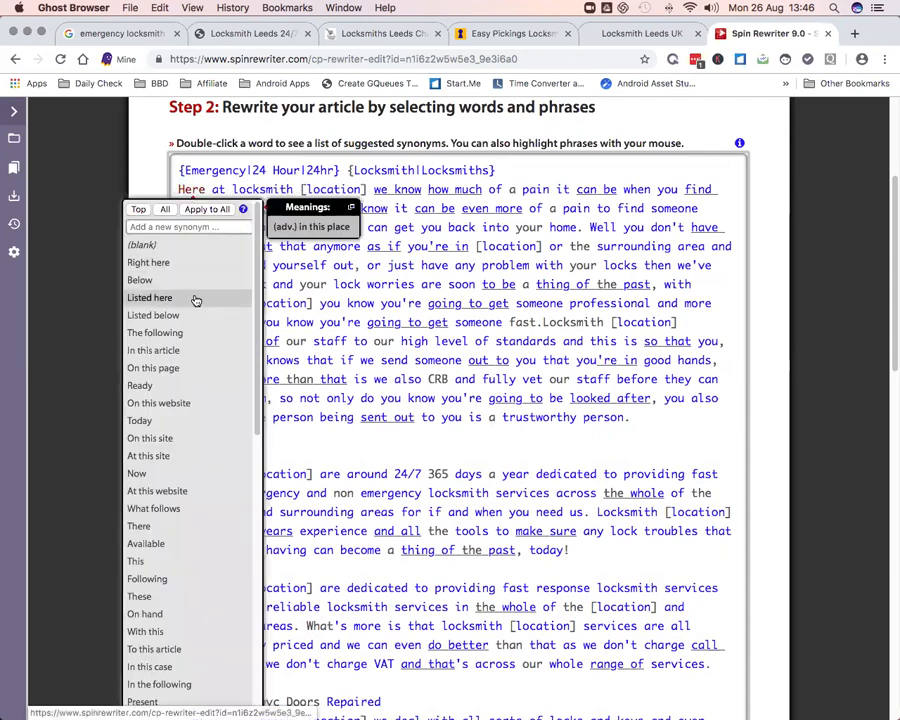
pyautogui.moveTo(338, 456)
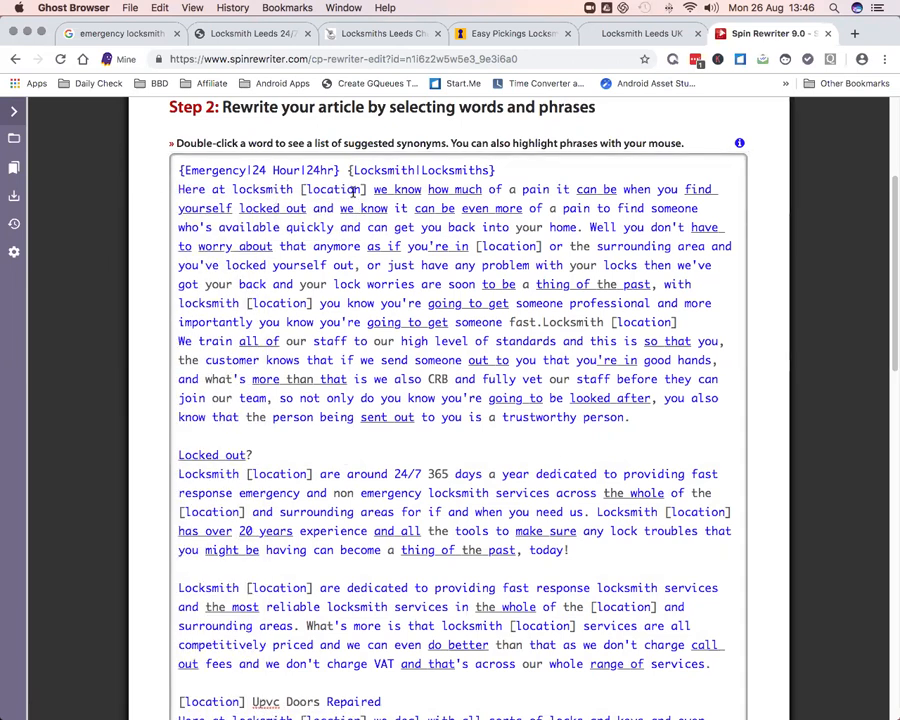
# Add 'we realize' as an alternative for 'we know' and 'just how much' for 'how much'
pyautogui.doubleClick(396, 188)
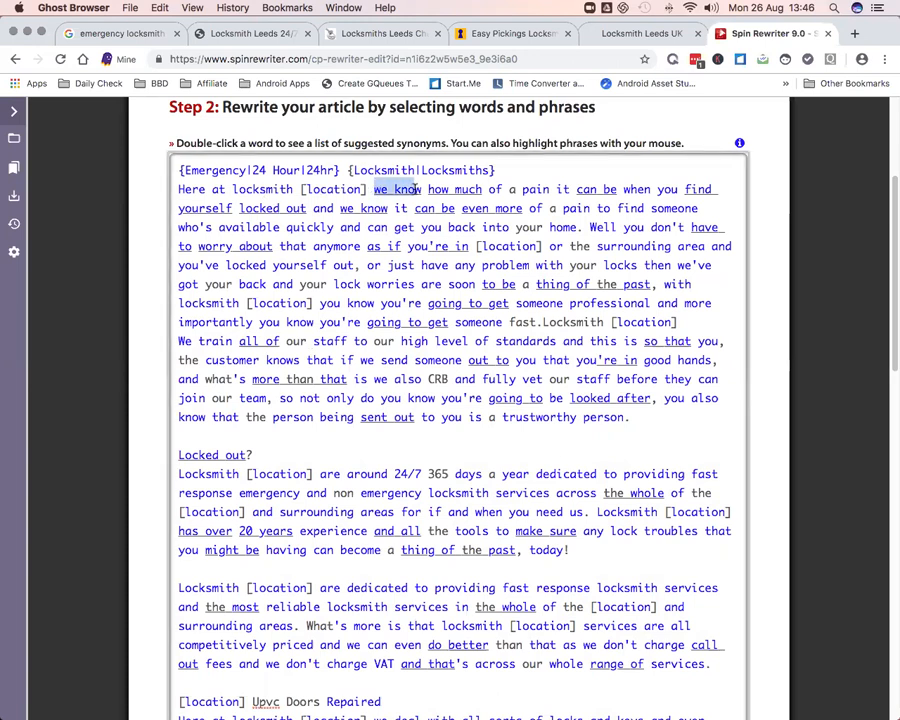
pyautogui.doubleClick(396, 188)
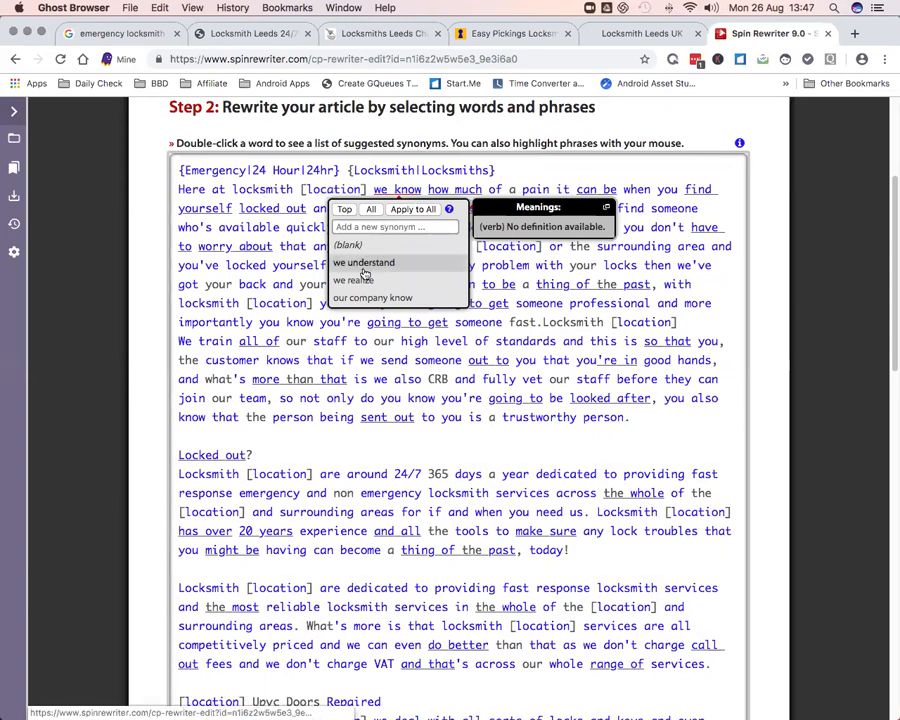
pyautogui.click(352, 280)
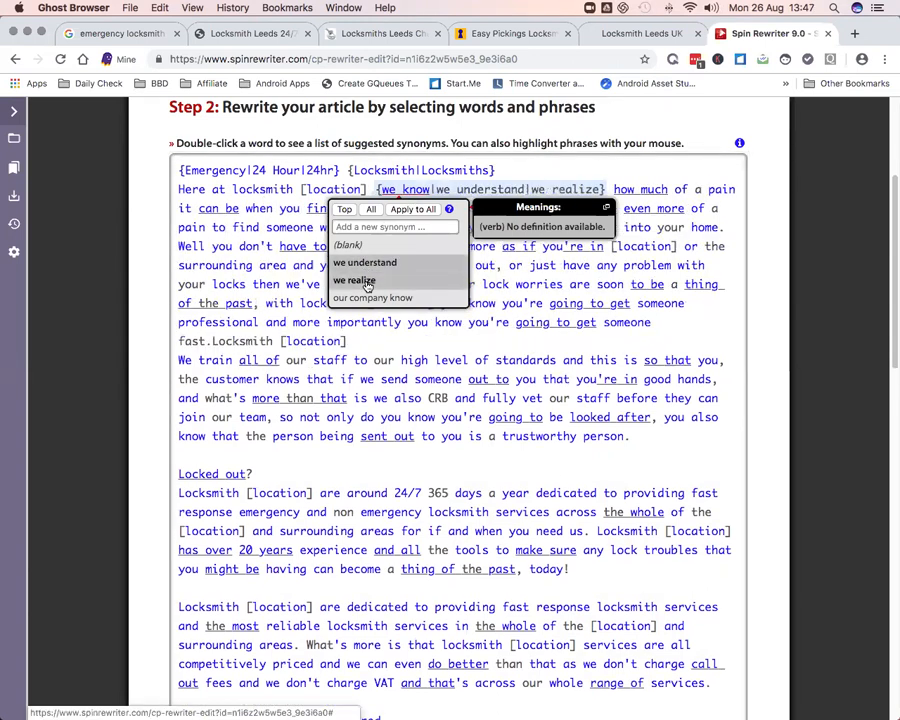
pyautogui.moveTo(408, 340)
pyautogui.write('s')
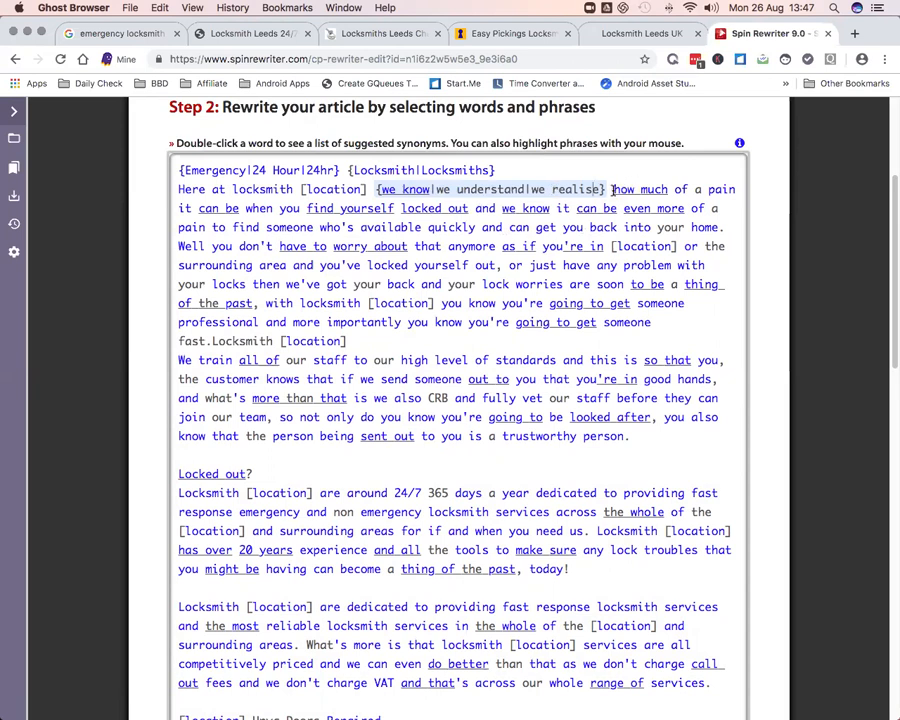
pyautogui.doubleClick(640, 188)
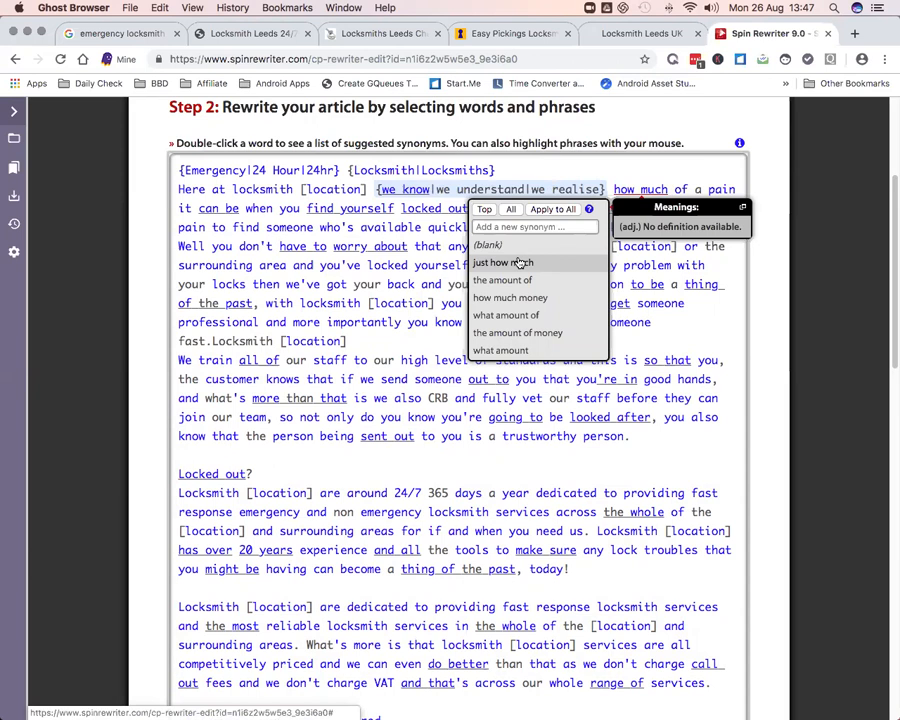
pyautogui.click(502, 262)
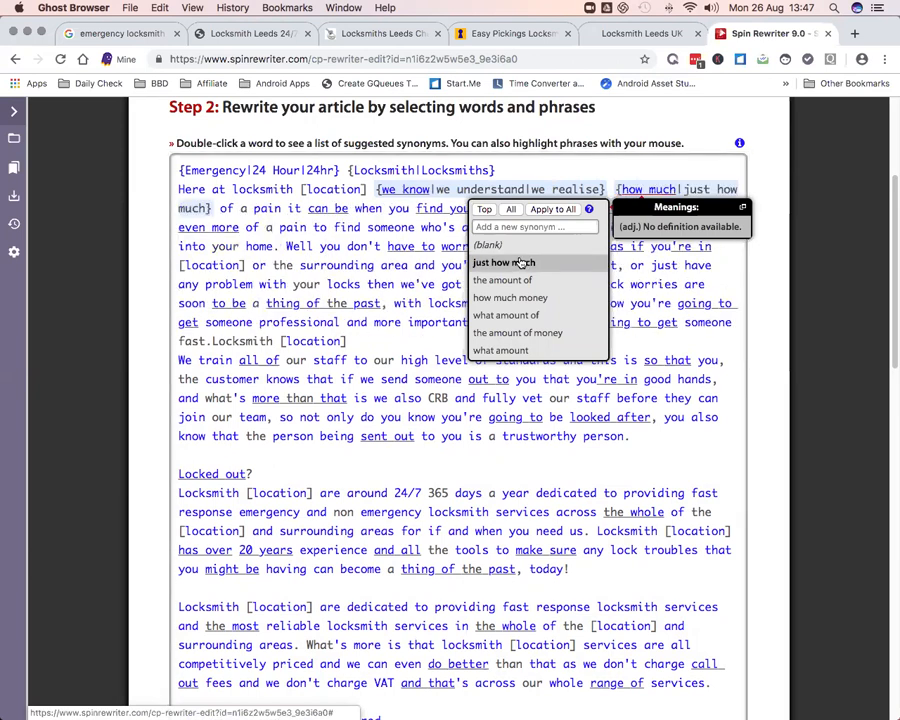
pyautogui.moveTo(504, 280)
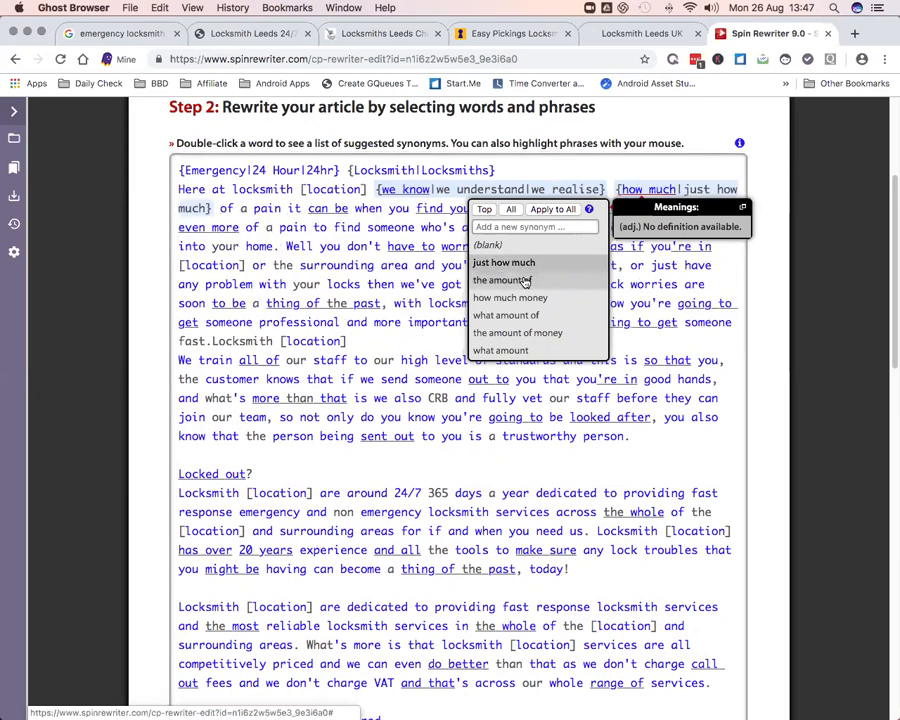
pyautogui.moveTo(510, 298)
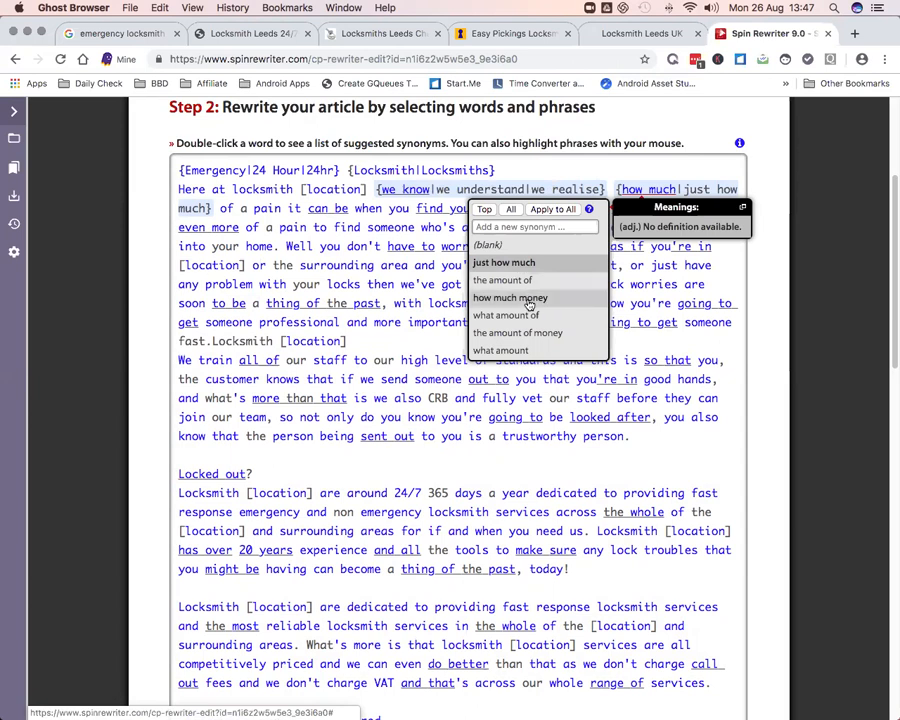
pyautogui.moveTo(532, 316)
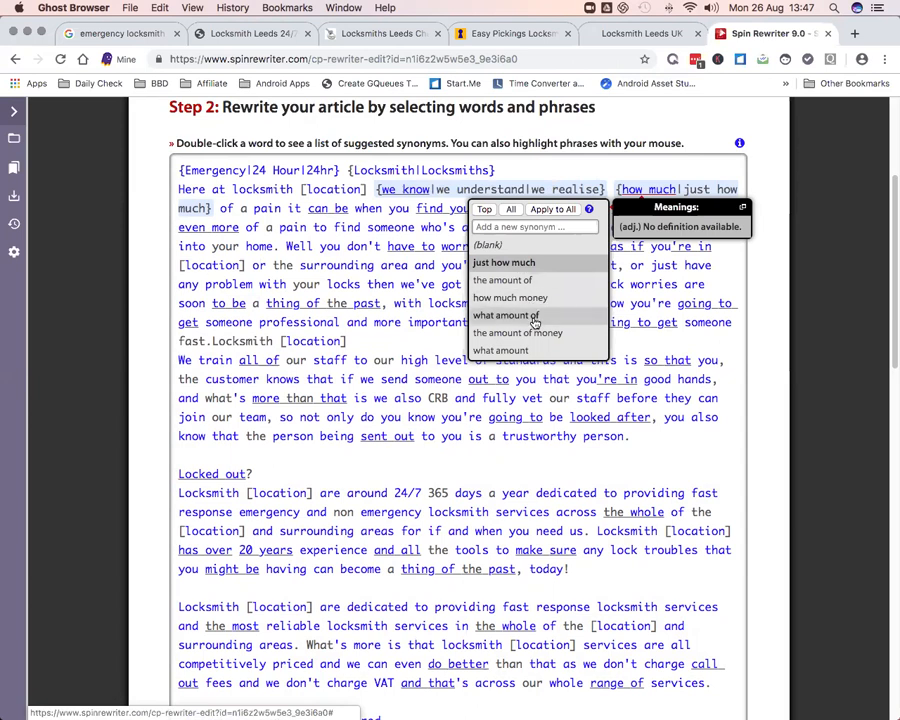
pyautogui.moveTo(640, 336)
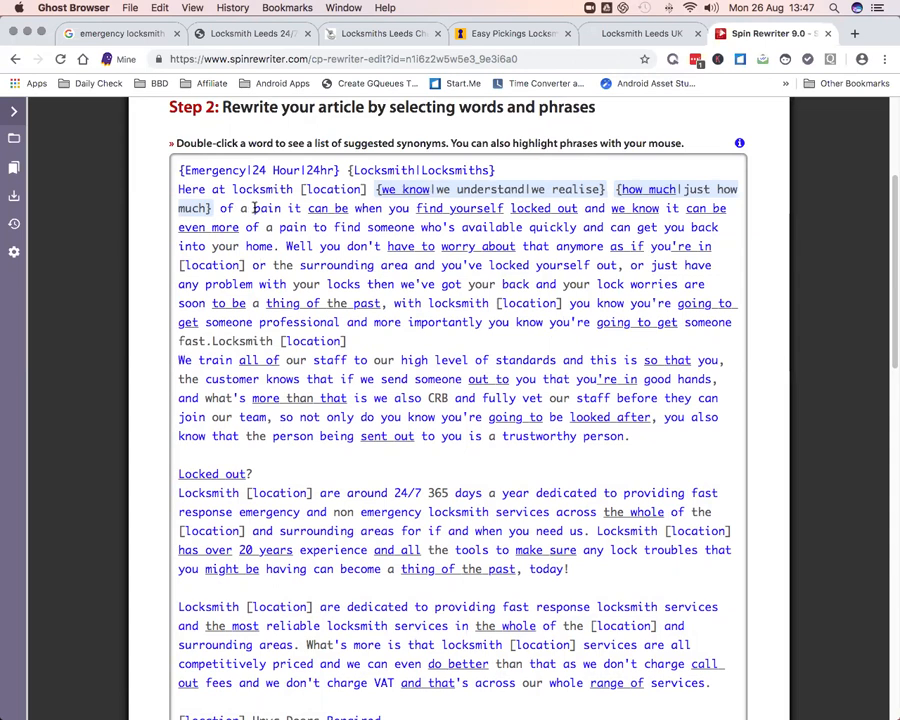
# Give 'pain' the alternatives 'problem' and 'annoyance' in the opening sentence
pyautogui.doubleClick(268, 208)
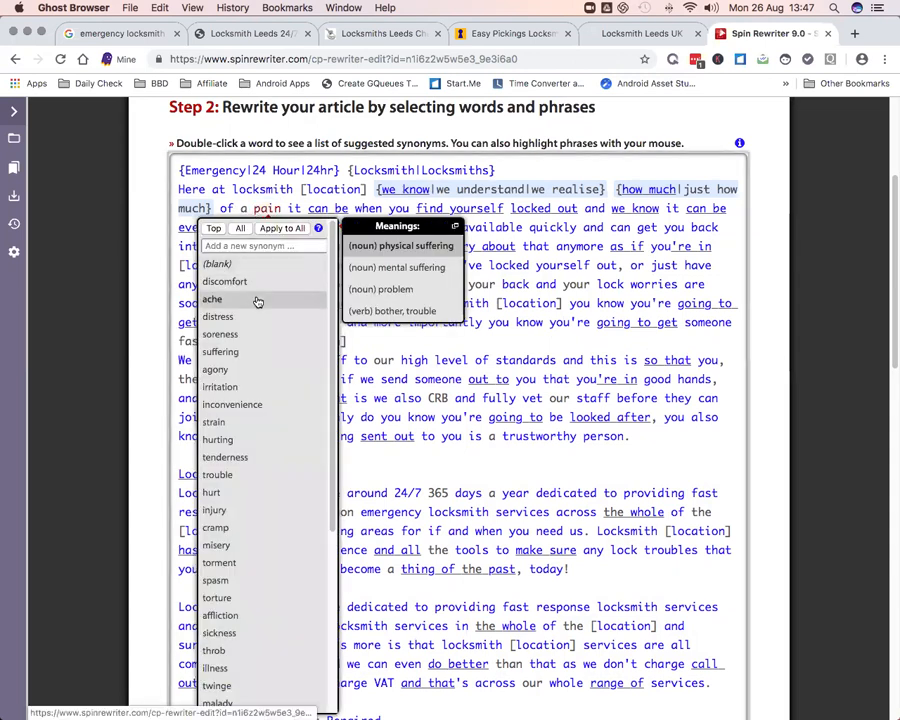
pyautogui.moveTo(248, 316)
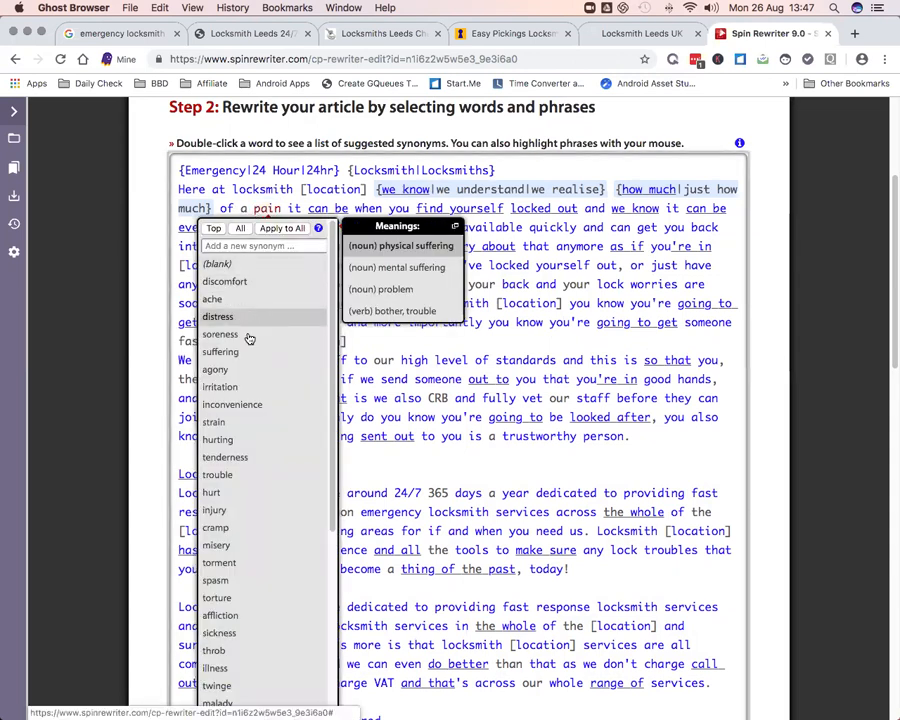
pyautogui.moveTo(248, 352)
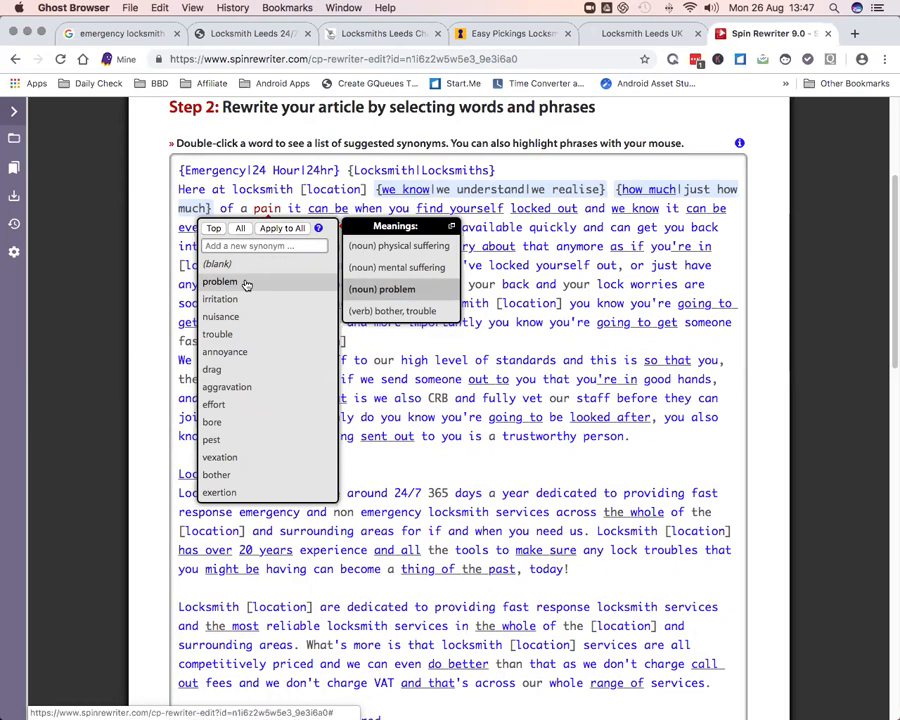
pyautogui.click(220, 280)
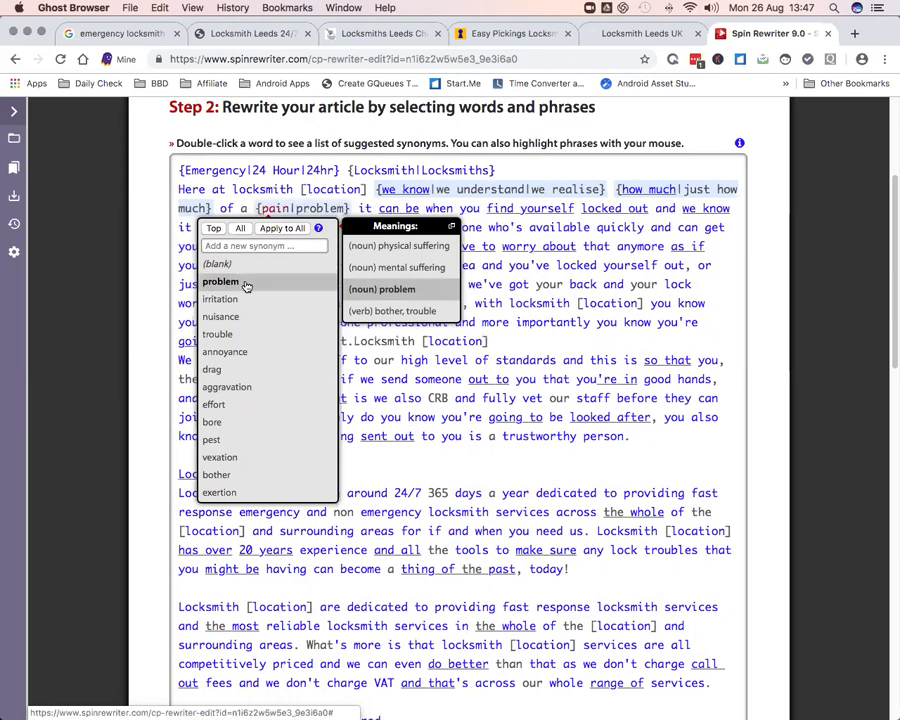
pyautogui.moveTo(222, 316)
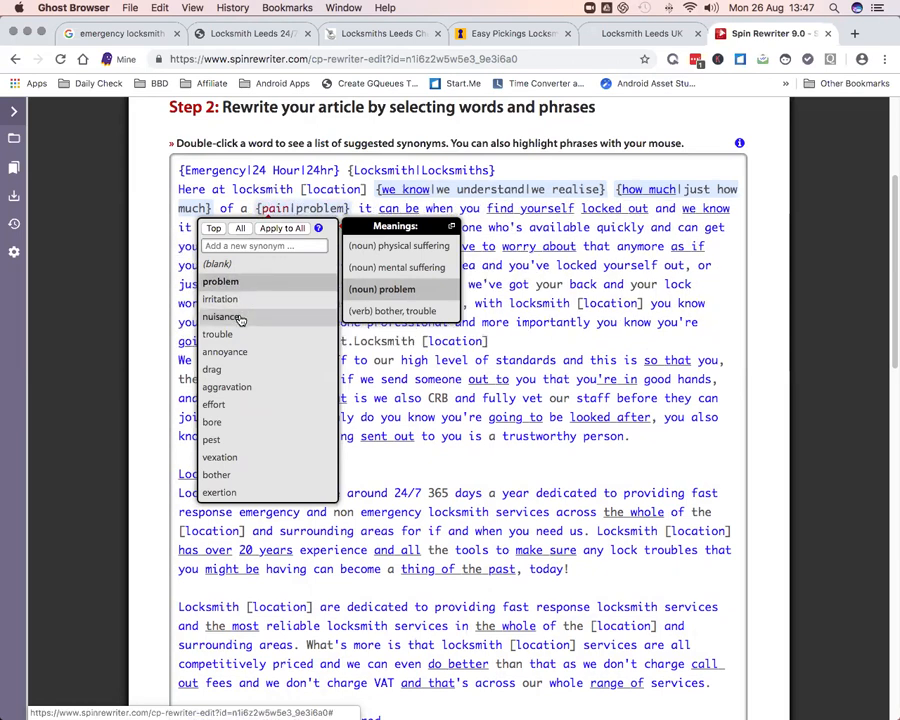
pyautogui.moveTo(224, 352)
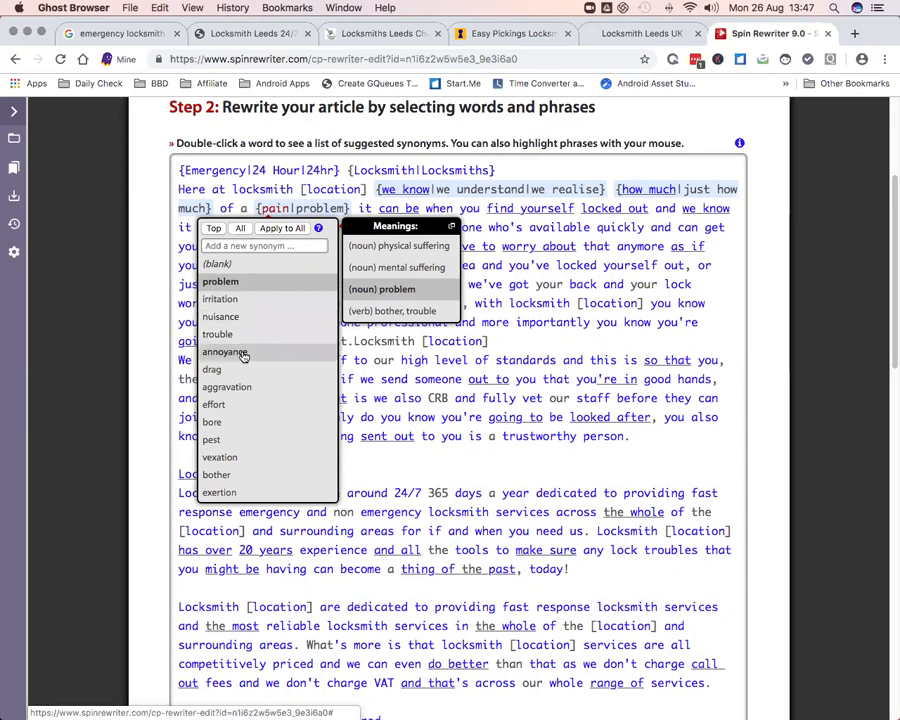
pyautogui.click(224, 352)
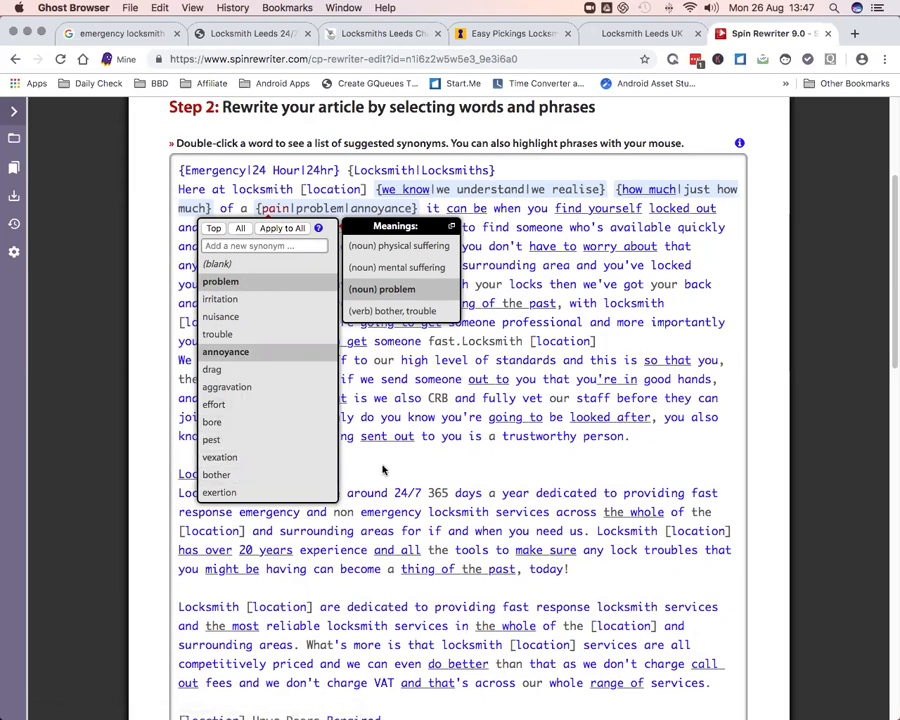
pyautogui.click(392, 310)
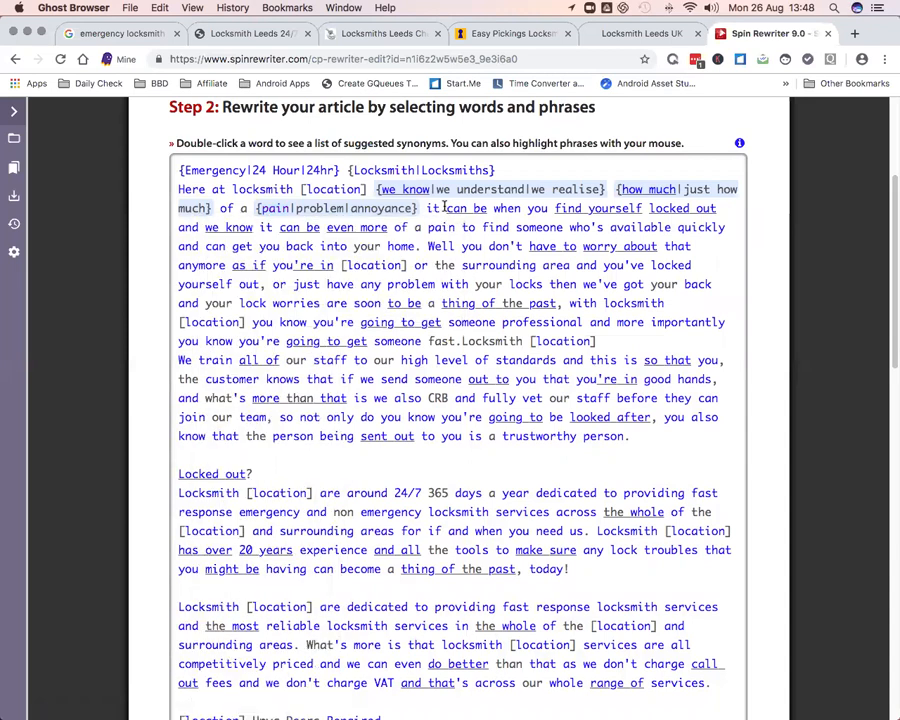
# Add 'may be' alternatives for 'can be', then finalize the article to reach Step 3
pyautogui.doubleClick(466, 208)
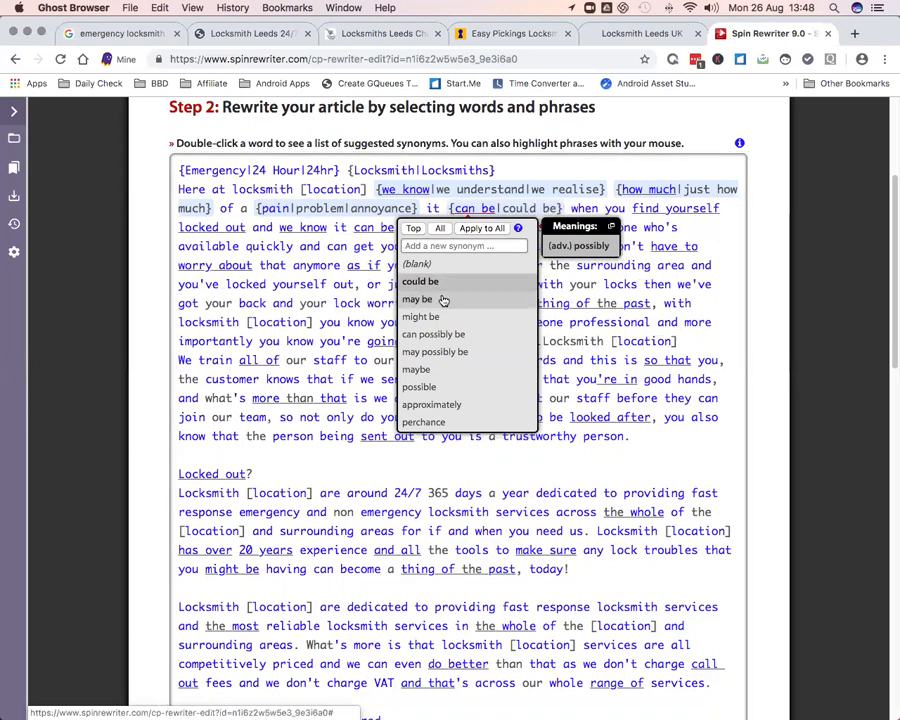
pyautogui.click(418, 300)
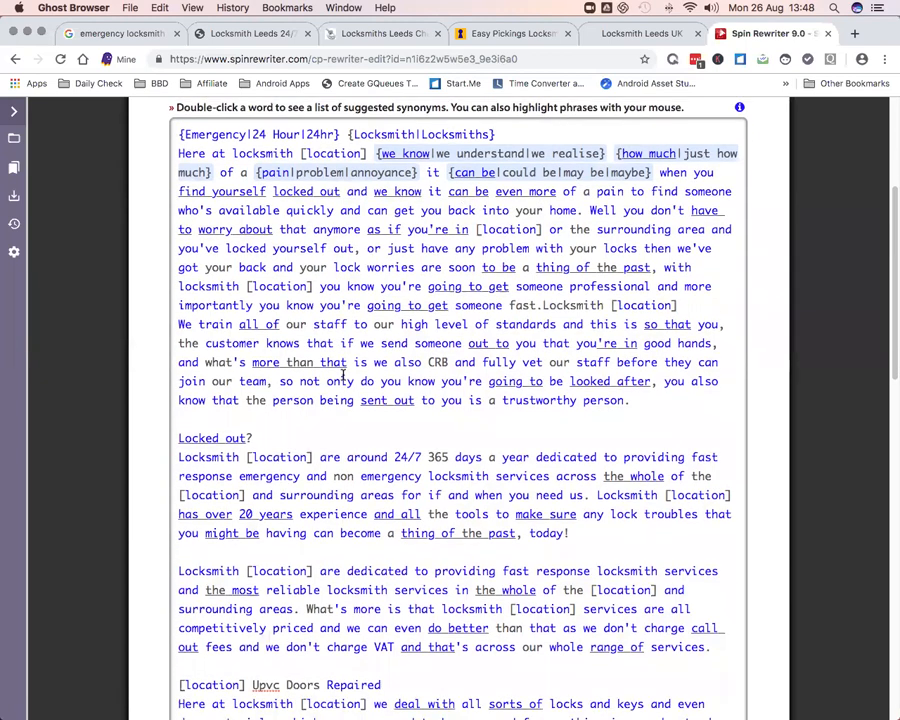
pyautogui.scroll(-3)
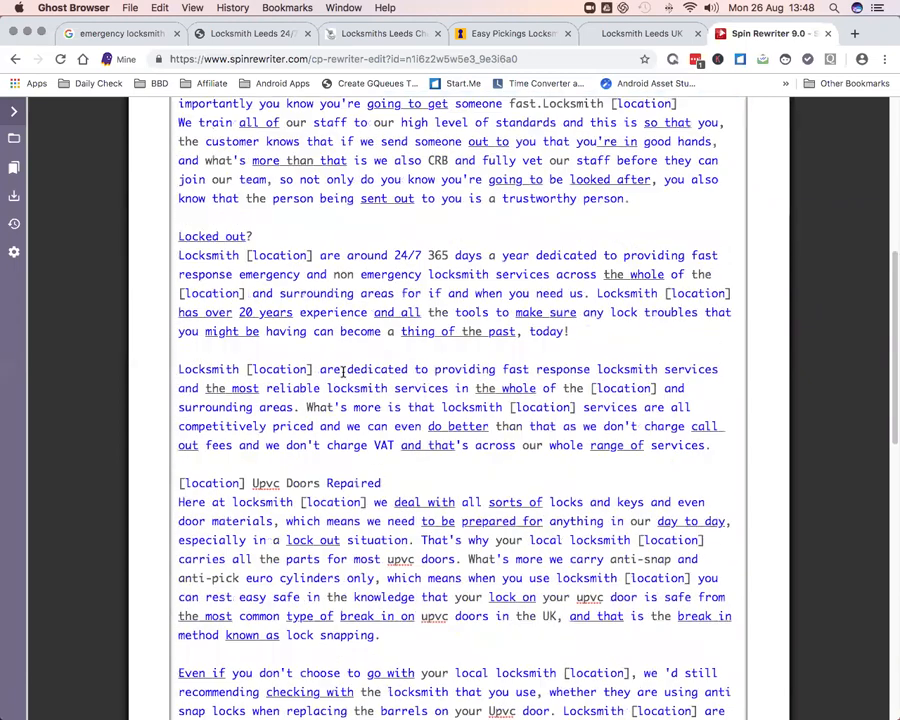
pyautogui.scroll(-3)
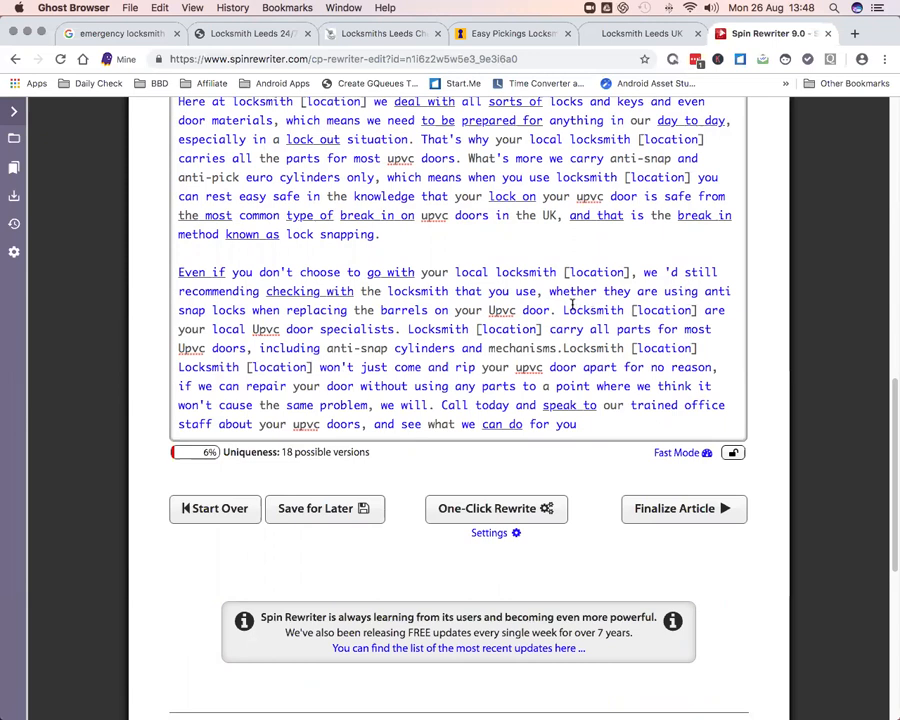
pyautogui.moveTo(482, 328)
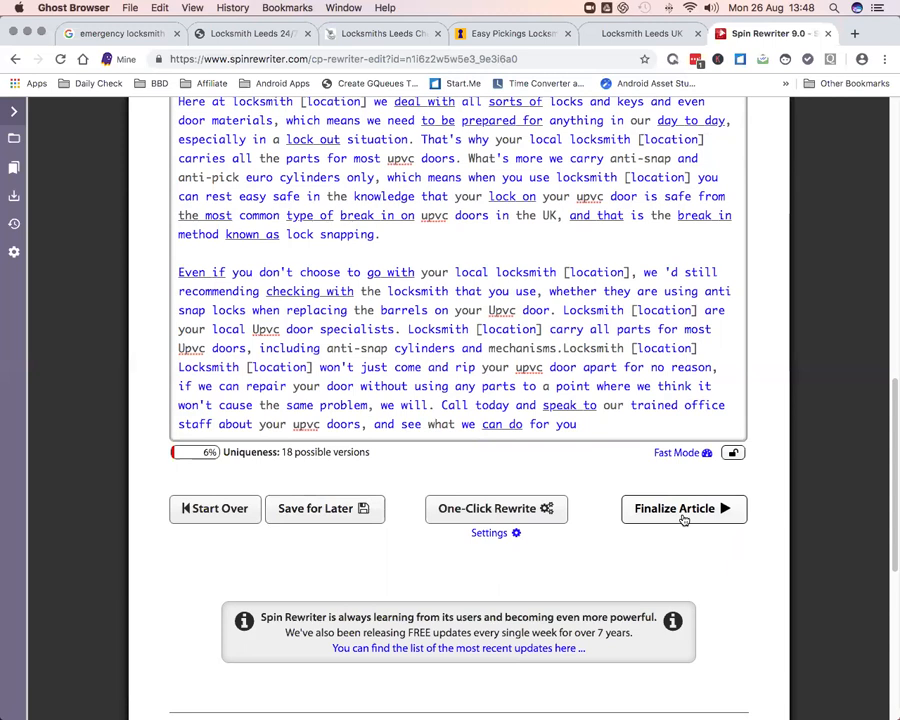
pyautogui.moveTo(680, 516)
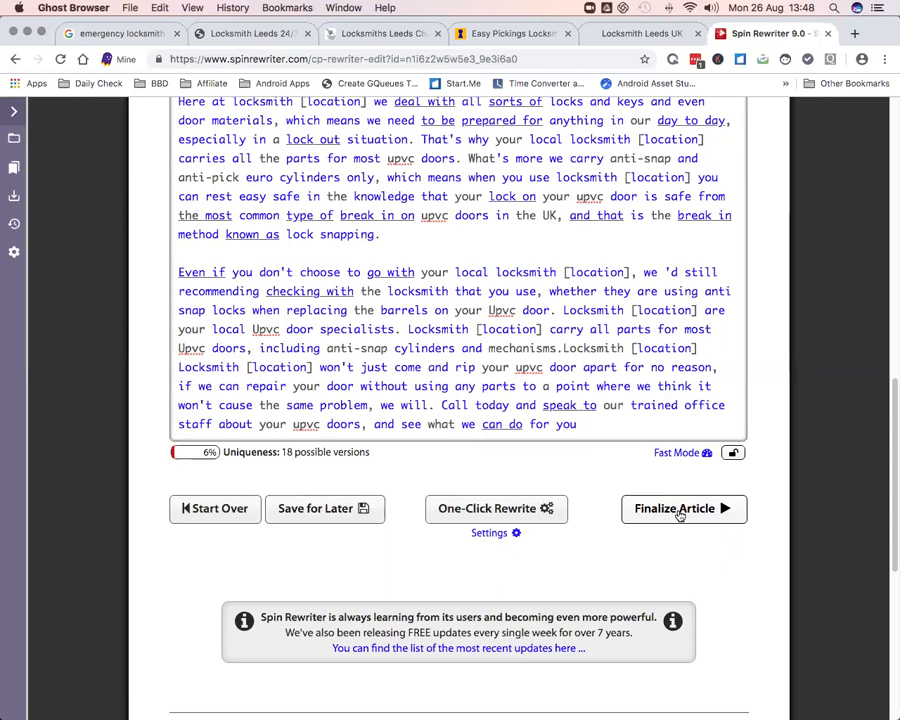
pyautogui.click(684, 508)
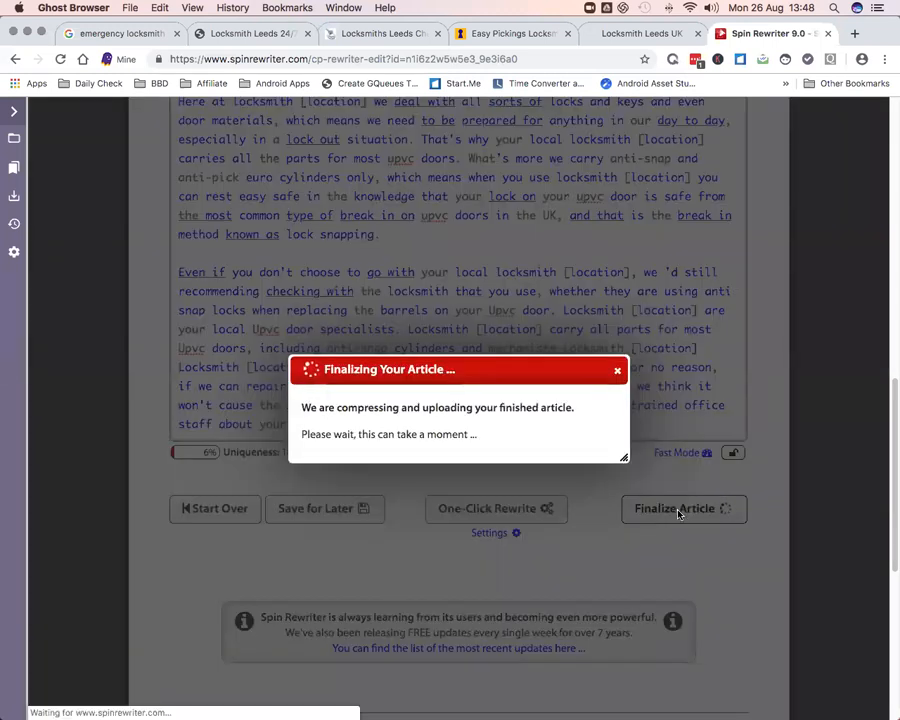
pyautogui.click(684, 508)
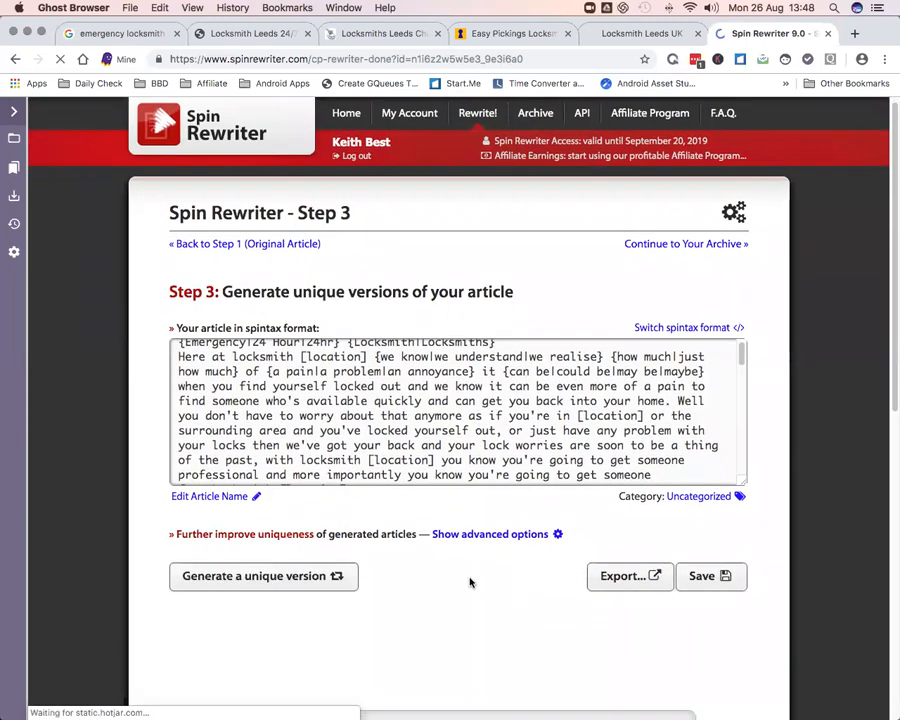
# Generate a unique version of the article and review its 50% uniqueness at 553 words
pyautogui.scroll(-3)
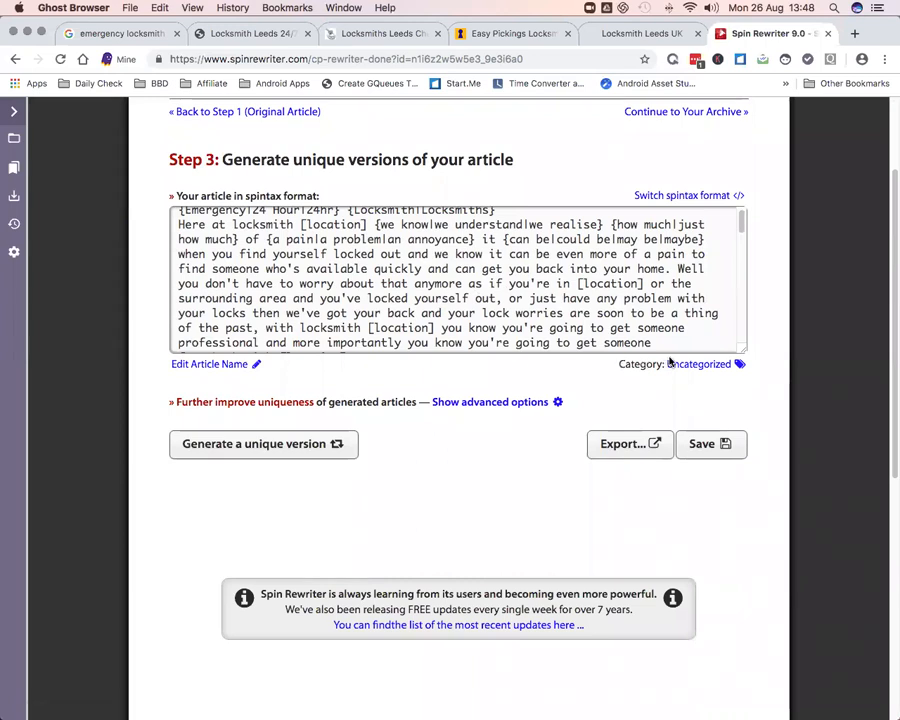
pyautogui.click(254, 444)
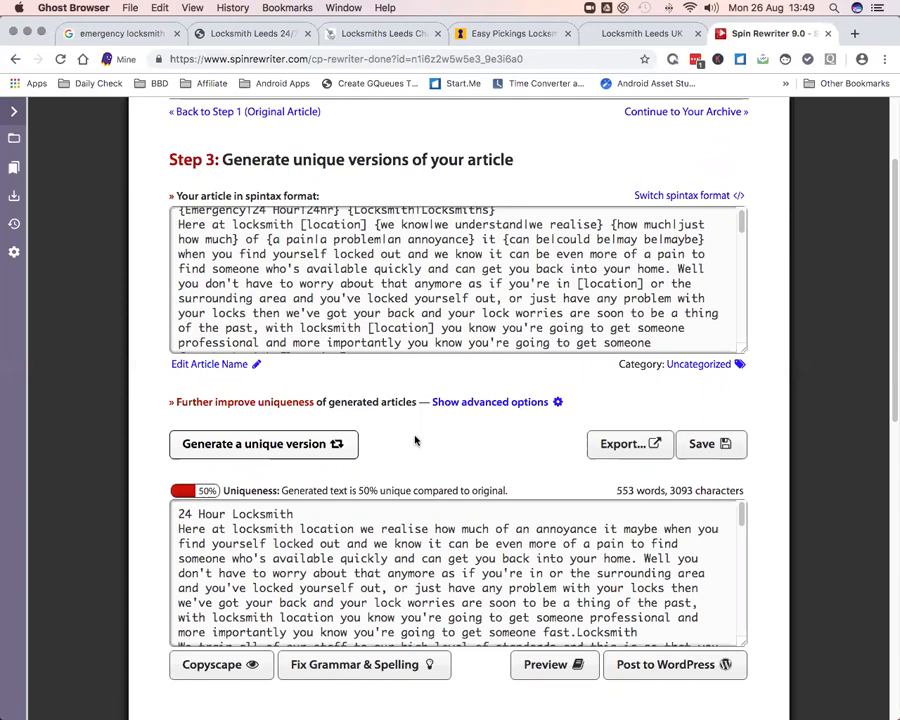
pyautogui.scroll(3)
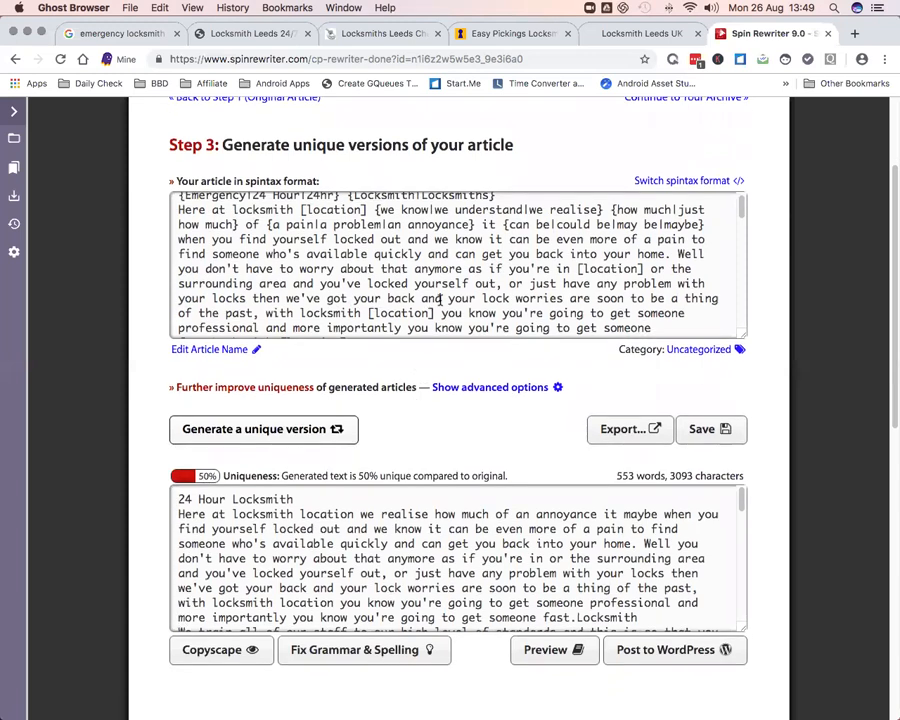
pyautogui.scroll(-3)
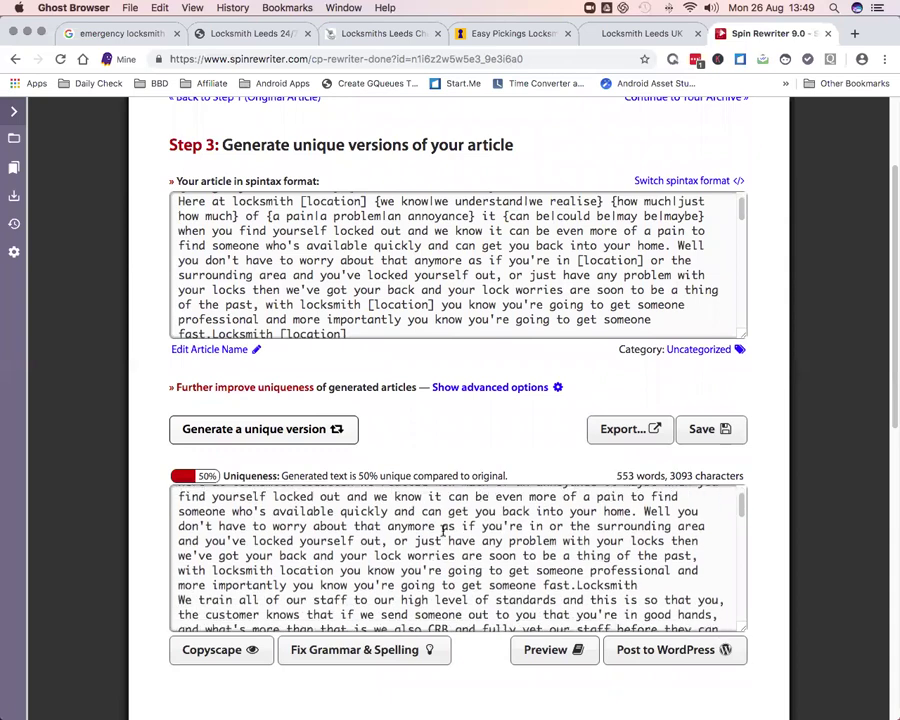
pyautogui.click(264, 428)
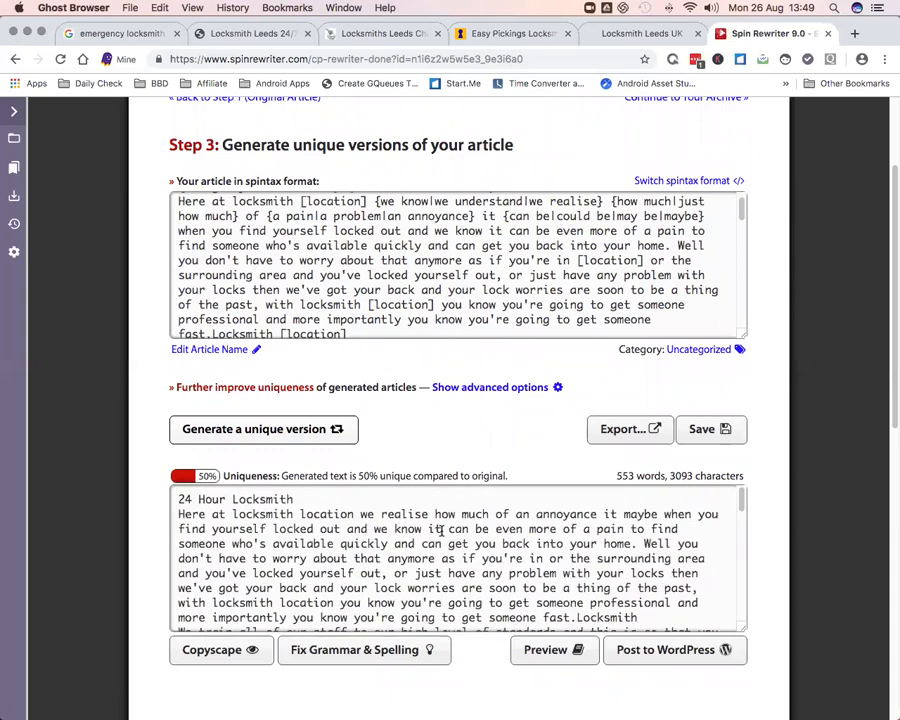
pyautogui.moveTo(410, 408)
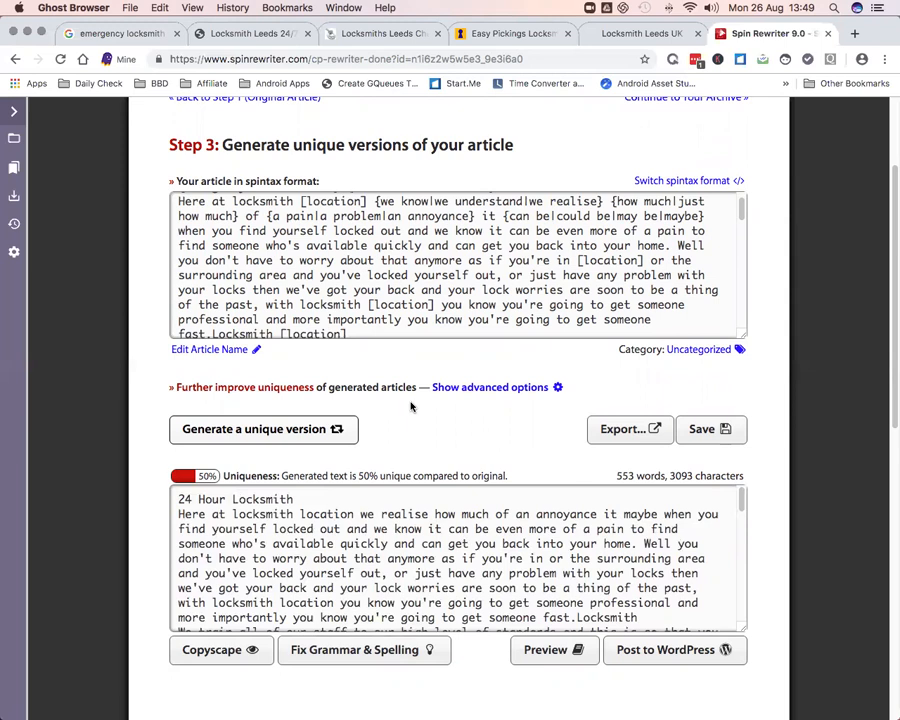
pyautogui.moveTo(276, 476)
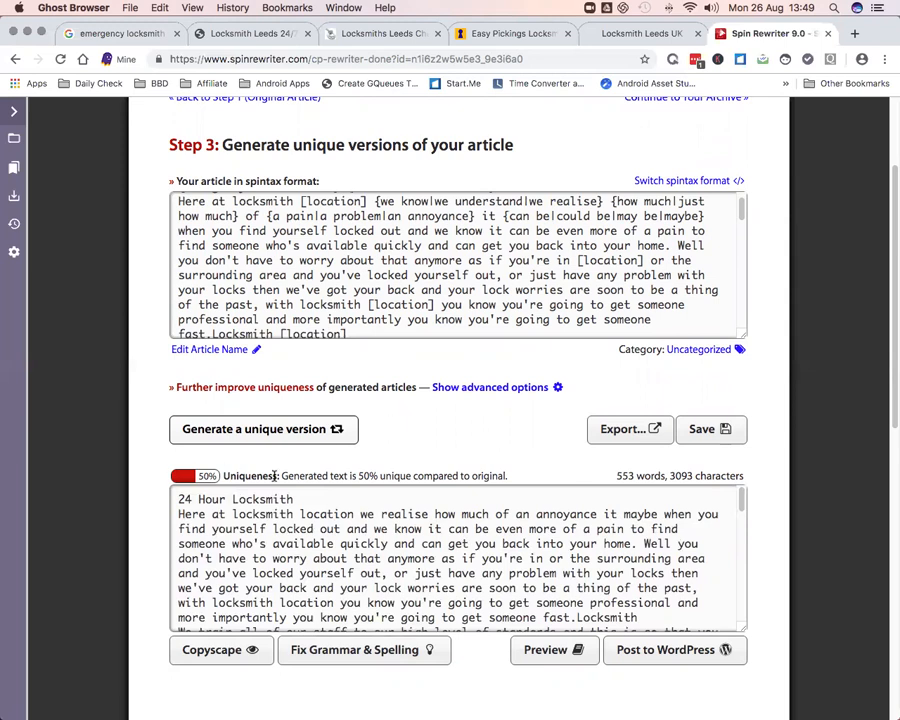
pyautogui.scroll(3)
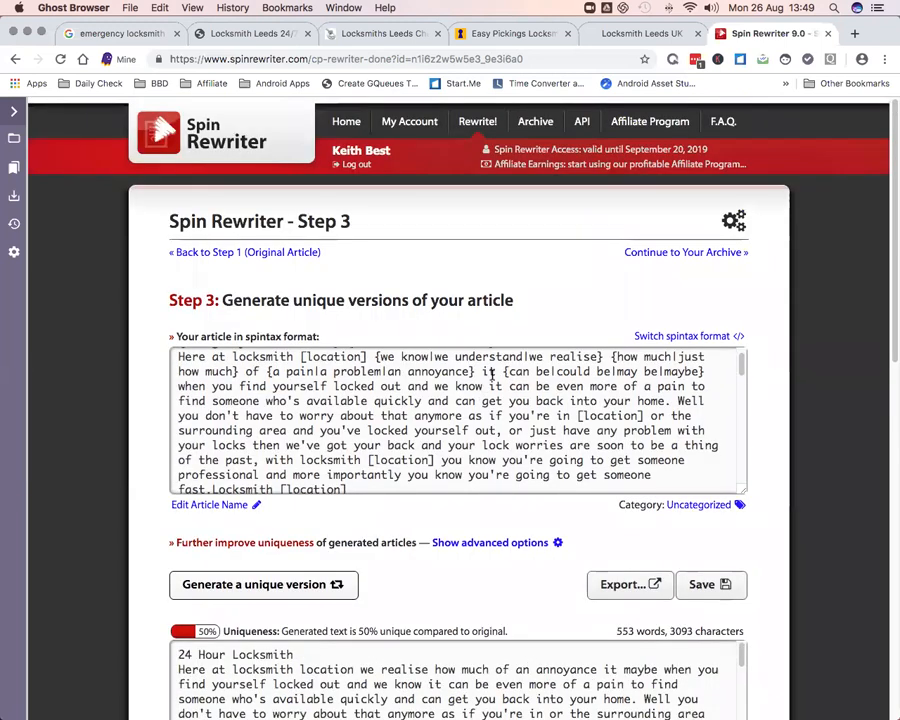
pyautogui.moveTo(340, 524)
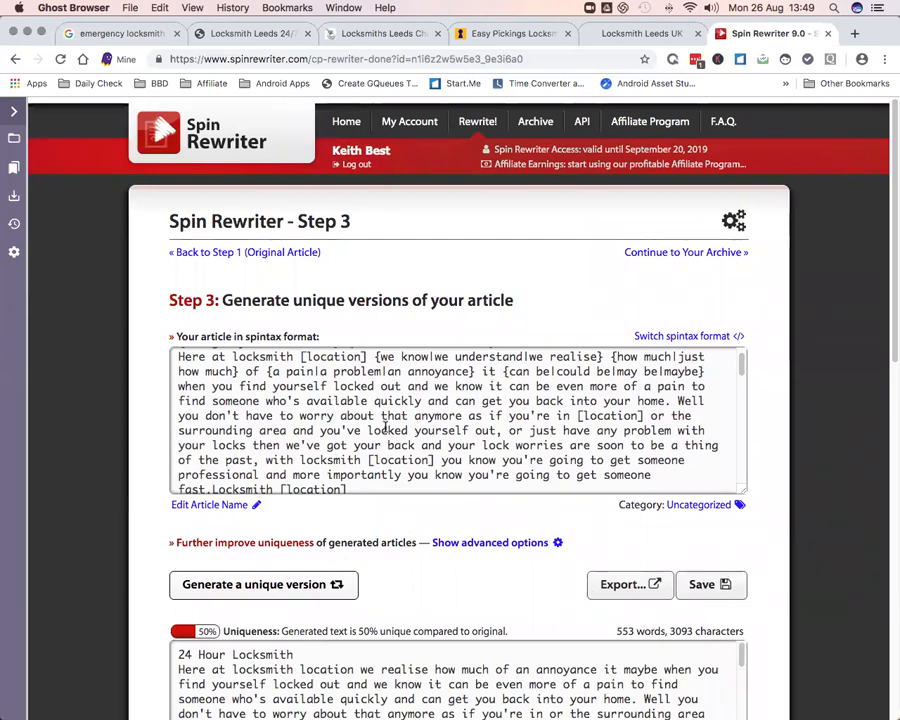
pyautogui.moveTo(676, 202)
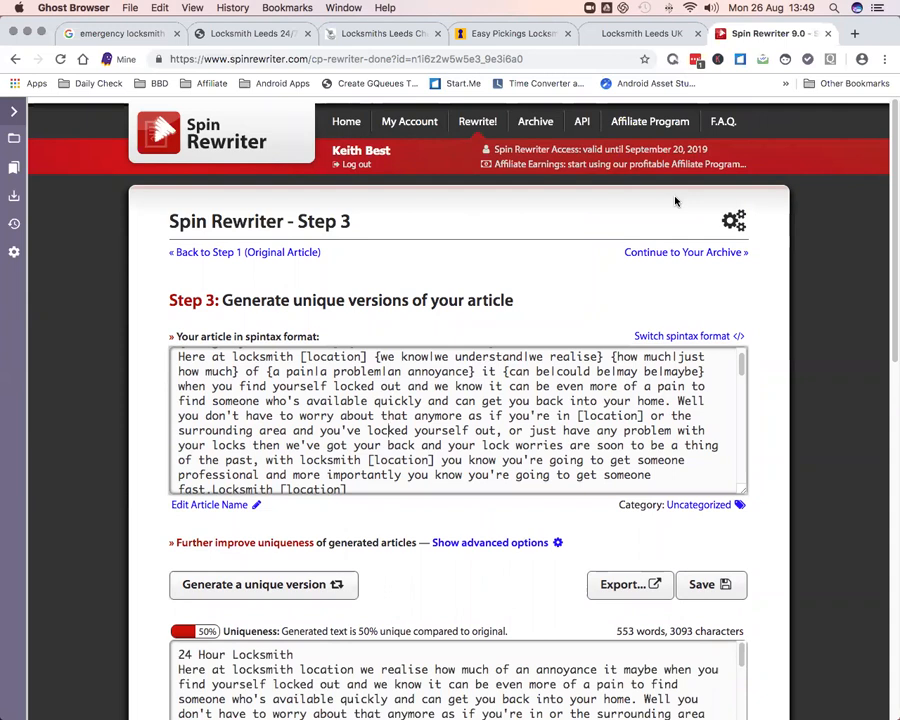
pyautogui.moveTo(224, 516)
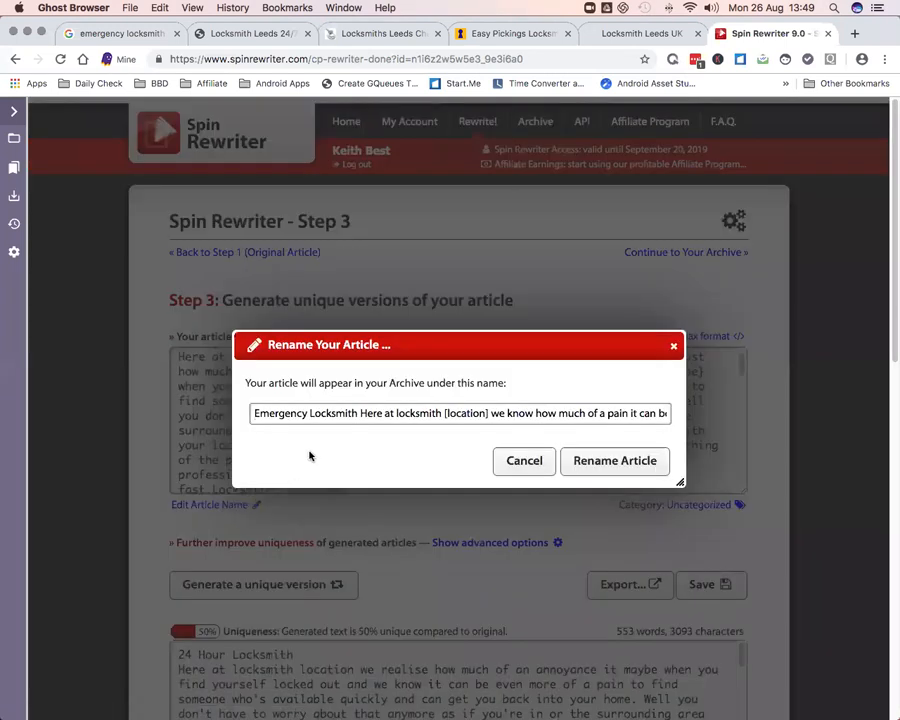
# Replace the archive name with 'Emergency Locksmith' and confirm the rename
pyautogui.tripleClick(460, 412)
pyautogui.write('Emergency Locksmith')
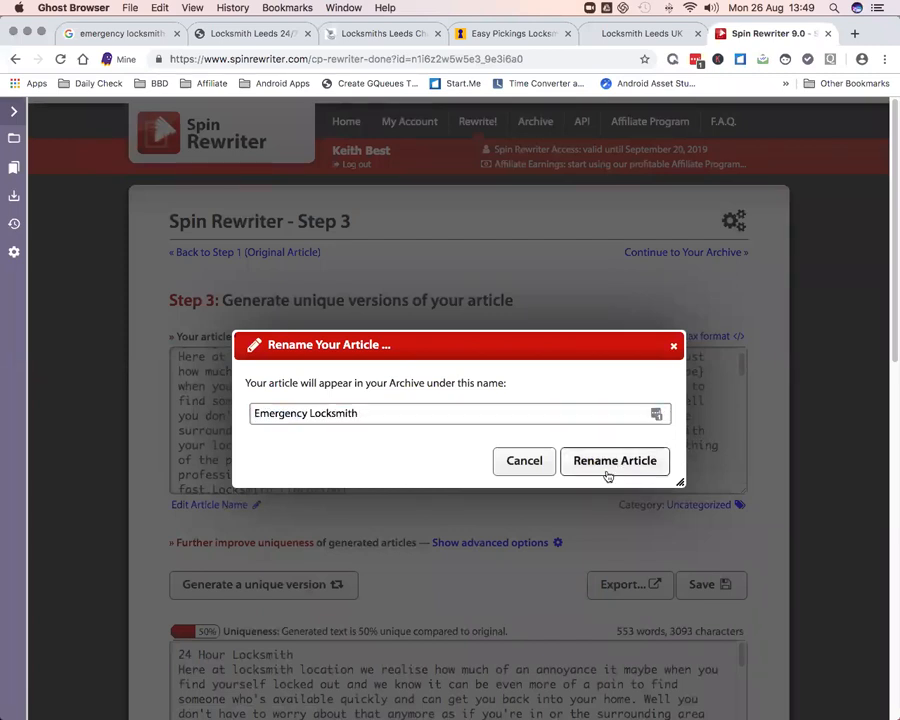
pyautogui.click(614, 460)
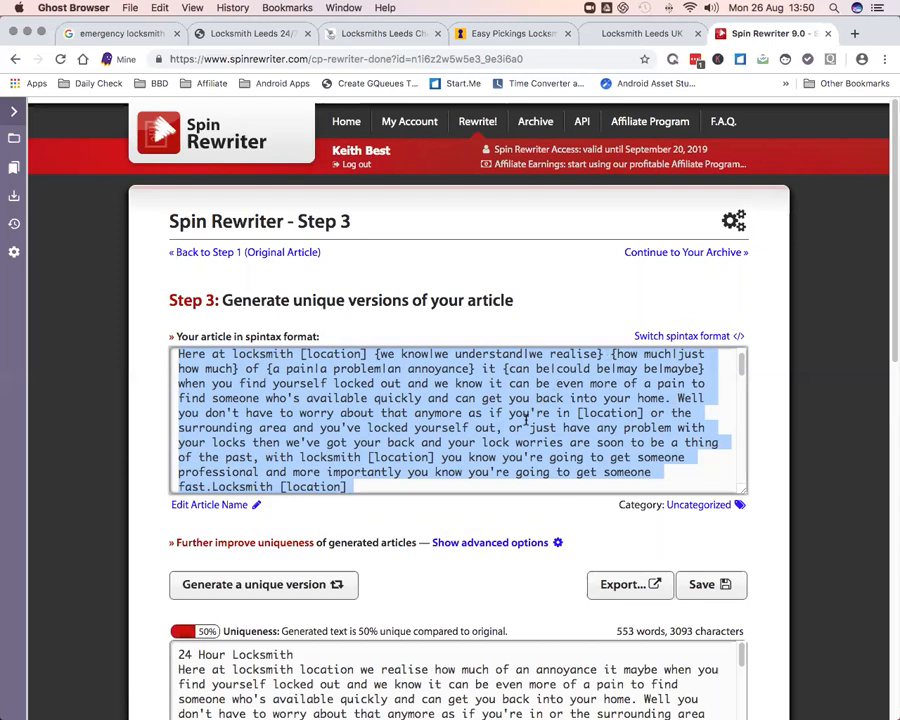
pyautogui.scroll(-3)
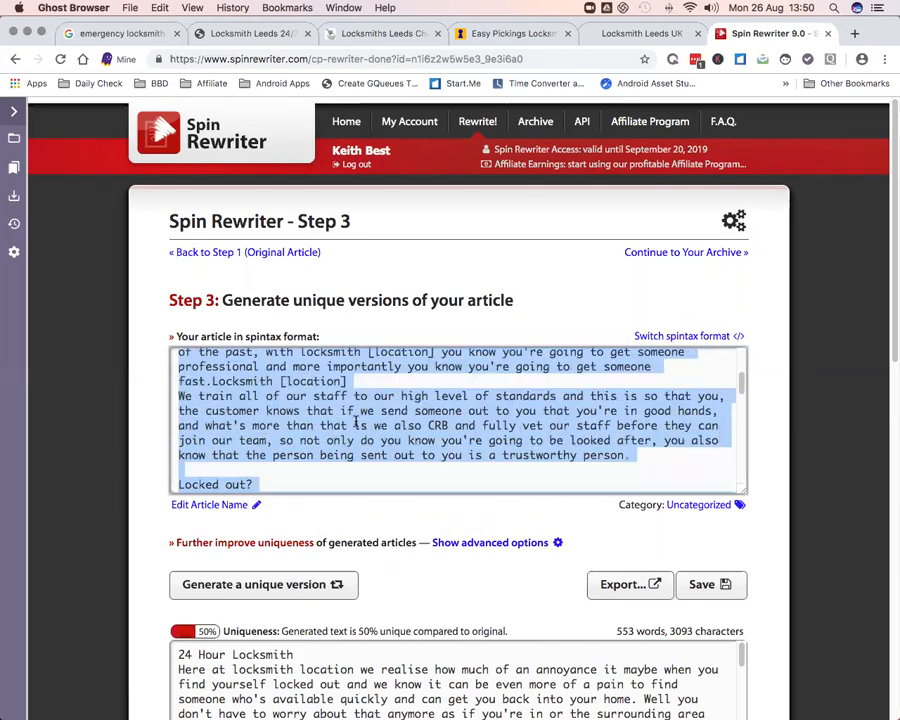
pyautogui.scroll(-3)
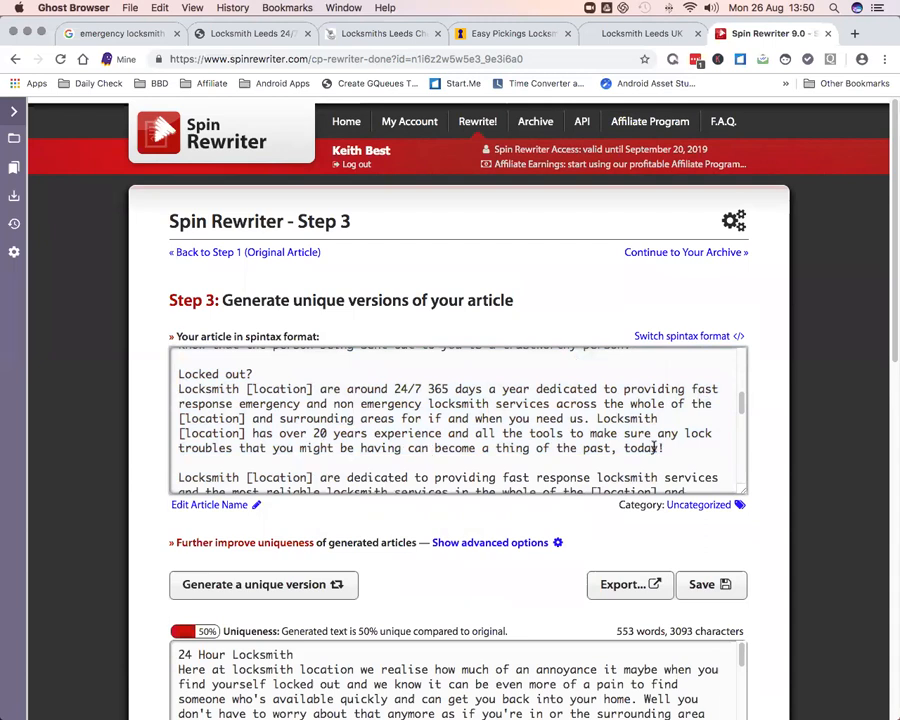
pyautogui.scroll(-3)
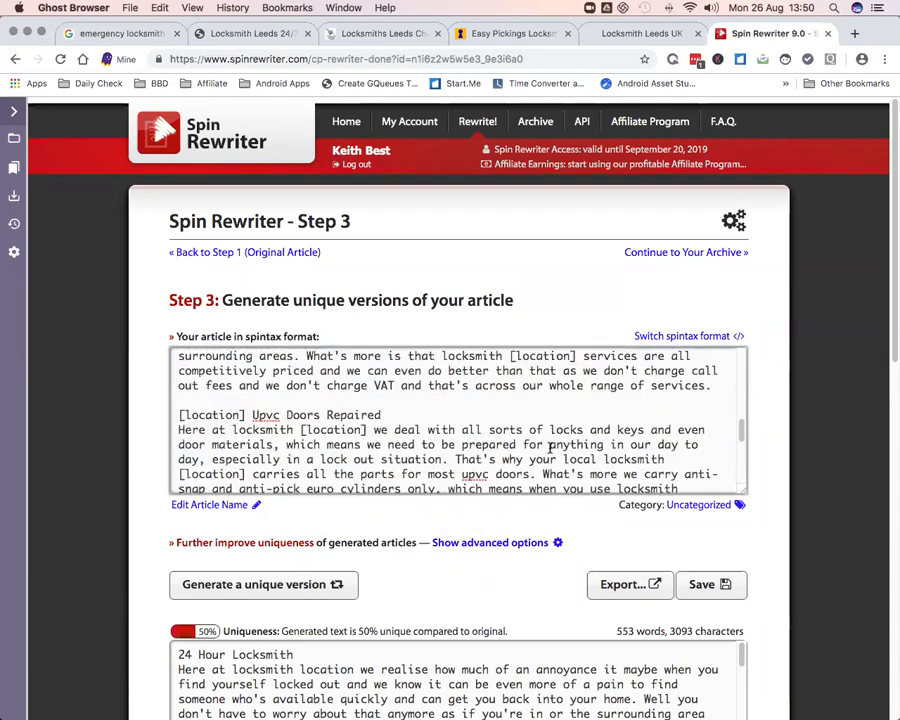
pyautogui.scroll(-3)
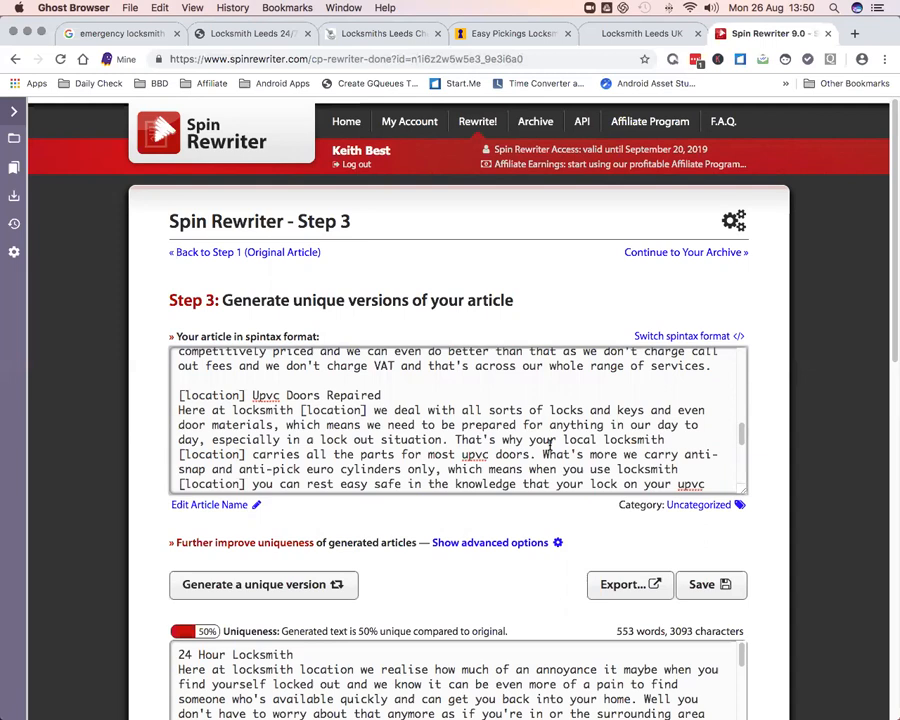
pyautogui.moveTo(554, 504)
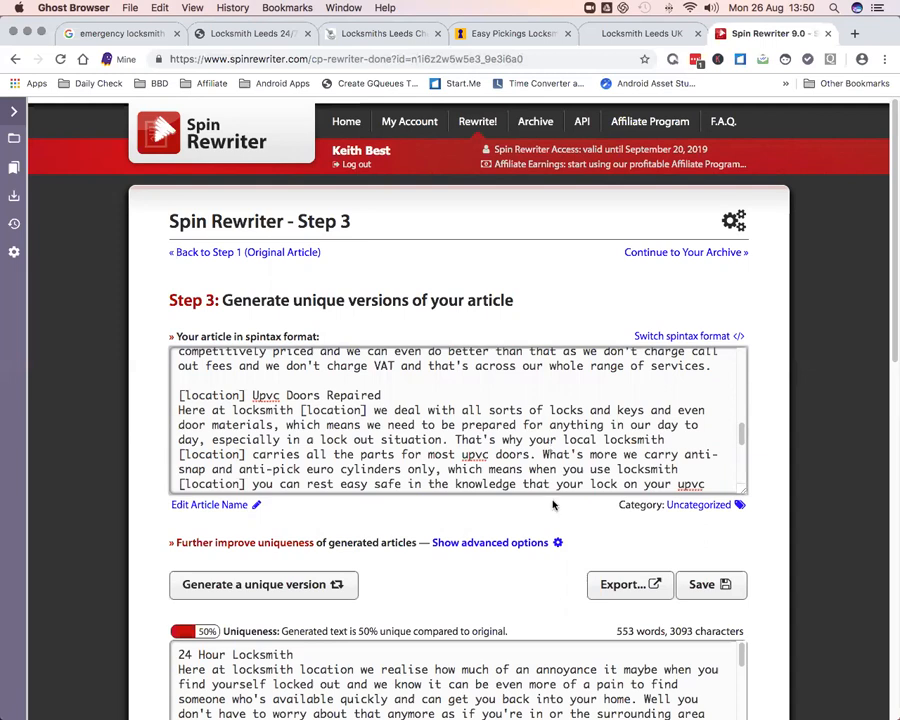
pyautogui.scroll(3)
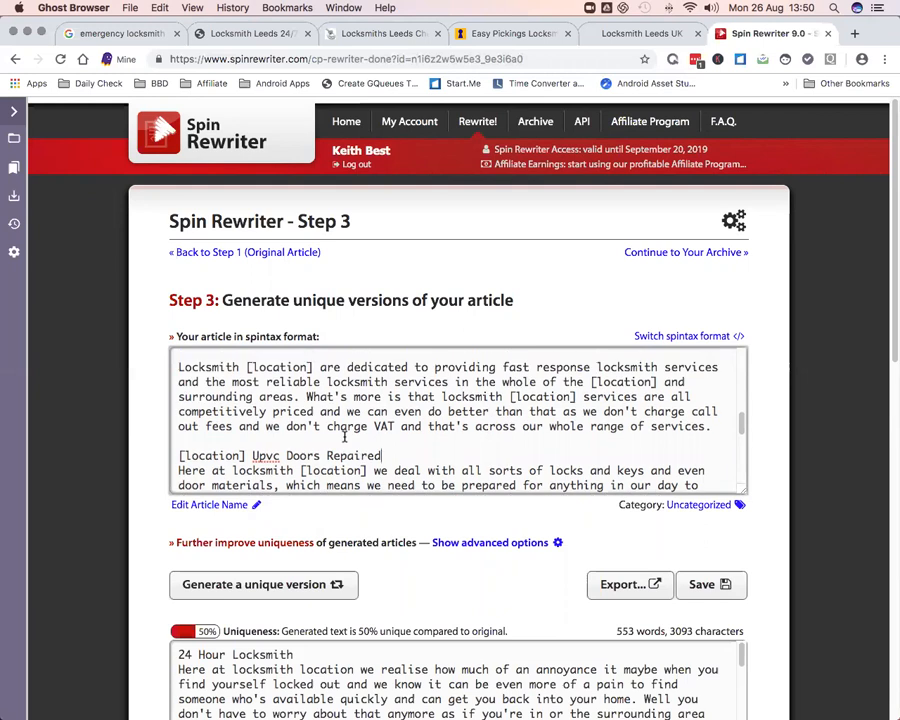
pyautogui.scroll(3)
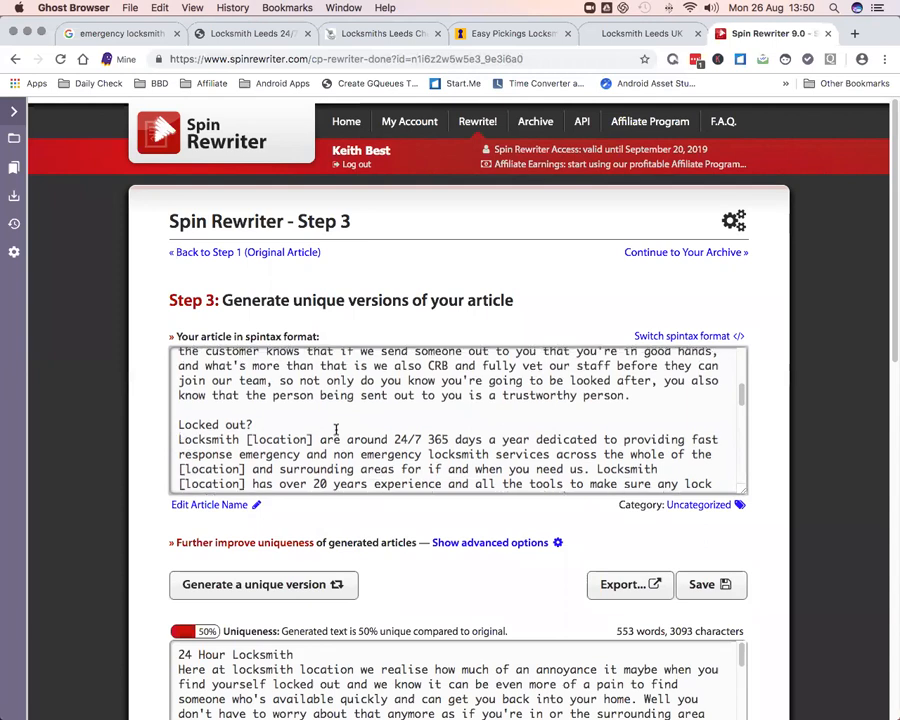
pyautogui.scroll(3)
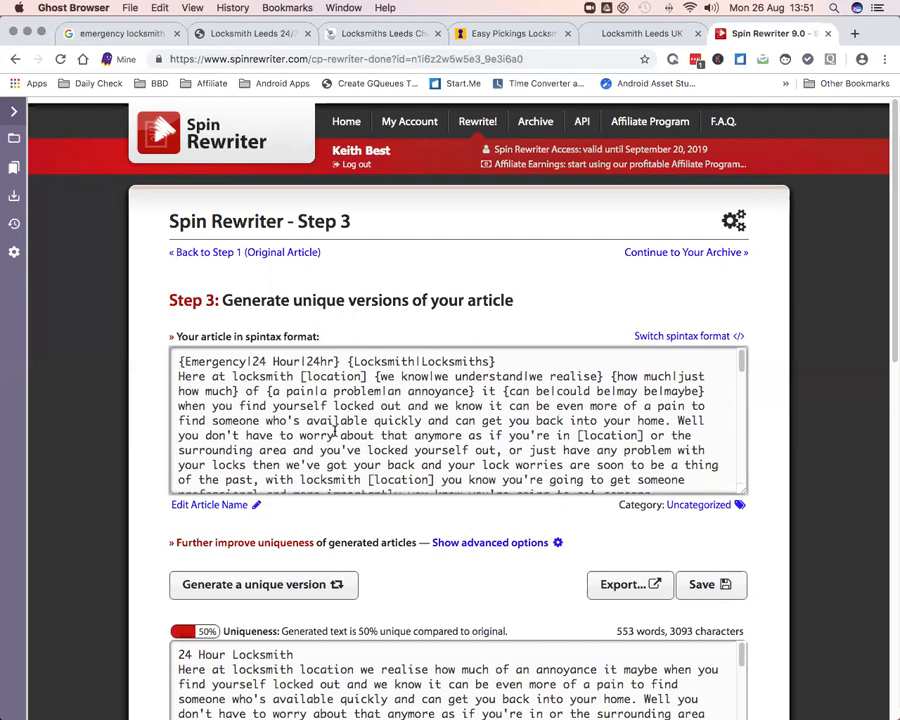
pyautogui.scroll(-3)
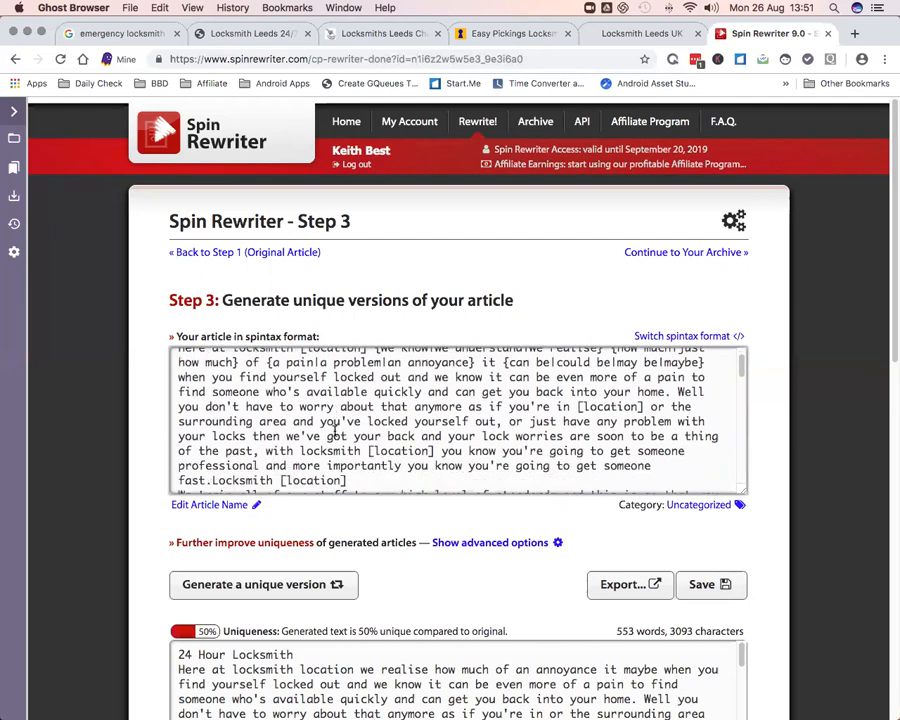
pyautogui.scroll(-3)
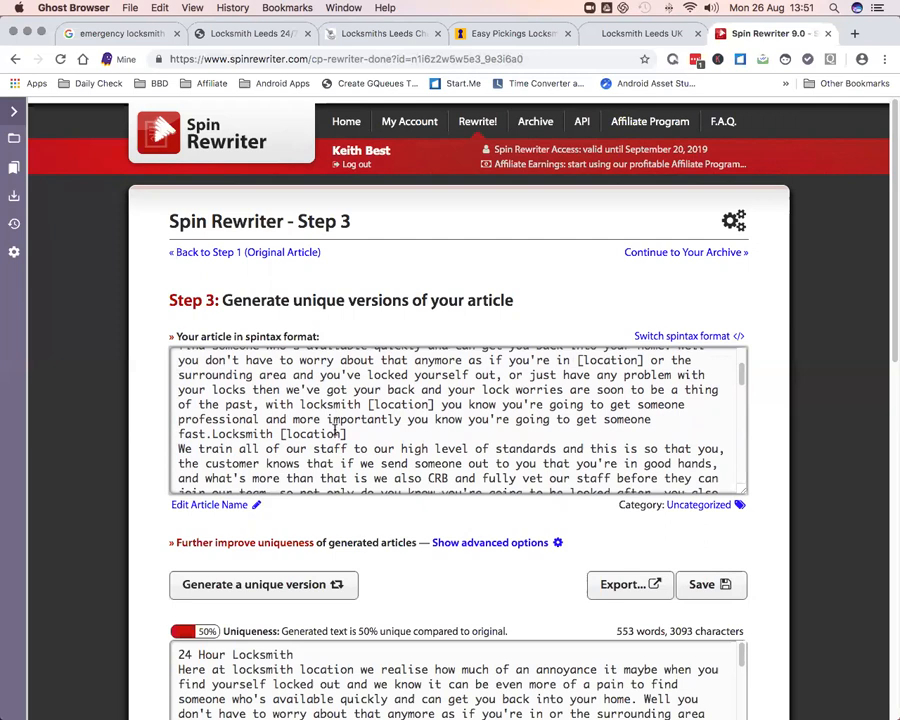
pyautogui.scroll(-3)
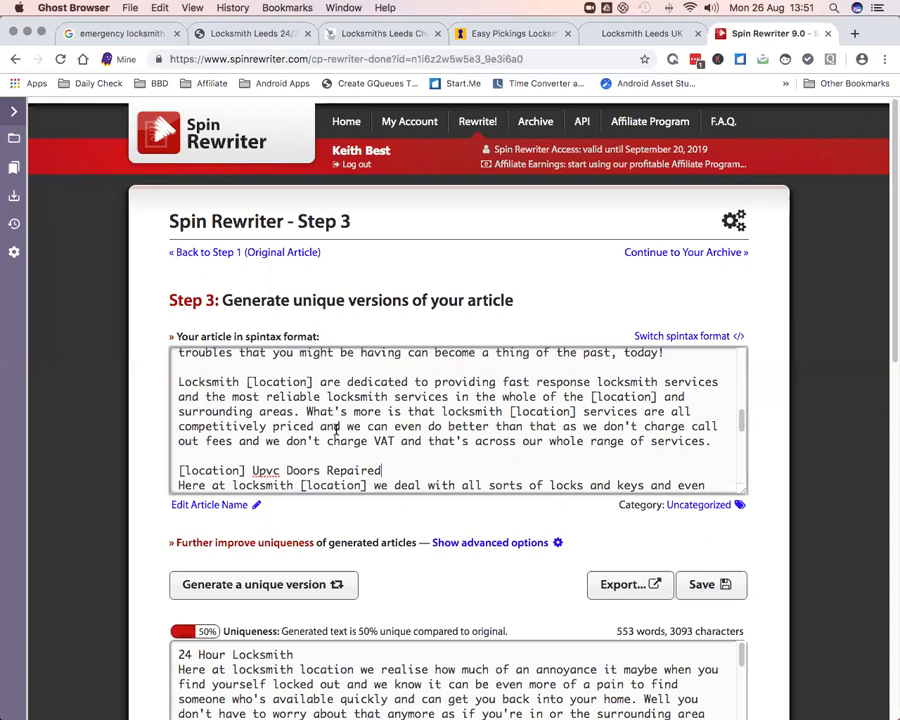
pyautogui.moveTo(580, 256)
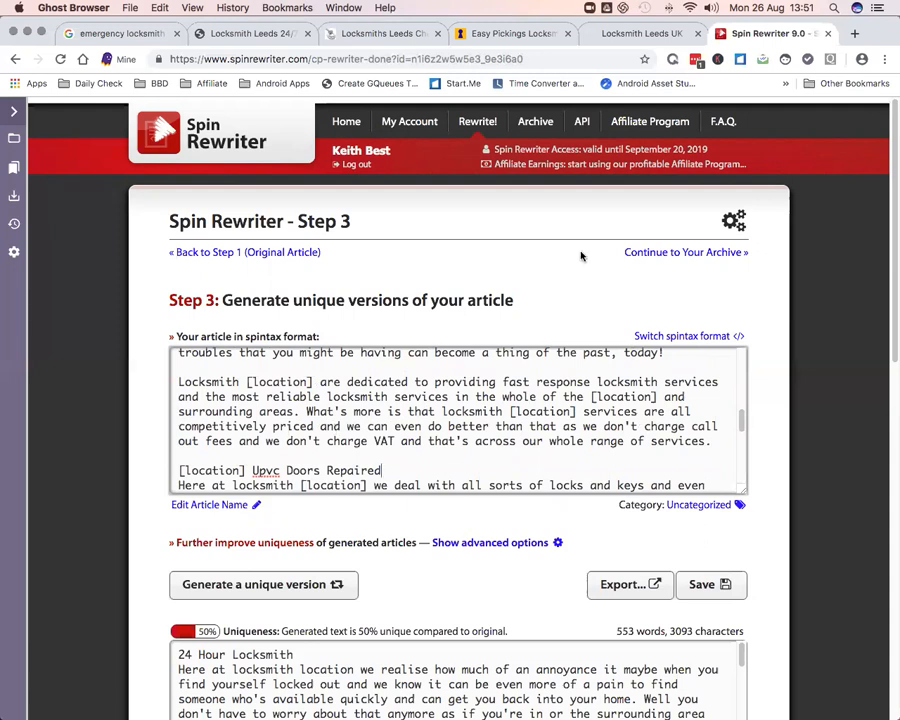
# Switch to the Locksmiths of Leeds site and scroll through its page content
pyautogui.click(244, 32)
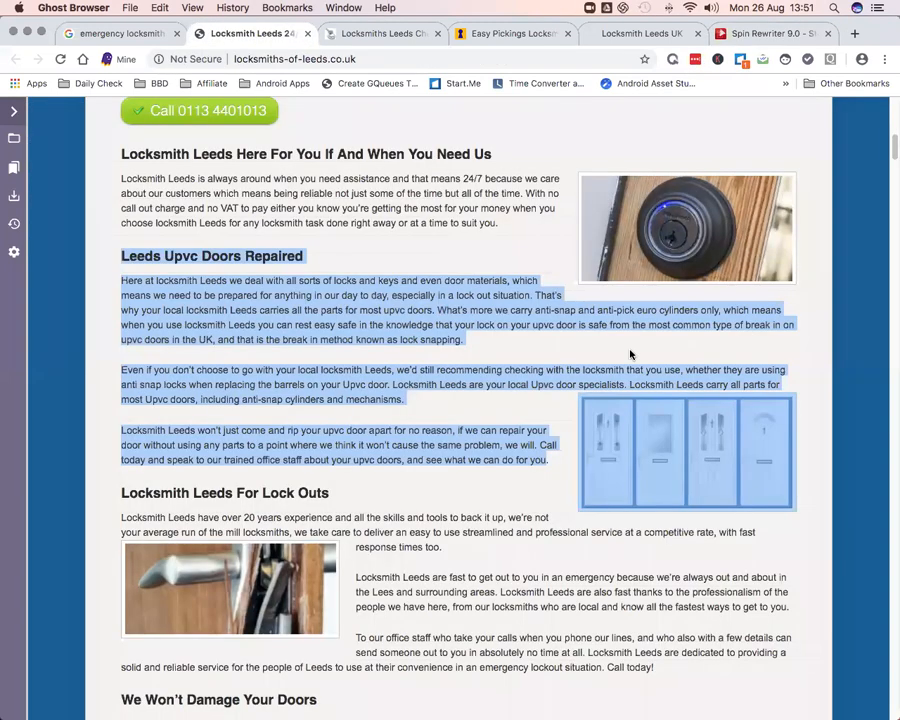
pyautogui.scroll(3)
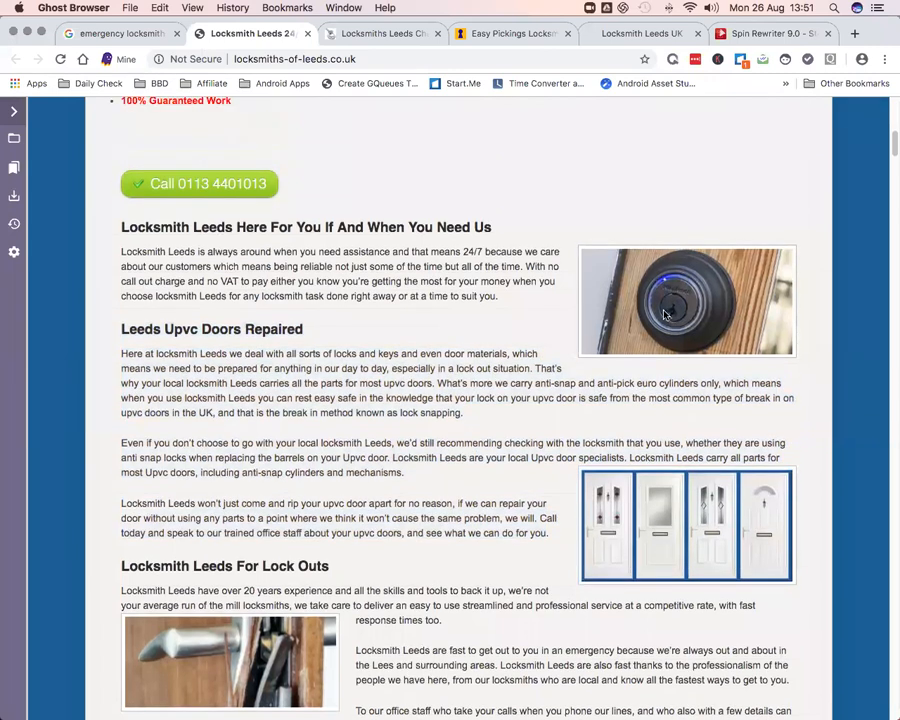
pyautogui.moveTo(610, 268)
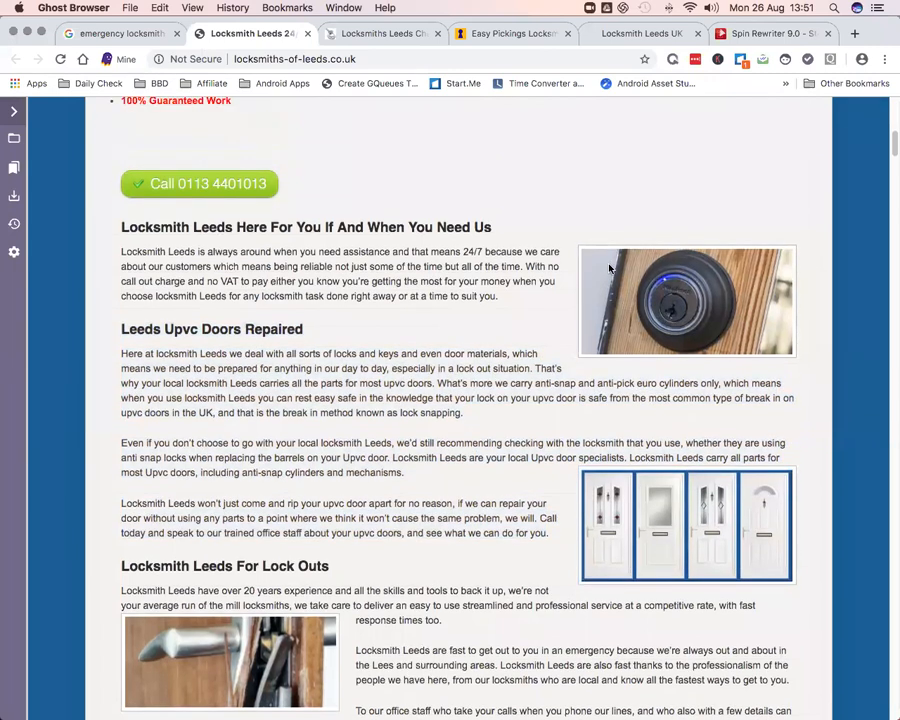
pyautogui.moveTo(596, 304)
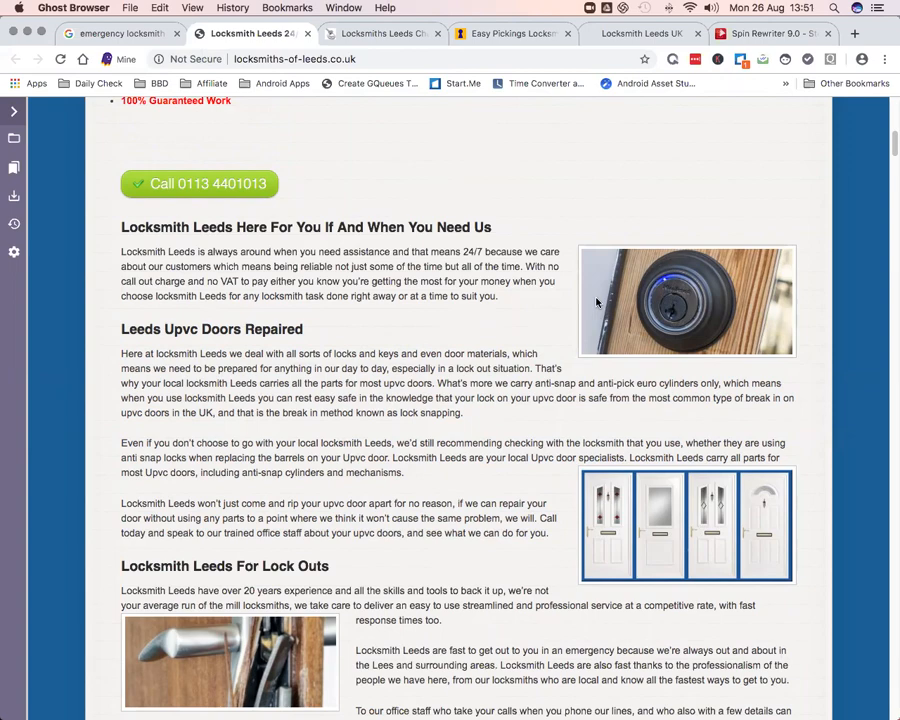
pyautogui.scroll(-3)
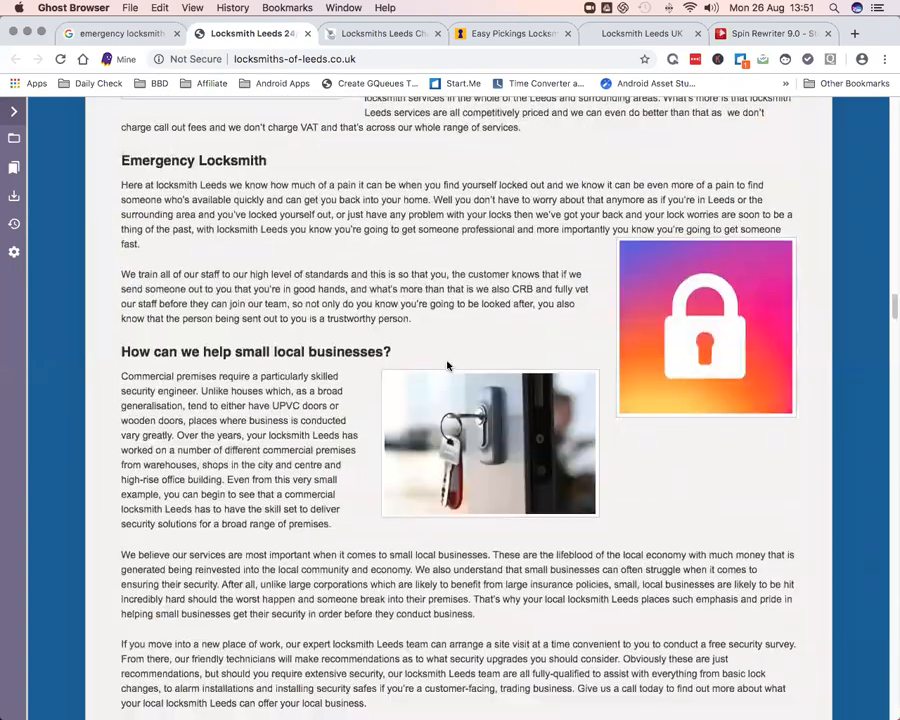
pyautogui.scroll(3)
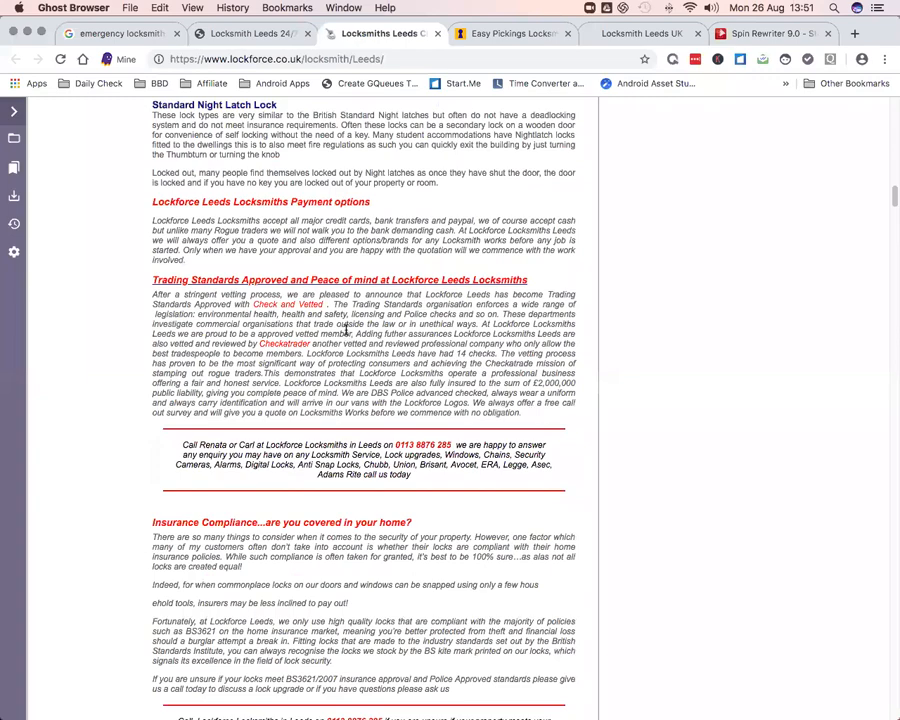
# Switch to the Easy Pickings Locksmiths site and scroll to its door-security video
pyautogui.click(510, 32)
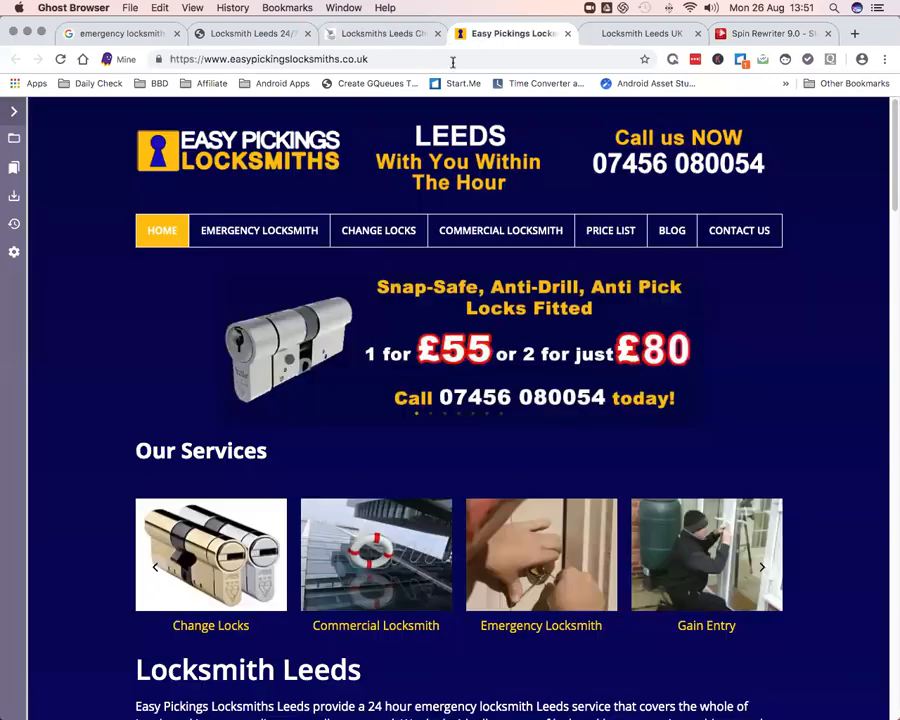
pyautogui.scroll(-3)
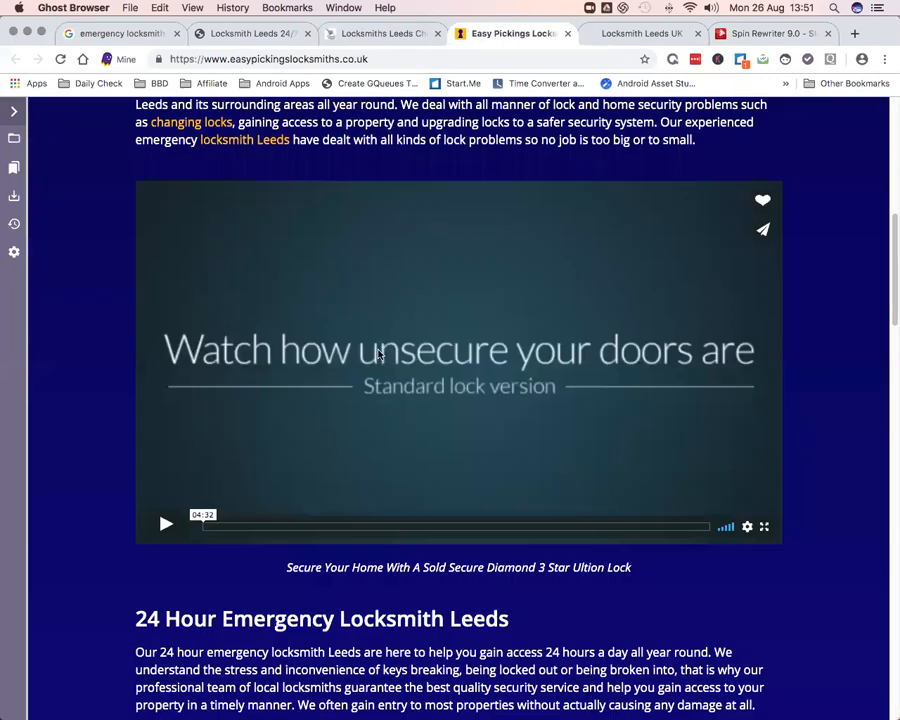
pyautogui.moveTo(300, 374)
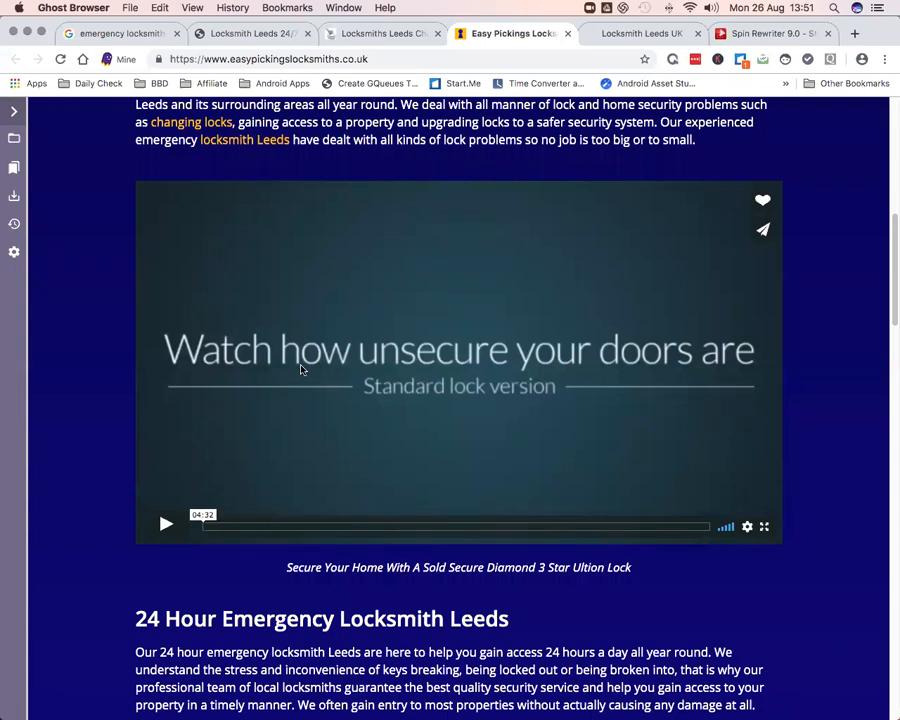
pyautogui.moveTo(398, 376)
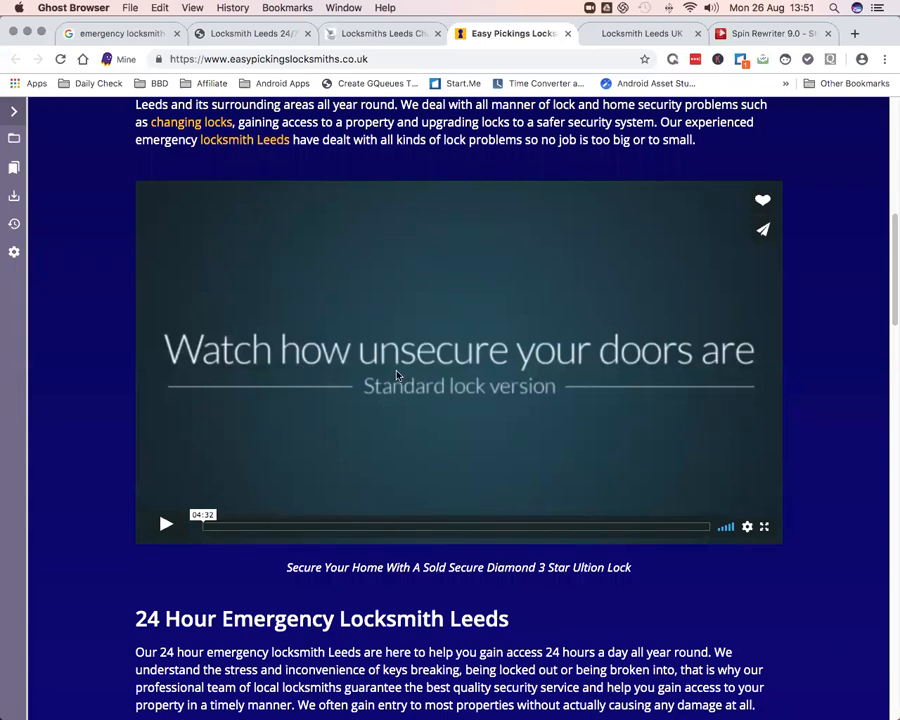
pyautogui.moveTo(420, 340)
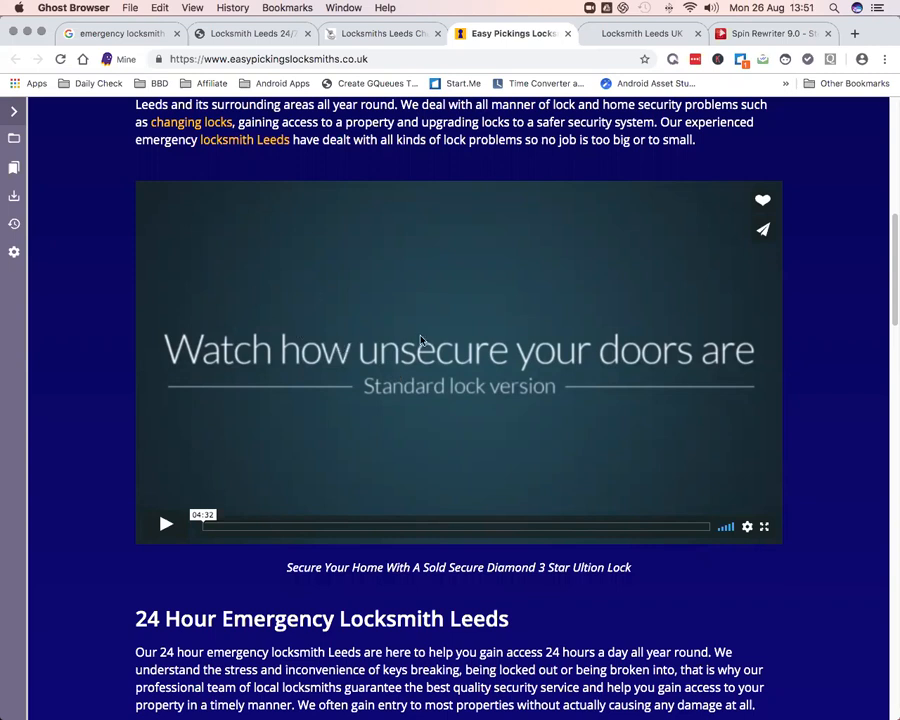
pyautogui.moveTo(584, 376)
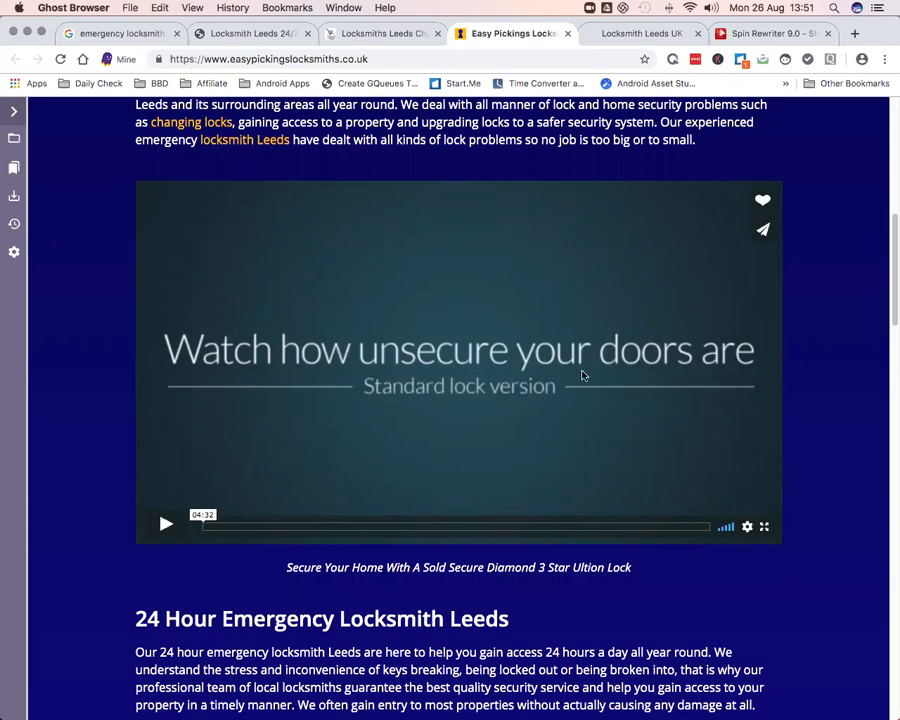
pyautogui.moveTo(278, 336)
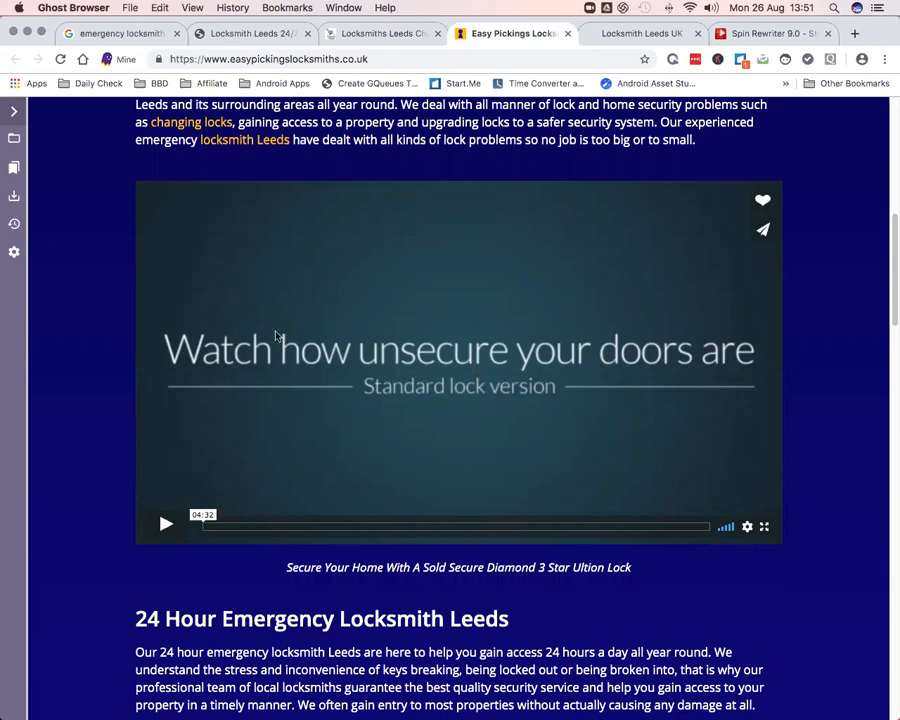
pyautogui.moveTo(542, 348)
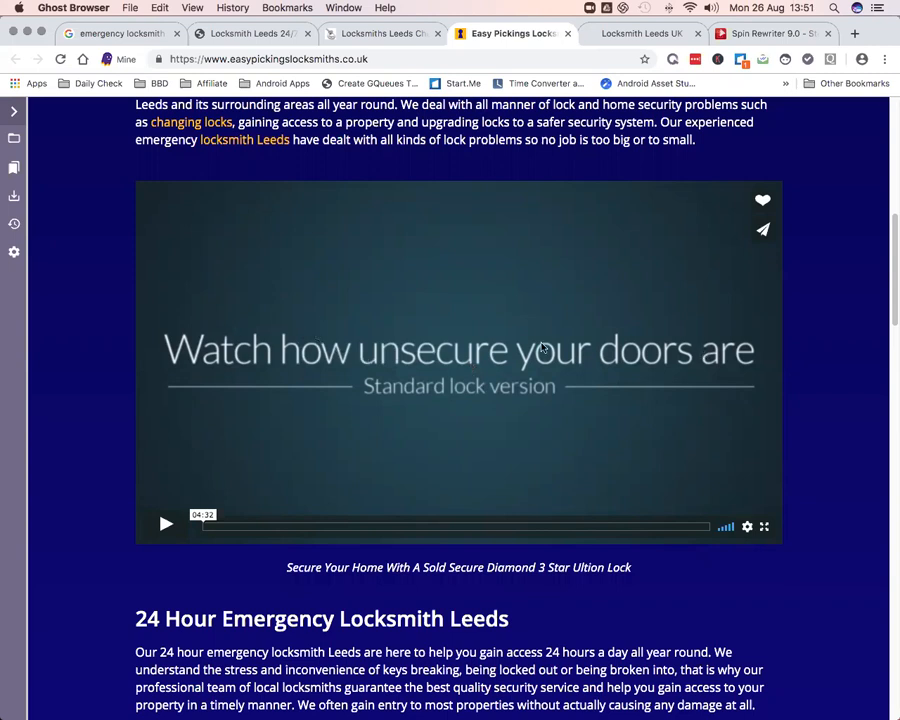
pyautogui.moveTo(392, 404)
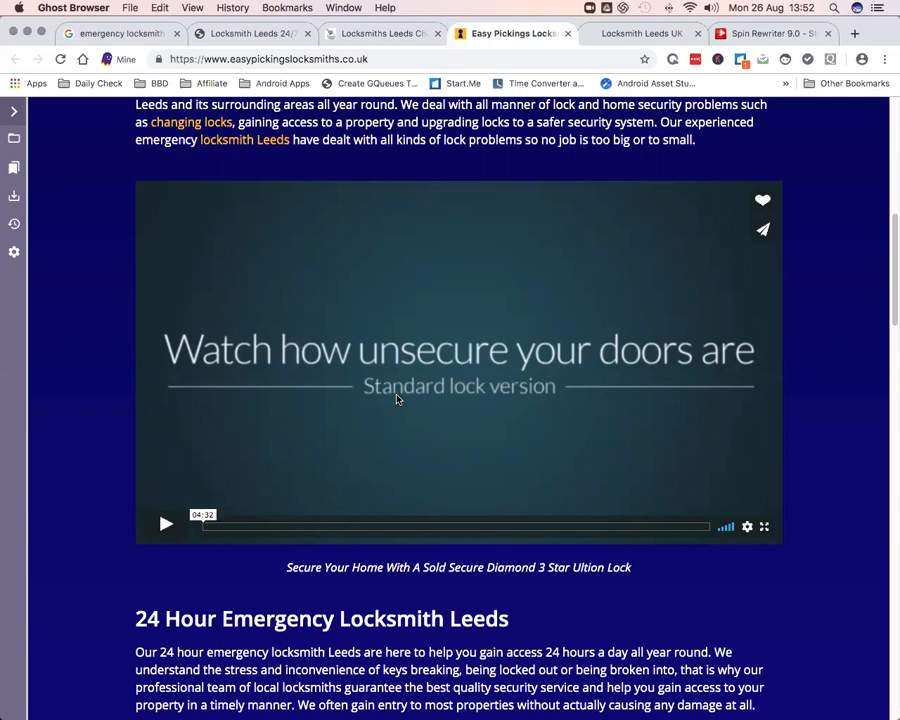
pyautogui.moveTo(424, 360)
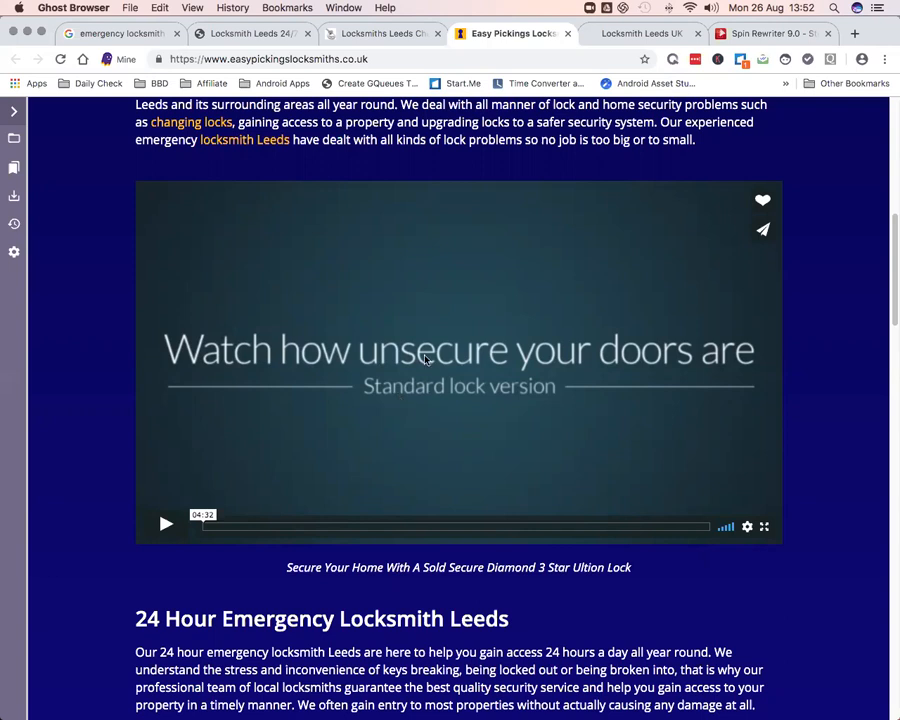
pyautogui.moveTo(424, 360)
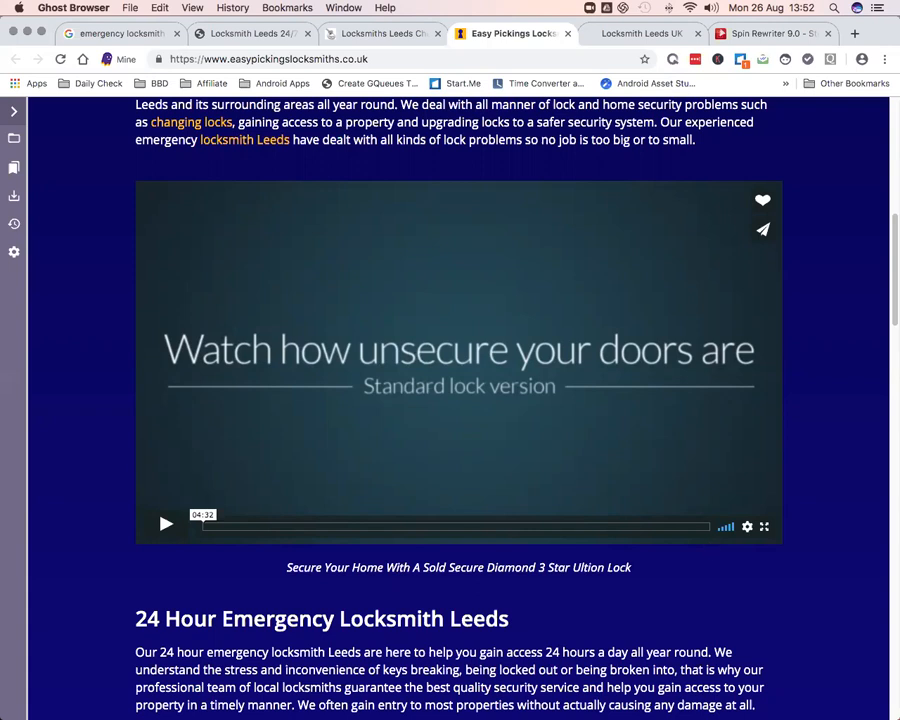